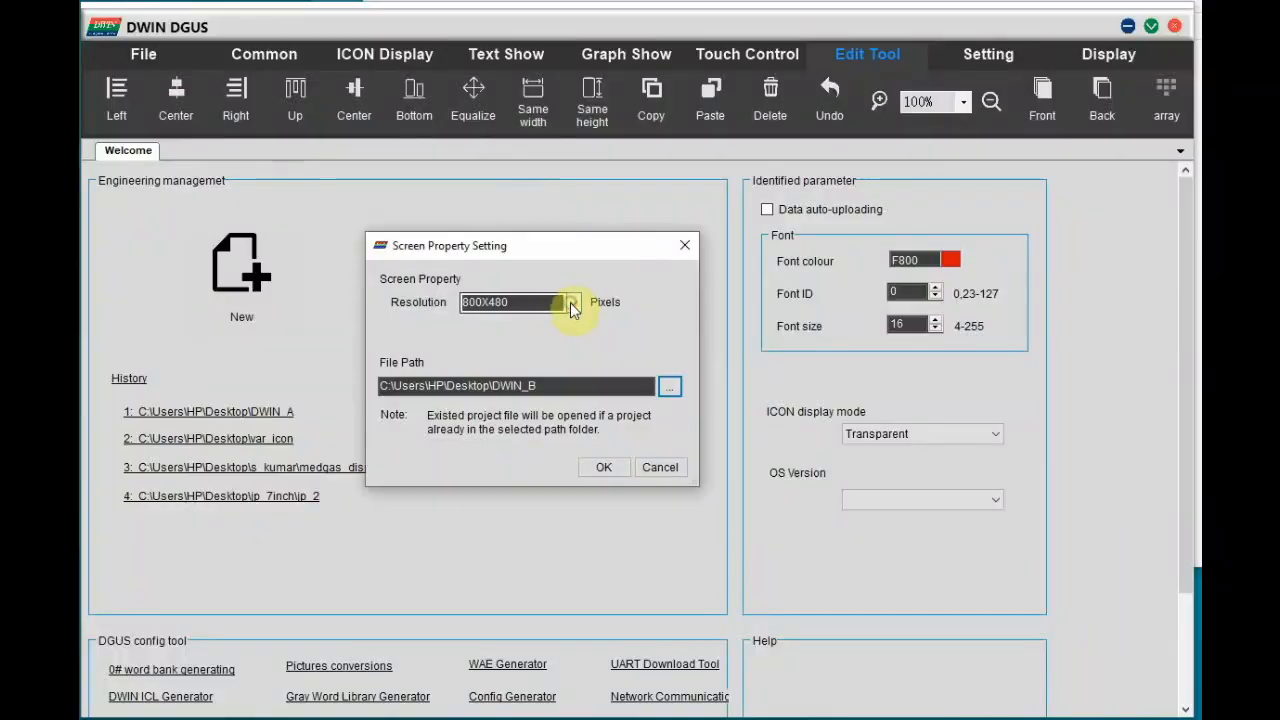
Create the new project at 800x480 resolution in the DWIN_B path.
click(572, 302)
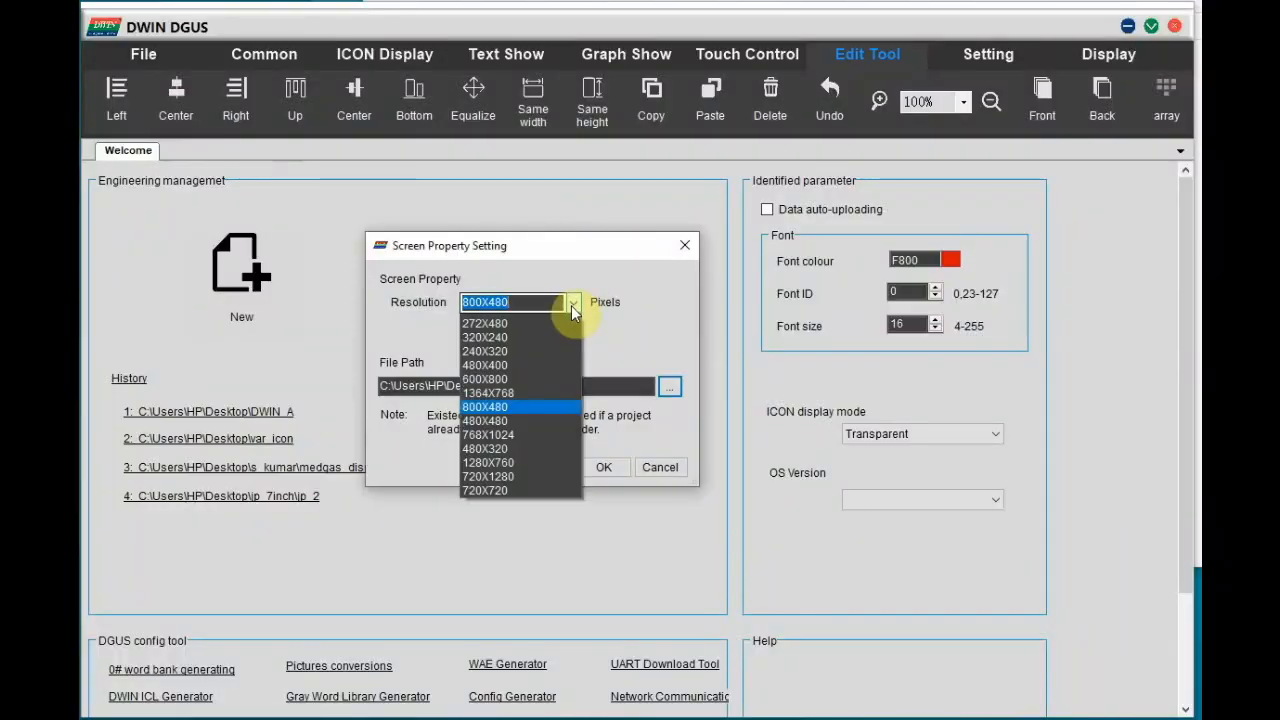
click(520, 412)
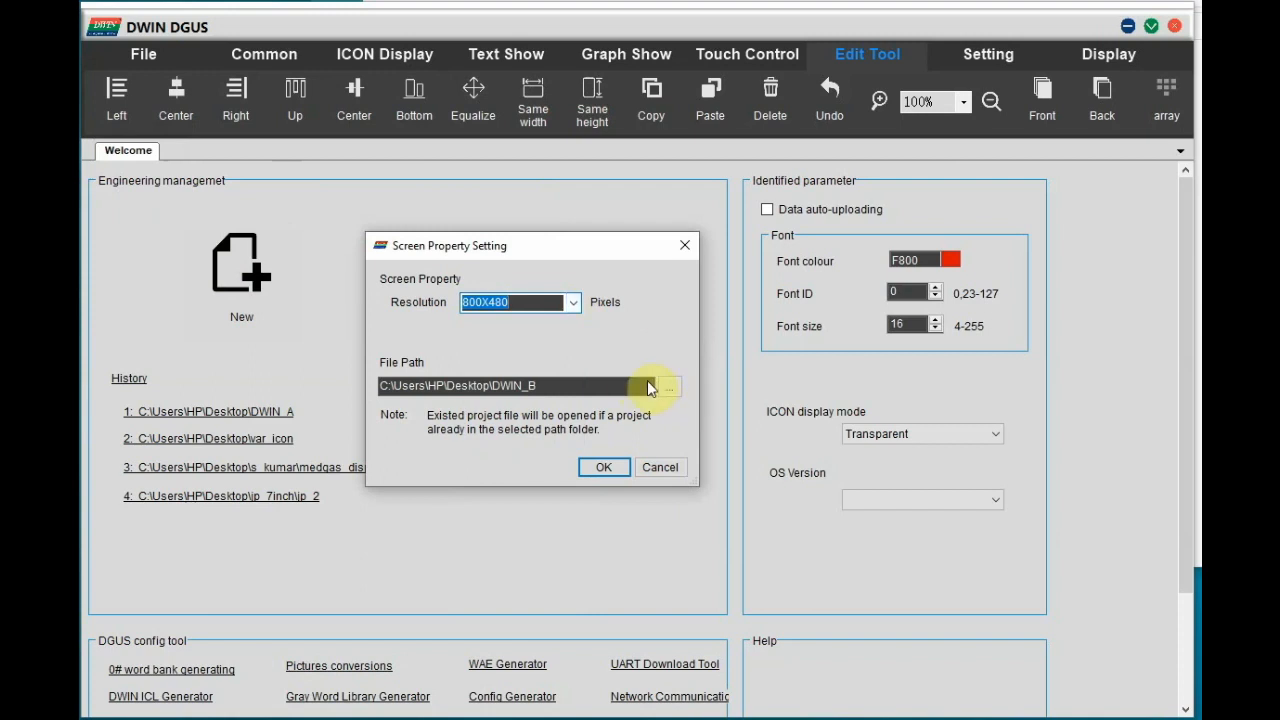
click(656, 386)
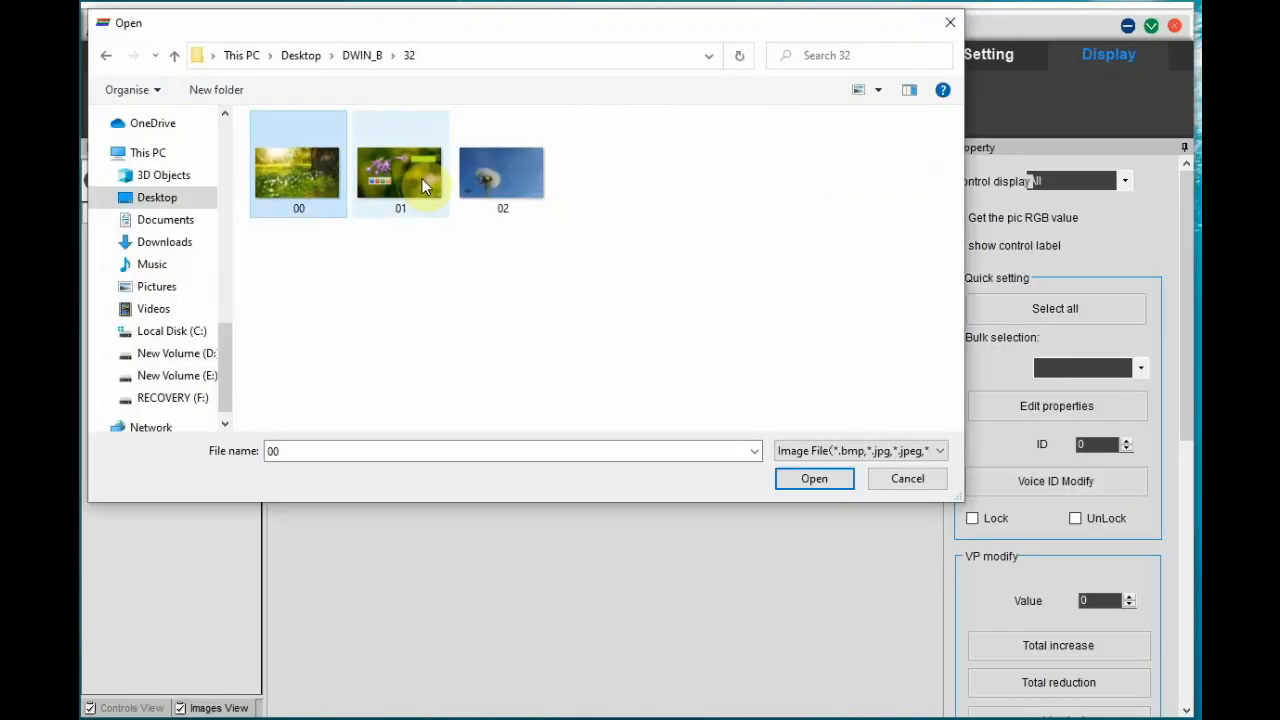
Load background images 00, 01 and 02 into the project and preview page 01.
click(814, 478)
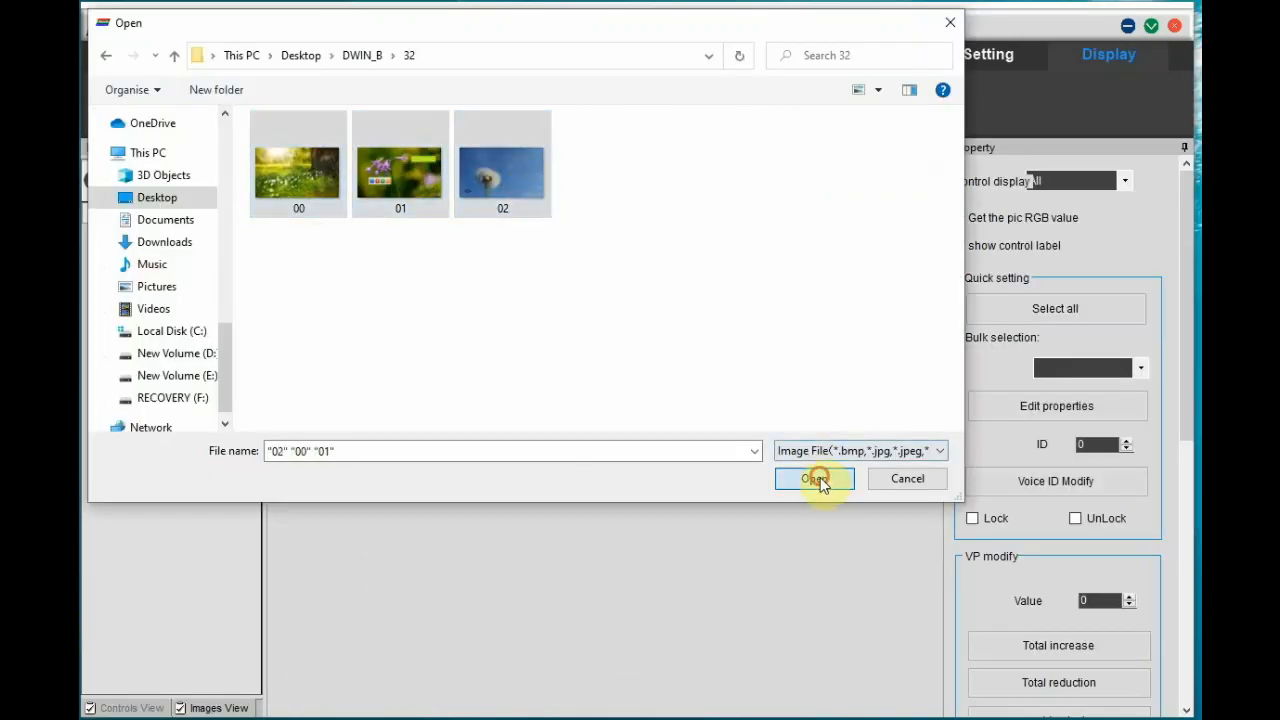
click(814, 478)
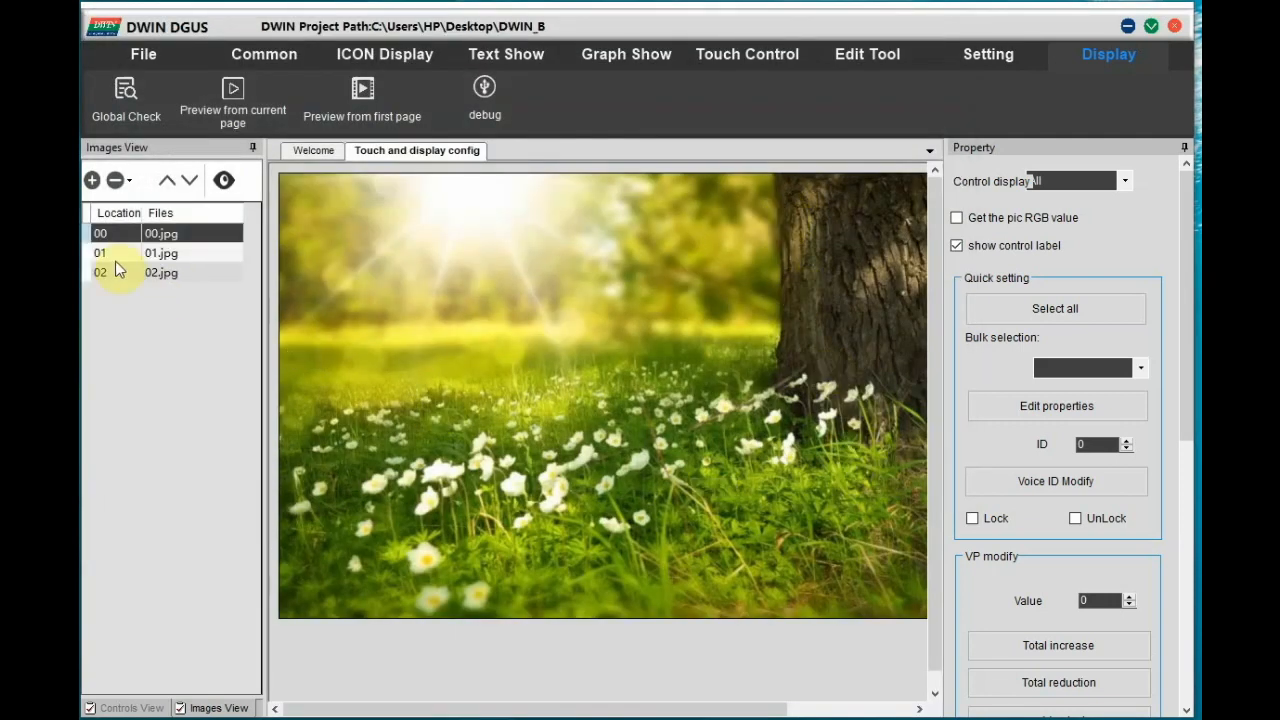
click(160, 252)
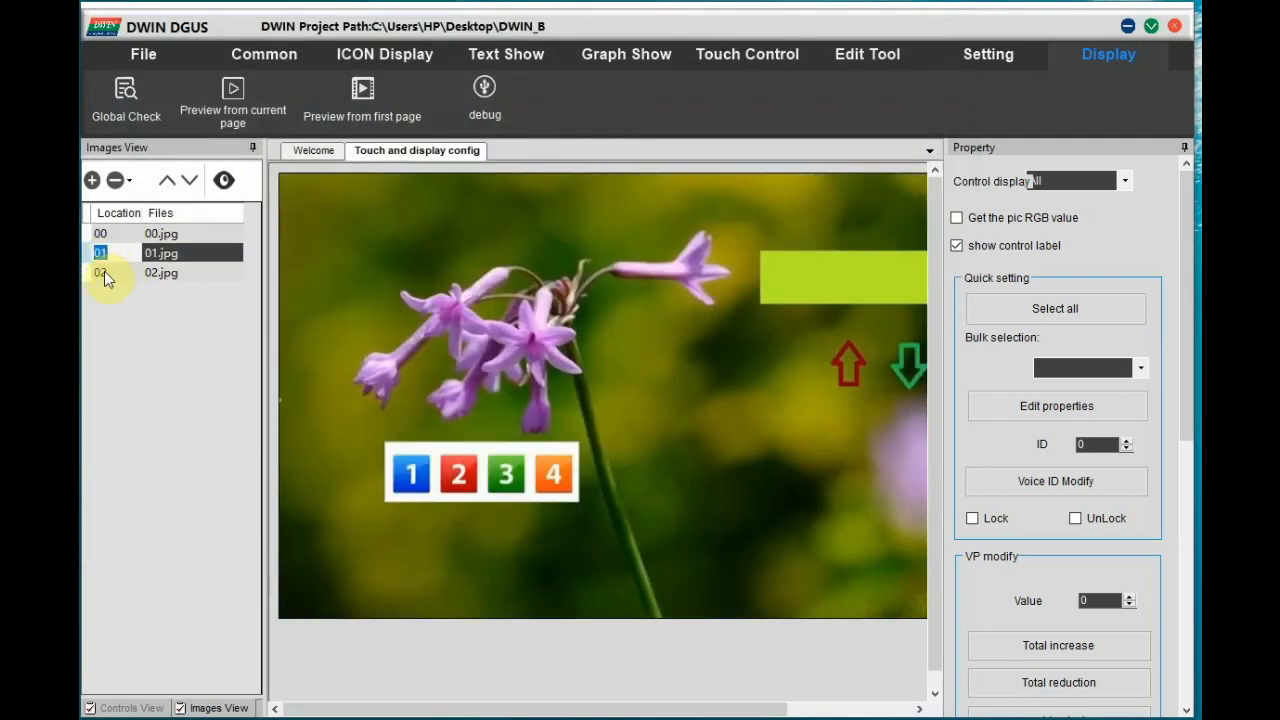
click(988, 54)
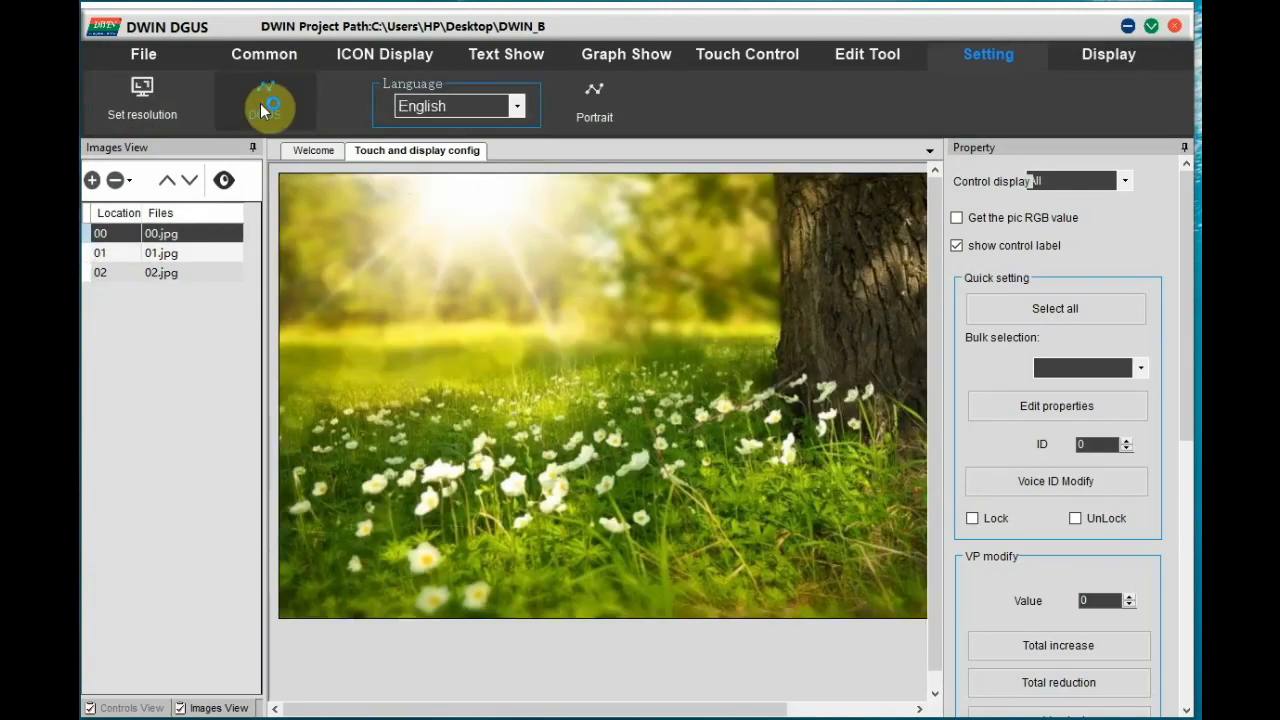
click(264, 100)
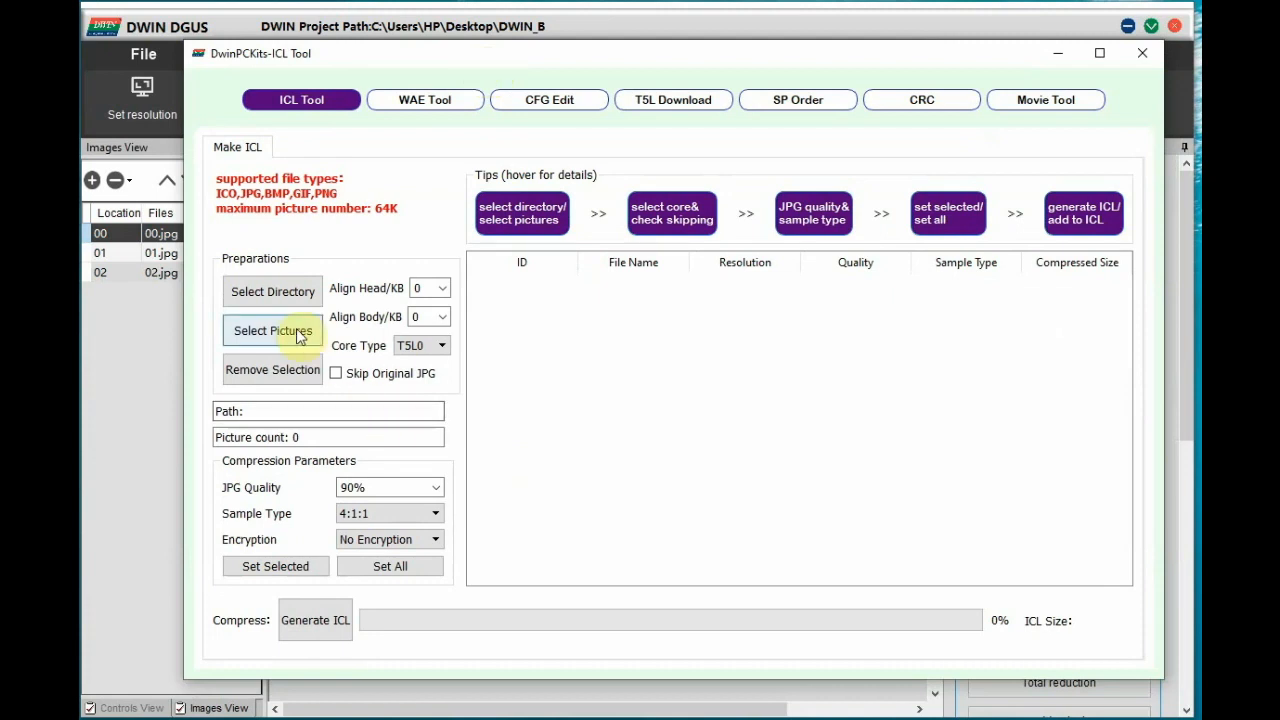
Generate the background library 32.icl from images 00–02 in DWIN_SET.
click(272, 330)
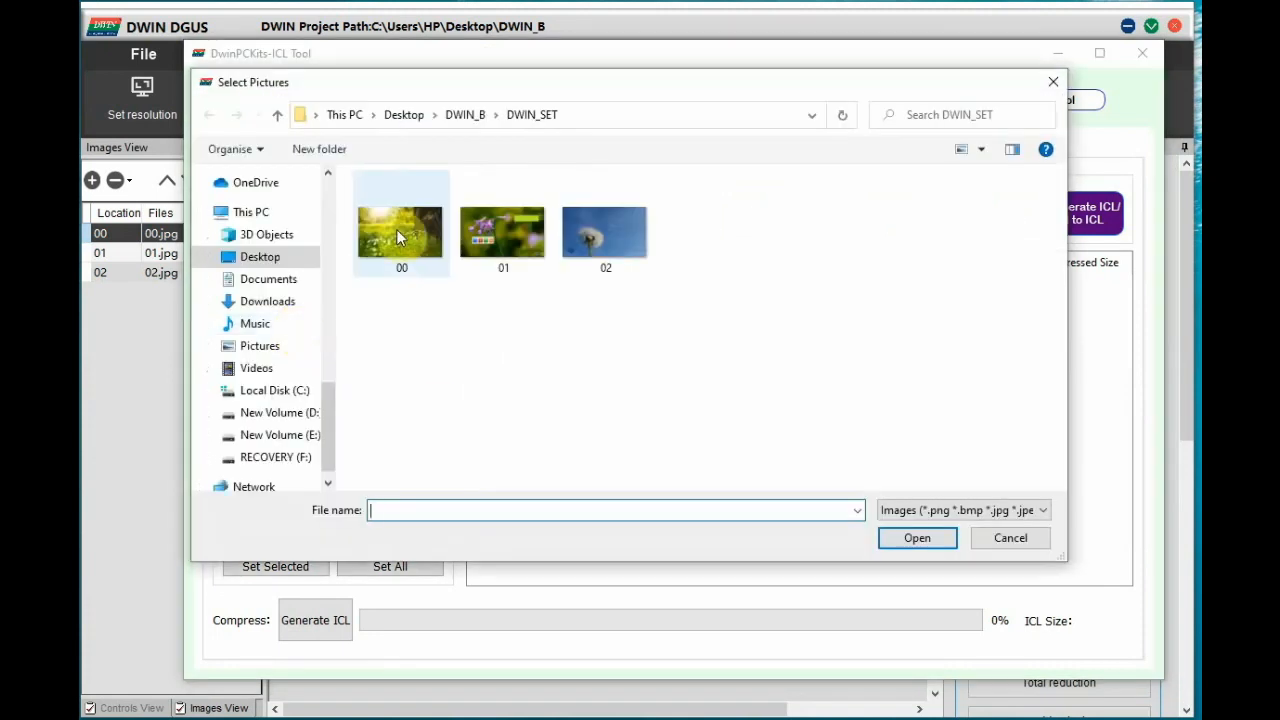
click(1008, 538)
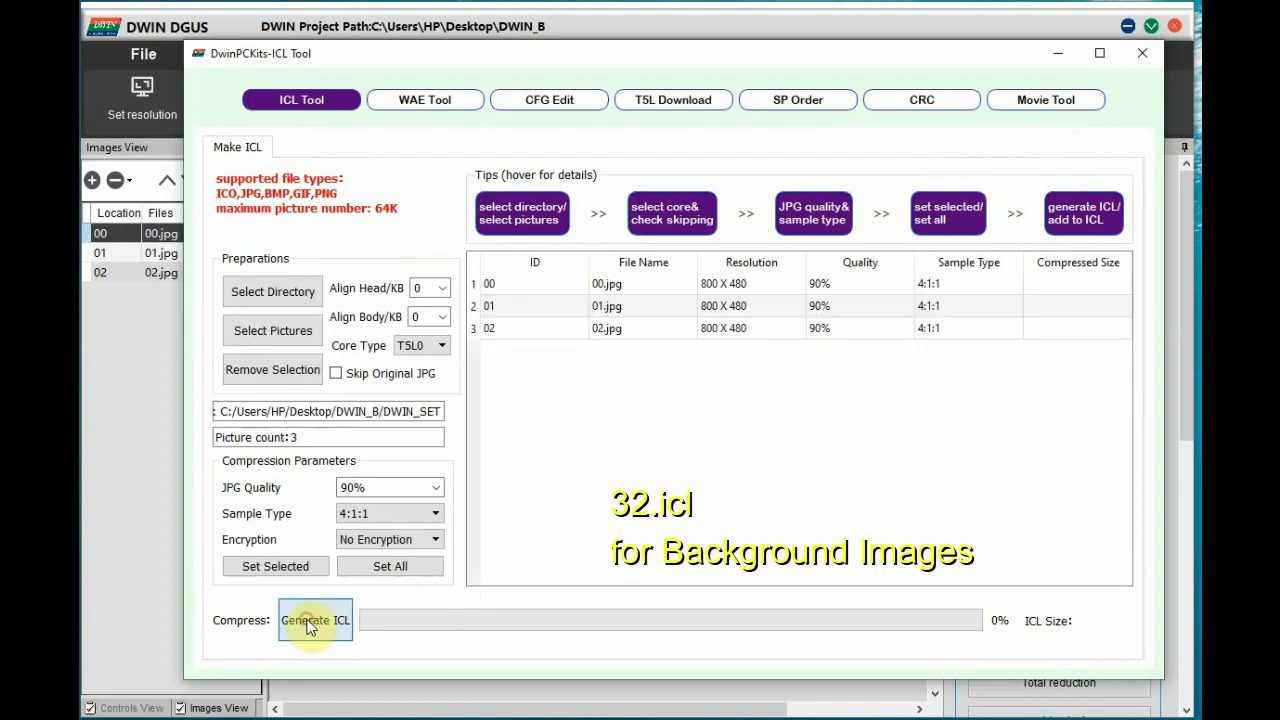
click(314, 620)
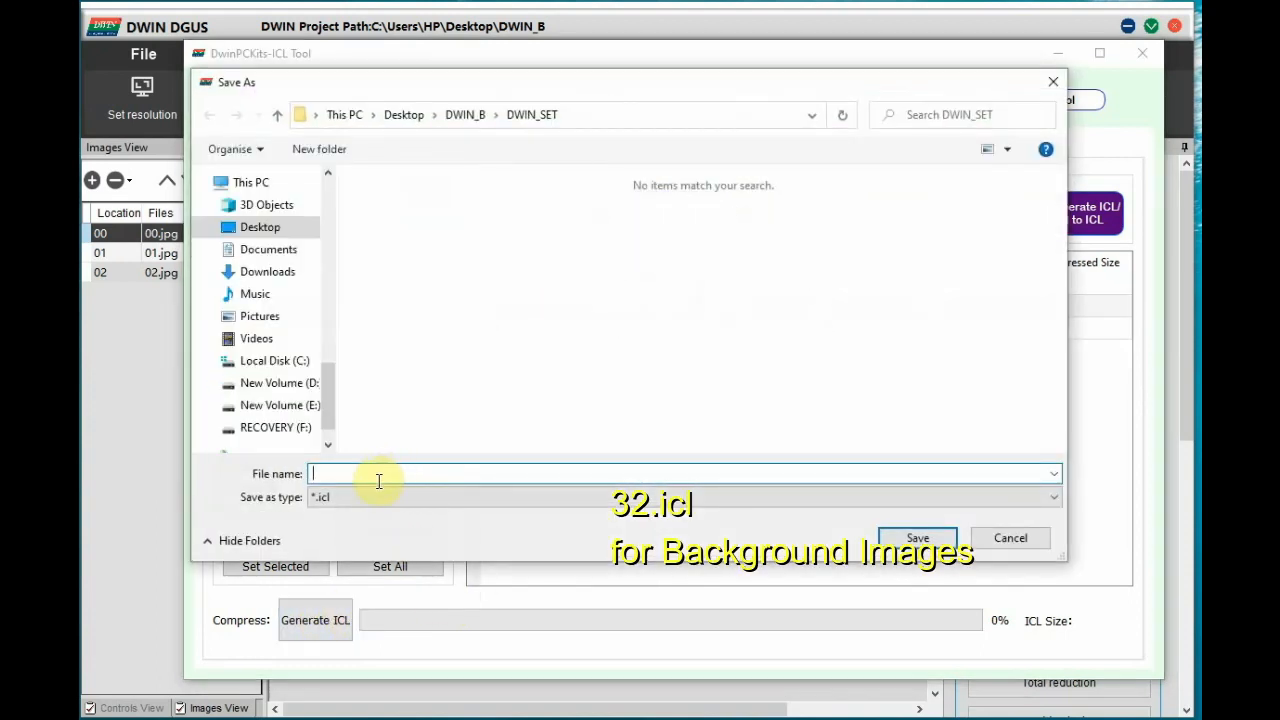
text(32)
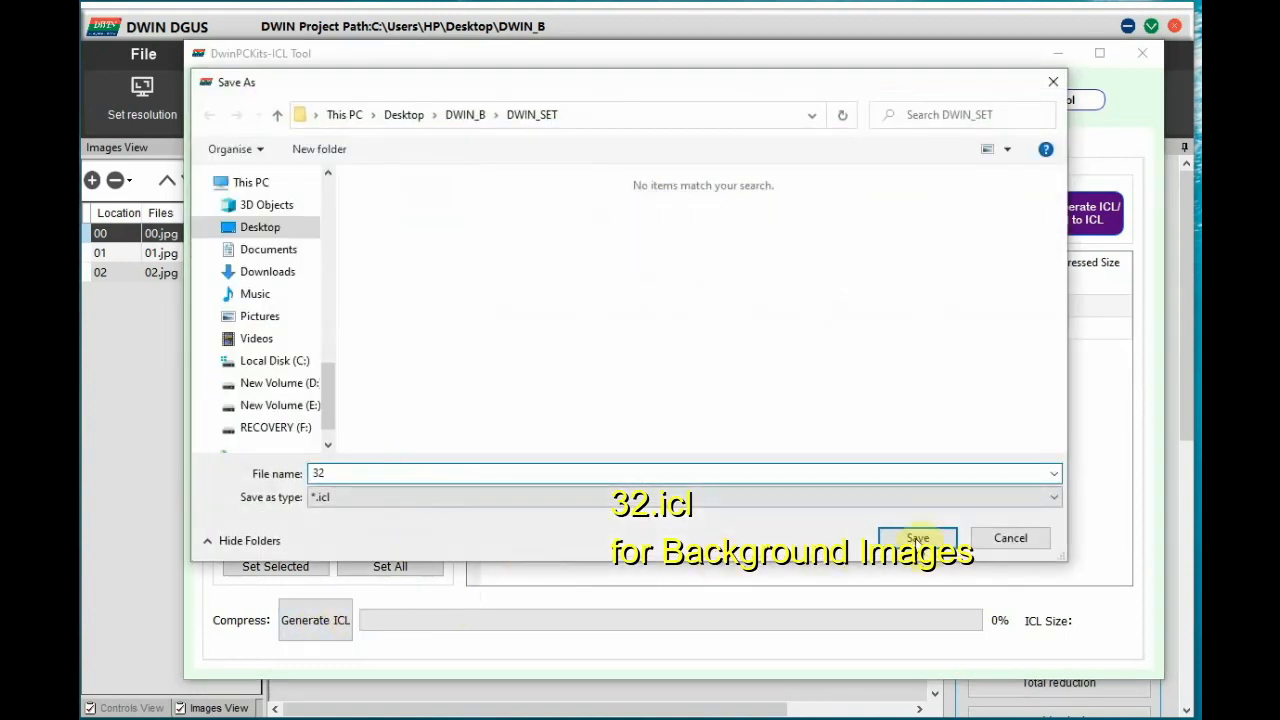
click(916, 538)
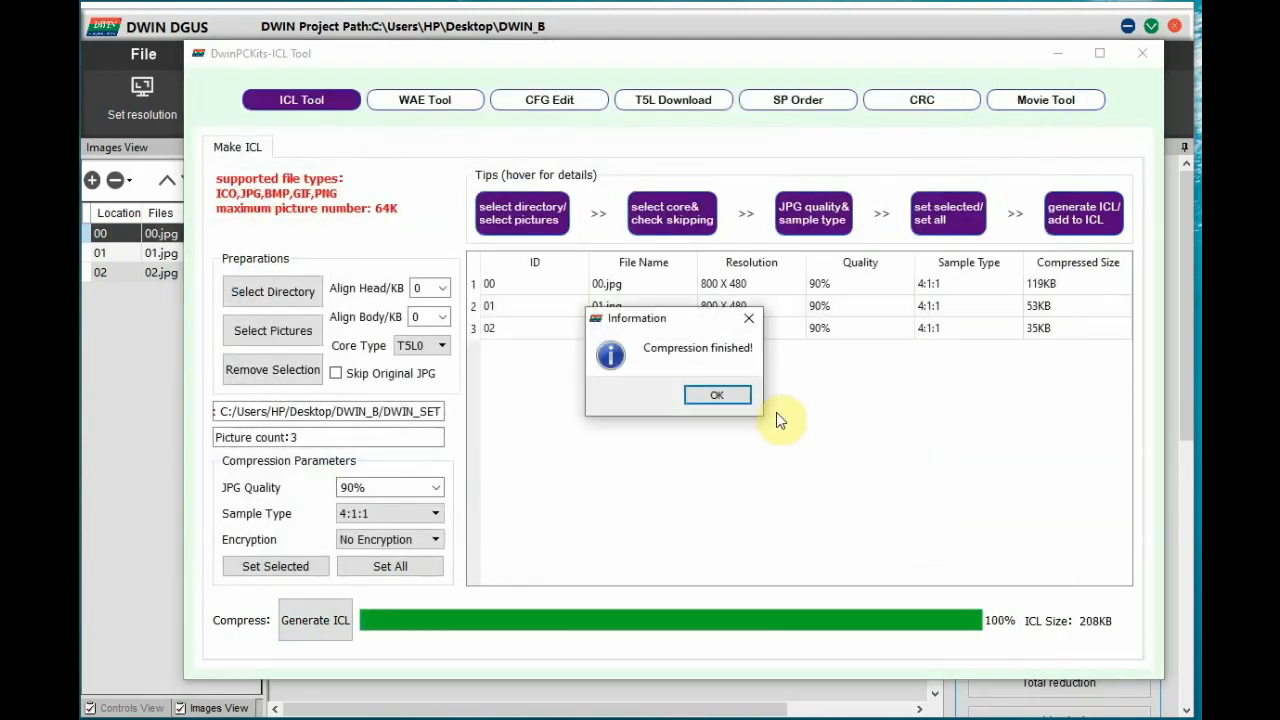
click(716, 394)
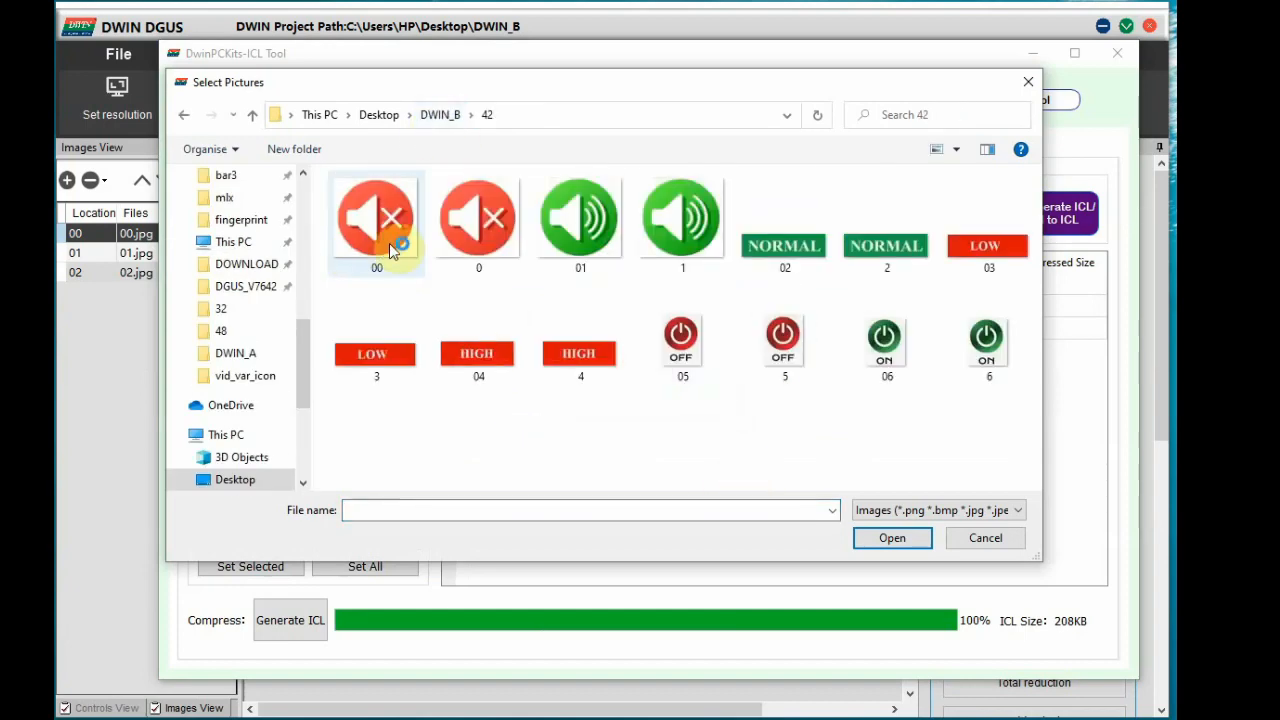
Generate icon library 42.icl from the 42 picture folder, dismissing the file name warning.
click(892, 538)
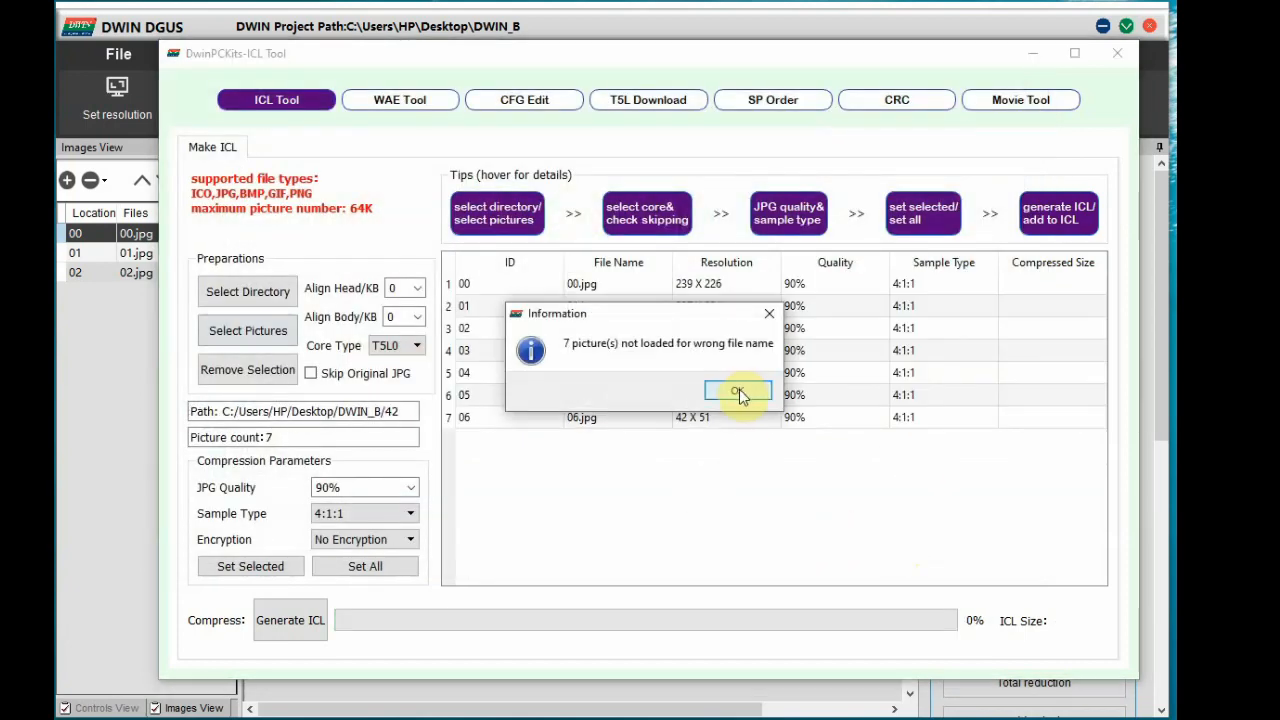
click(736, 390)
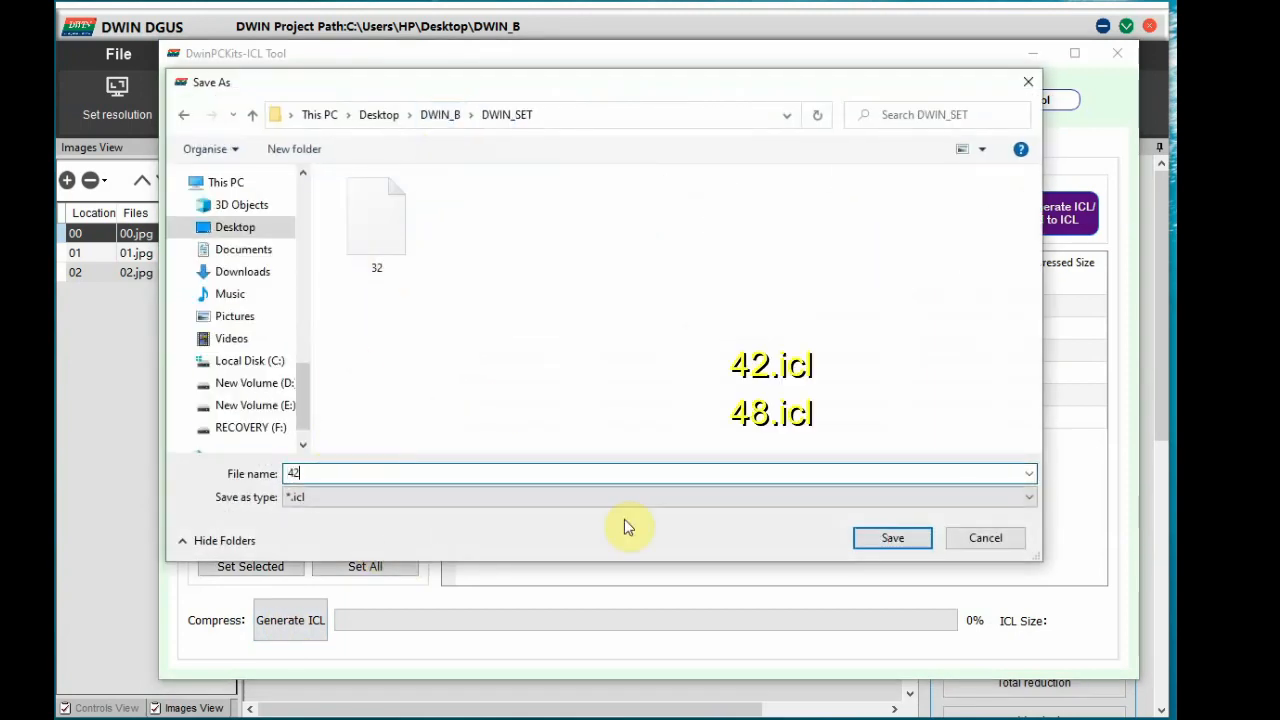
click(892, 538)
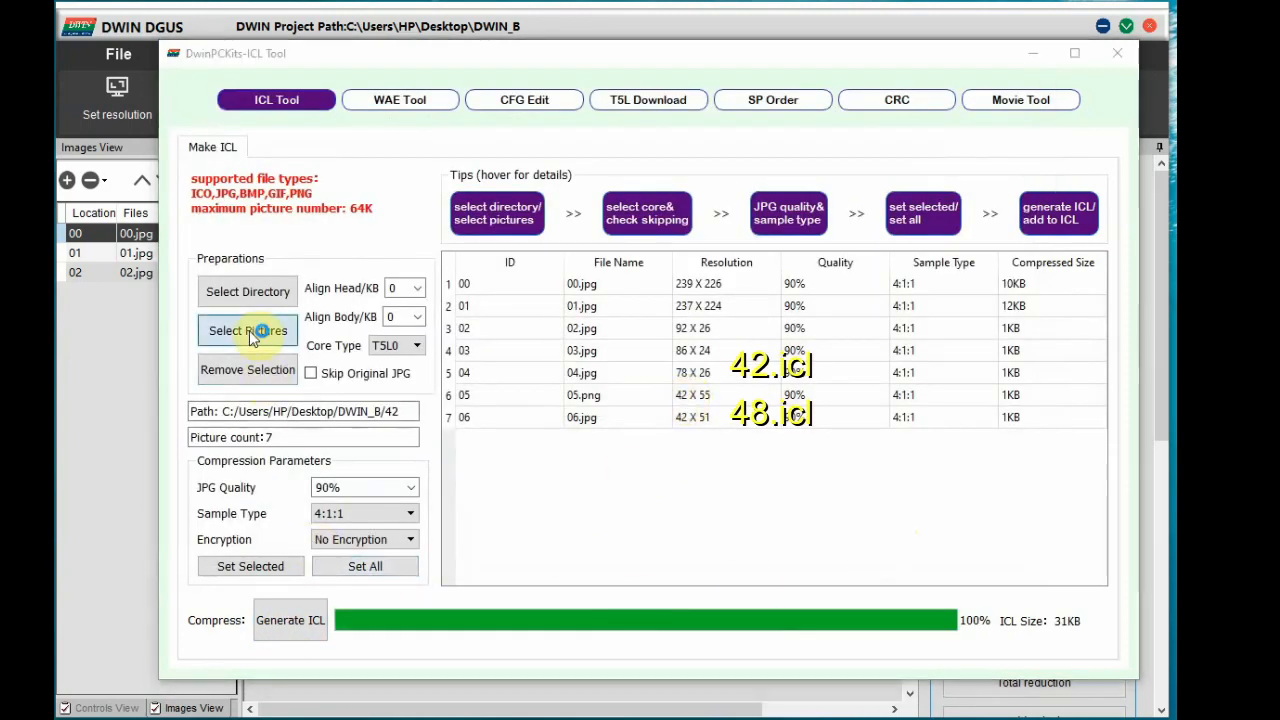
Generate icon library 48.icl from the 48 folder and close the ICL tool.
click(248, 332)
text(4)
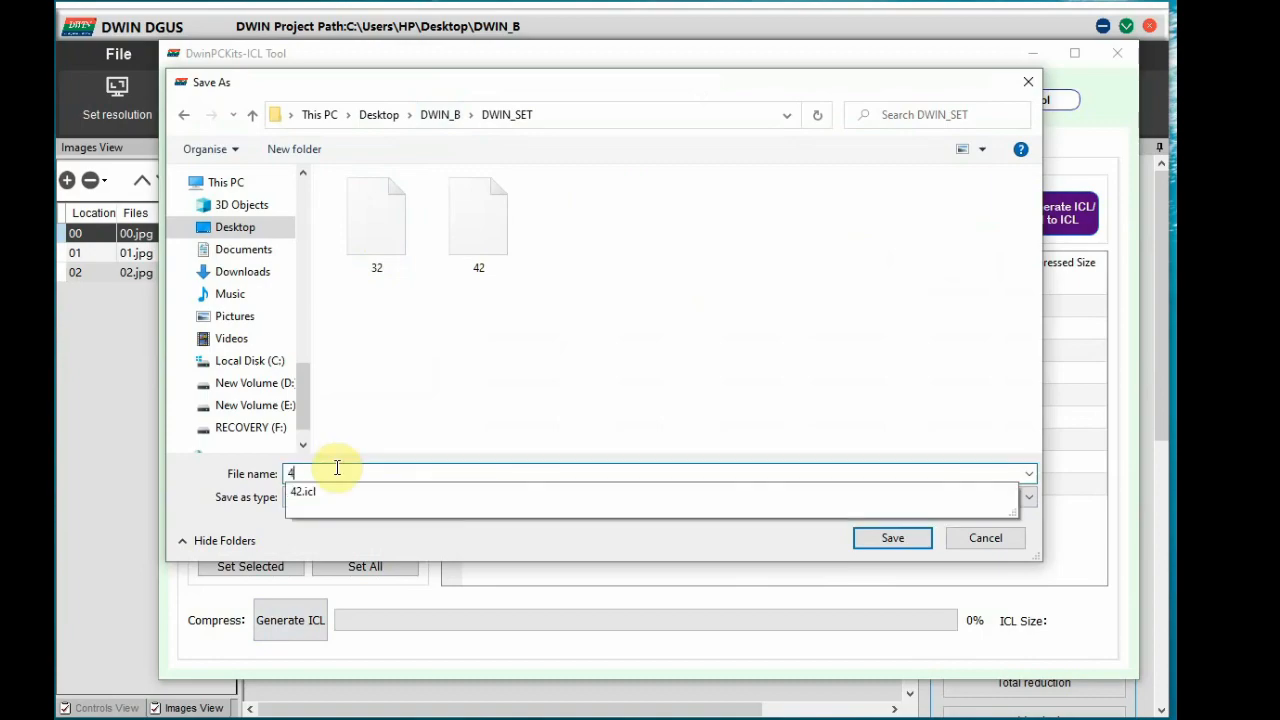
click(892, 538)
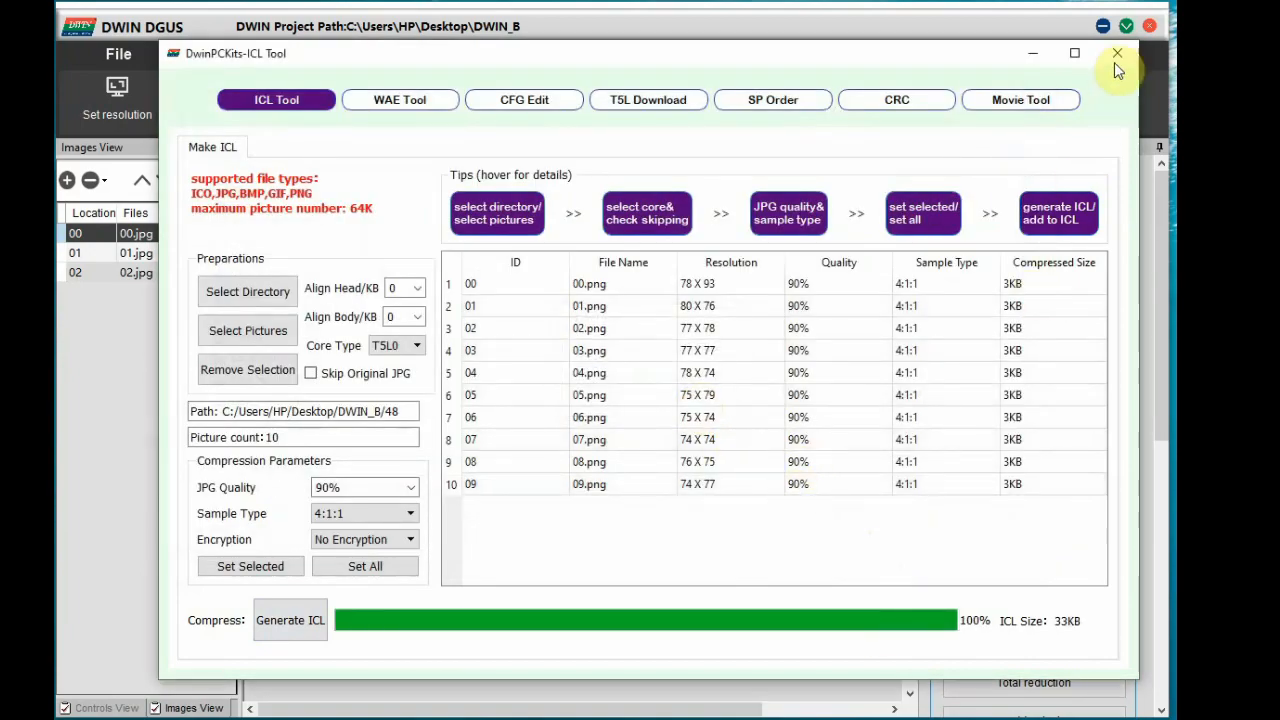
click(1114, 54)
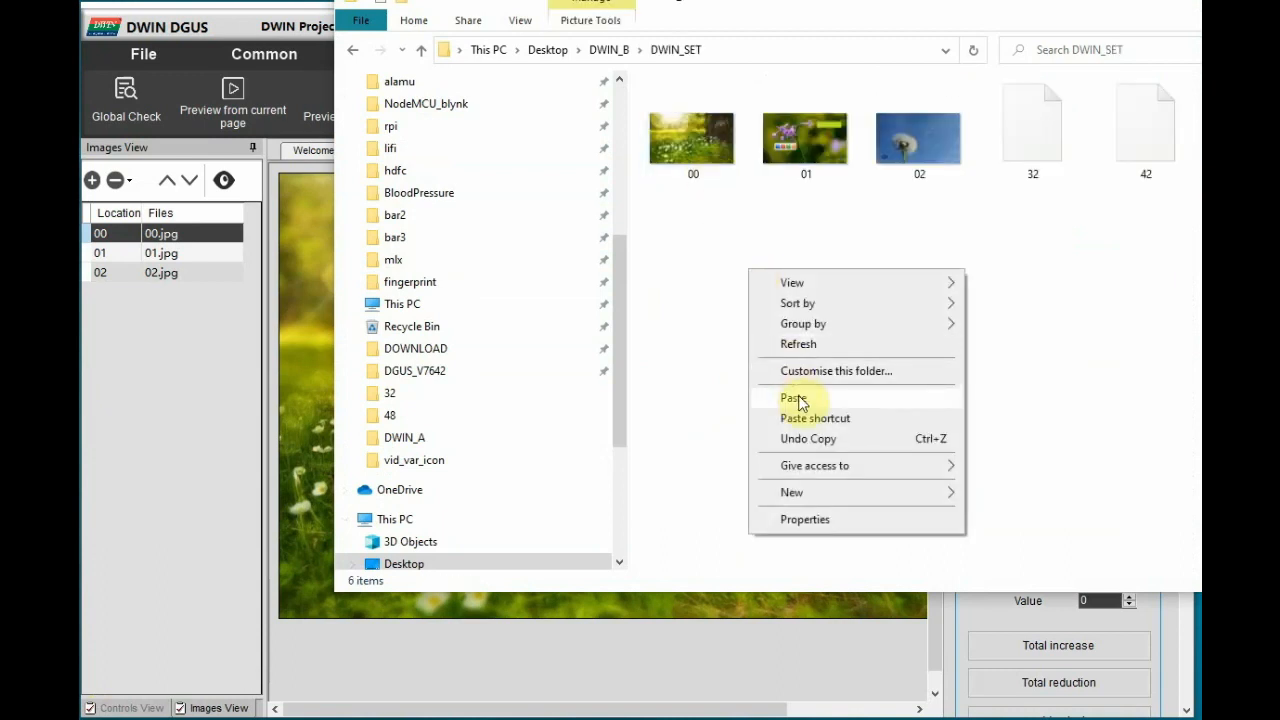
Paste the copied items into the DWIN_SET folder.
click(790, 398)
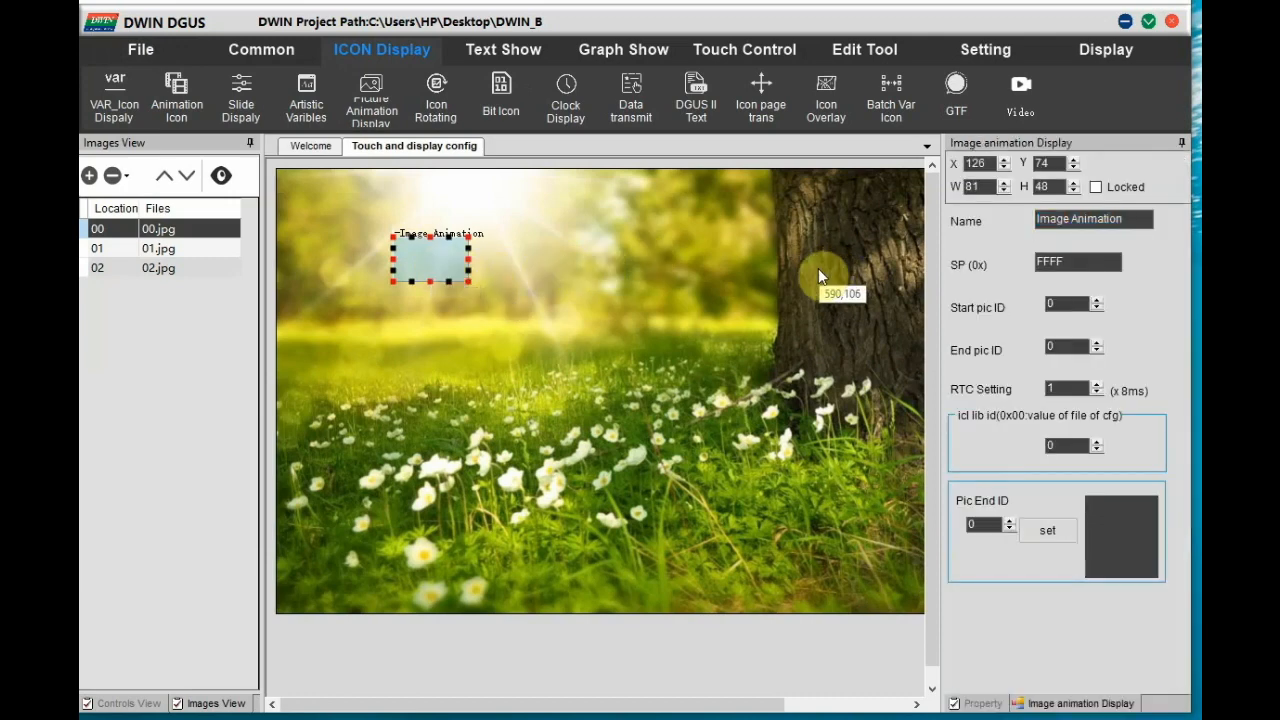
Set the page 00 animation to start pic 0, end pic 1, RTC 200, then show page 01.
click(1092, 218)
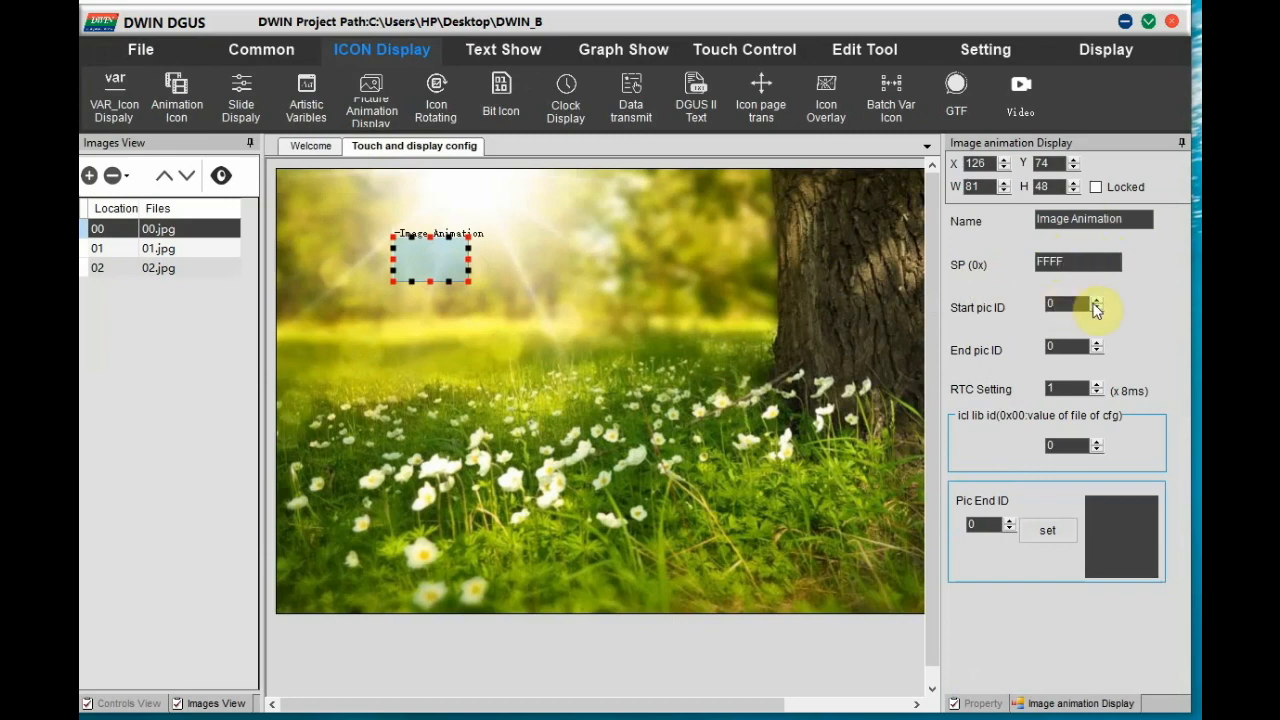
click(1082, 348)
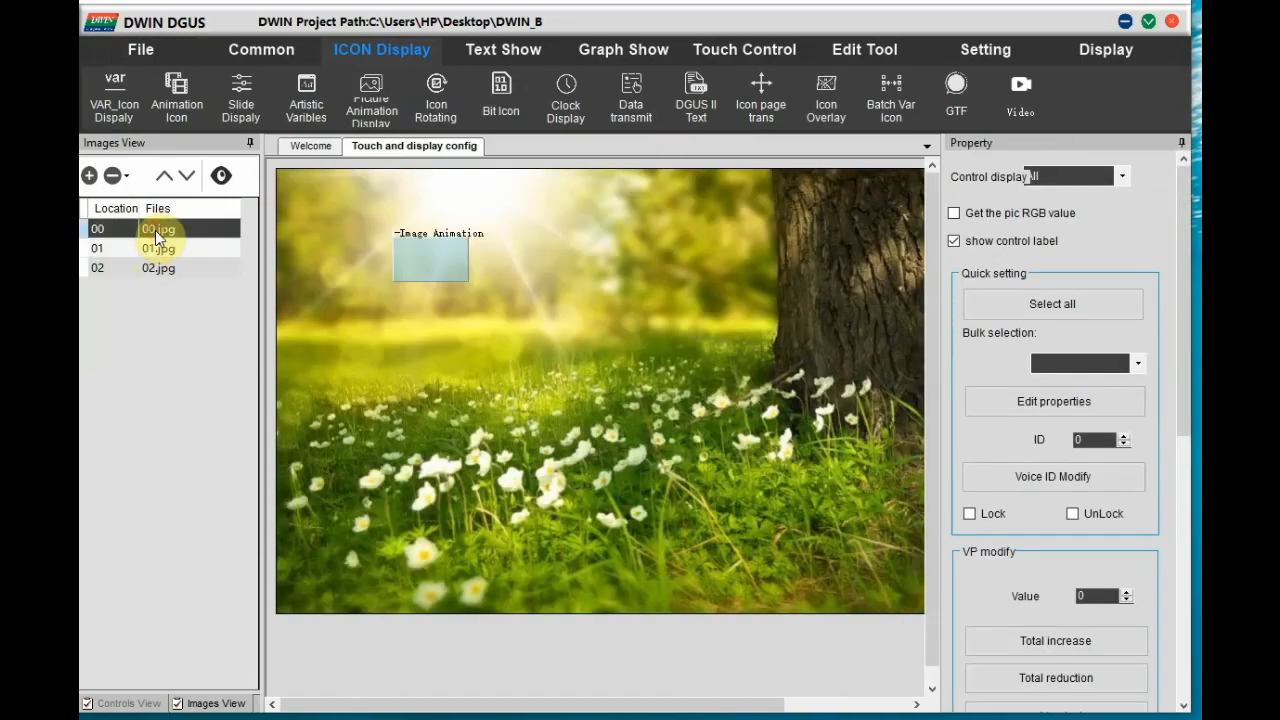
click(432, 258)
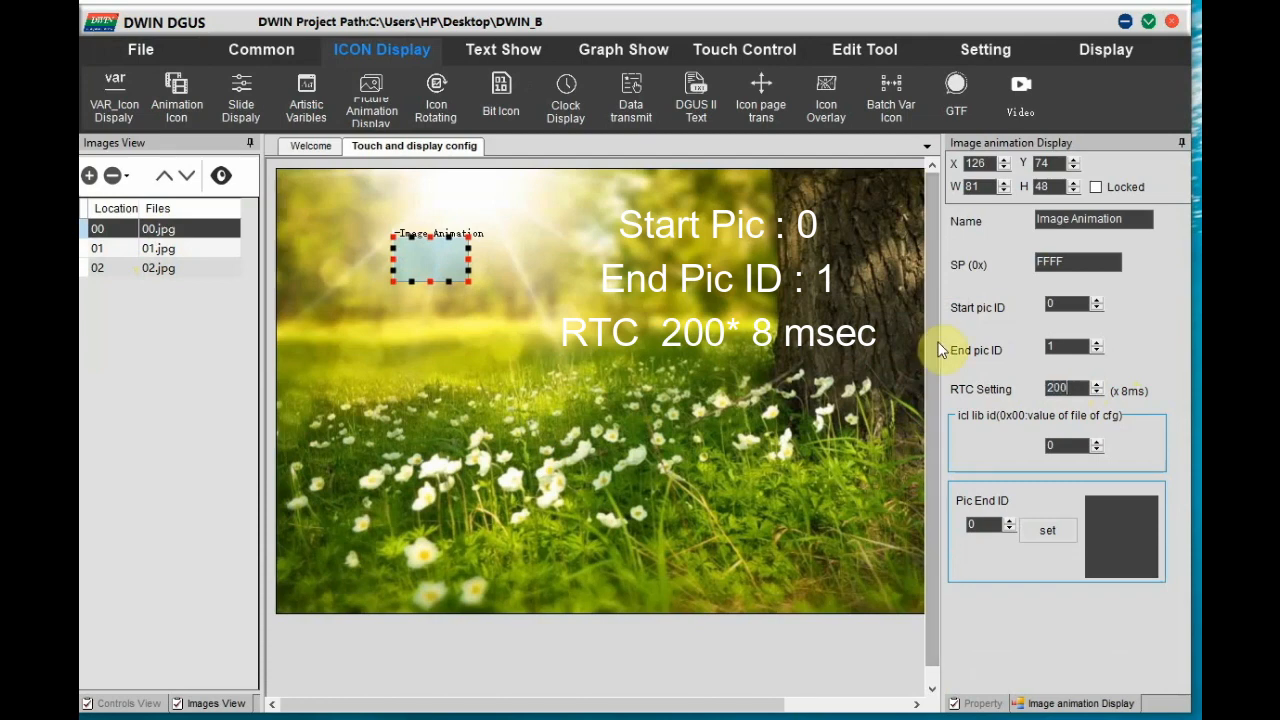
mouse_move(364, 272)
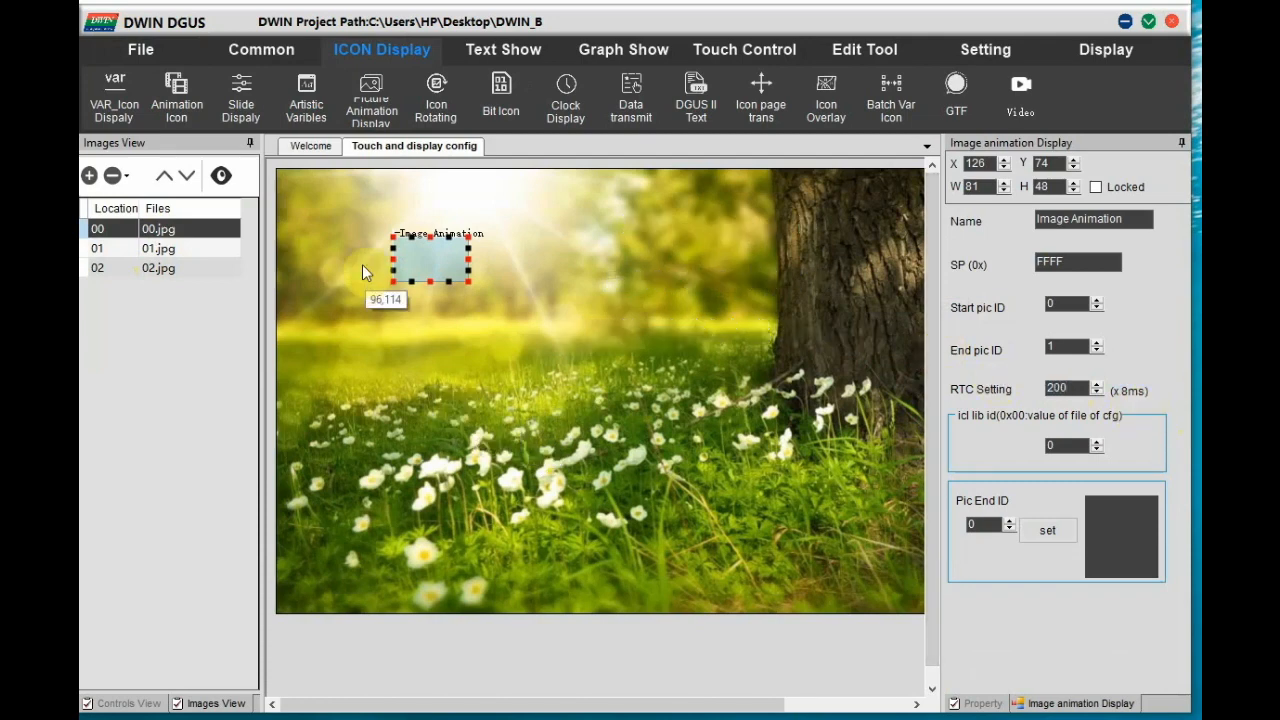
click(158, 248)
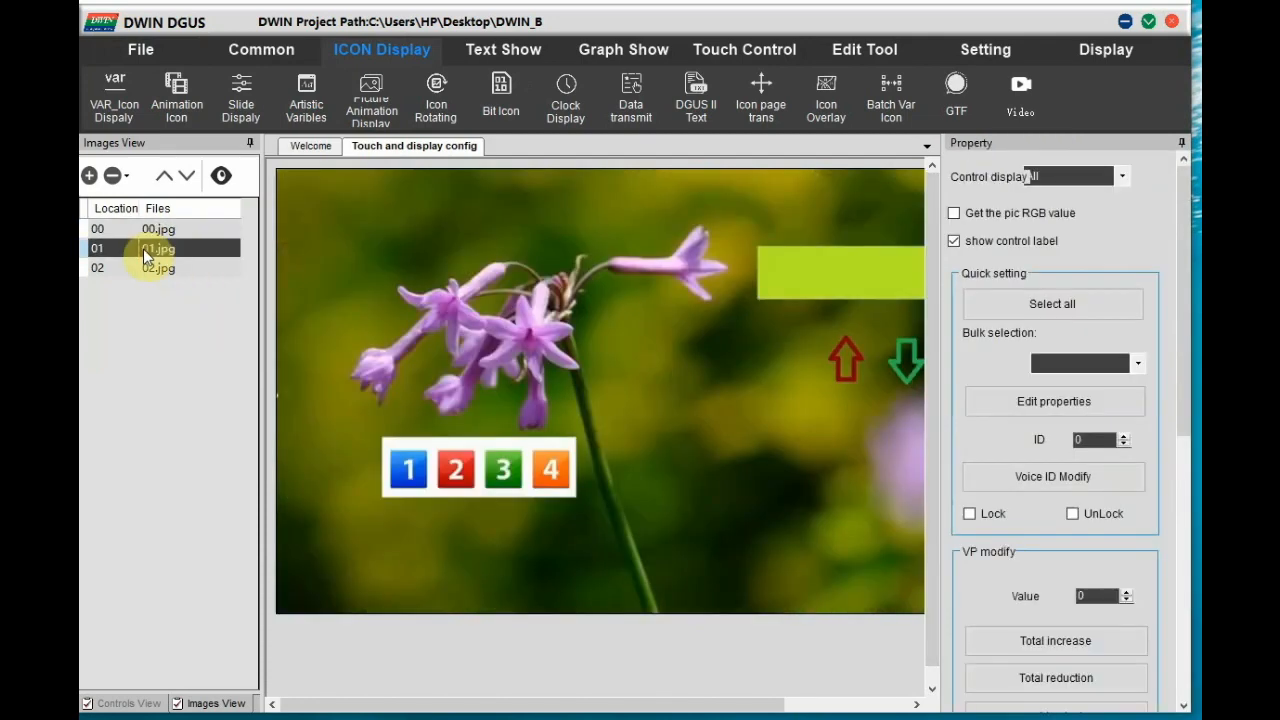
Place a data variable display over the green bar on page 01.
click(504, 50)
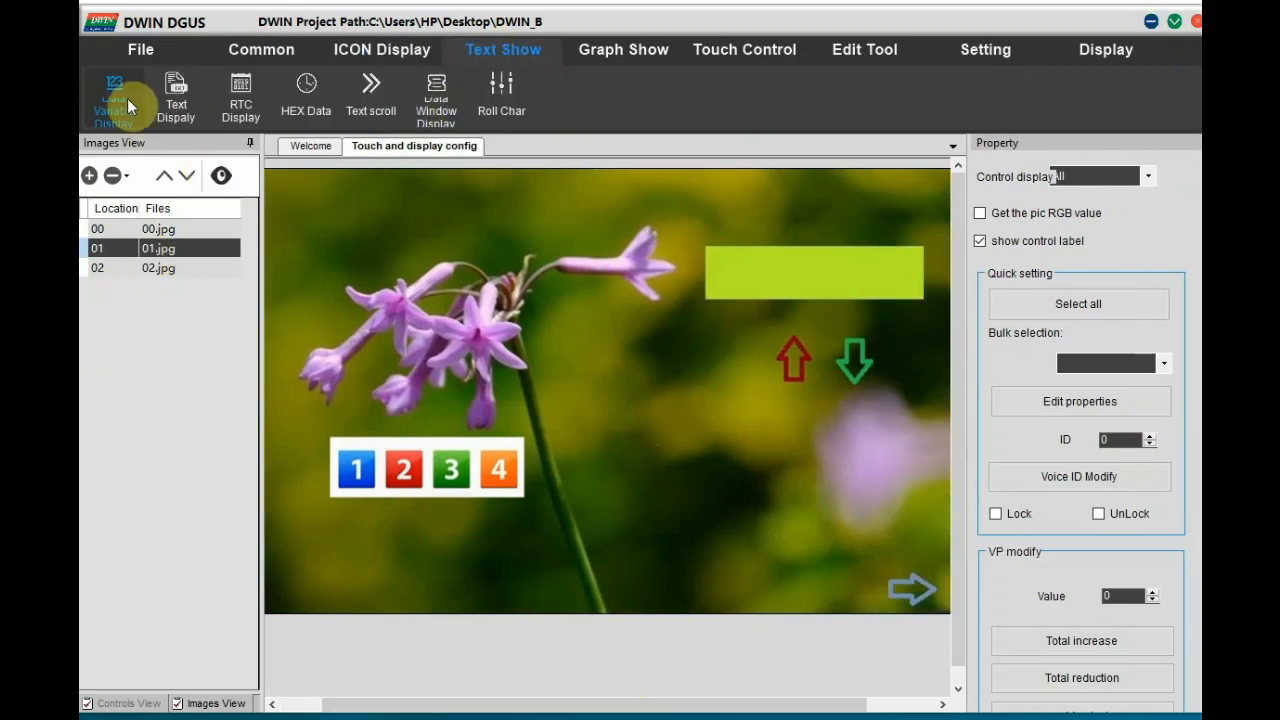
click(112, 96)
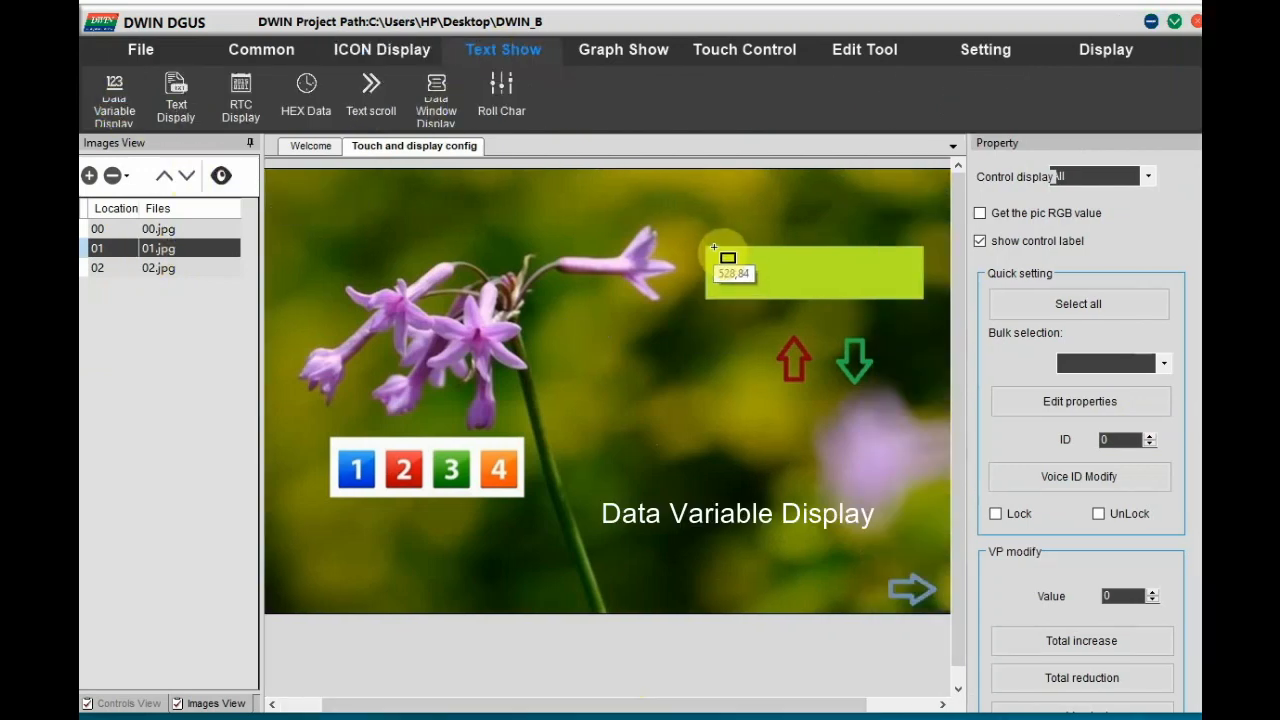
drag(728, 258, 900, 304)
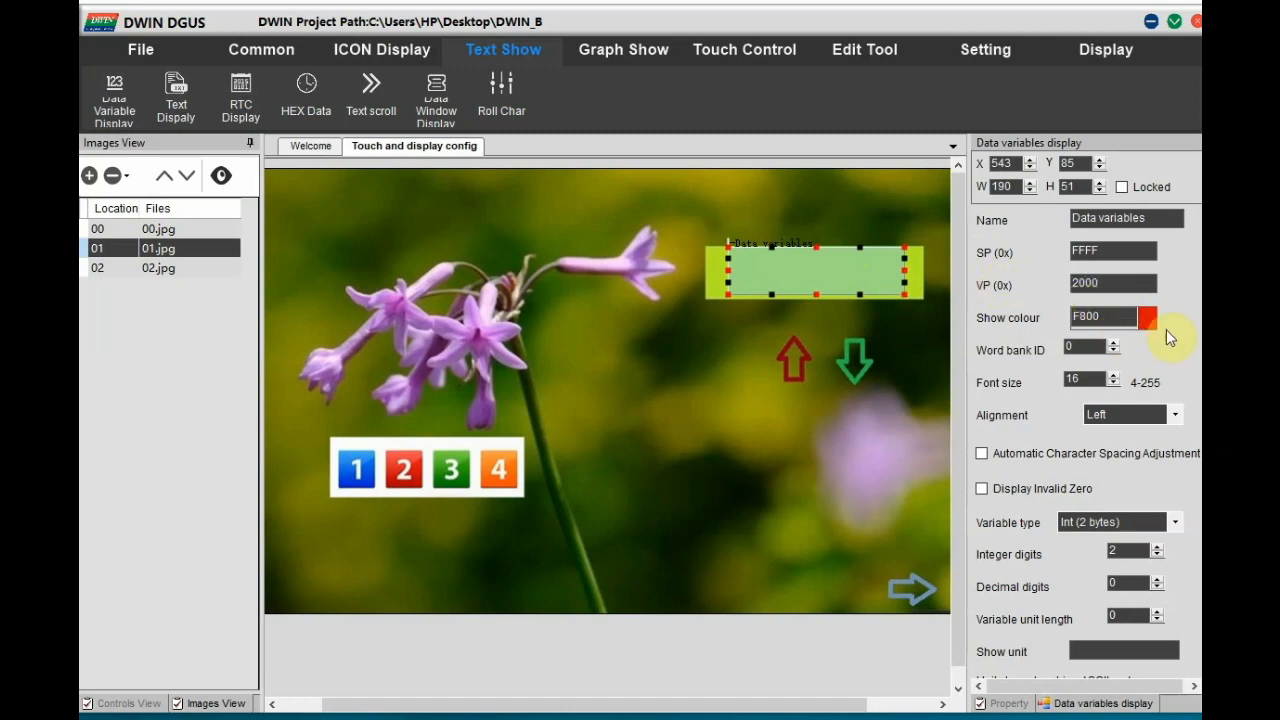
Make the number dark red, font size 40 and centred.
click(1156, 316)
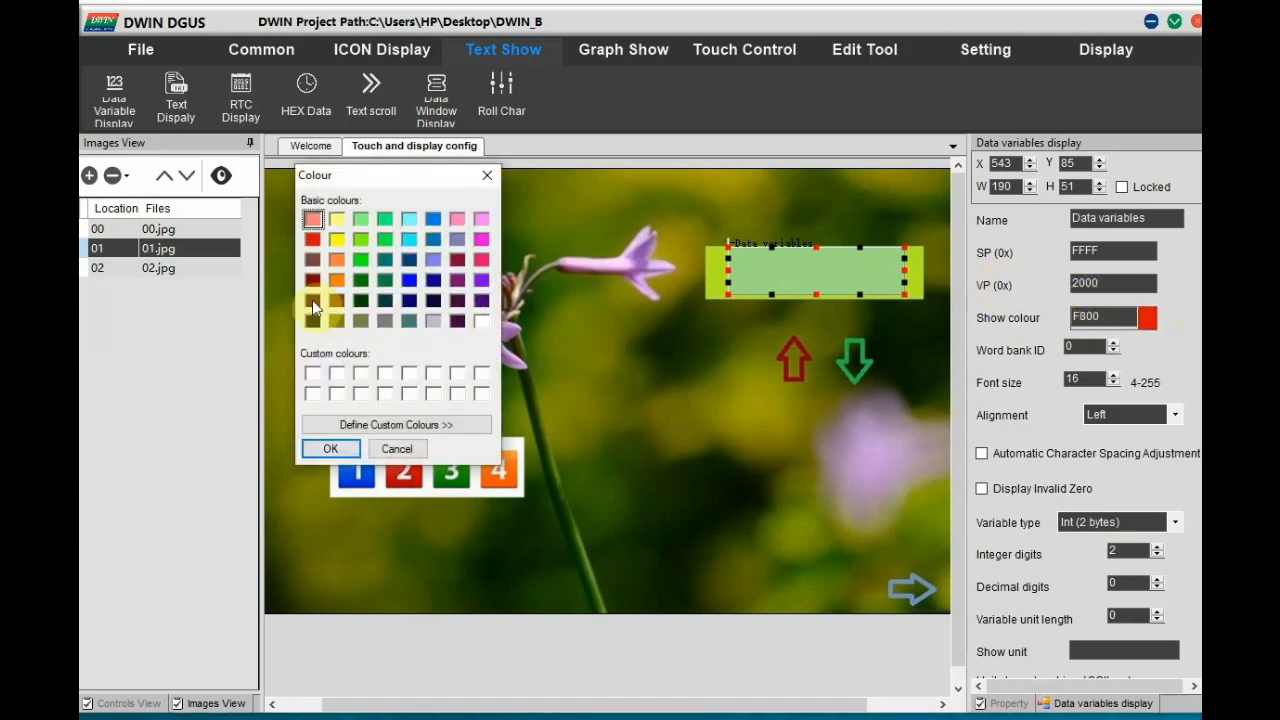
click(330, 448)
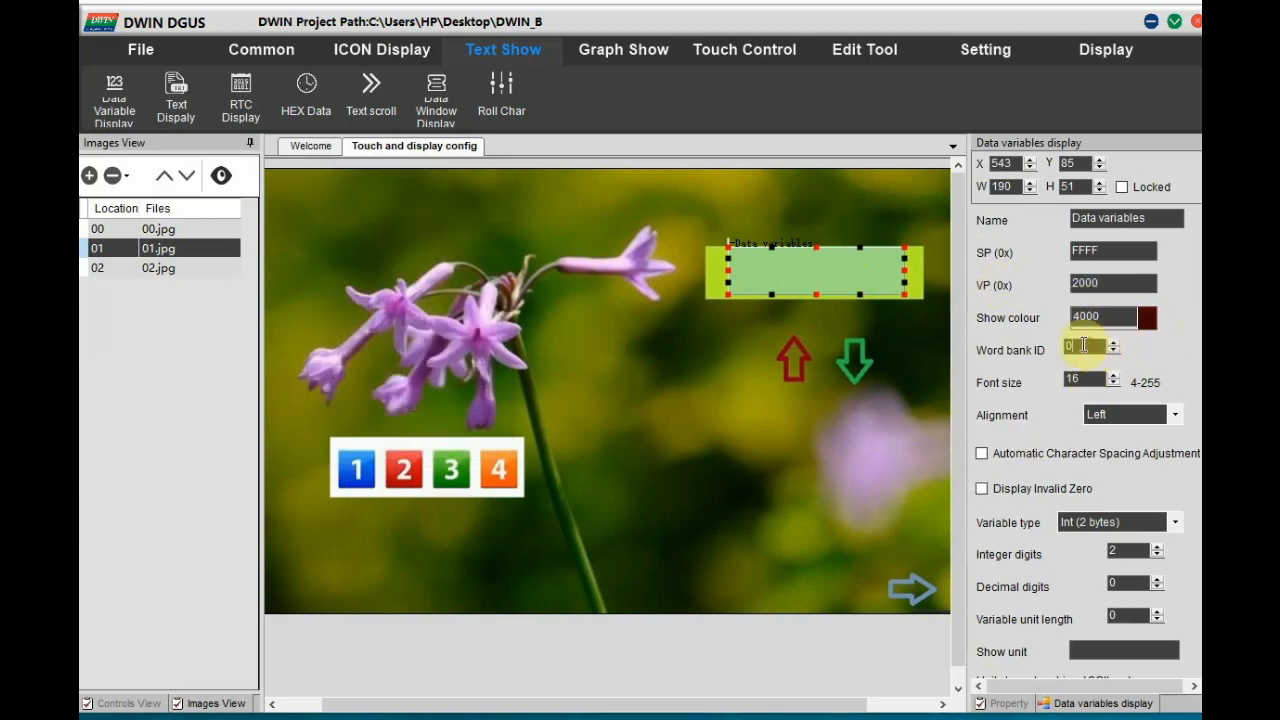
text(40)
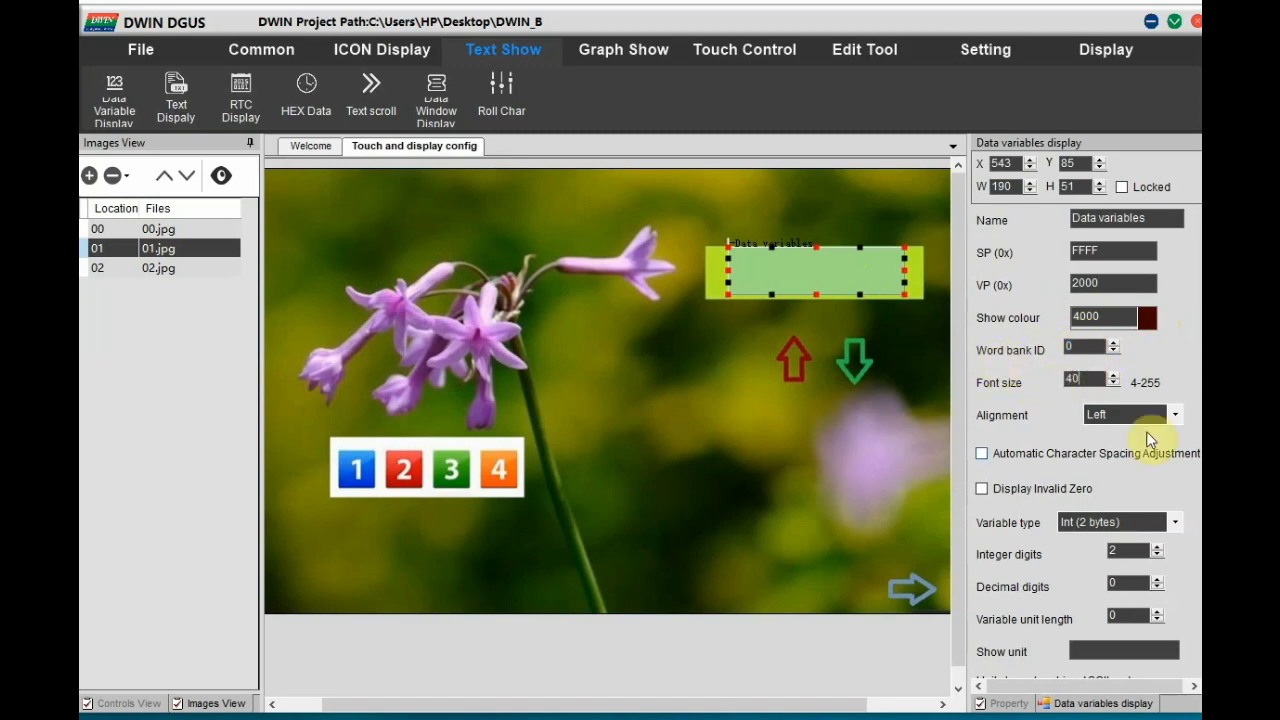
click(1148, 414)
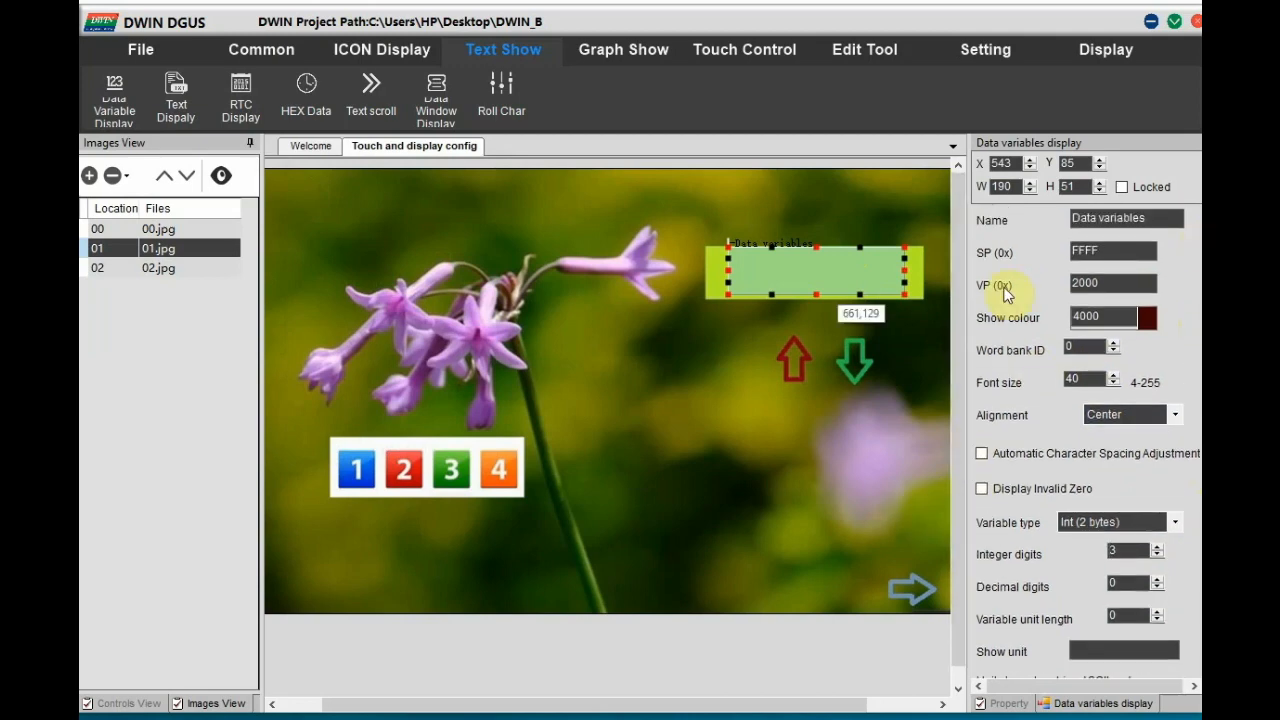
click(746, 48)
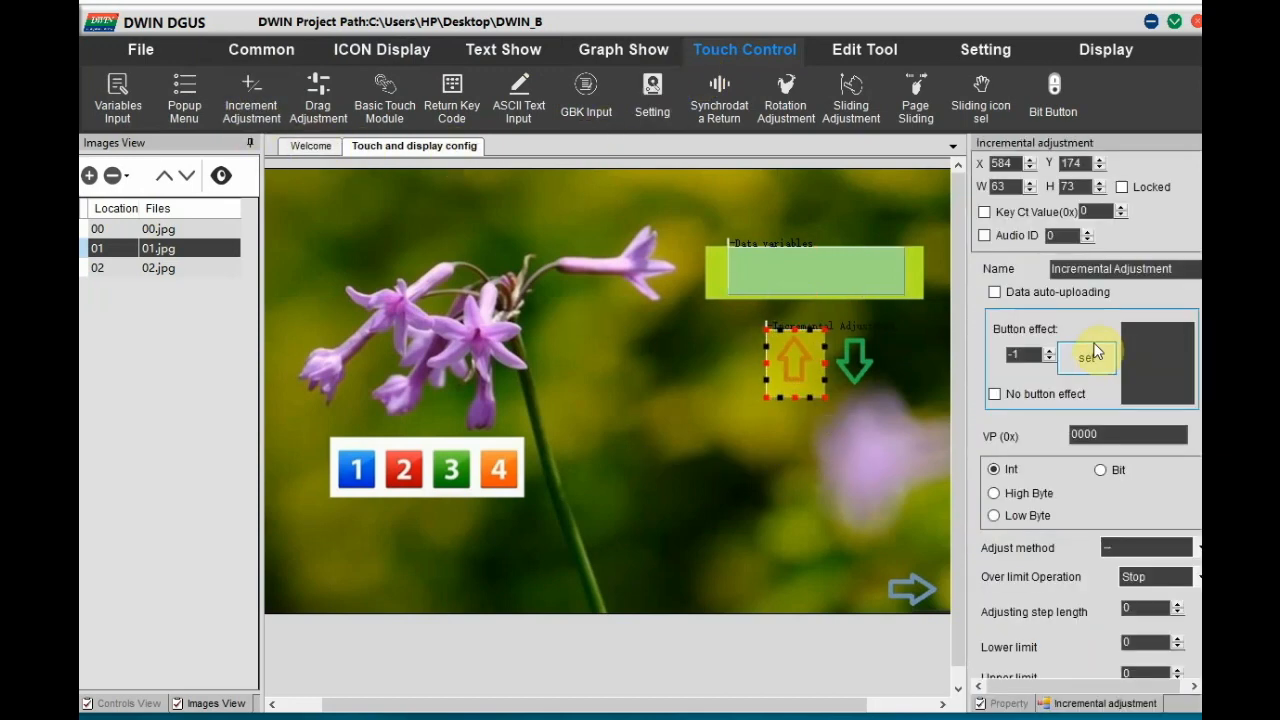
Enable data auto-uploading on the up-arrow adjustment with VP 2000, then select the down arrow.
click(992, 292)
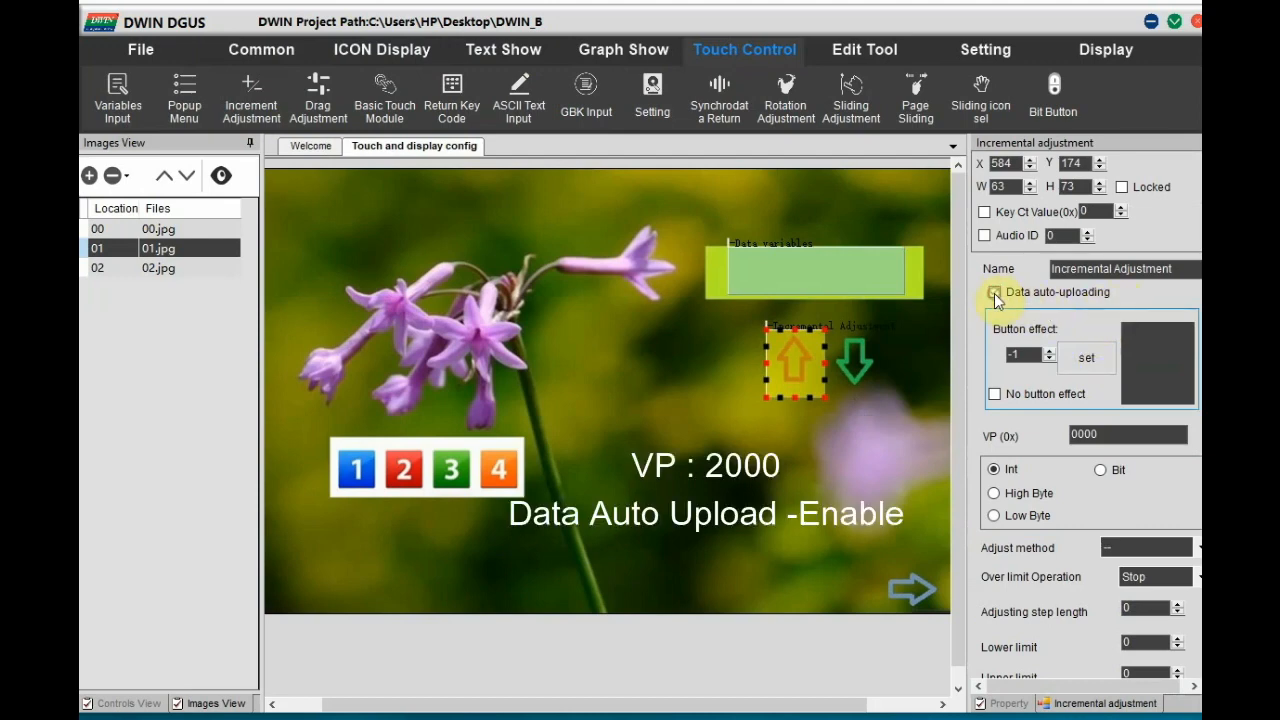
click(994, 292)
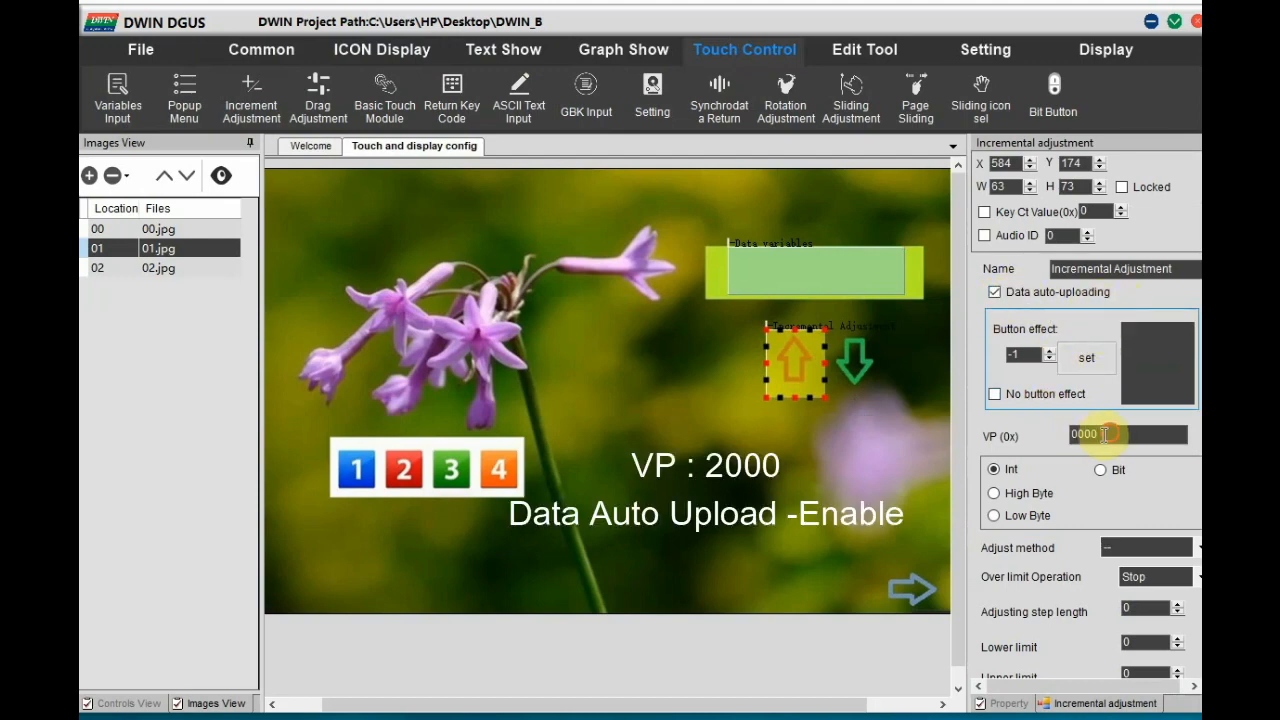
text(20)
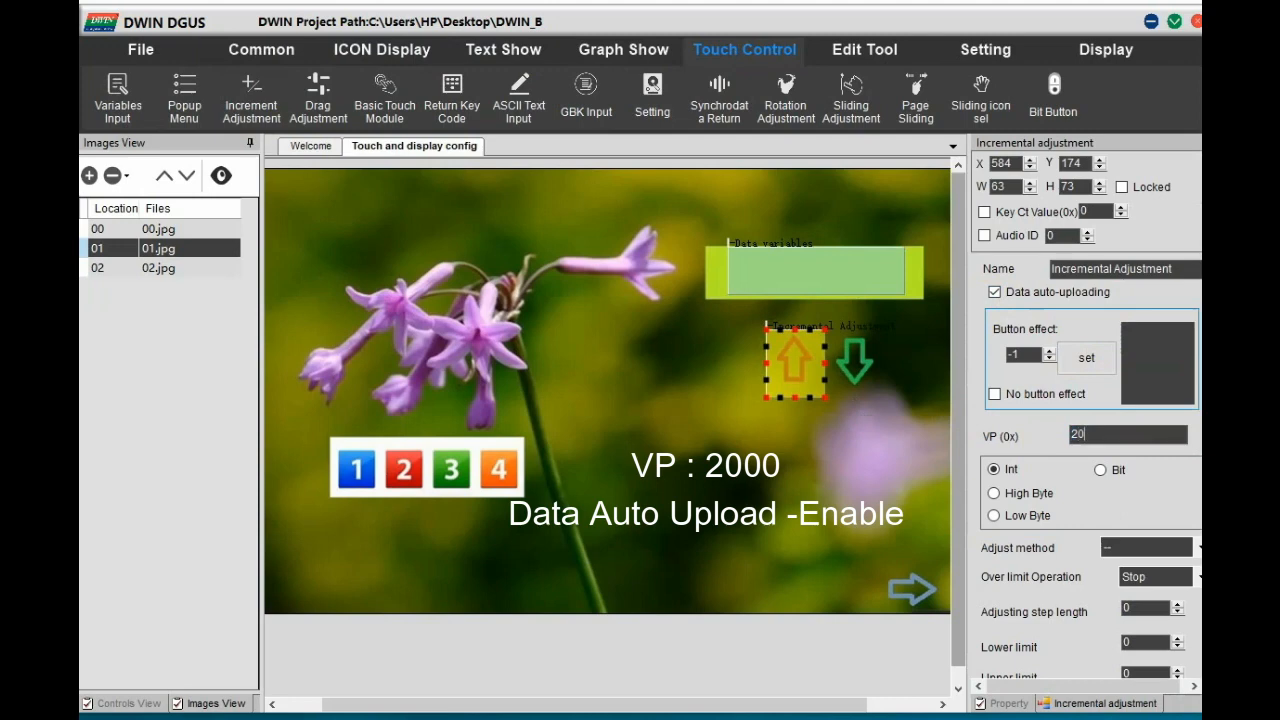
text(2000)
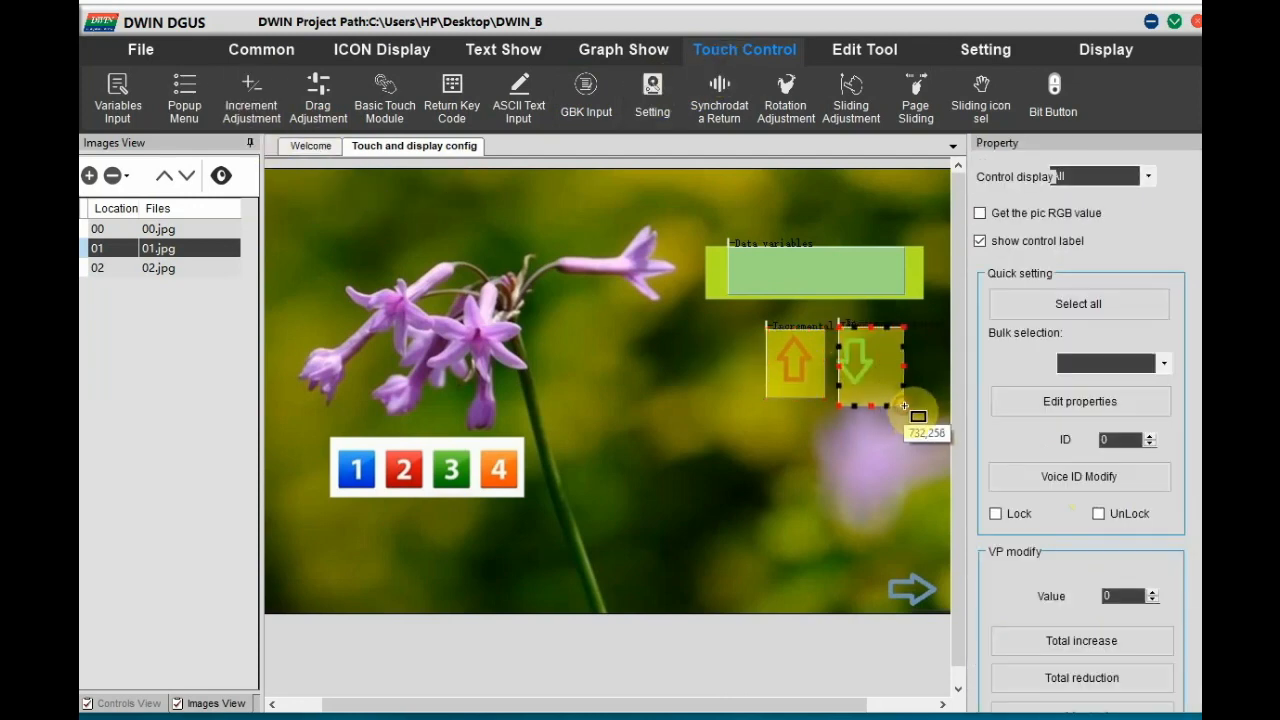
click(792, 364)
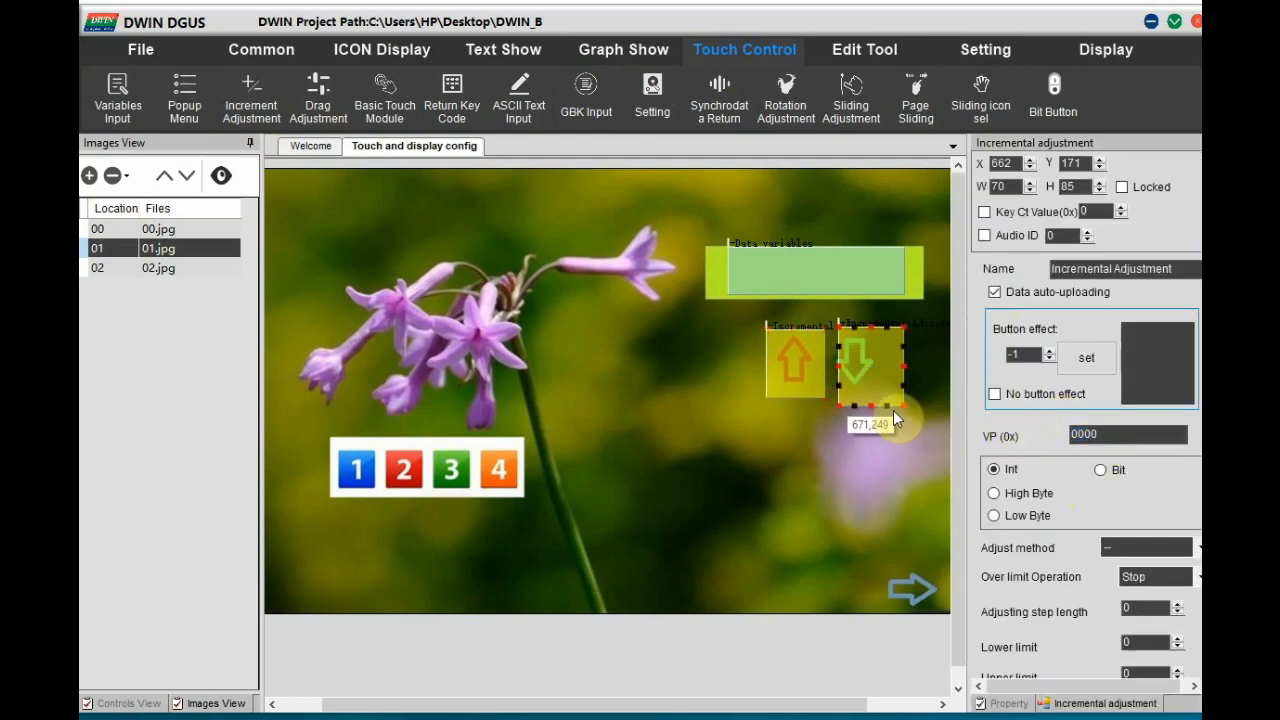
mouse_move(1124, 548)
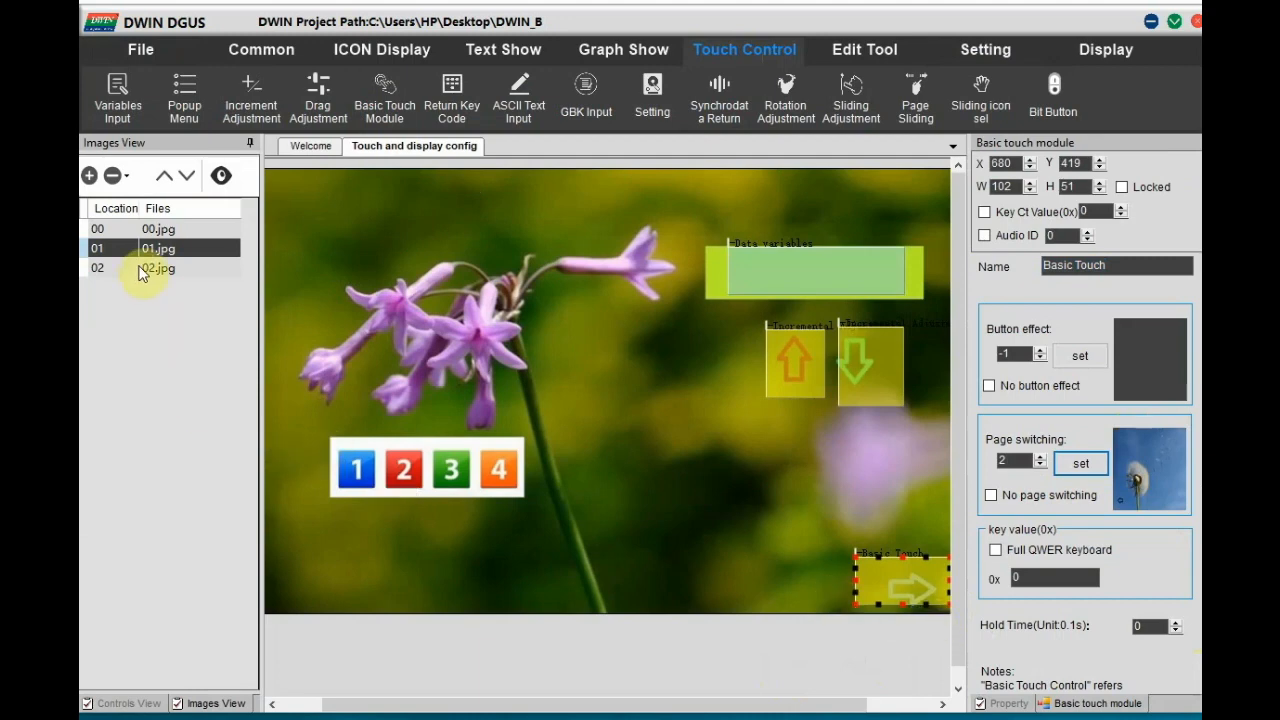
Switch to the dandelion page 02 and save the project.
click(156, 268)
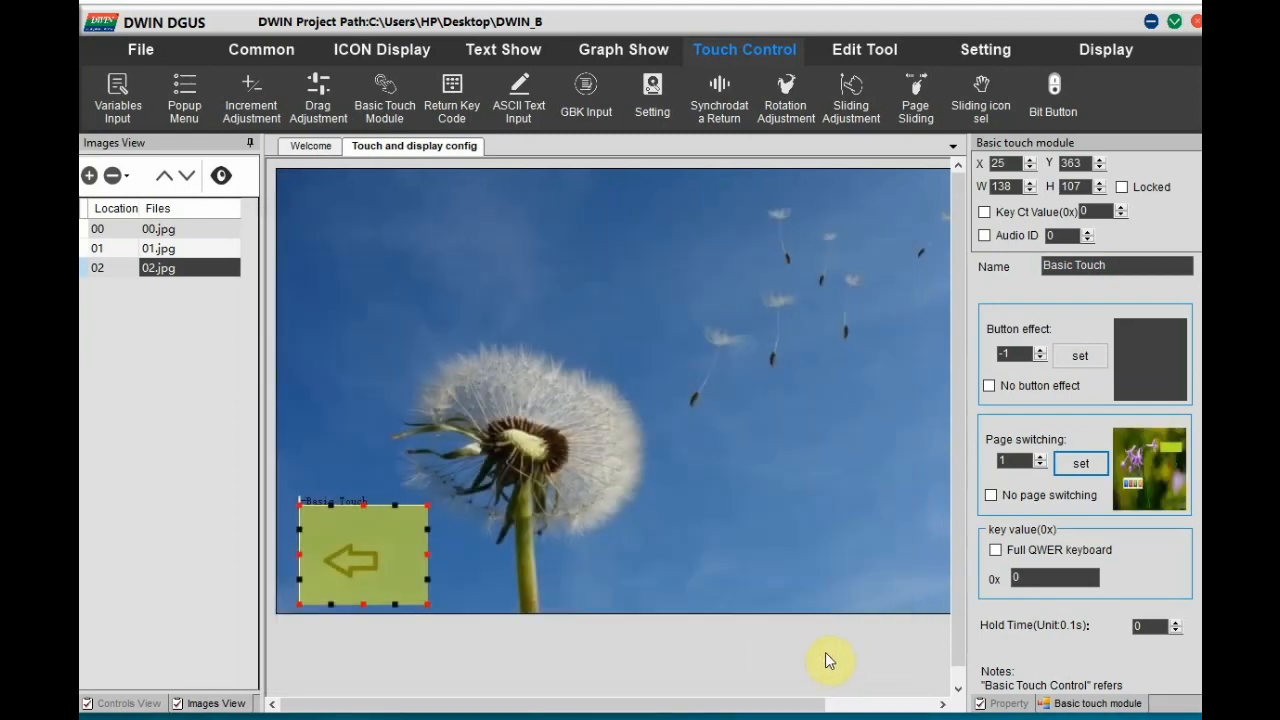
click(232, 96)
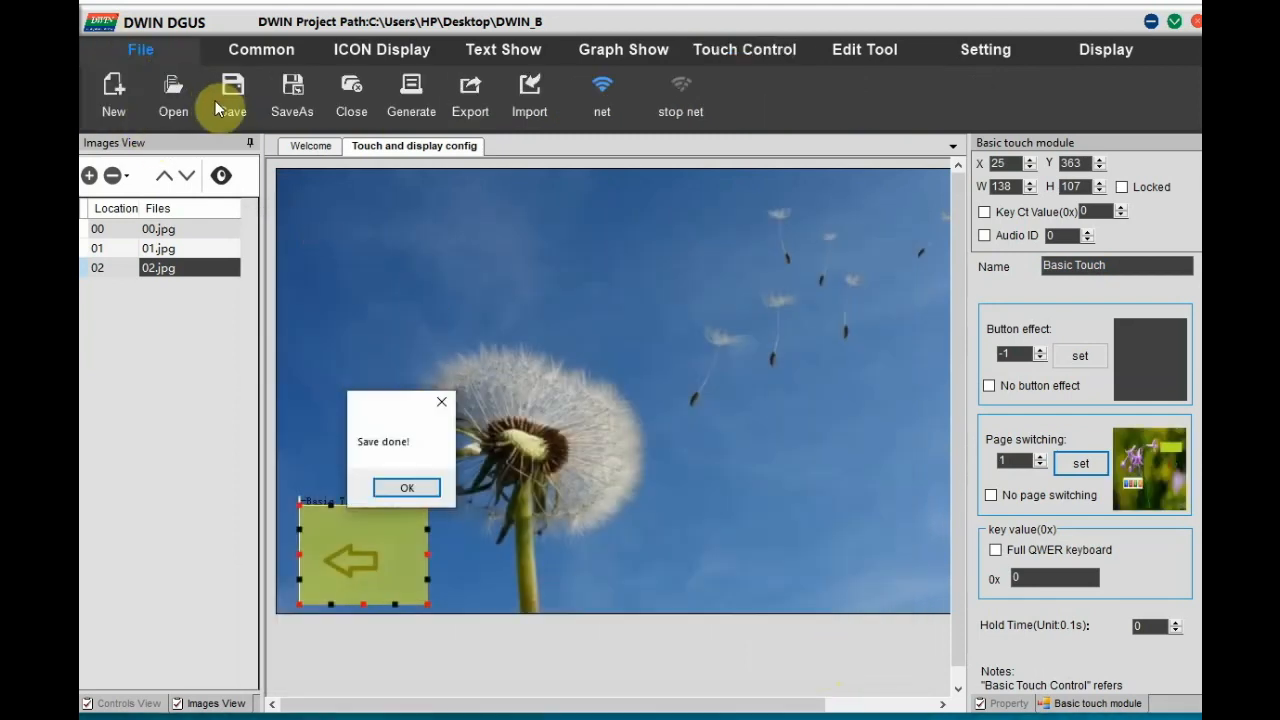
click(406, 488)
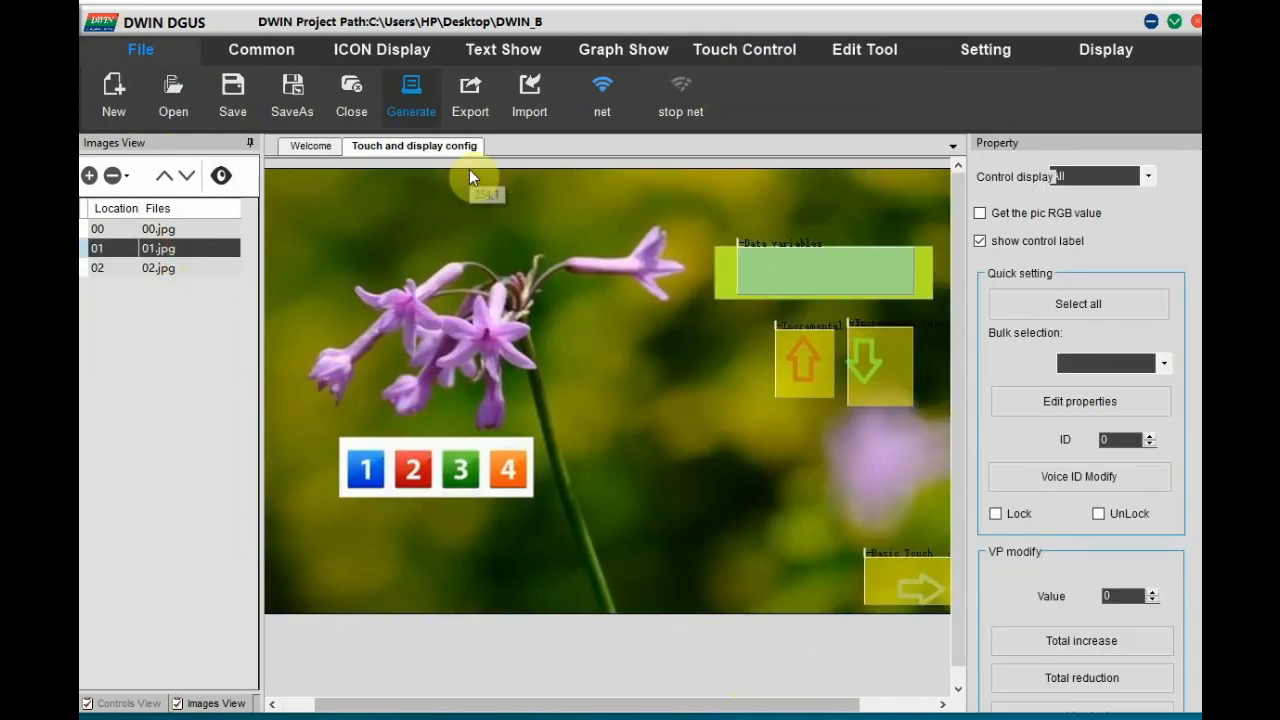
Draw a variable icon below the numbered buttons using the 42.icl library.
click(380, 48)
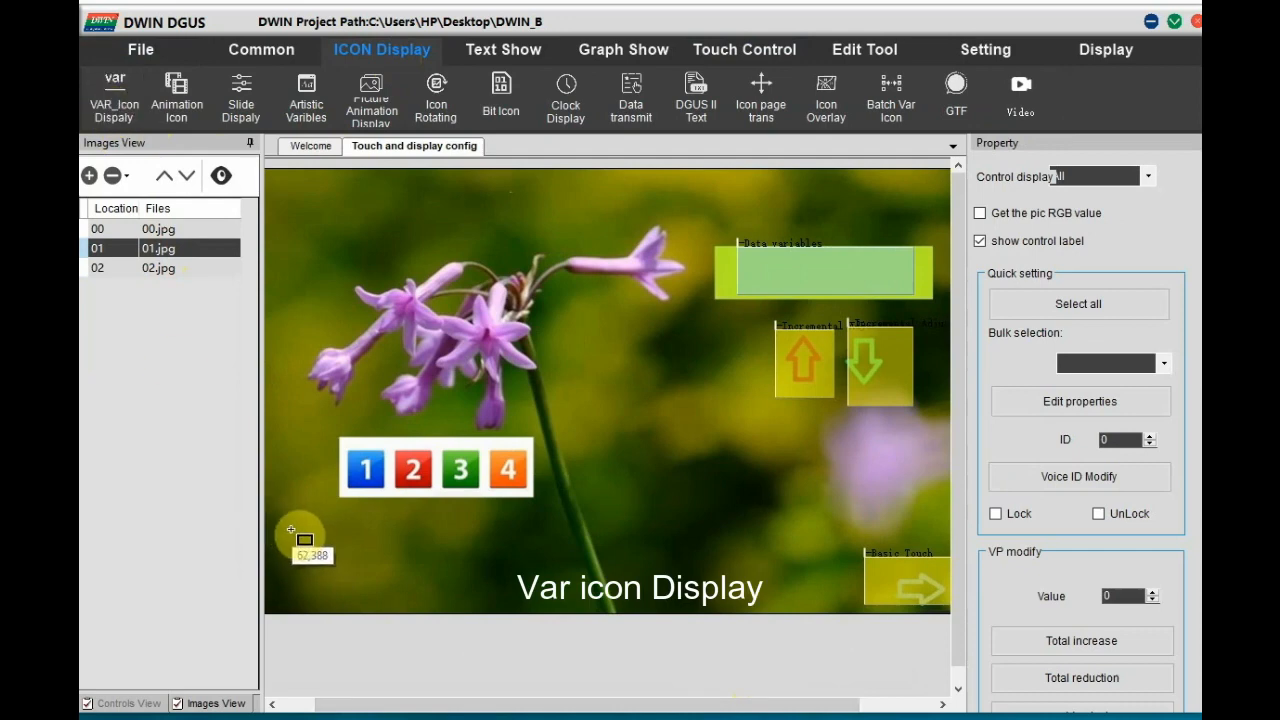
drag(290, 530, 360, 580)
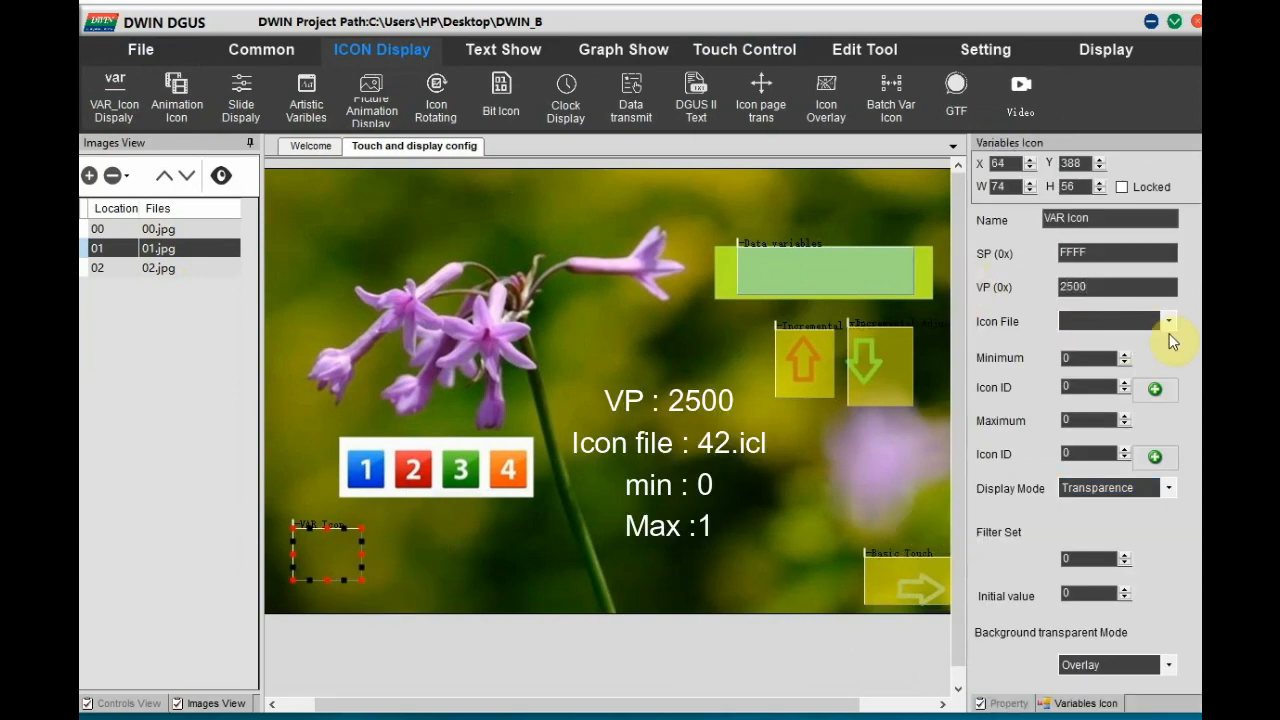
click(1166, 320)
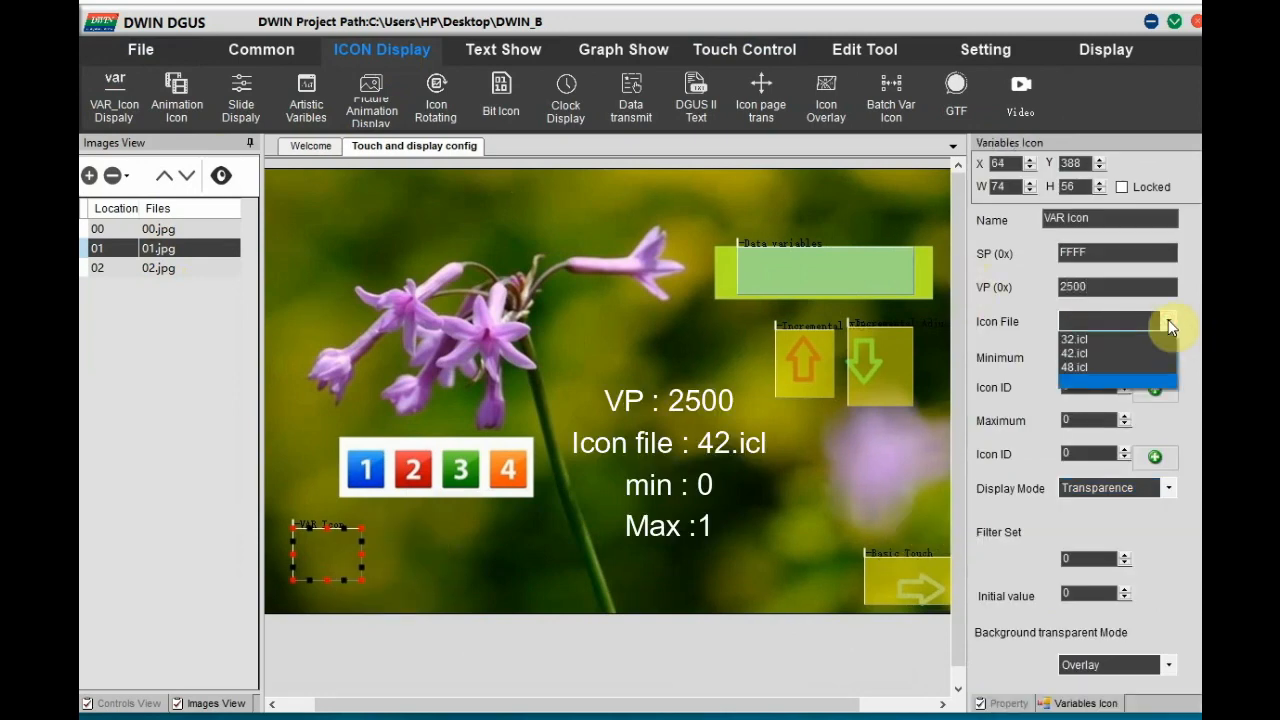
click(1068, 356)
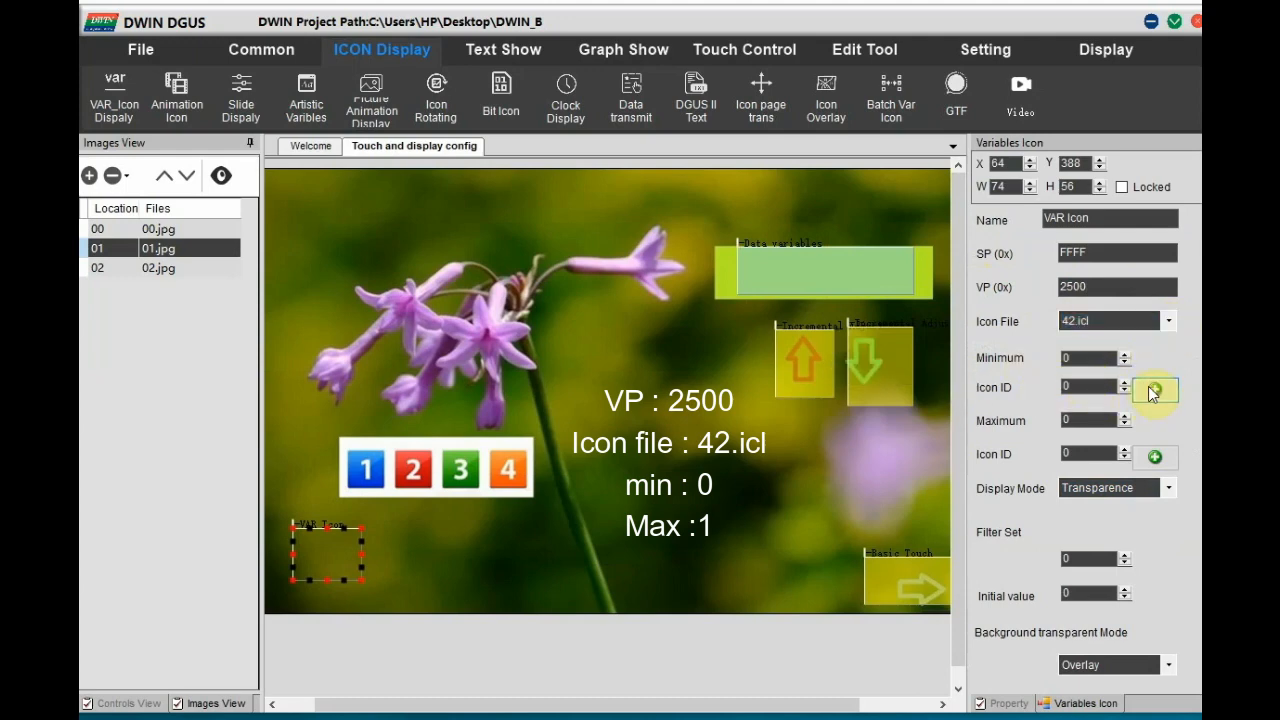
Pick the OFF icon for the icon's first and second states.
click(1156, 390)
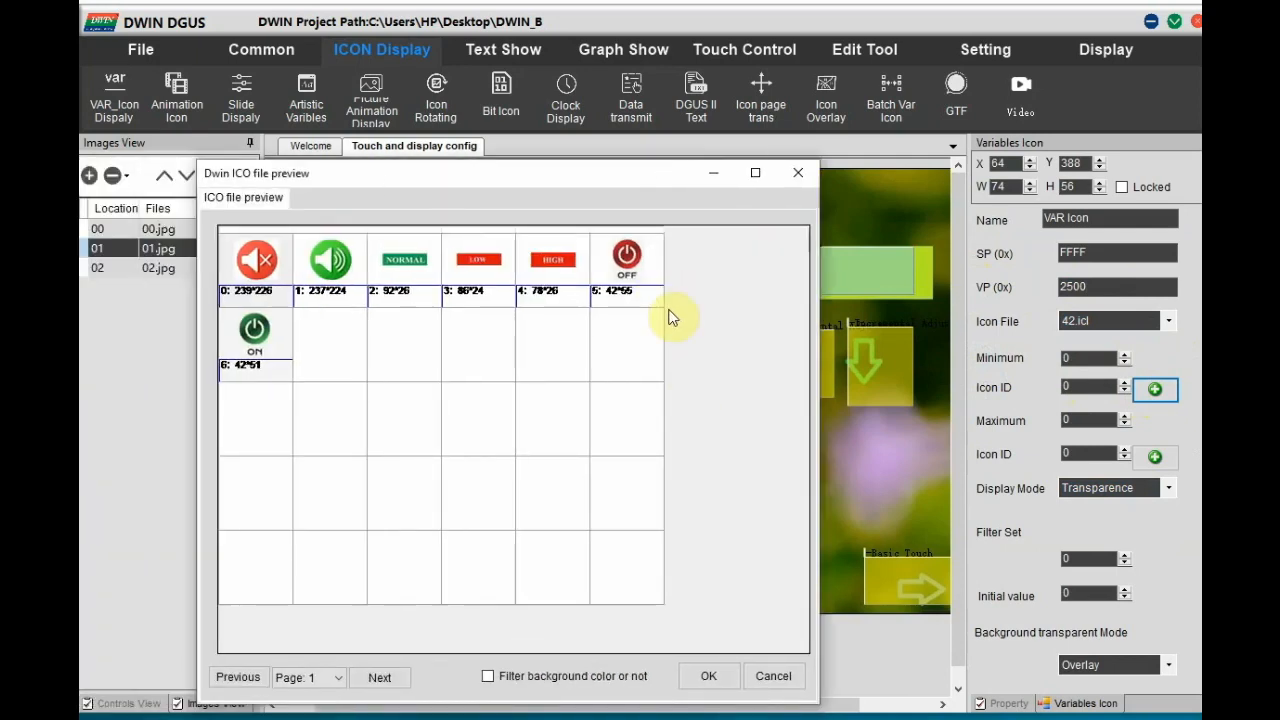
mouse_move(628, 318)
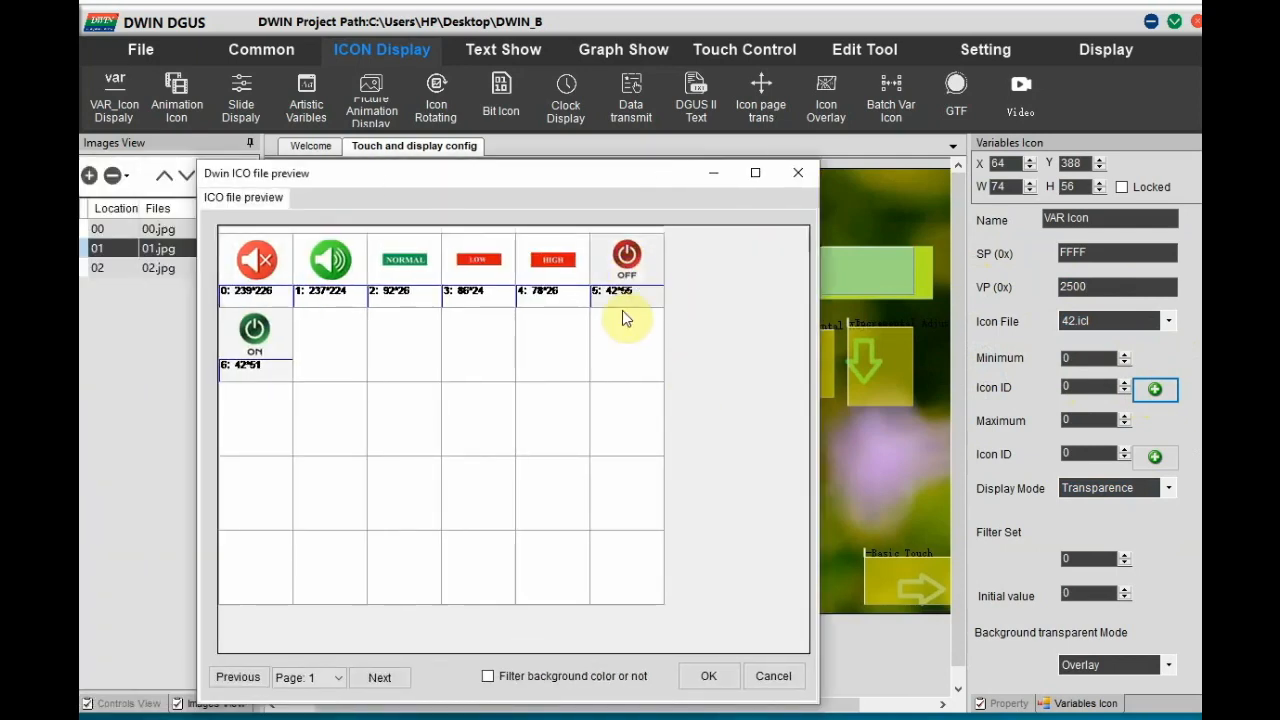
click(708, 676)
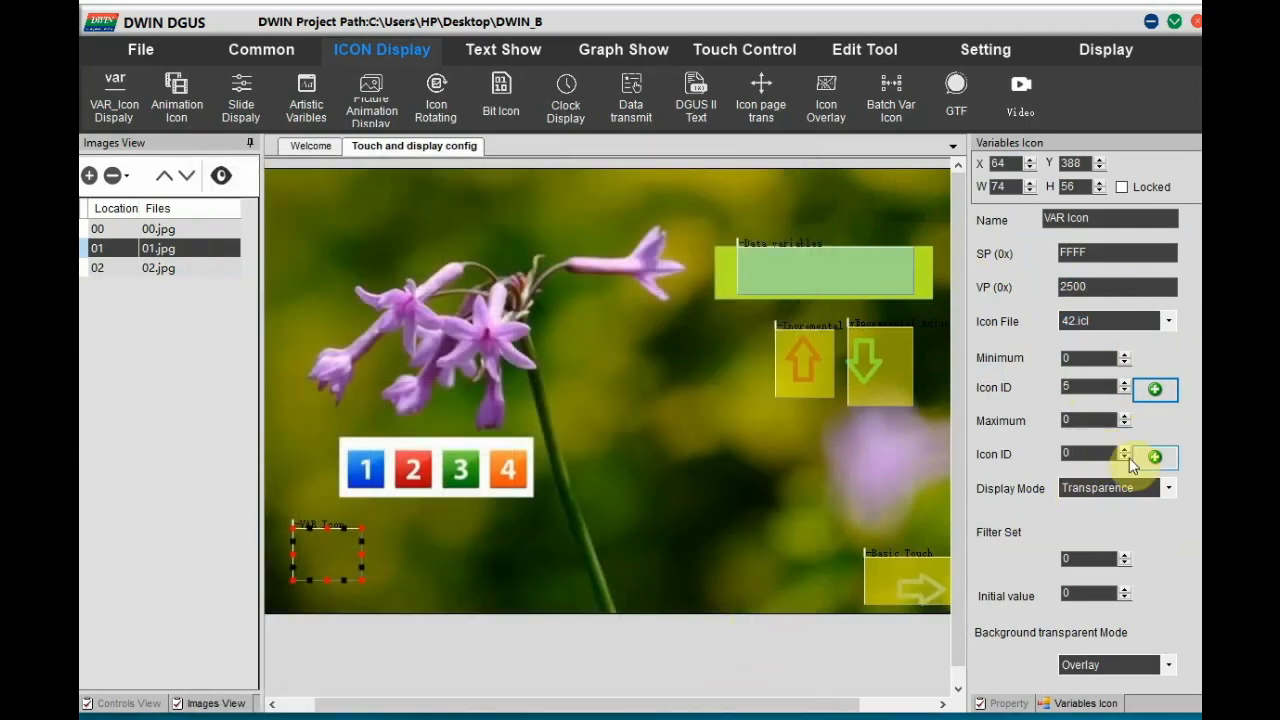
click(1156, 456)
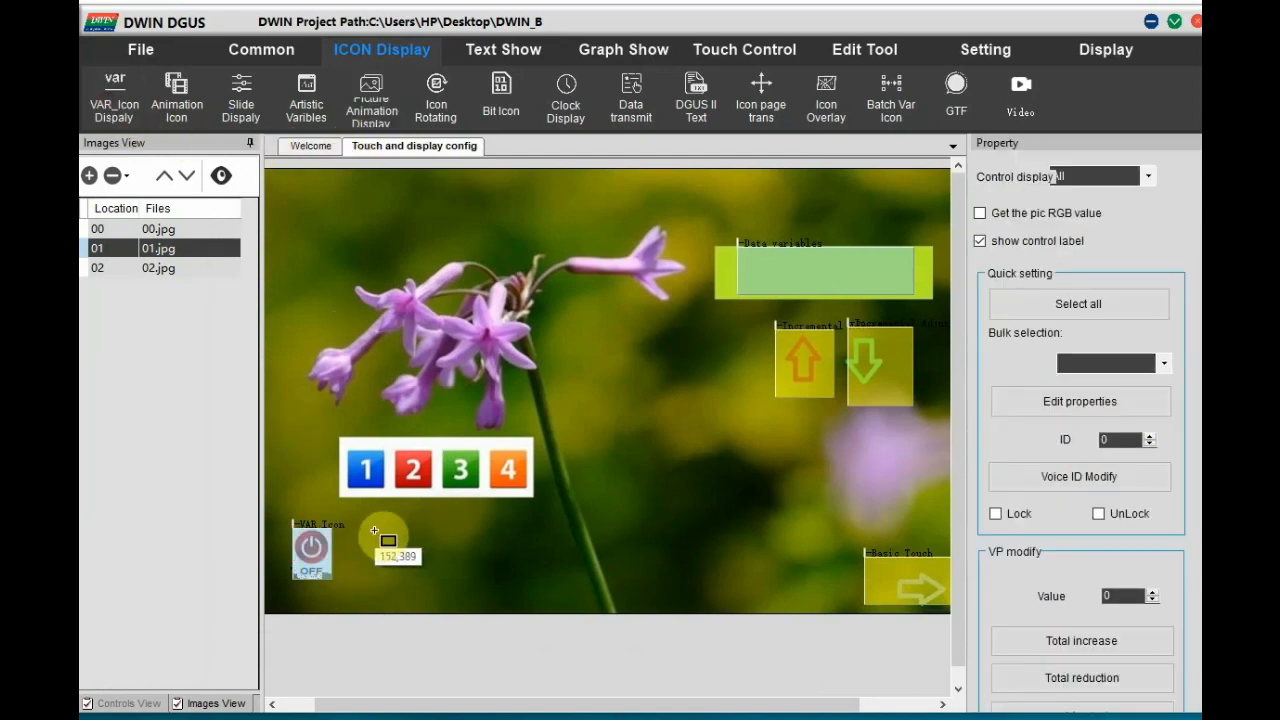
Draw a second variable icon beside the OFF icon on VP 2700 using 42.icl.
drag(376, 530, 444, 584)
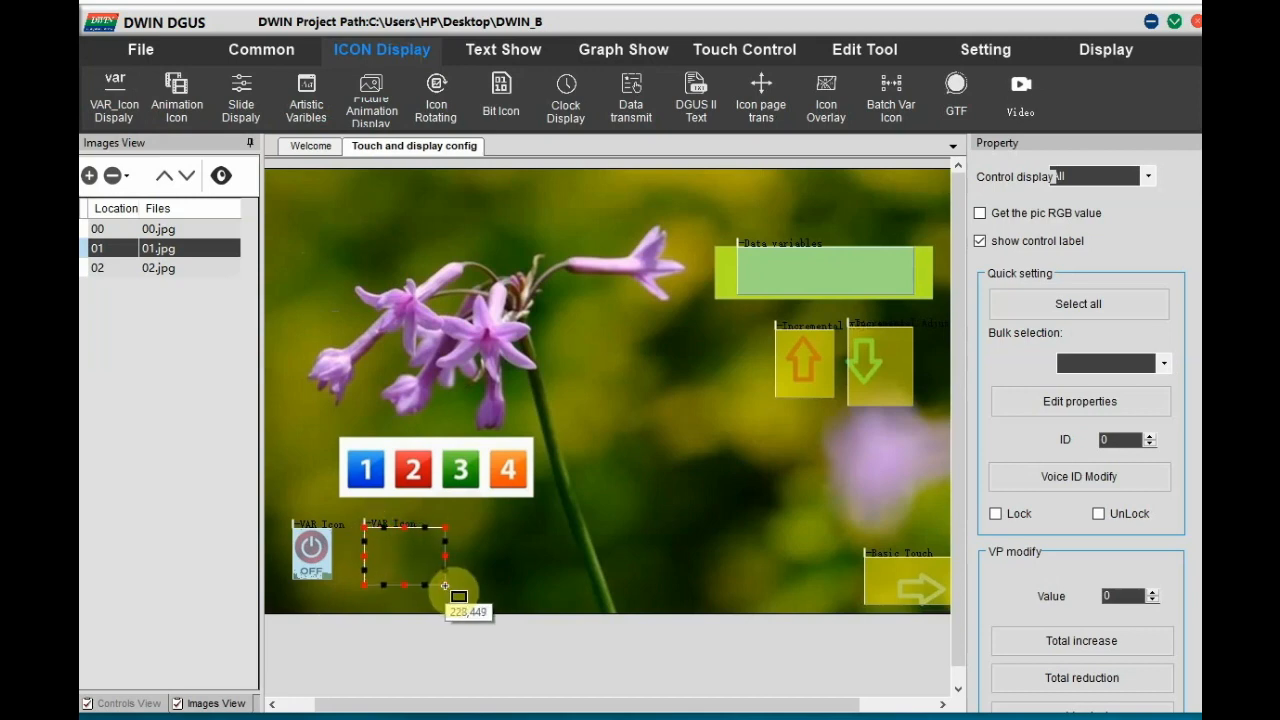
click(404, 564)
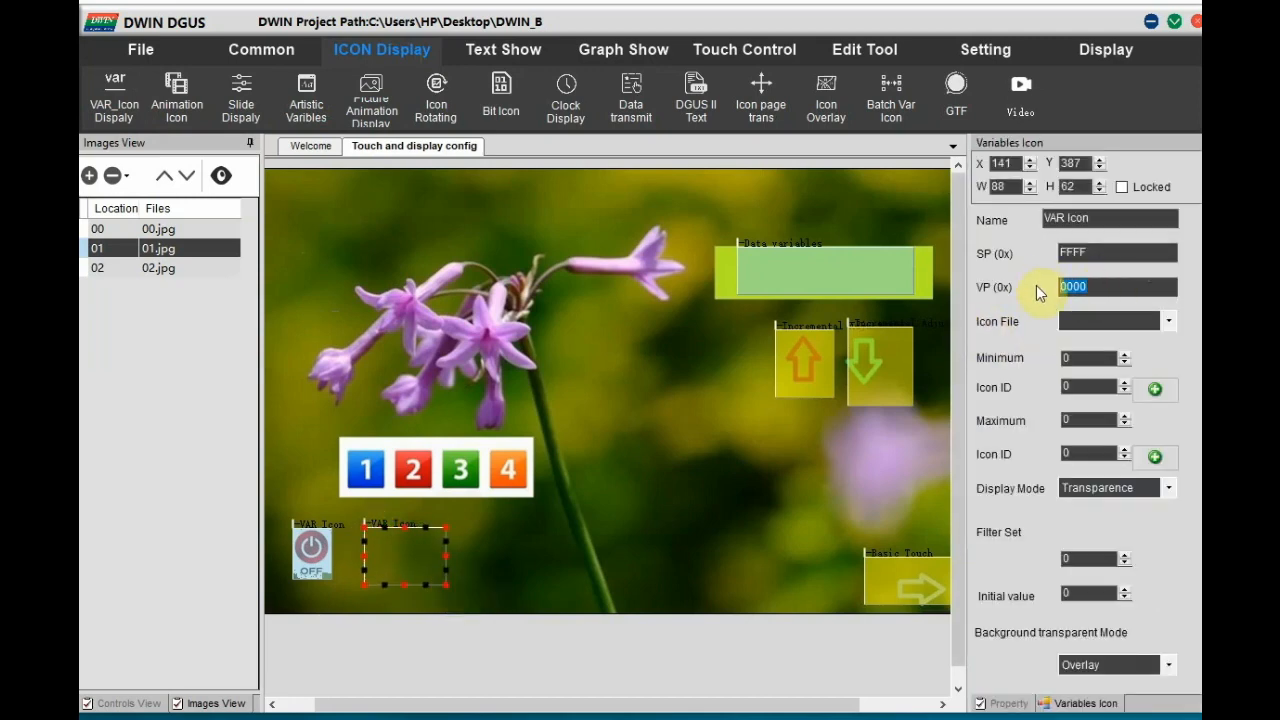
text(27)
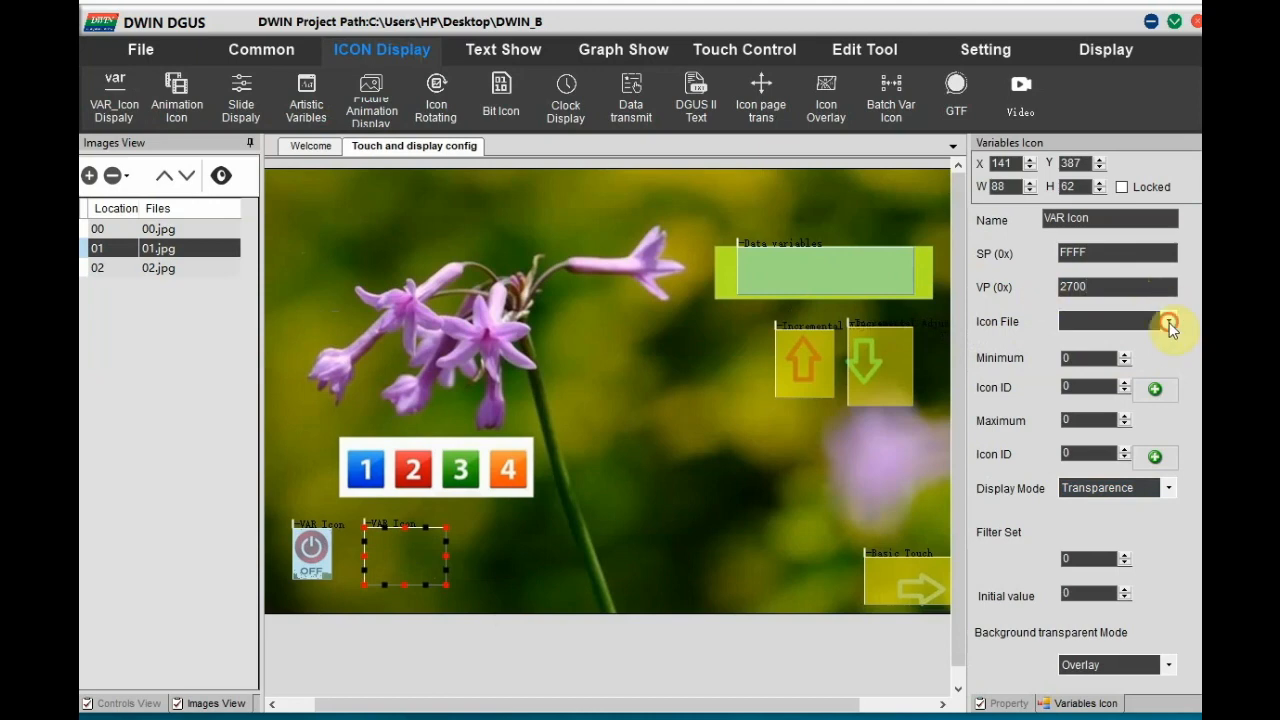
click(1164, 322)
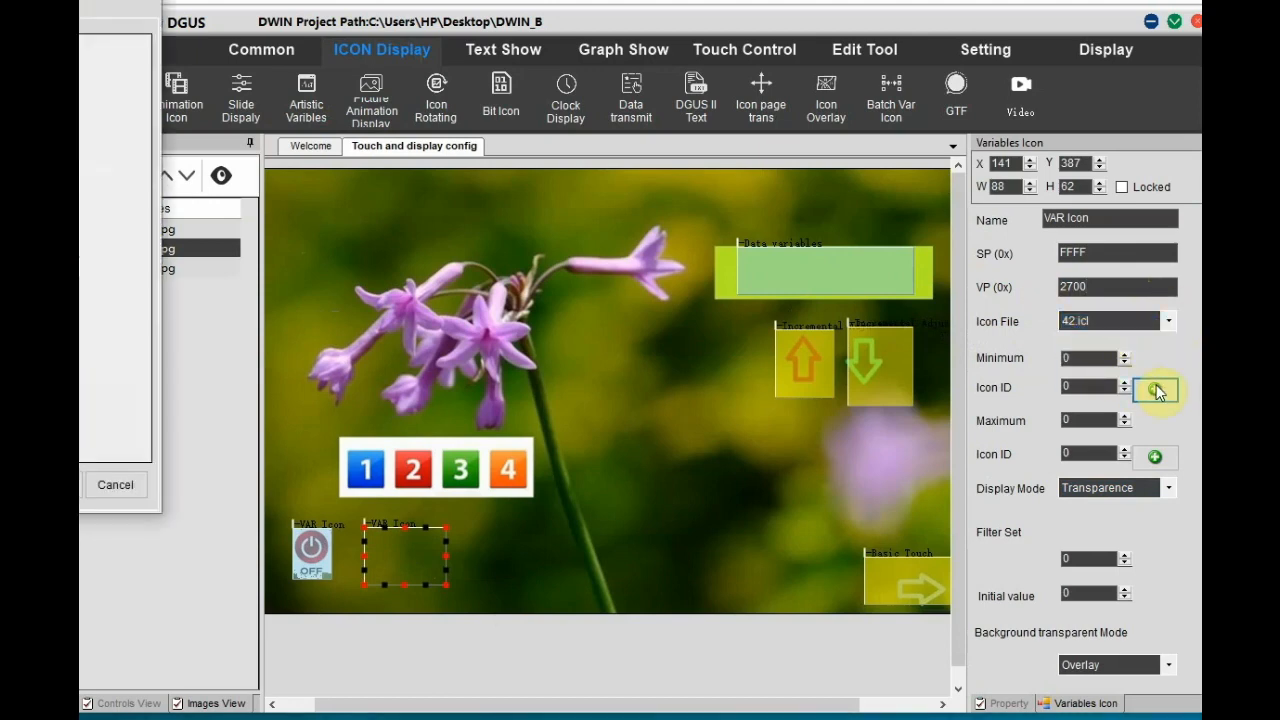
Assign the speaker icons to its states and reposition the oversized icon on the page.
click(1156, 388)
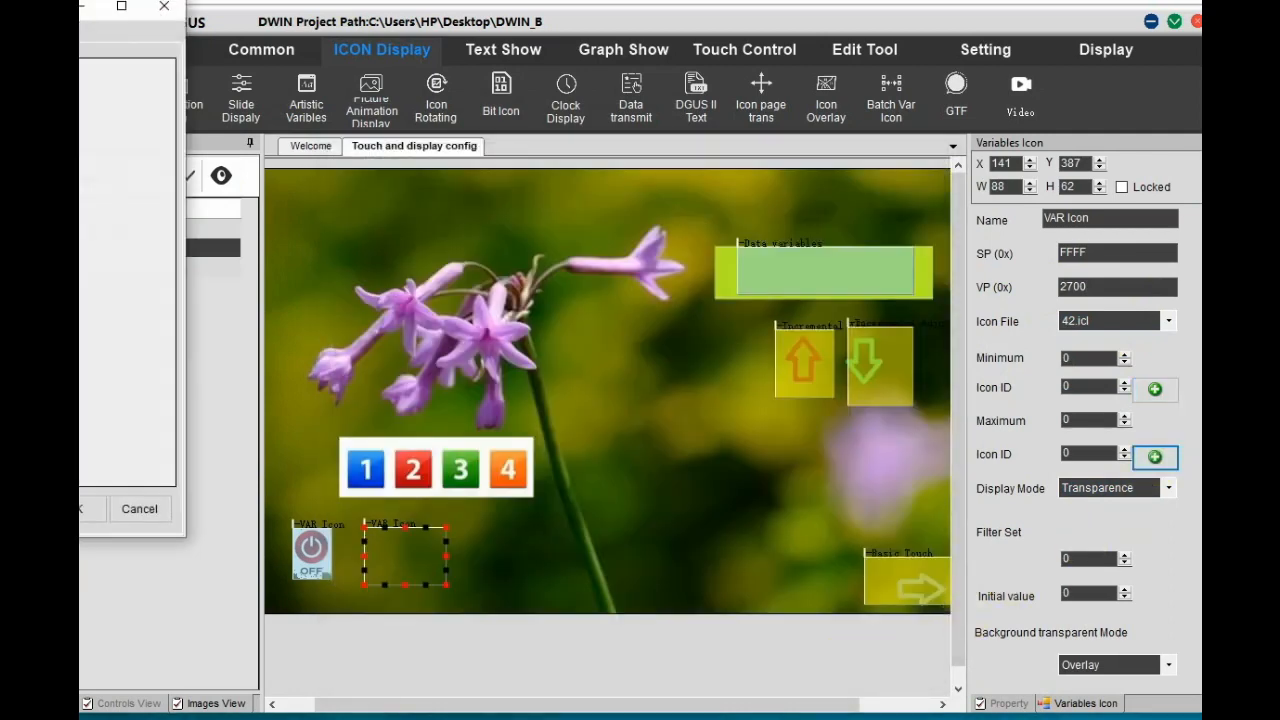
click(1156, 456)
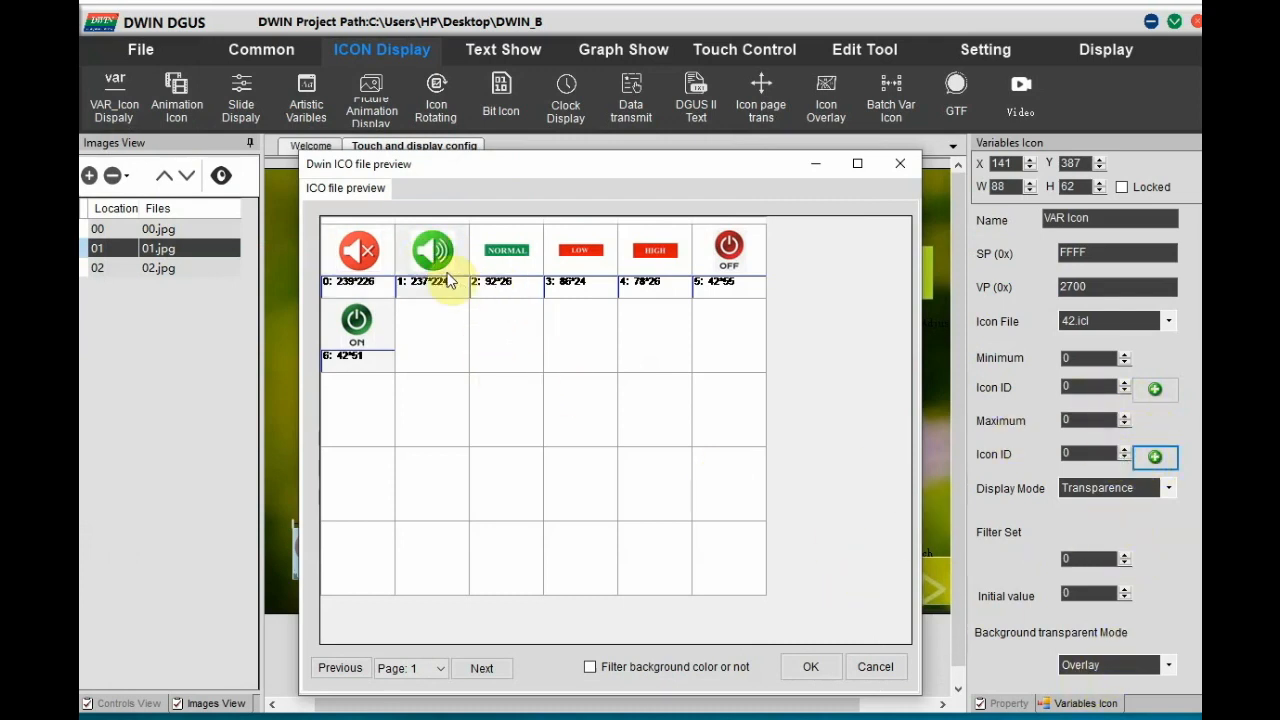
click(432, 250)
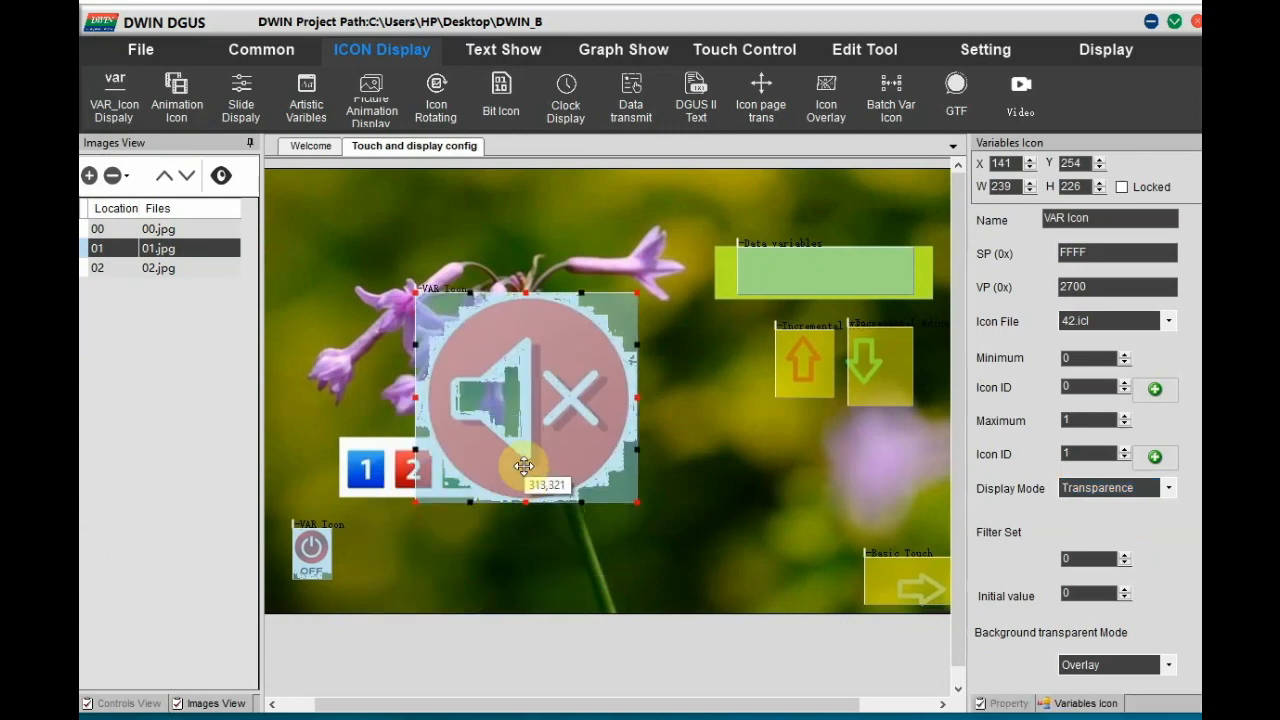
drag(524, 468, 524, 414)
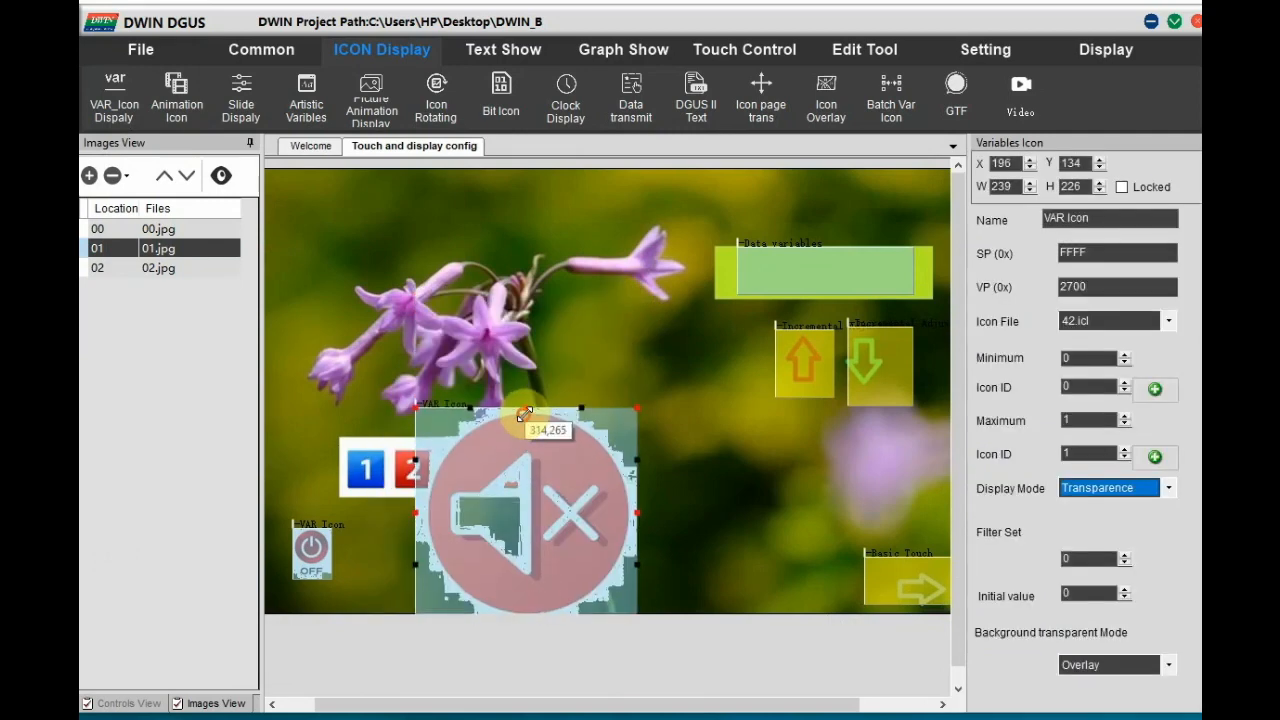
drag(524, 414, 536, 524)
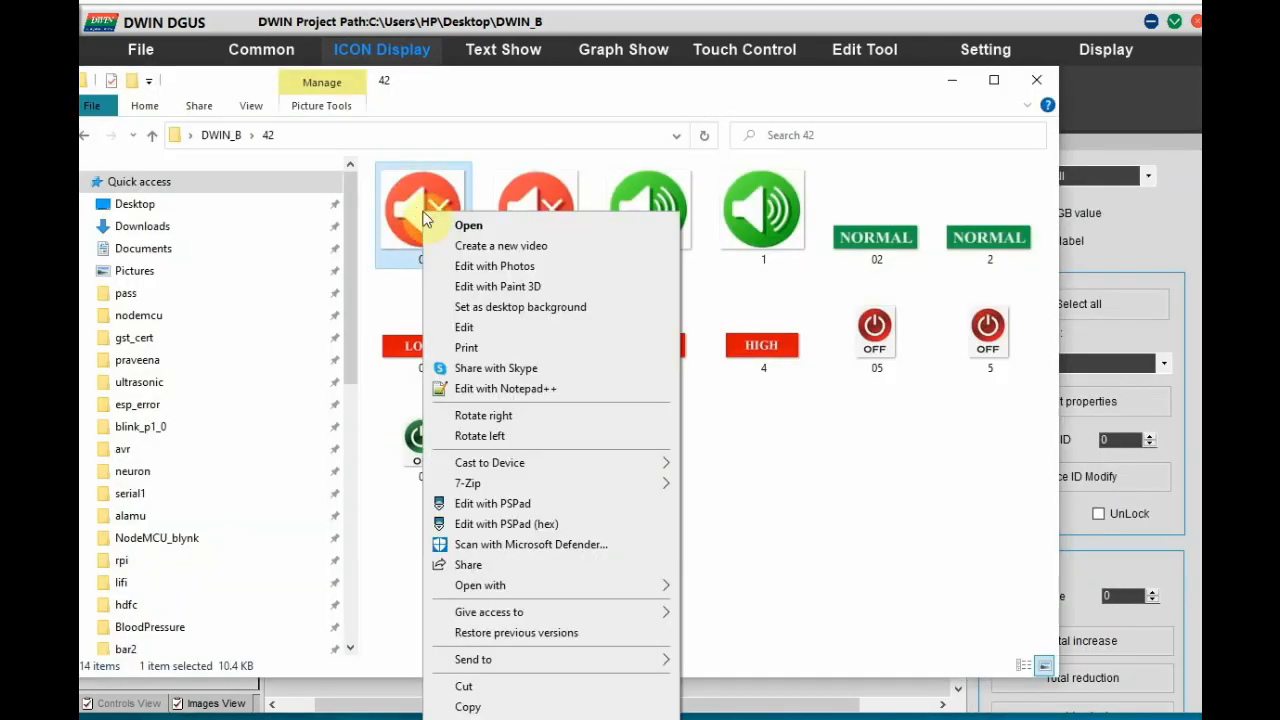
Resize the muted-speaker image 00.jpg to 80 × 60 pixels in IrfanView.
click(480, 584)
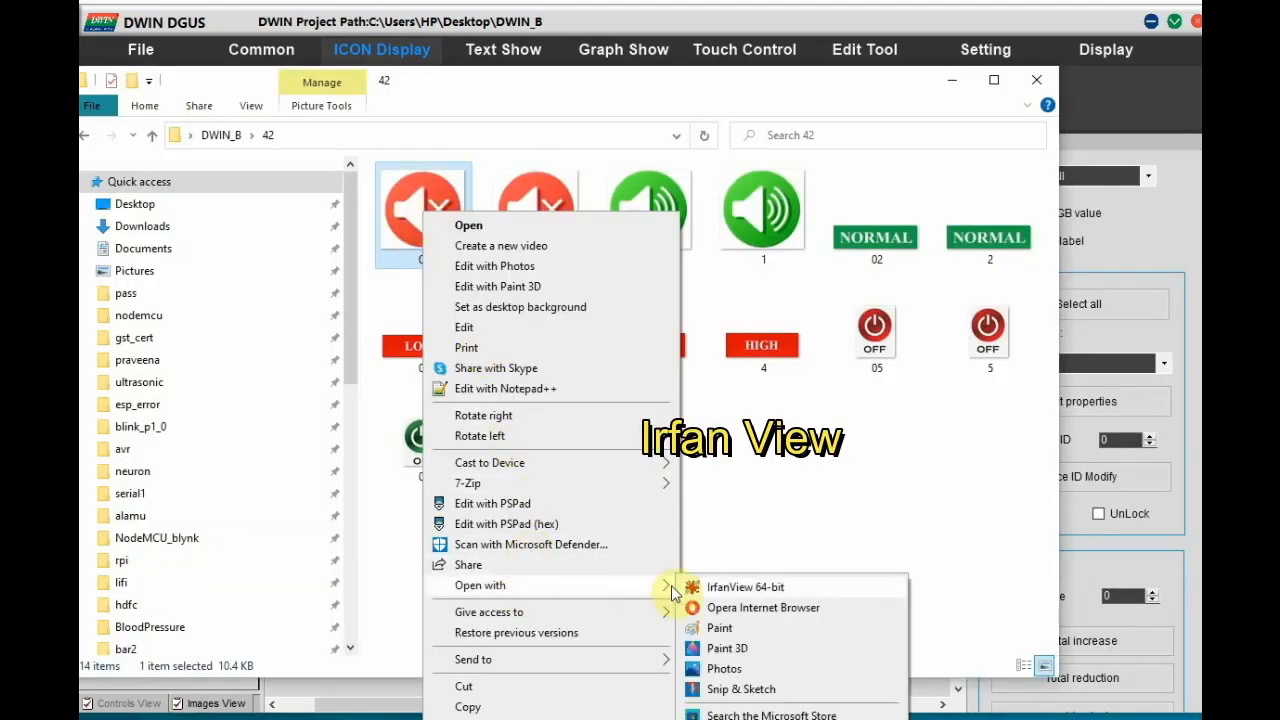
click(746, 588)
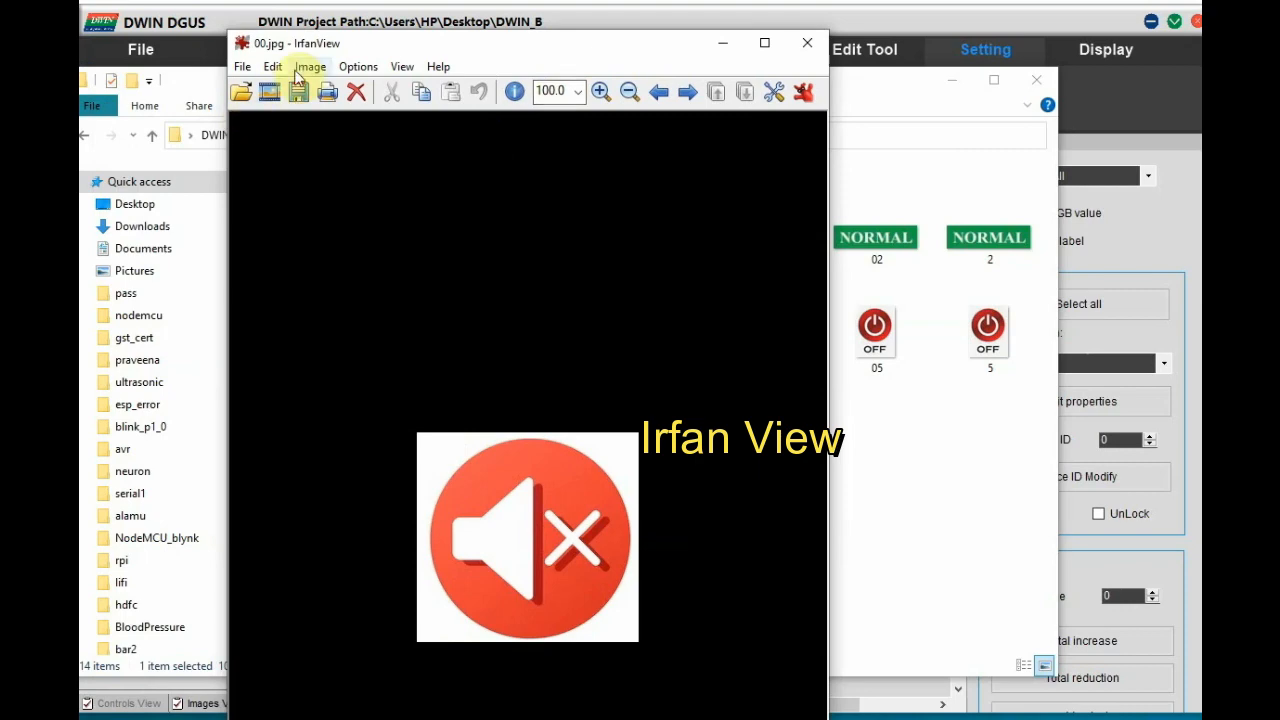
click(310, 66)
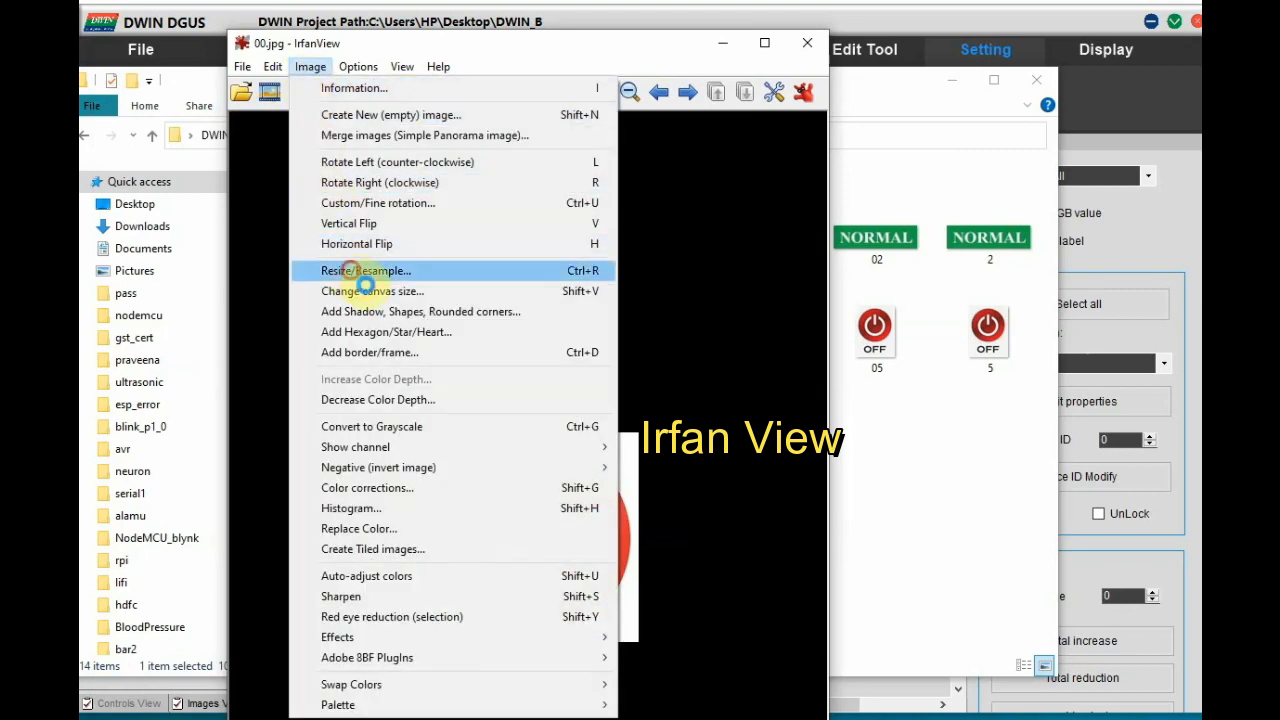
click(364, 270)
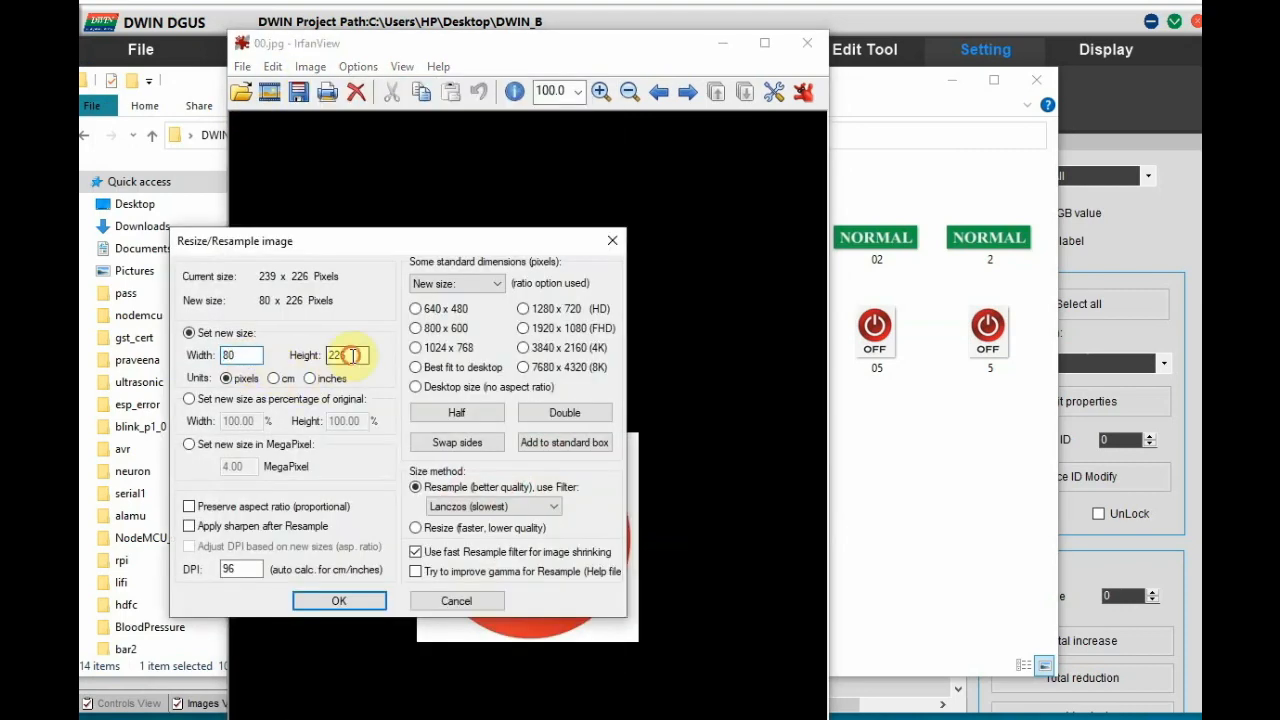
text(60)
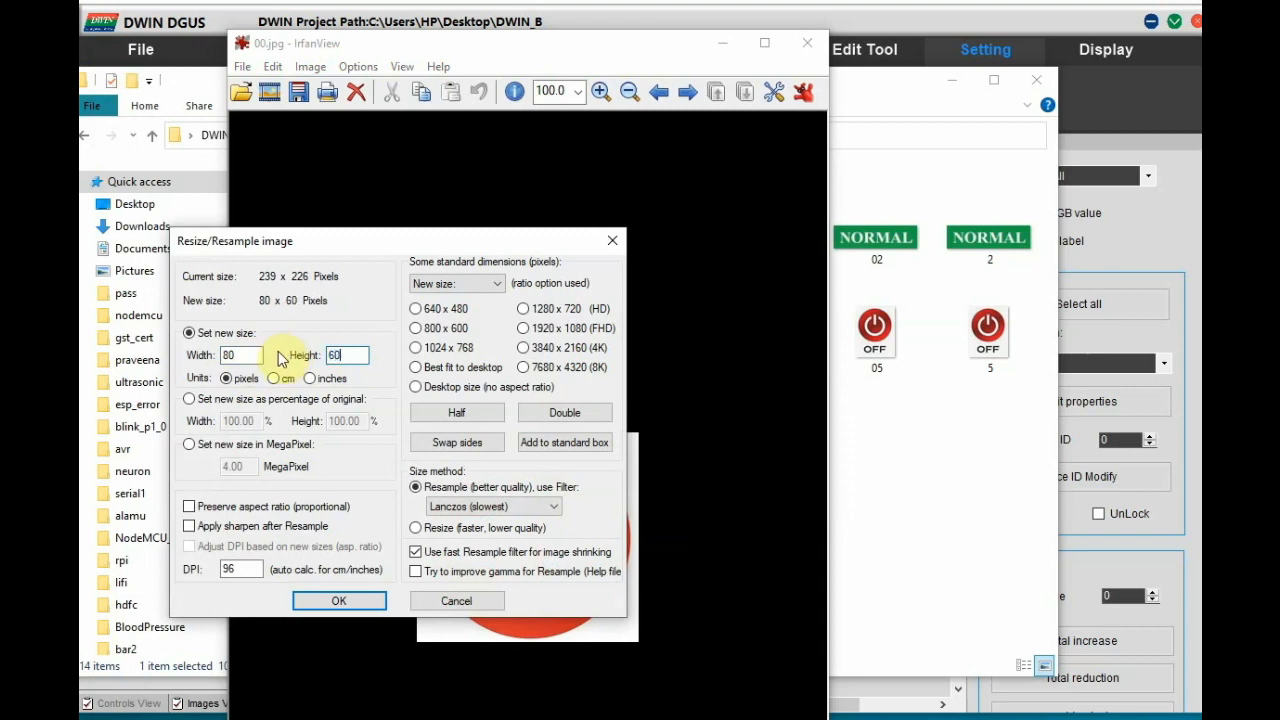
click(338, 600)
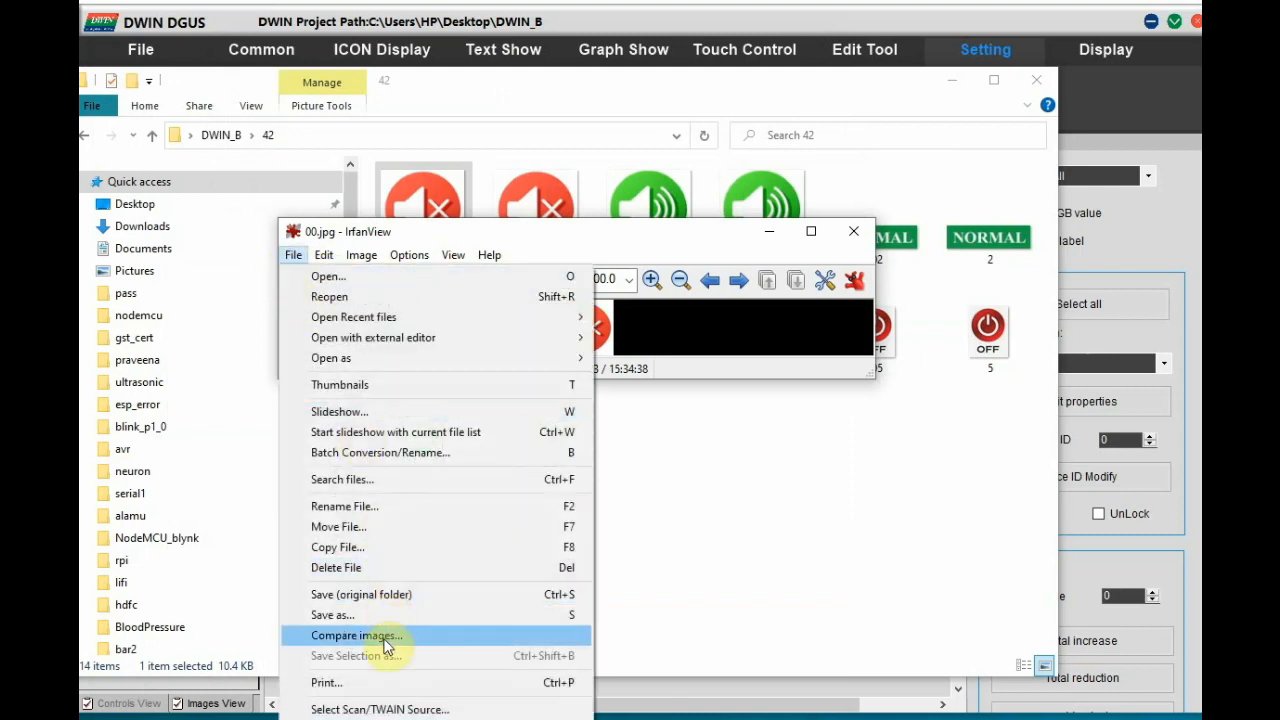
Save the resized image as 00 in folder 42, then begin resizing the green speaker 01.jpg.
click(356, 636)
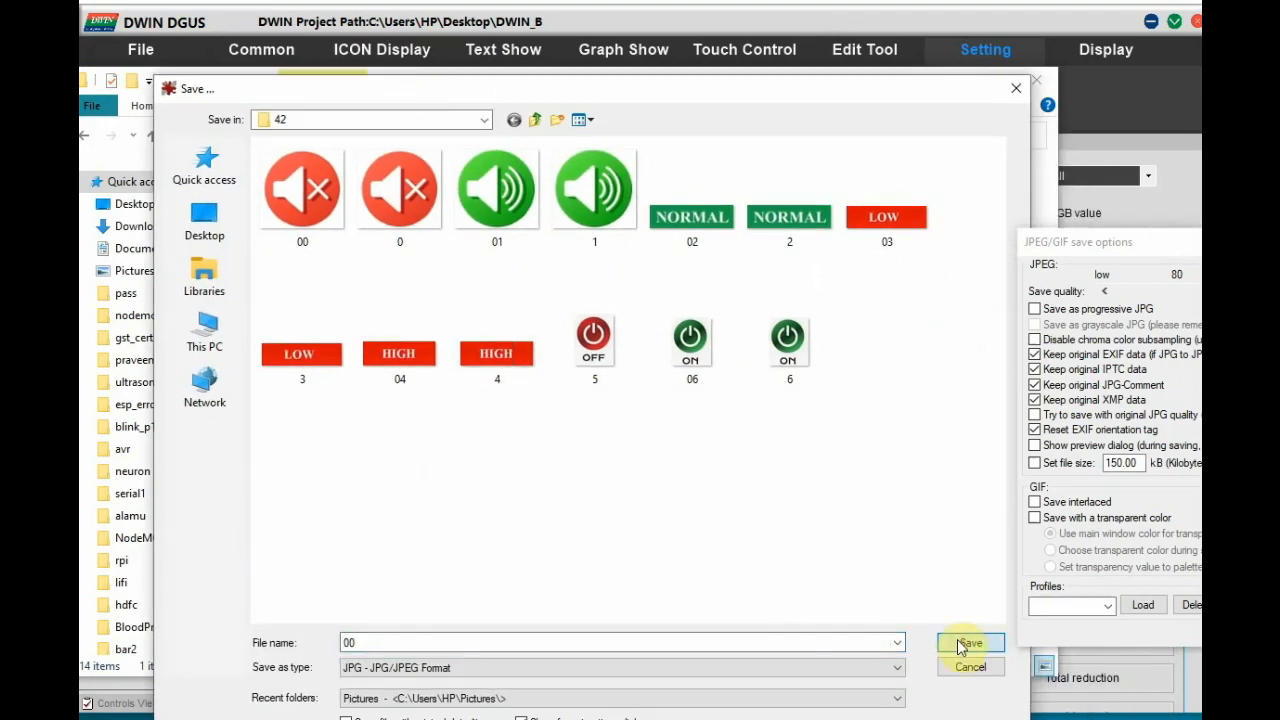
click(970, 644)
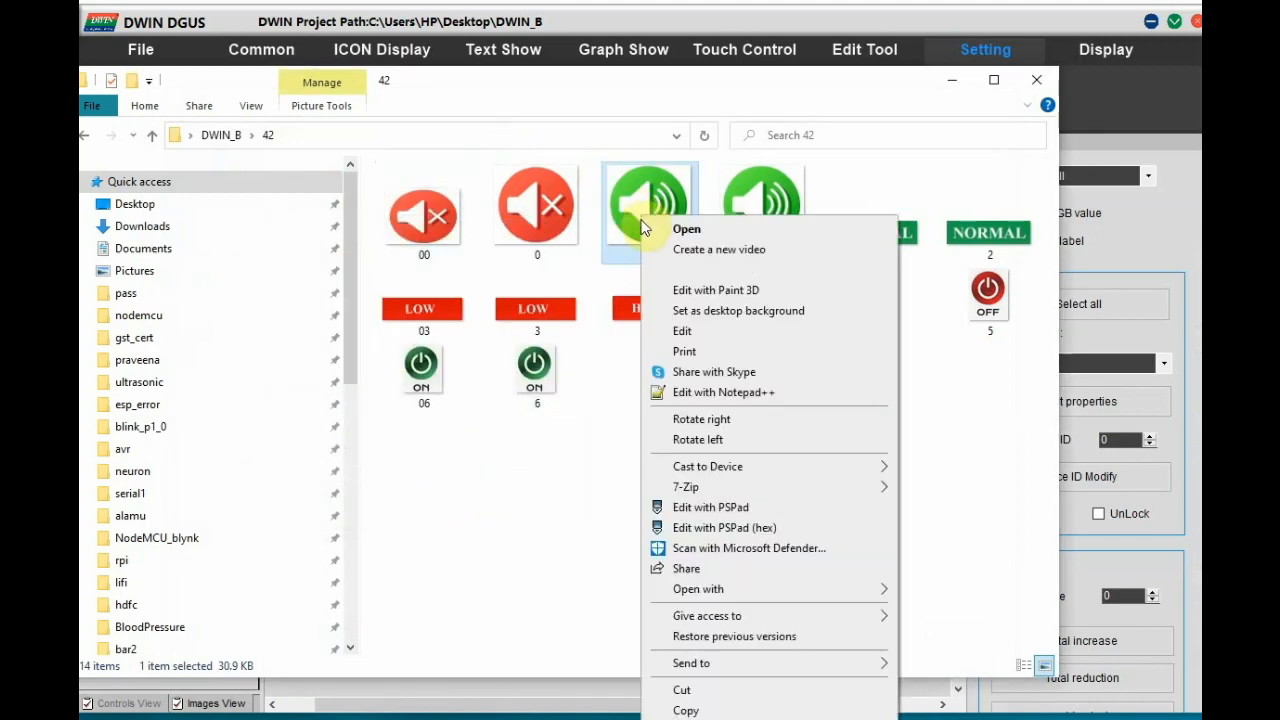
click(686, 228)
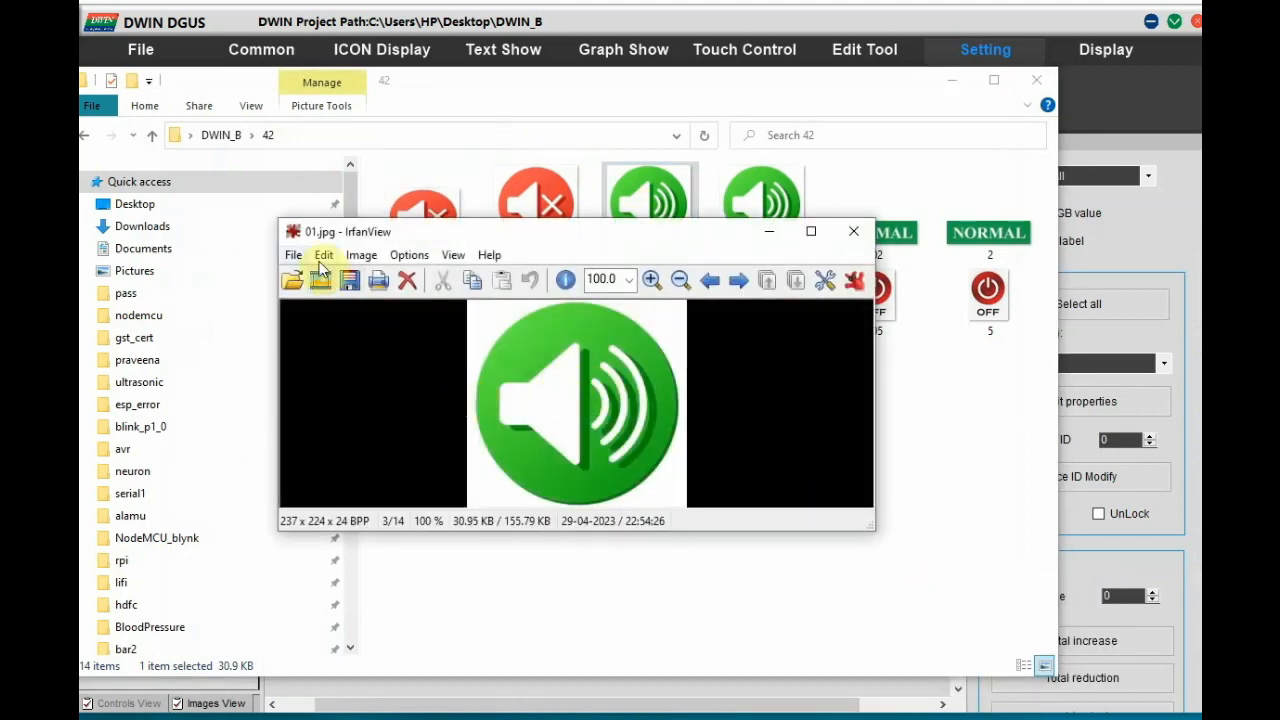
click(362, 254)
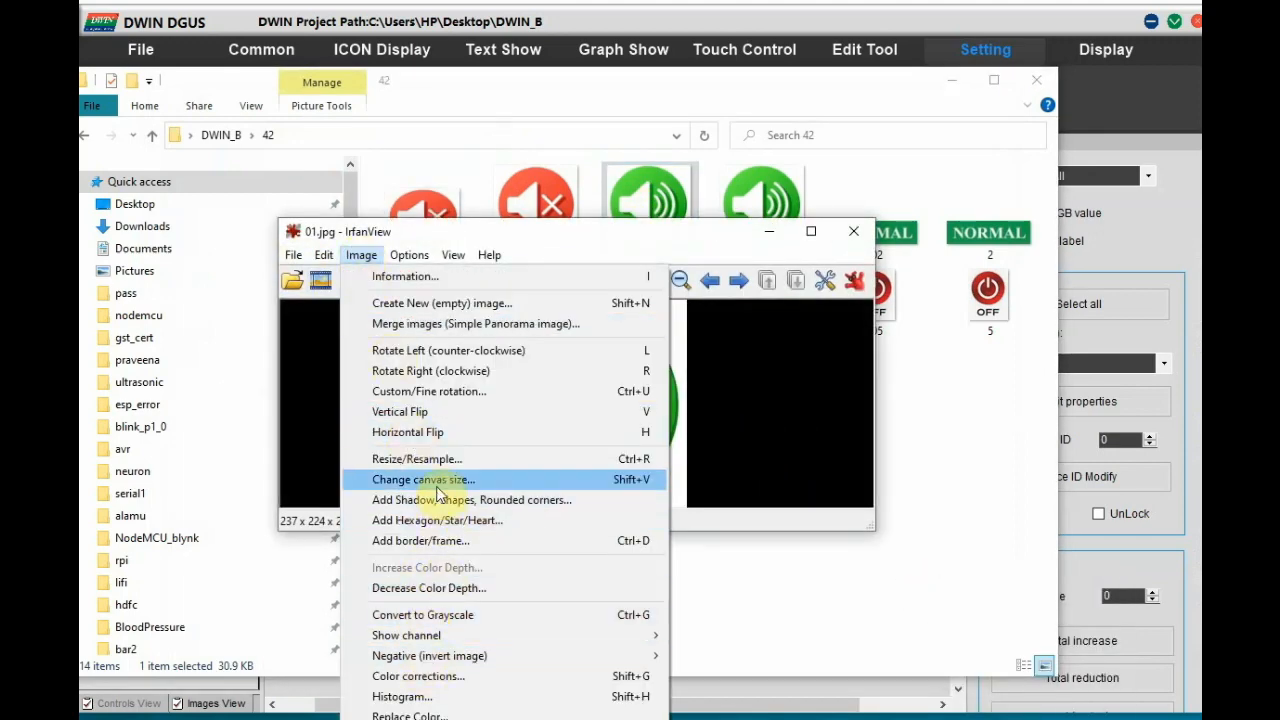
click(416, 458)
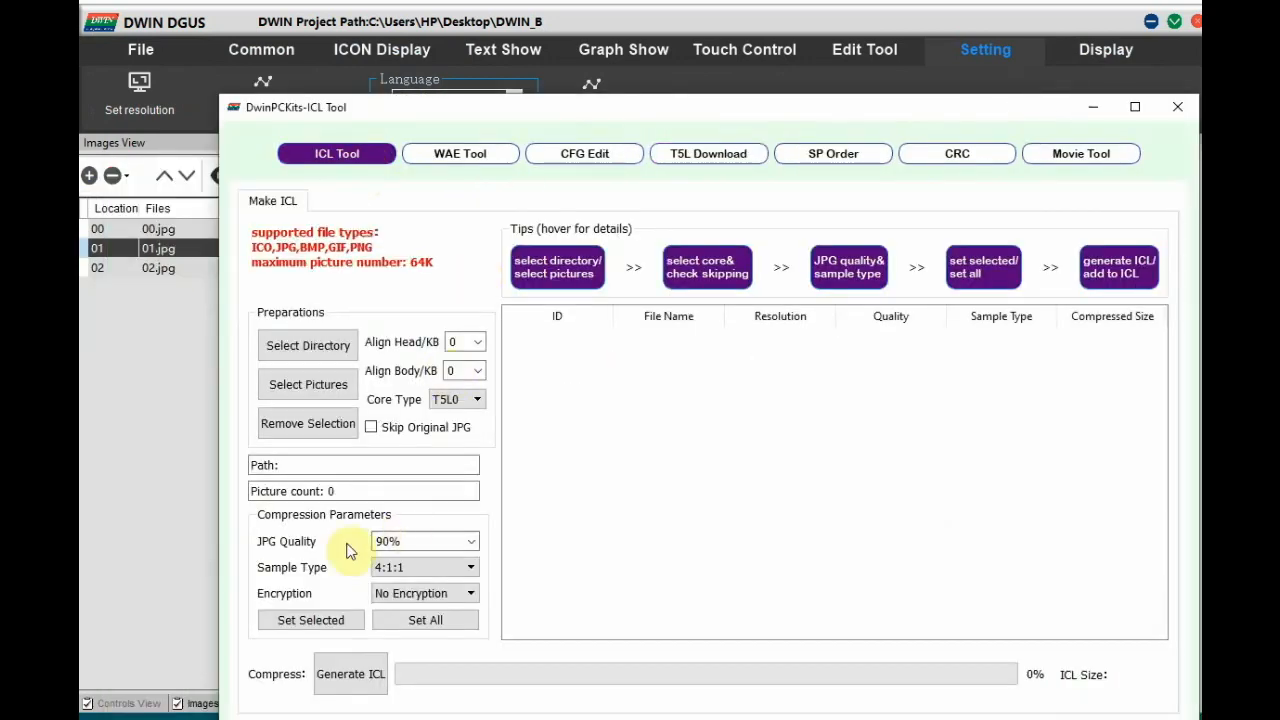
Load the folder 42 images in ICL Tool and generate the library as 42.icl in DWIN_SET.
click(308, 384)
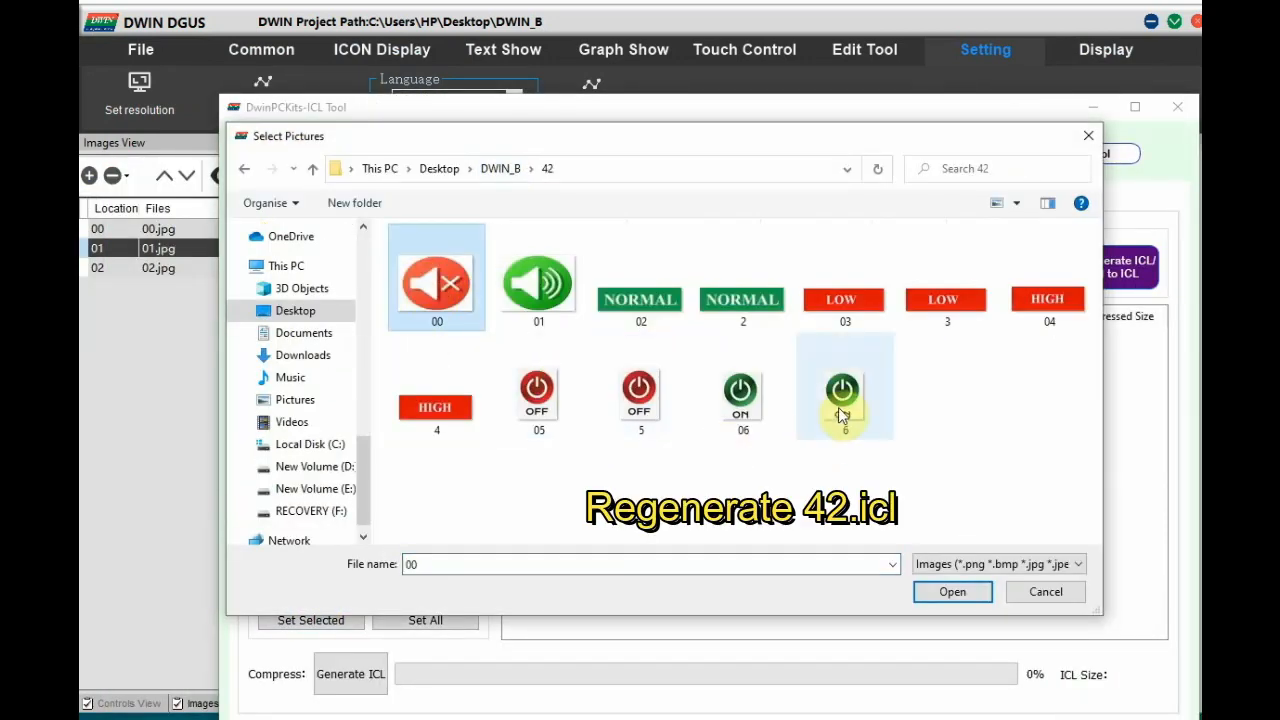
click(952, 592)
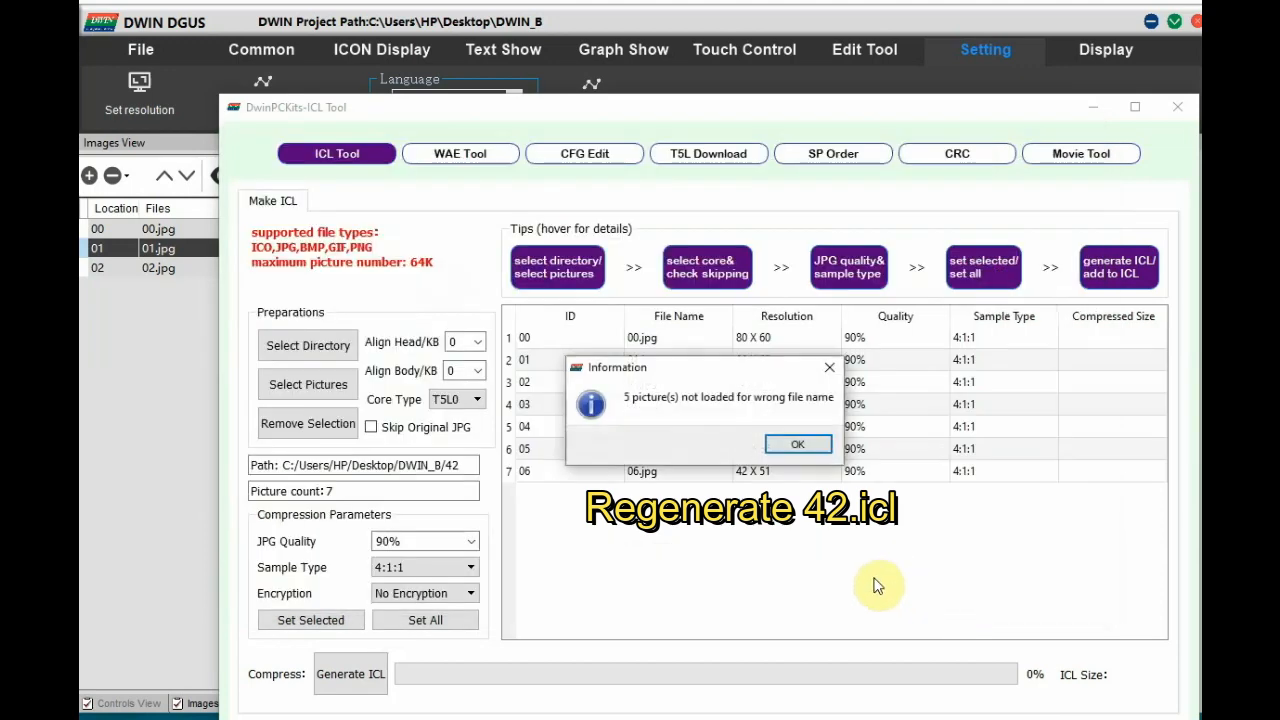
click(798, 444)
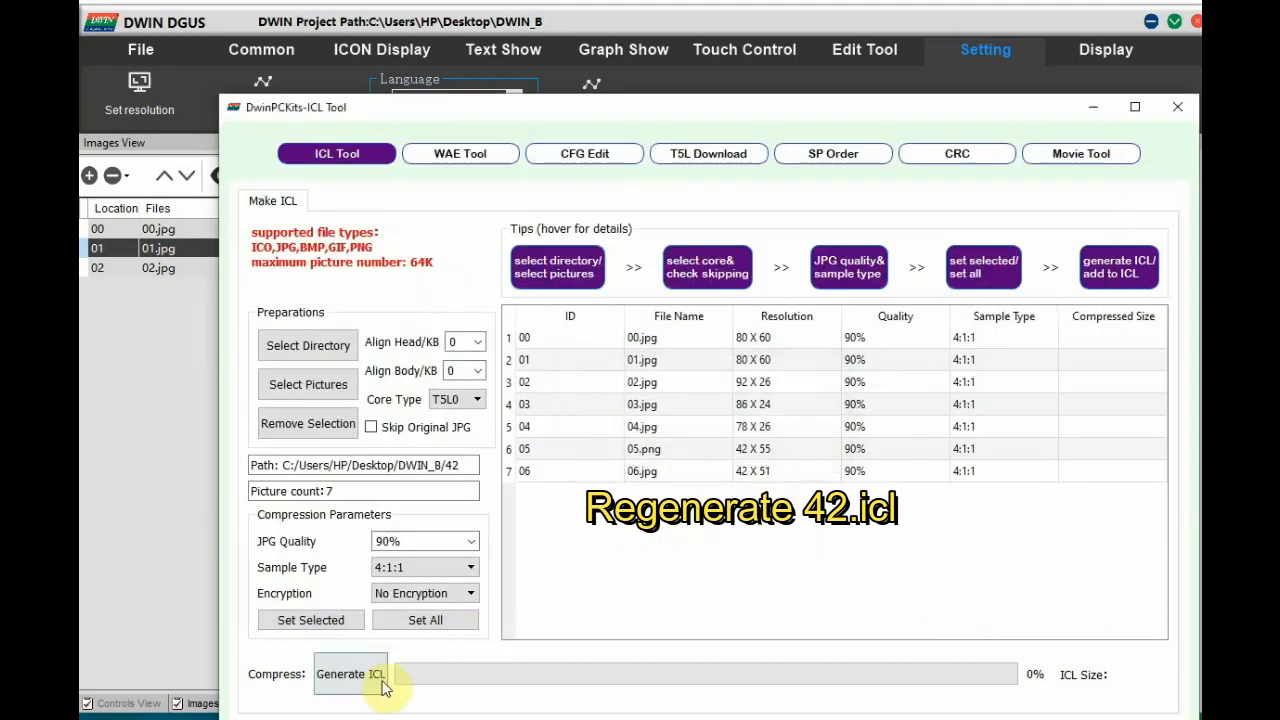
click(350, 674)
text(42)
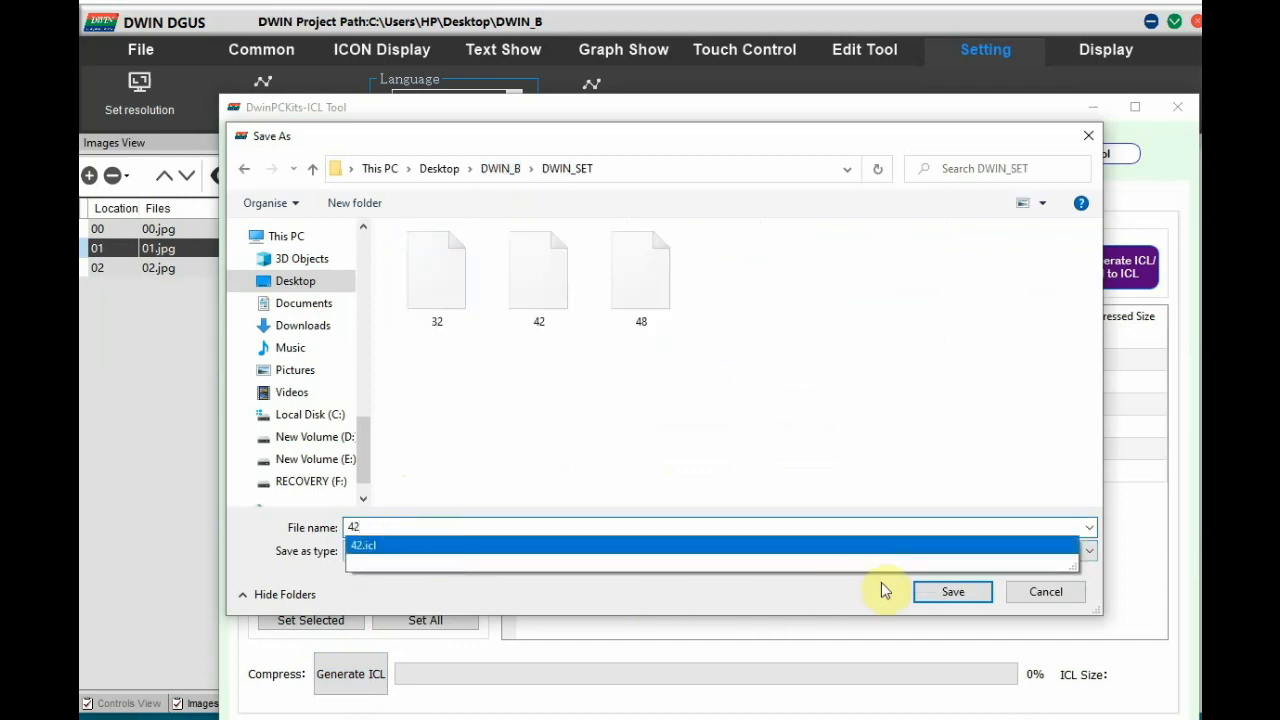
click(952, 592)
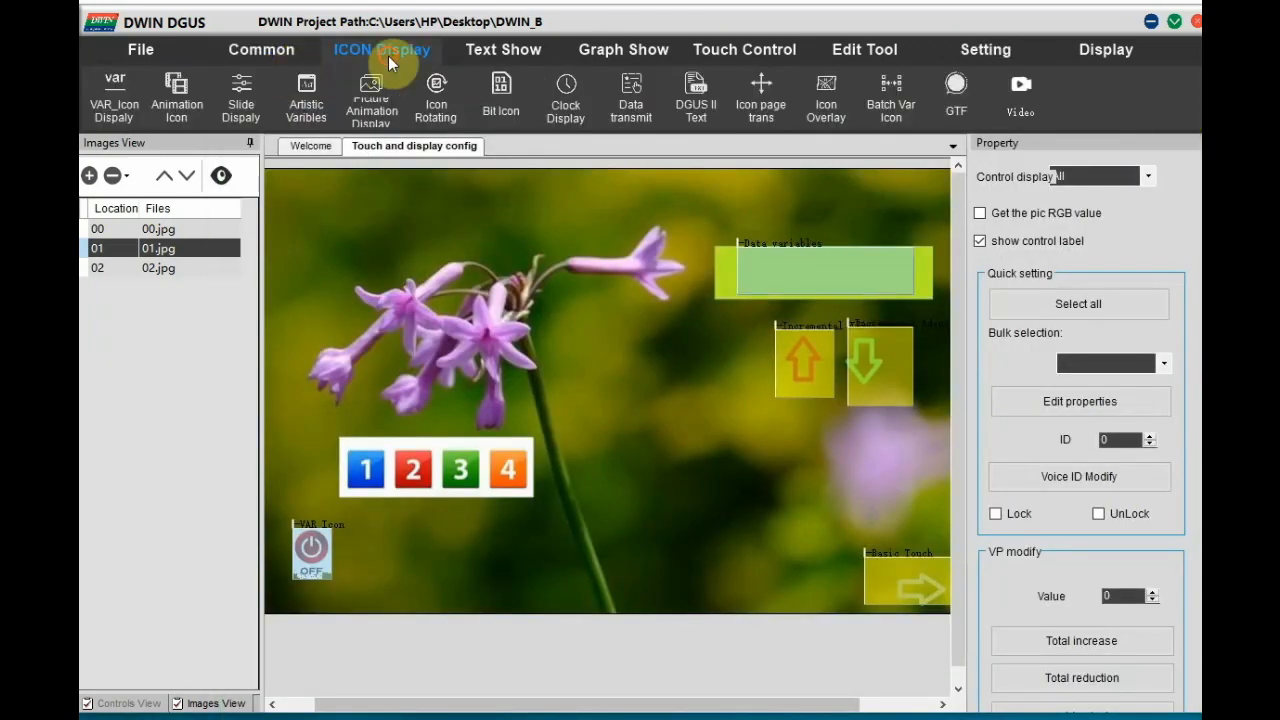
mouse_move(376, 540)
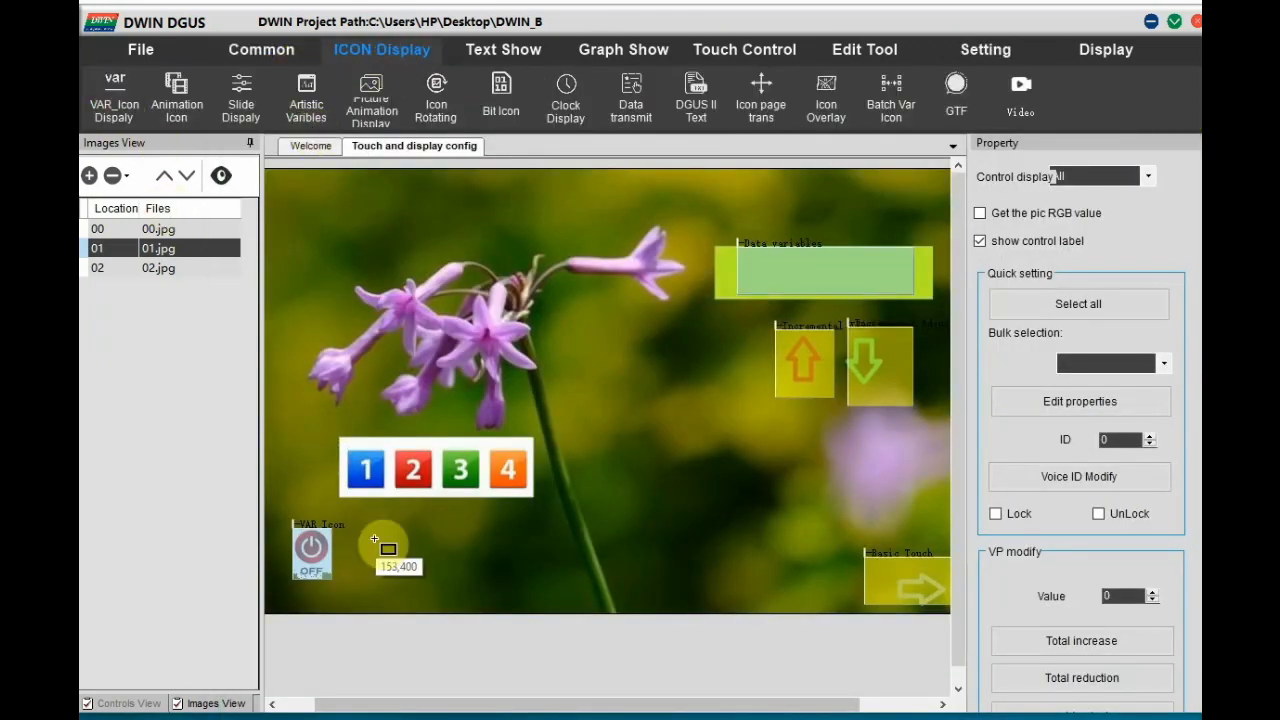
Draw a variable icon right of the OFF button using 42.icl speaker icons 0–1 and position it.
drag(376, 540, 452, 580)
text(270)
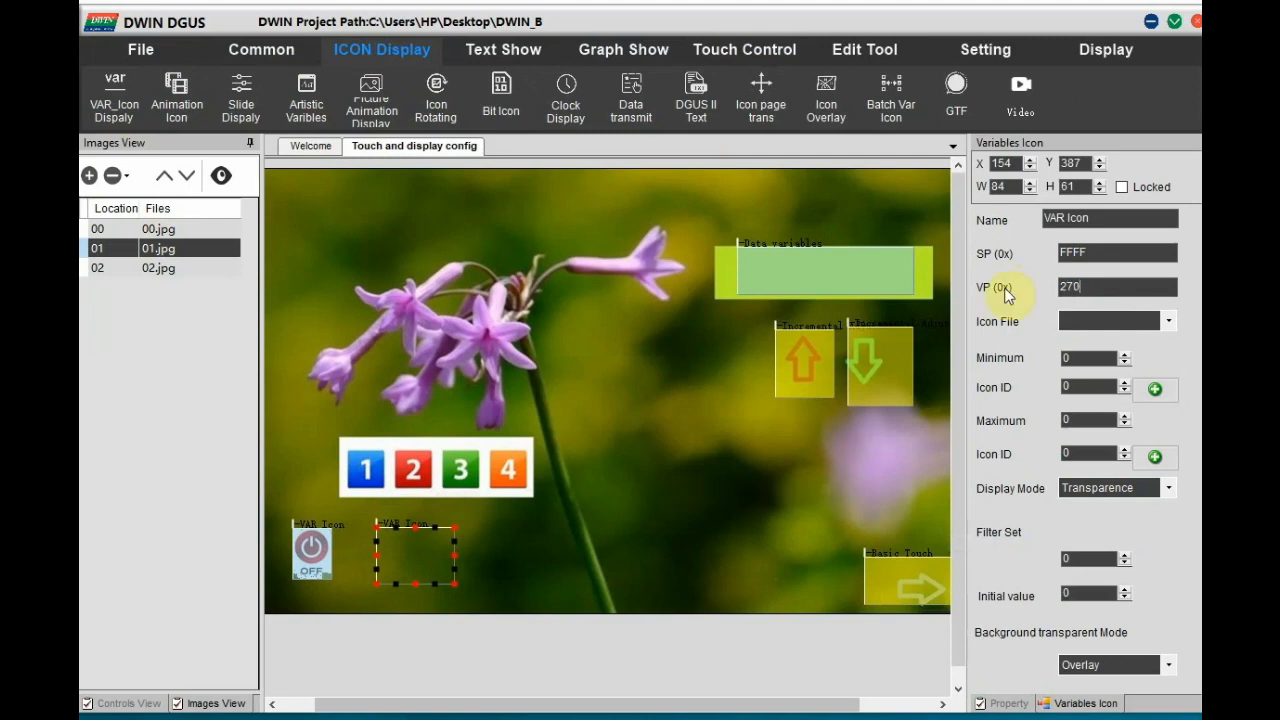
click(1168, 320)
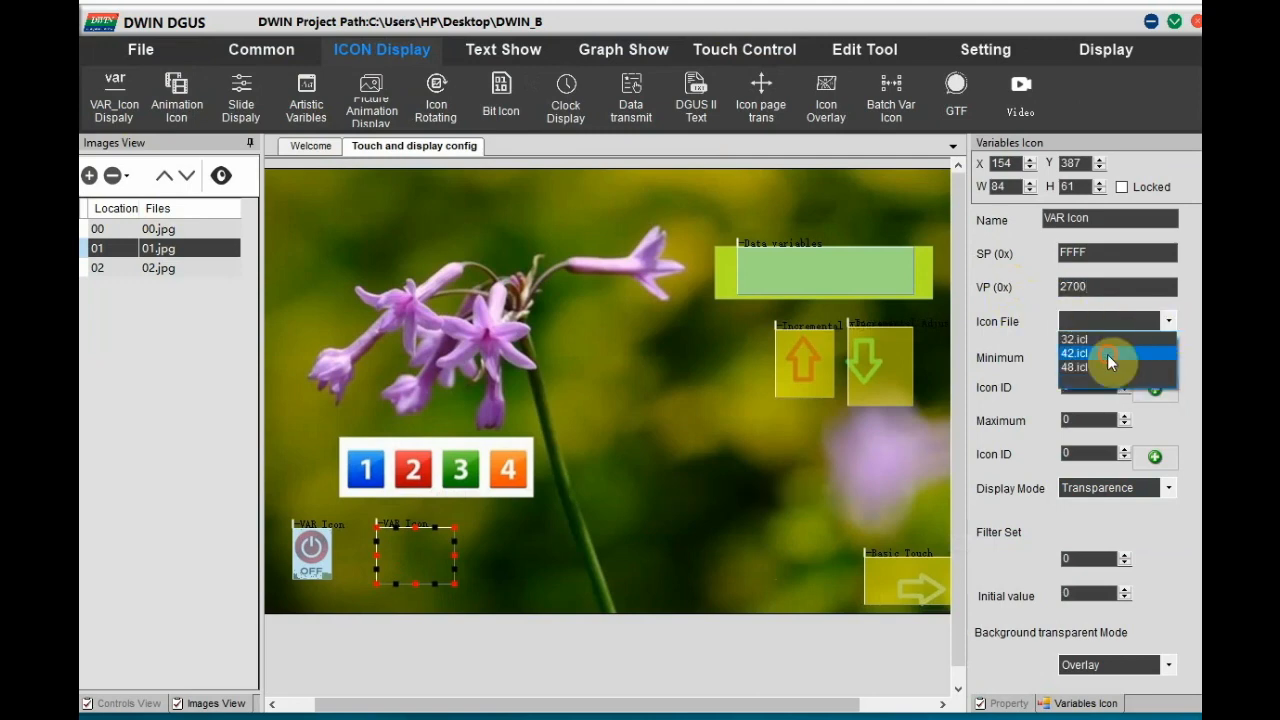
click(1092, 352)
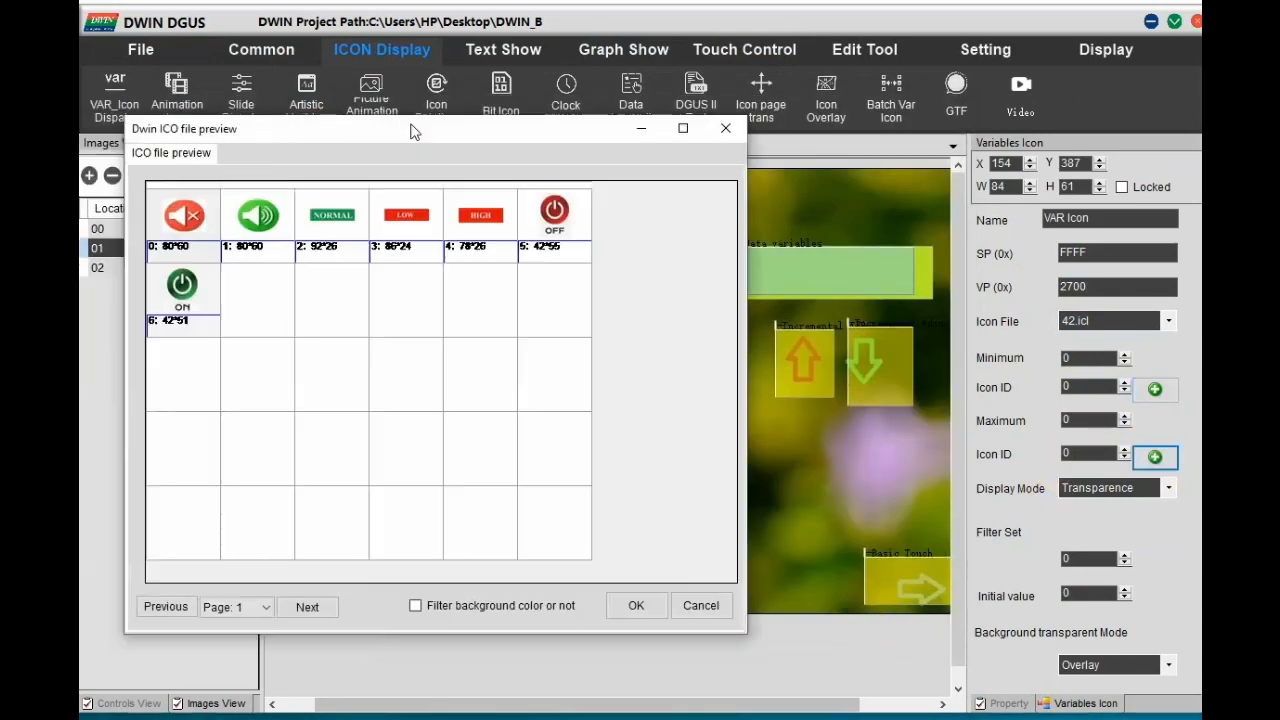
click(636, 606)
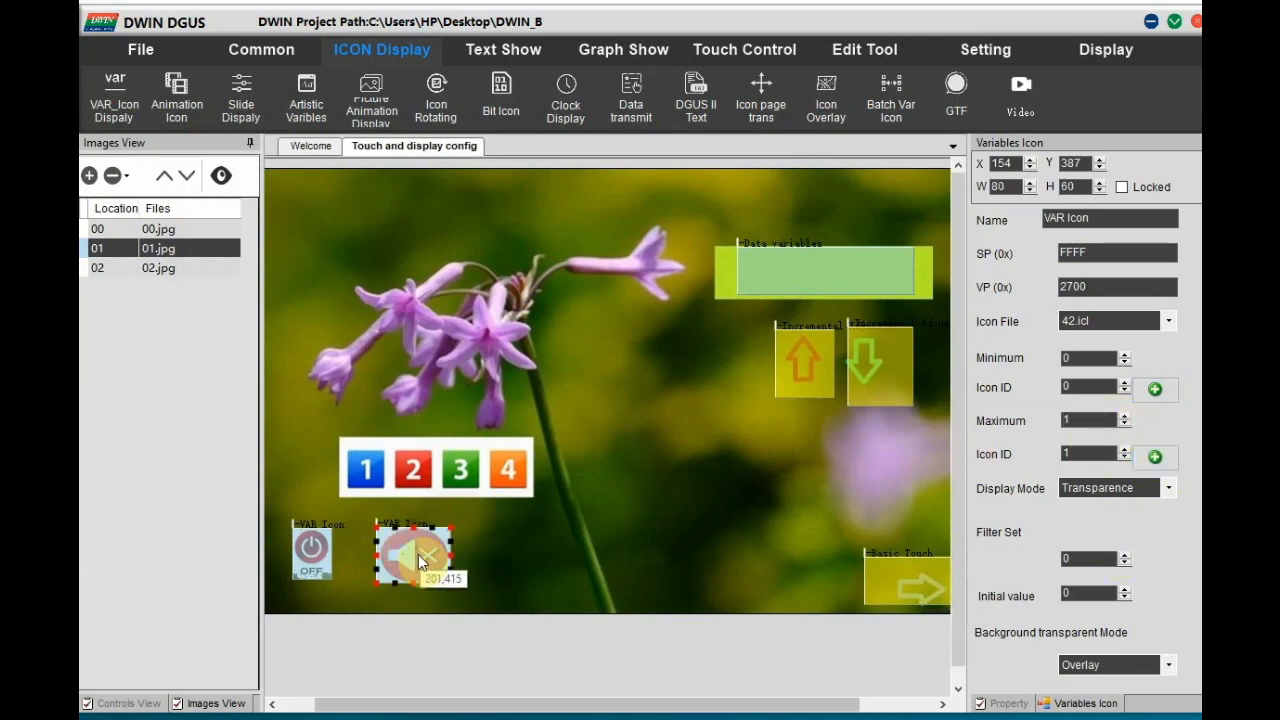
drag(418, 550, 408, 556)
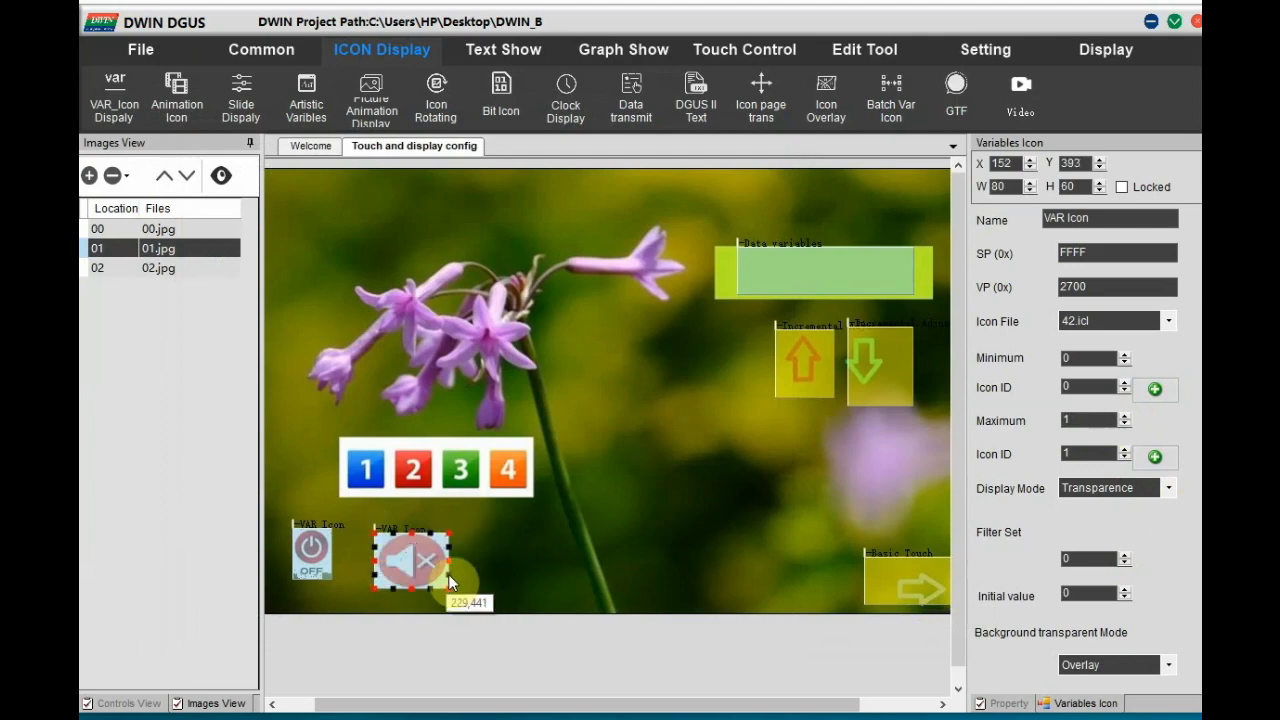
click(744, 48)
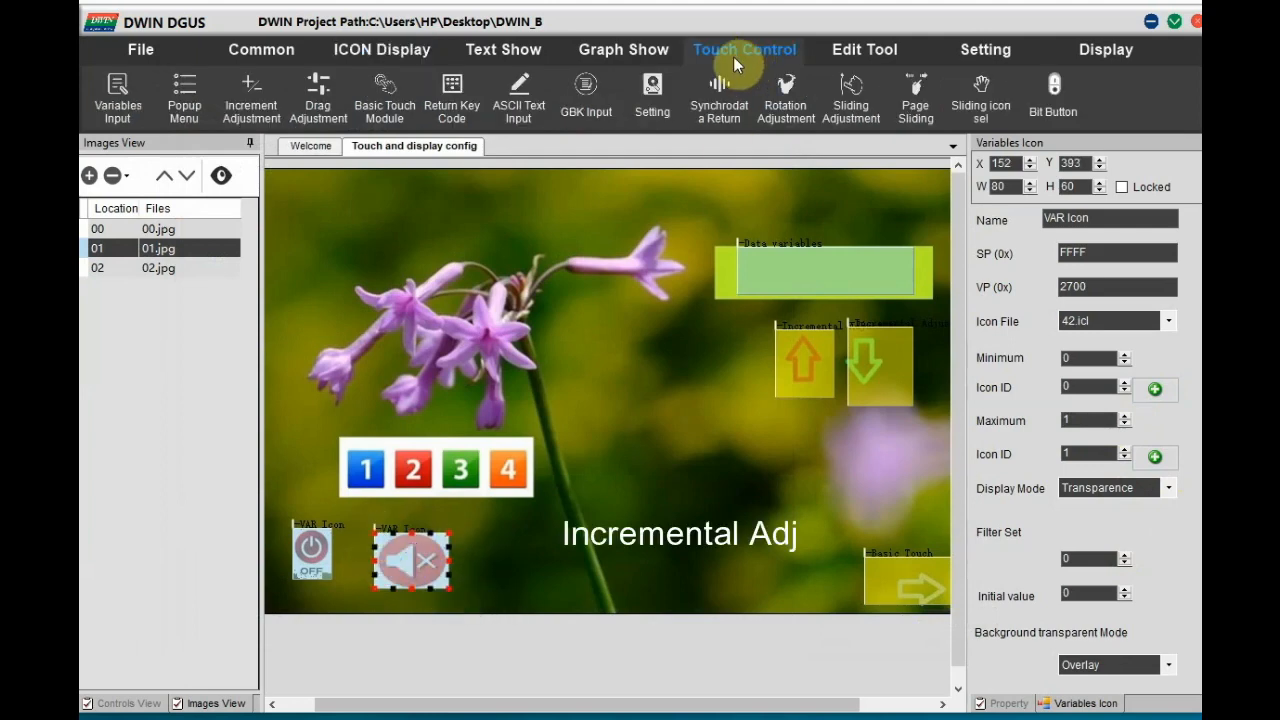
mouse_move(298, 510)
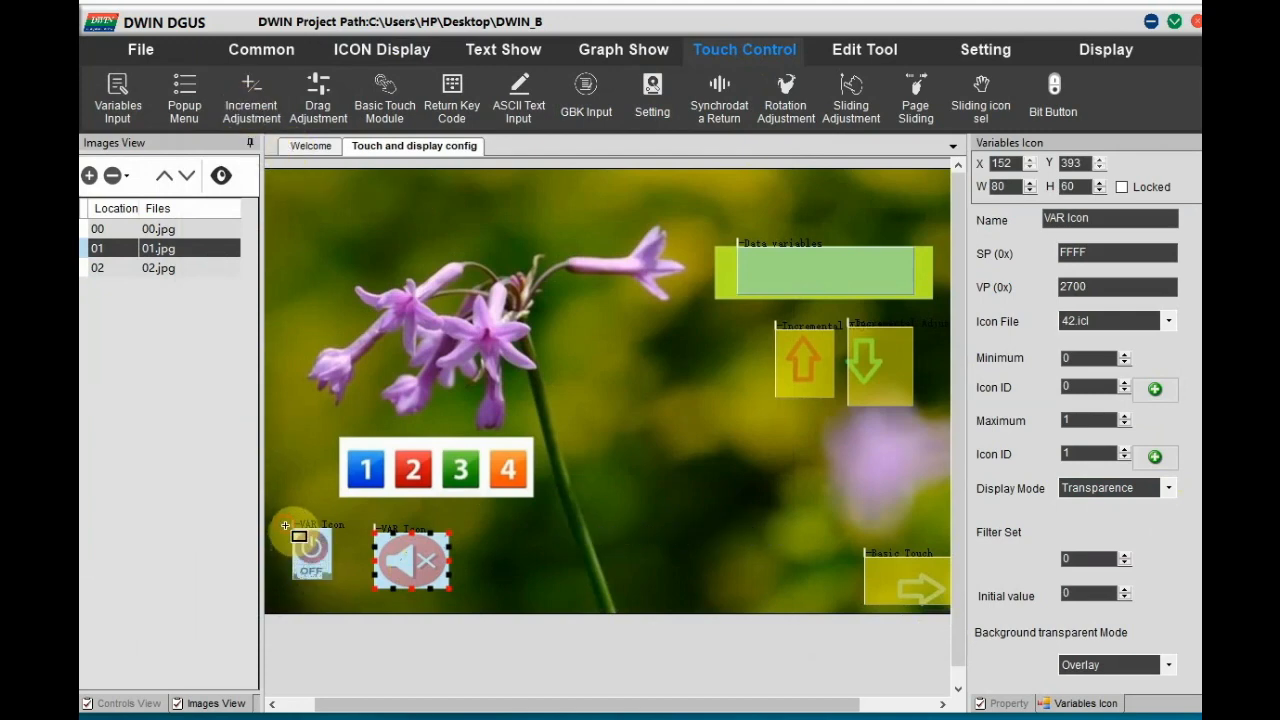
Draw an incremental adjustment over the OFF button with auto-upload on VP 2500.
click(312, 564)
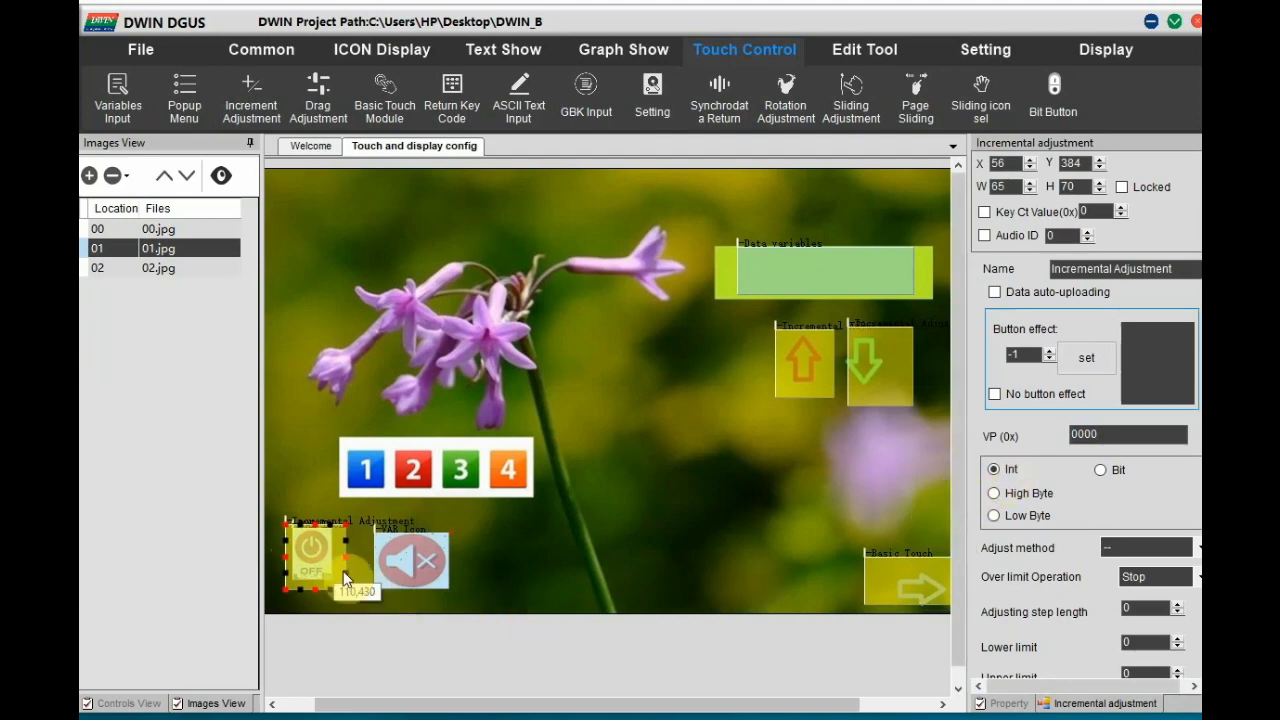
drag(324, 560, 310, 456)
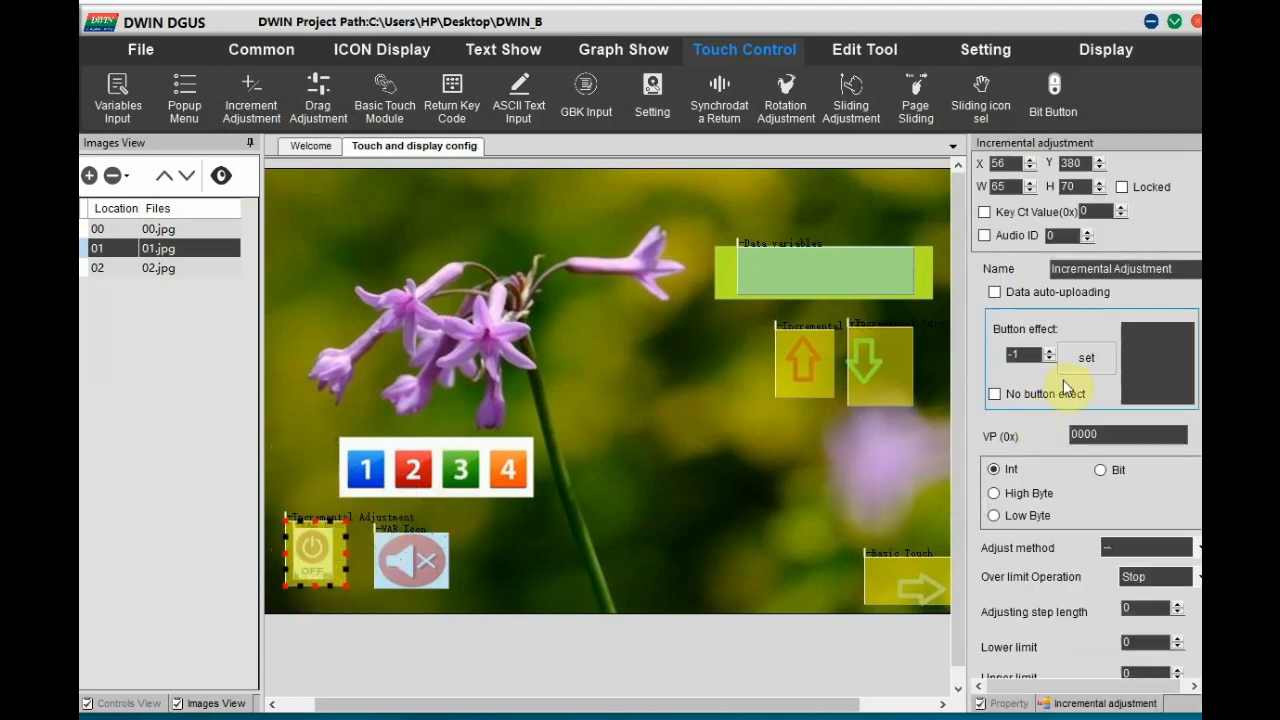
click(996, 292)
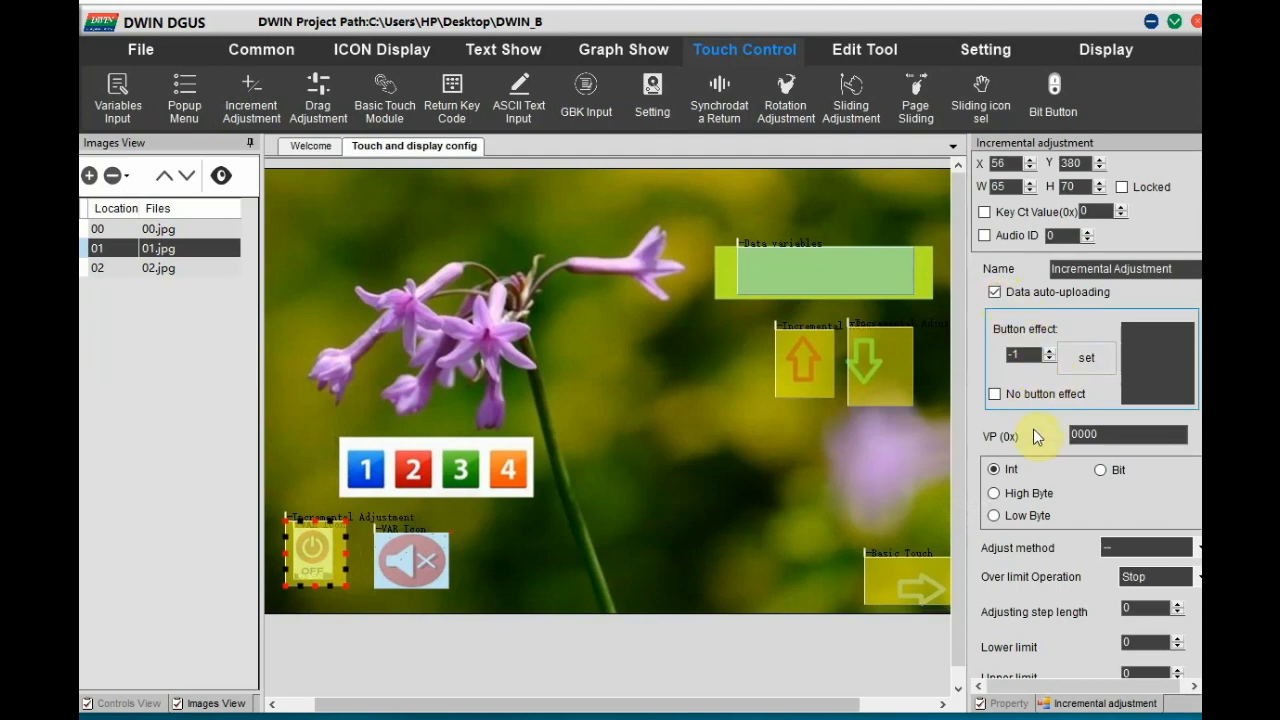
text(2)
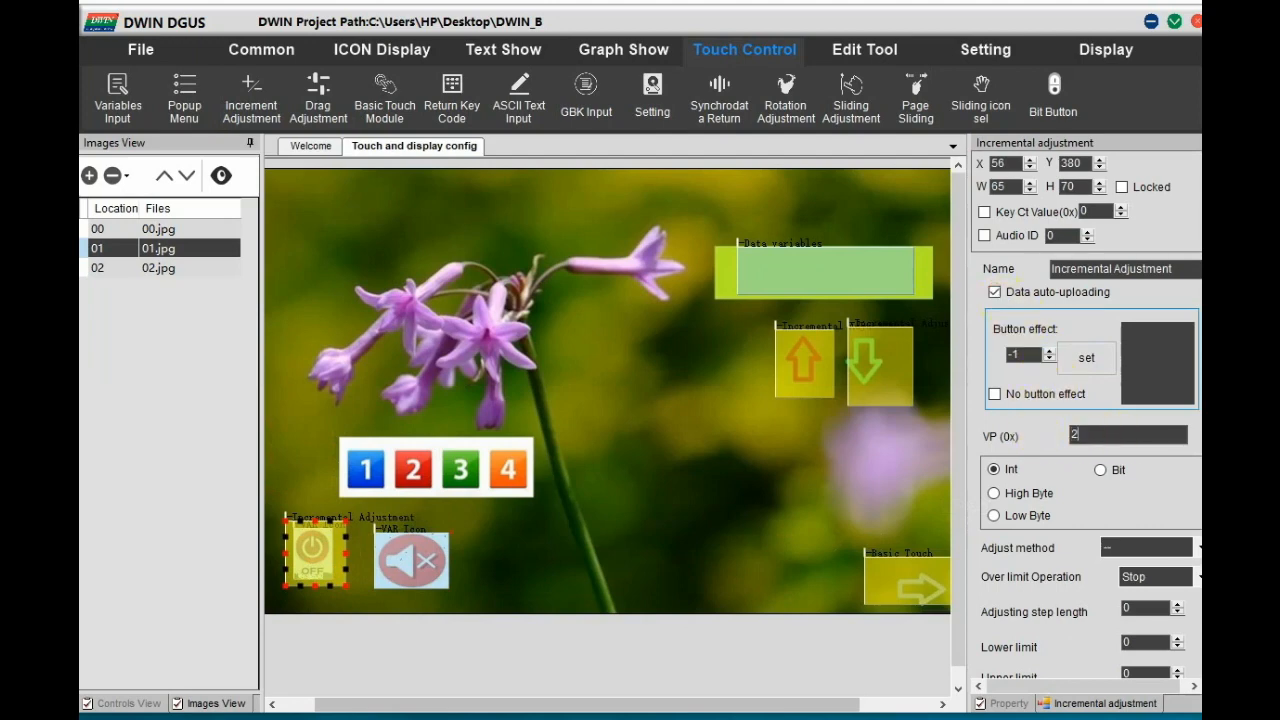
text(2500)
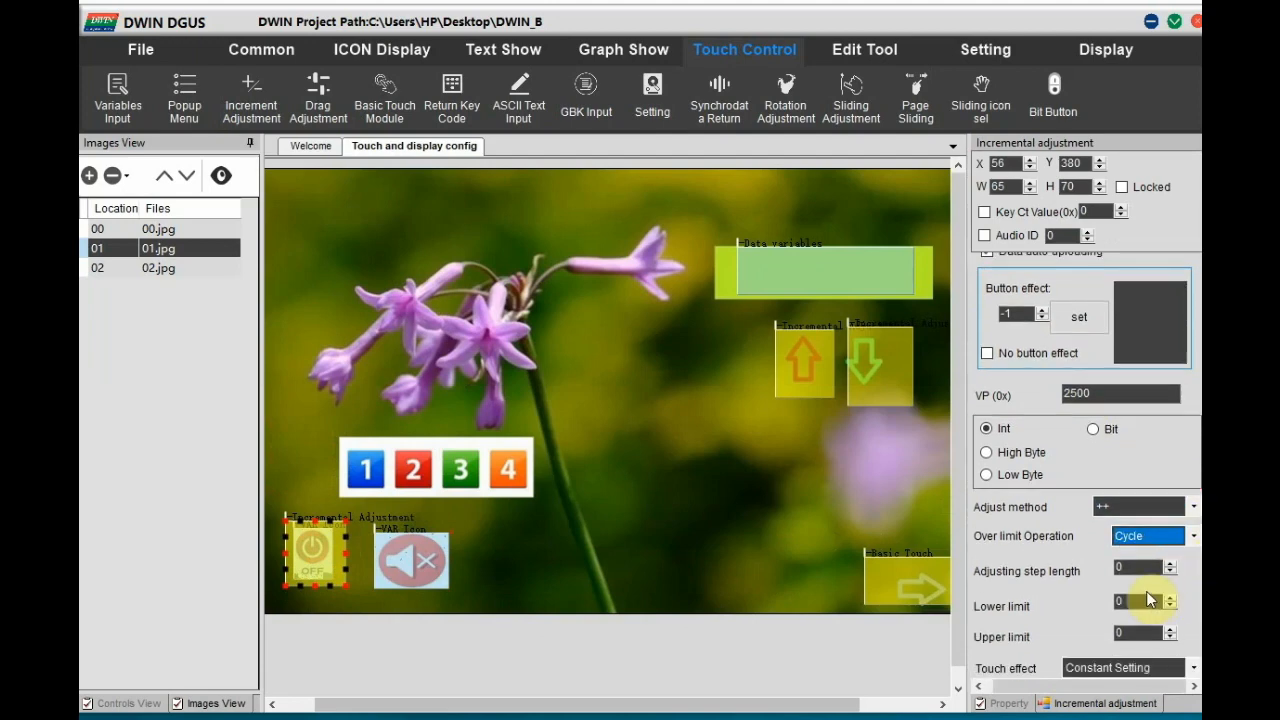
Set the adjustment step to 1 and upper limit to 1 so it cycles 0–1.
click(1172, 564)
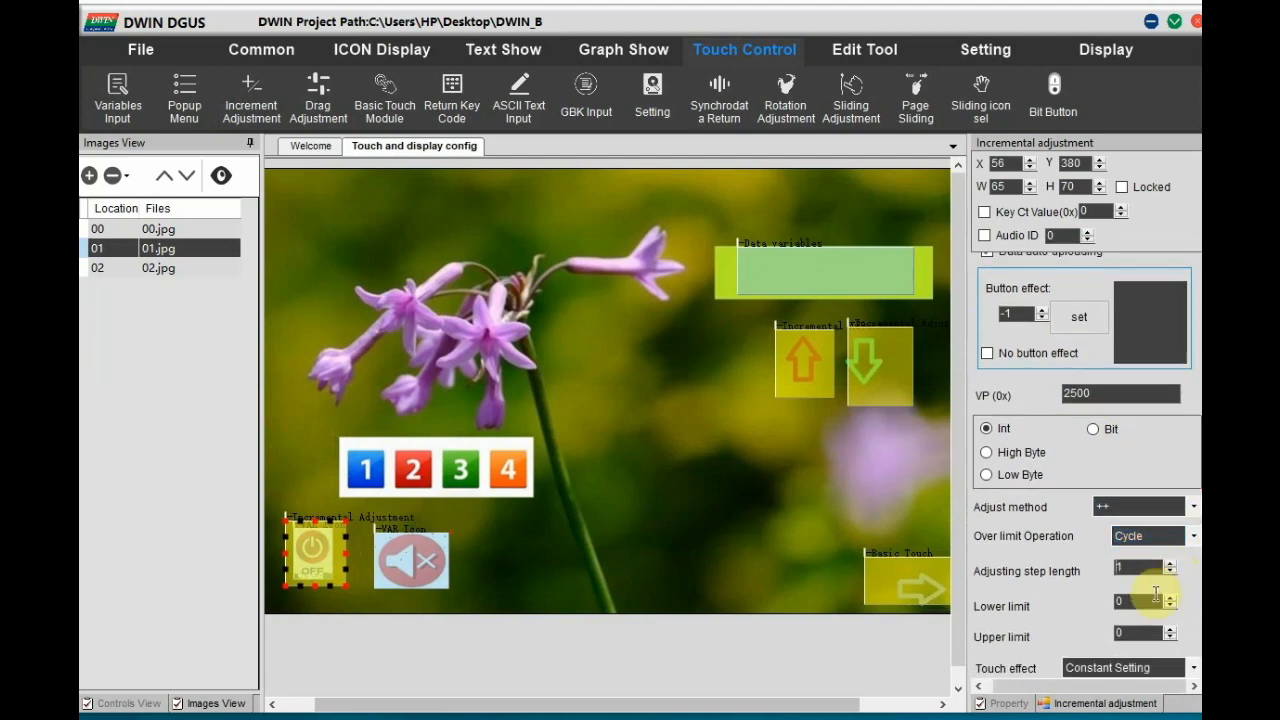
click(1188, 668)
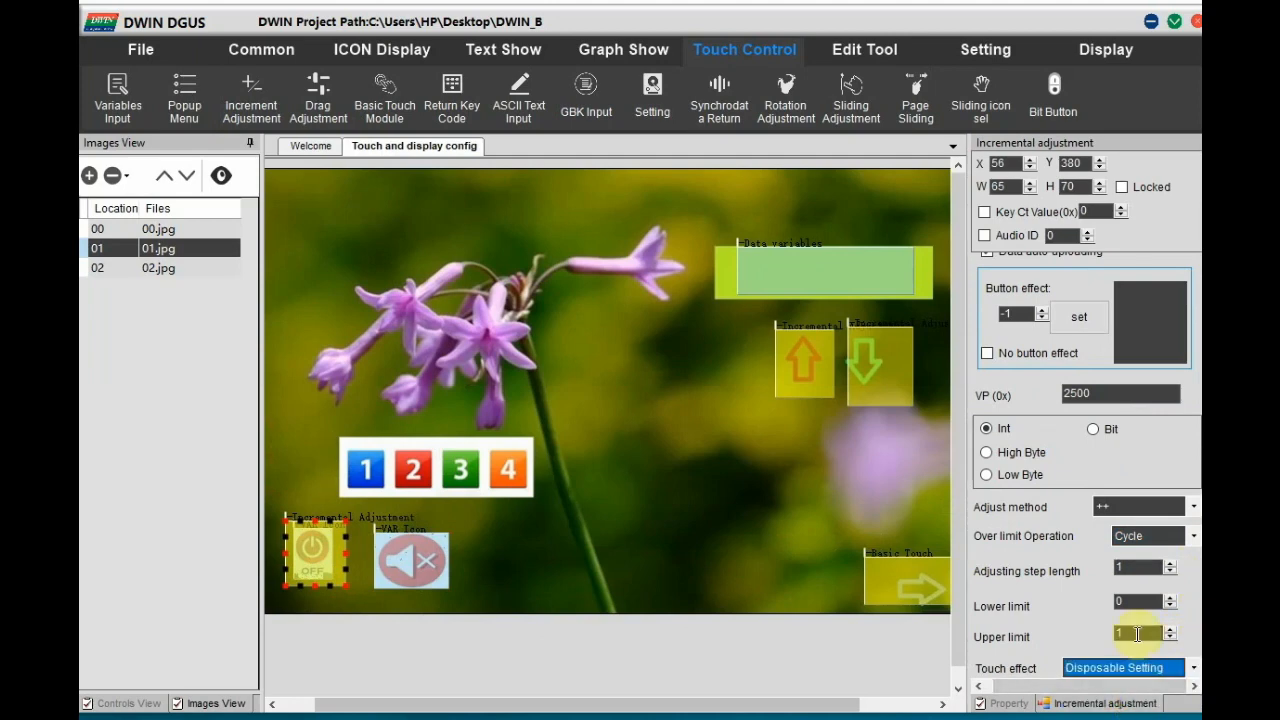
click(410, 560)
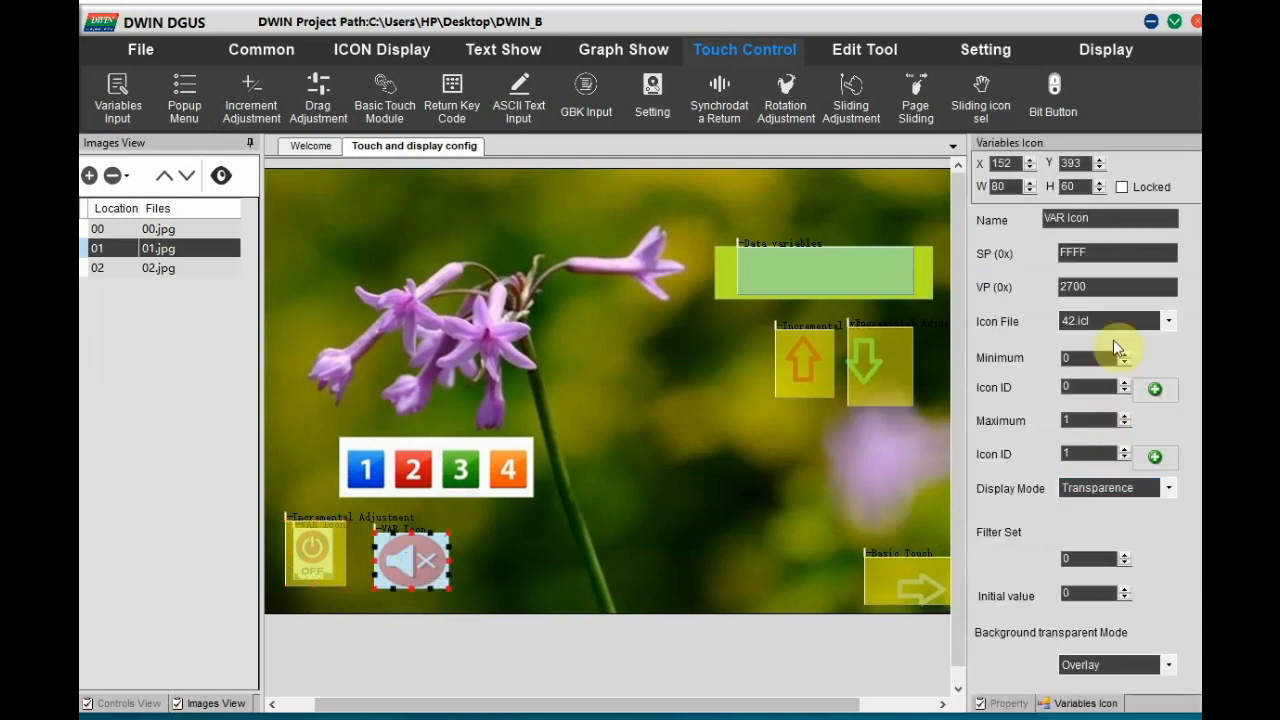
mouse_move(396, 472)
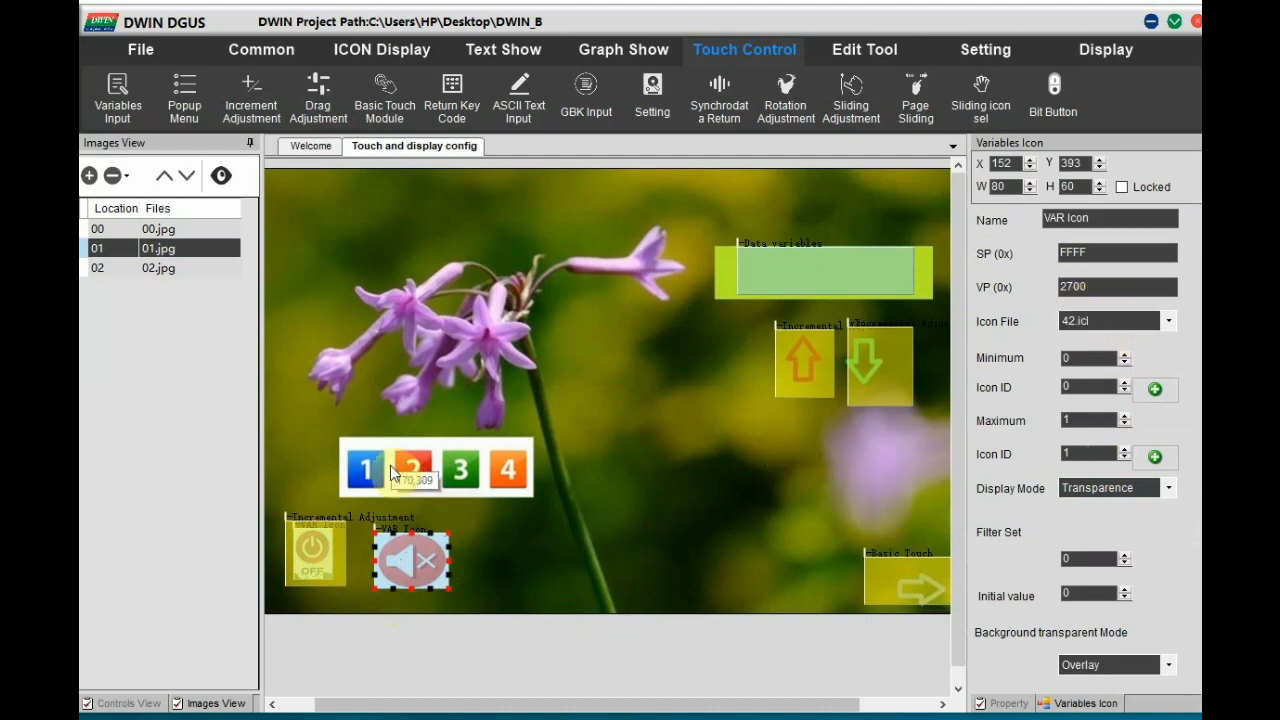
mouse_move(364, 264)
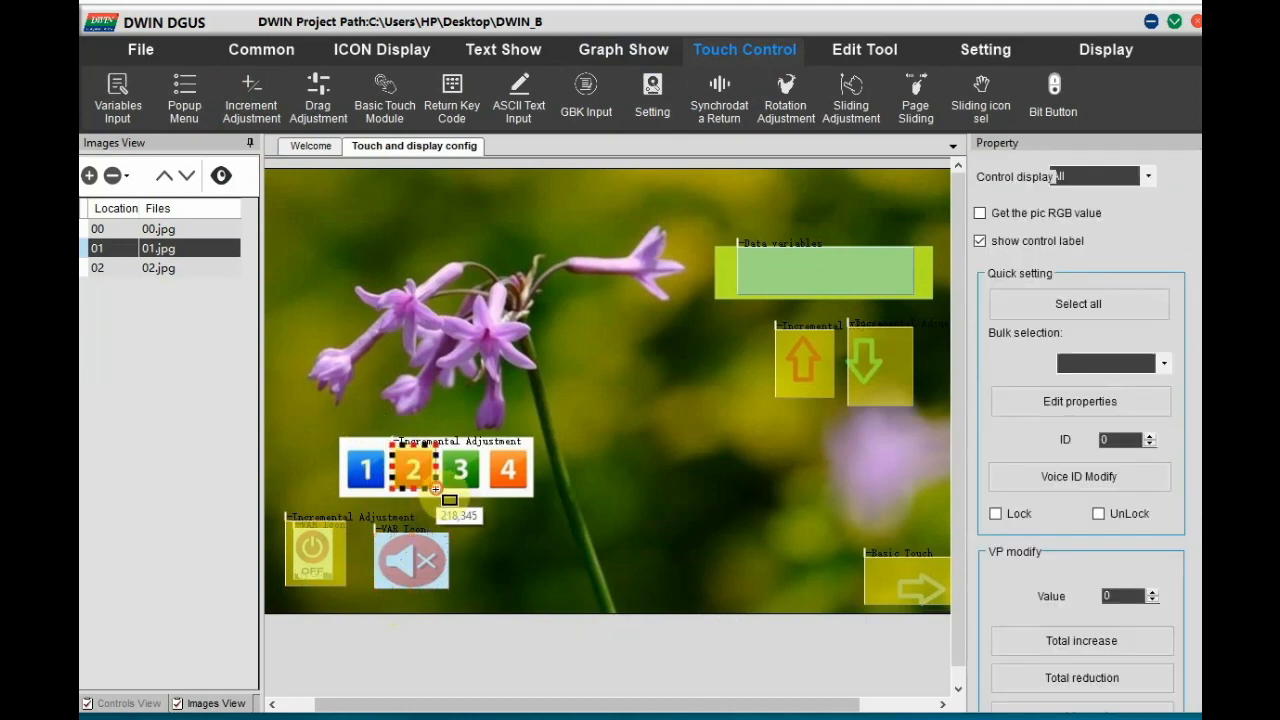
Set tile 2's incremental adjustment to auto-upload VP 2700, then save the project.
click(436, 470)
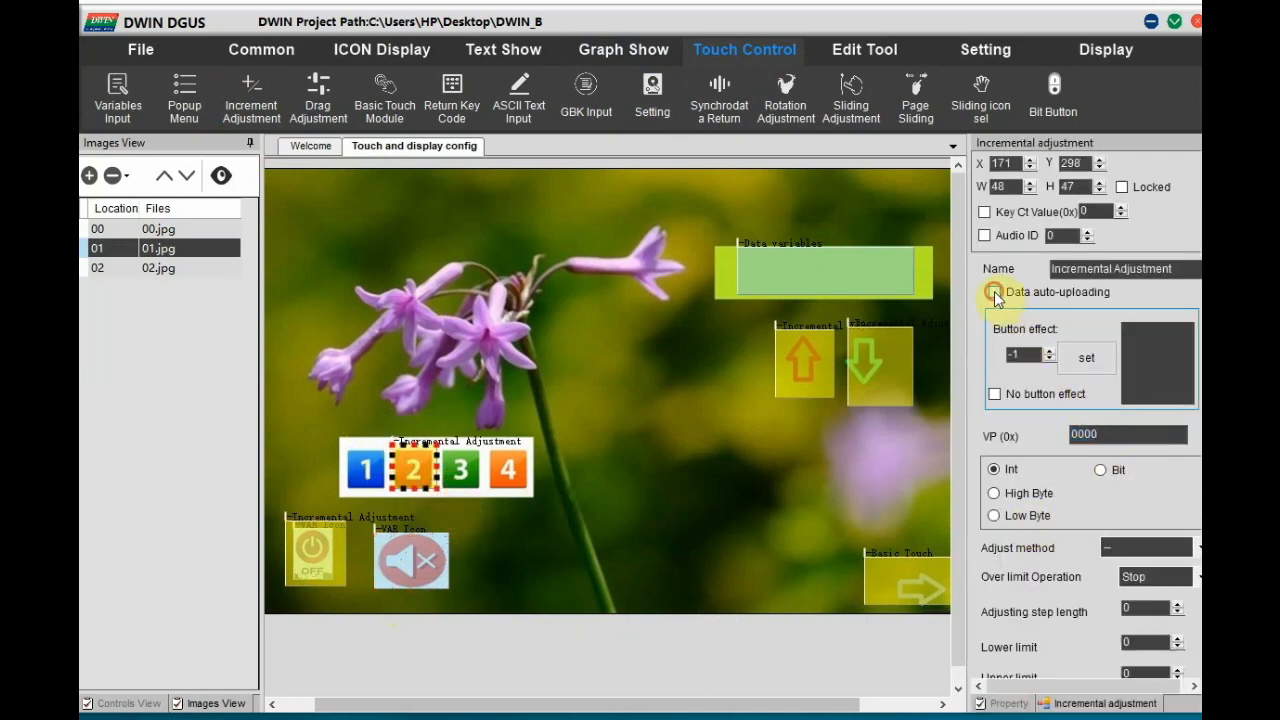
click(996, 292)
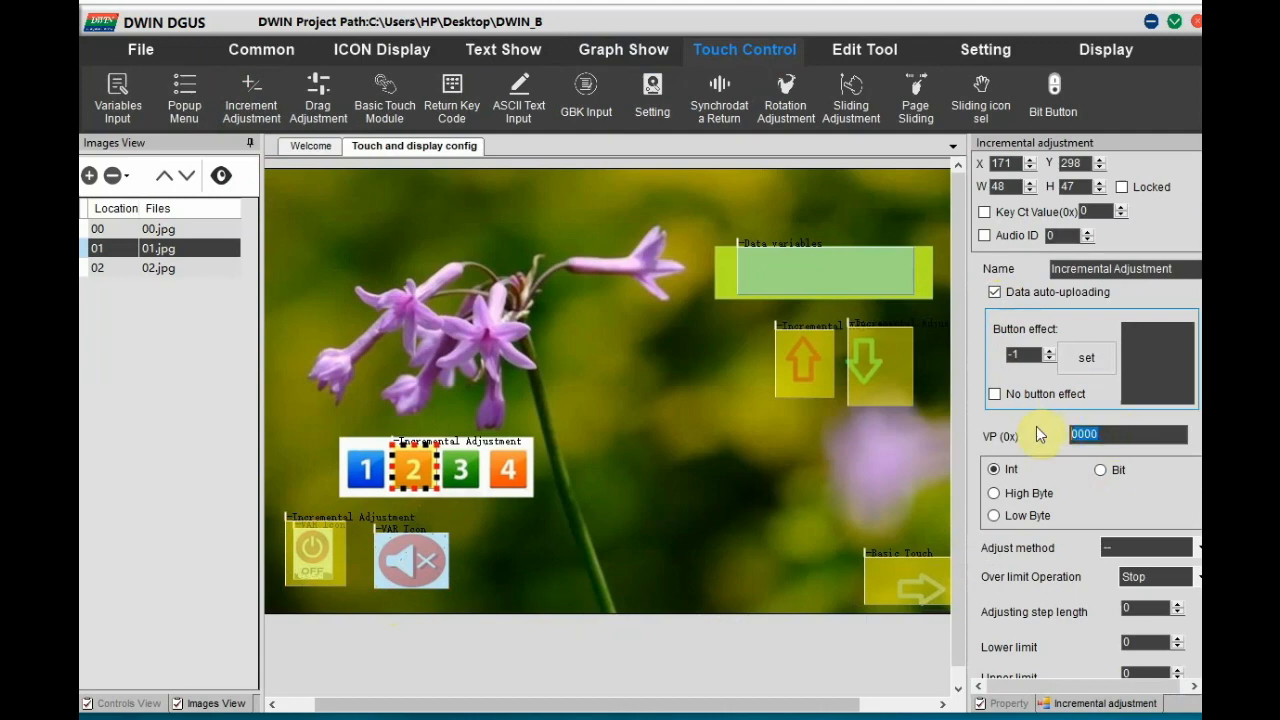
text(2700)
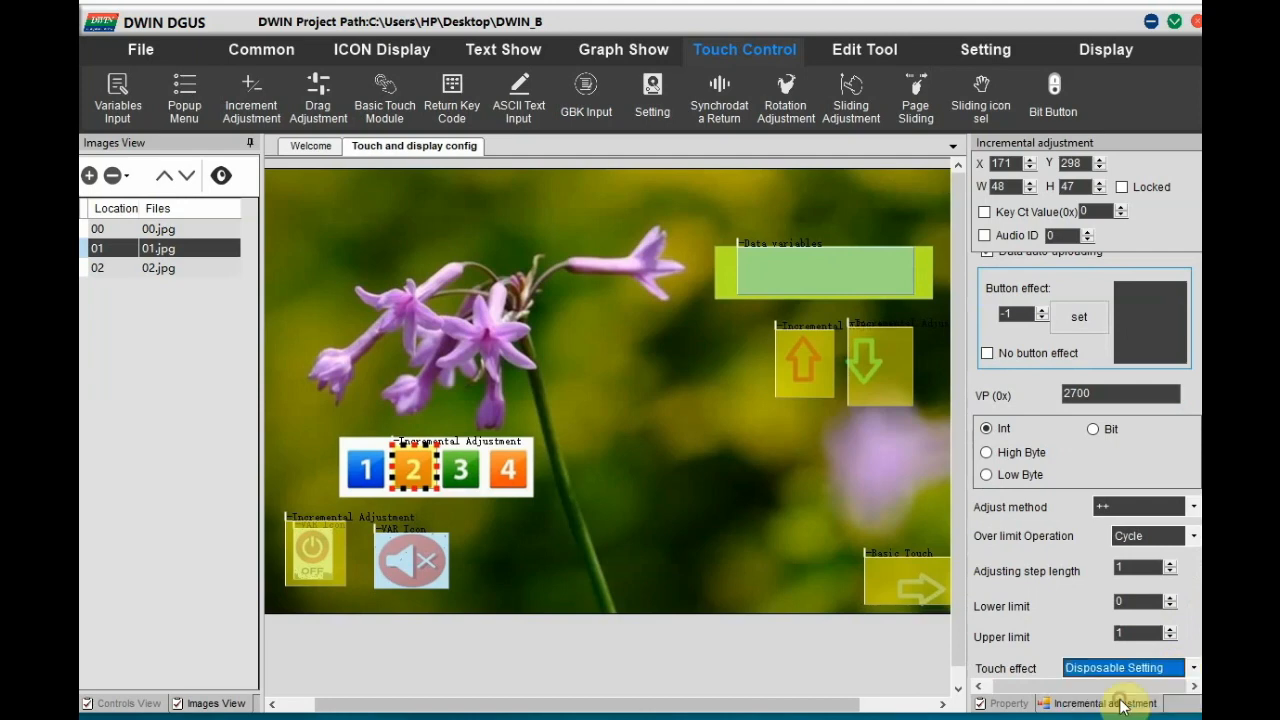
click(138, 50)
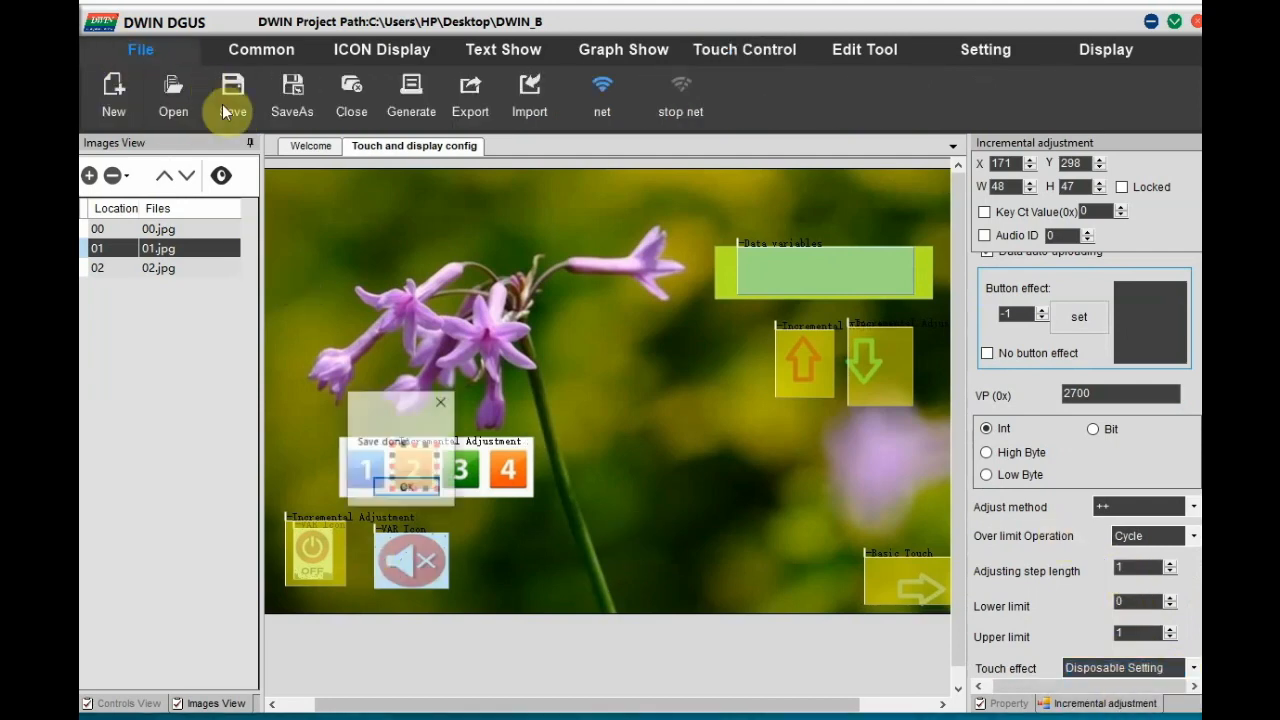
click(1108, 48)
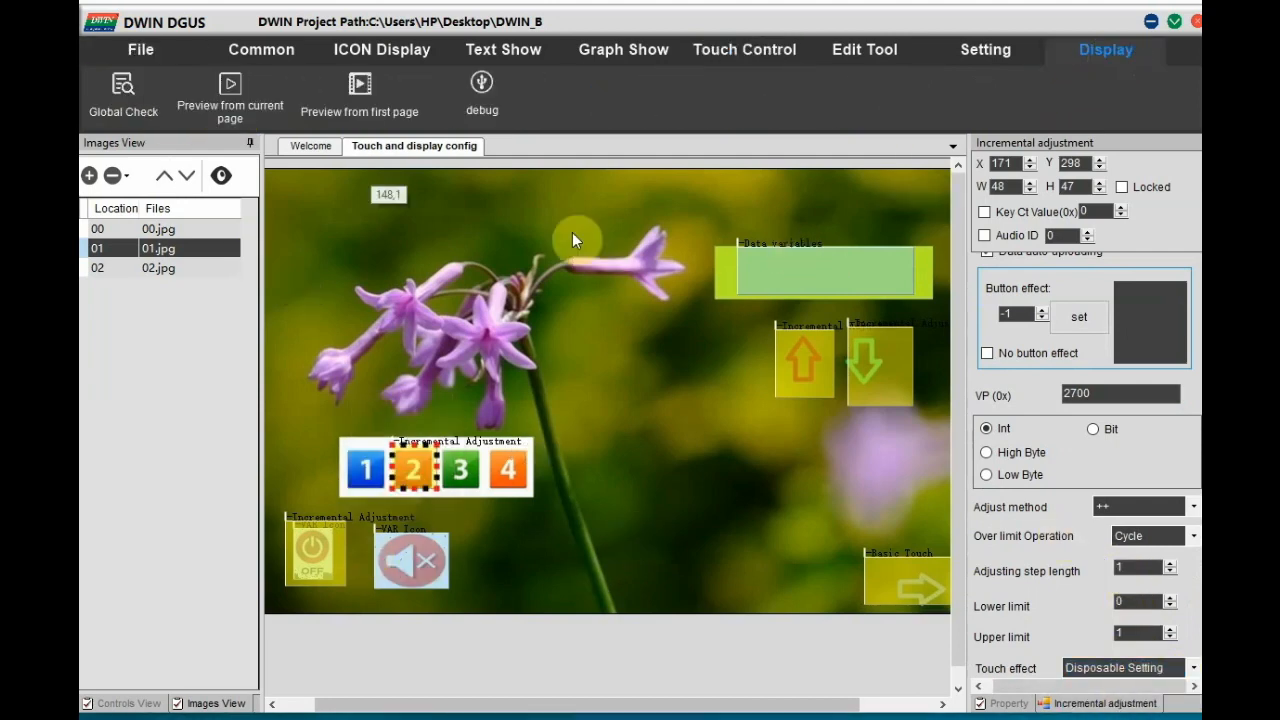
click(480, 84)
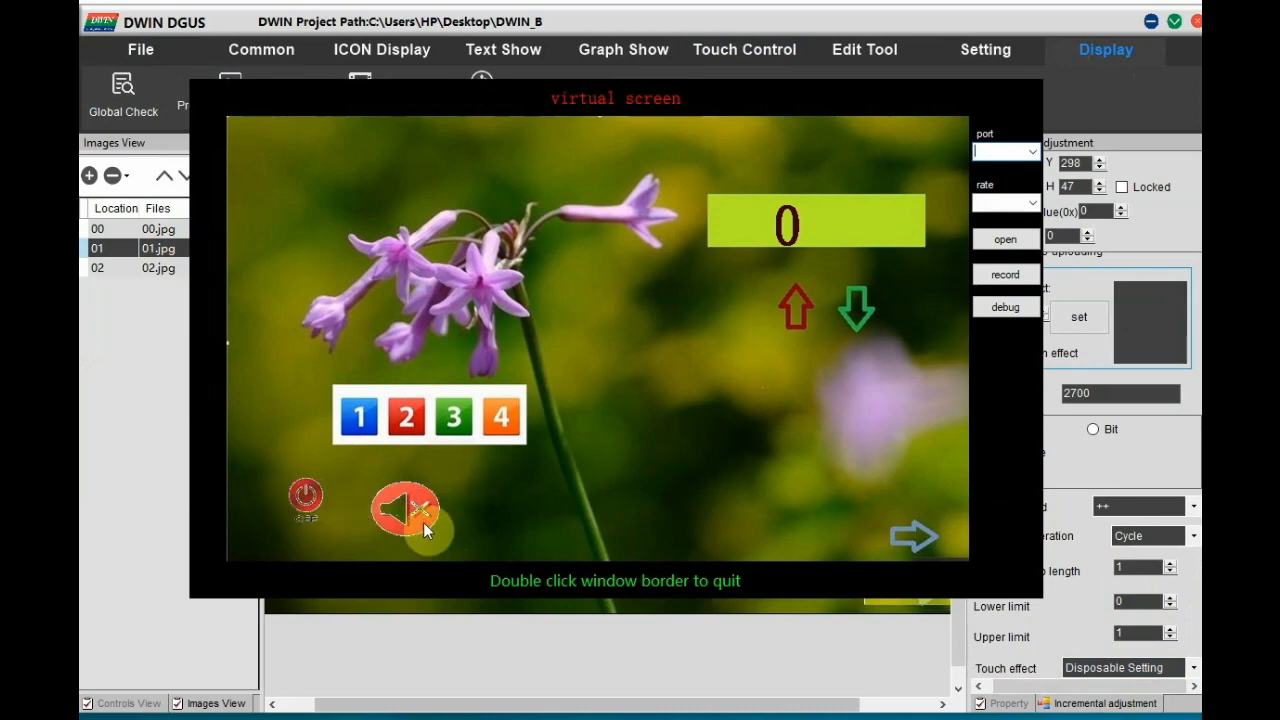
click(408, 418)
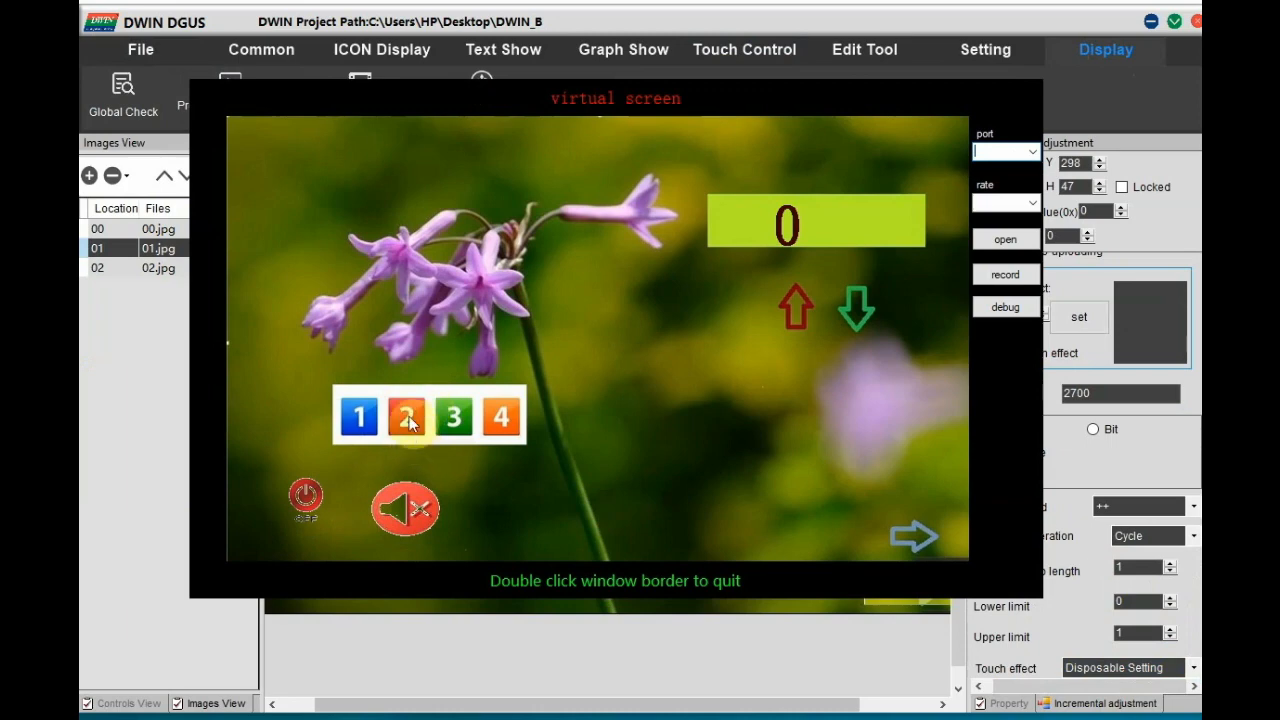
click(404, 510)
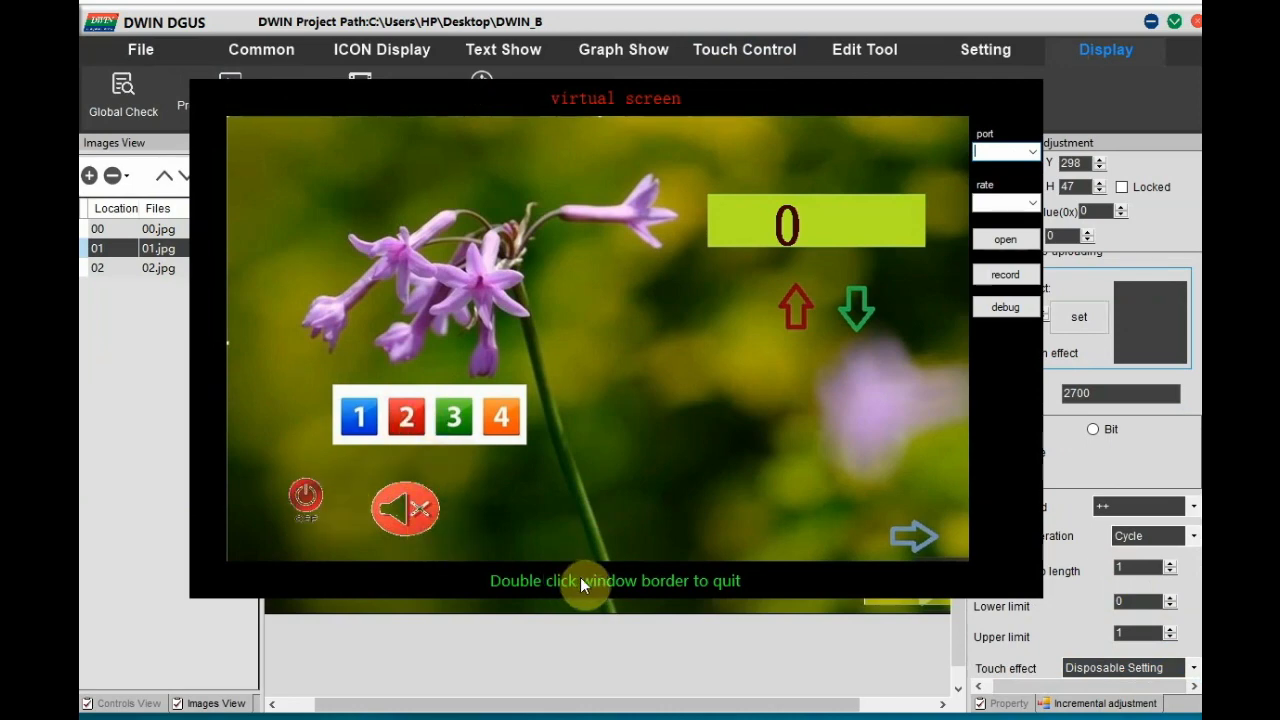
double_click(584, 580)
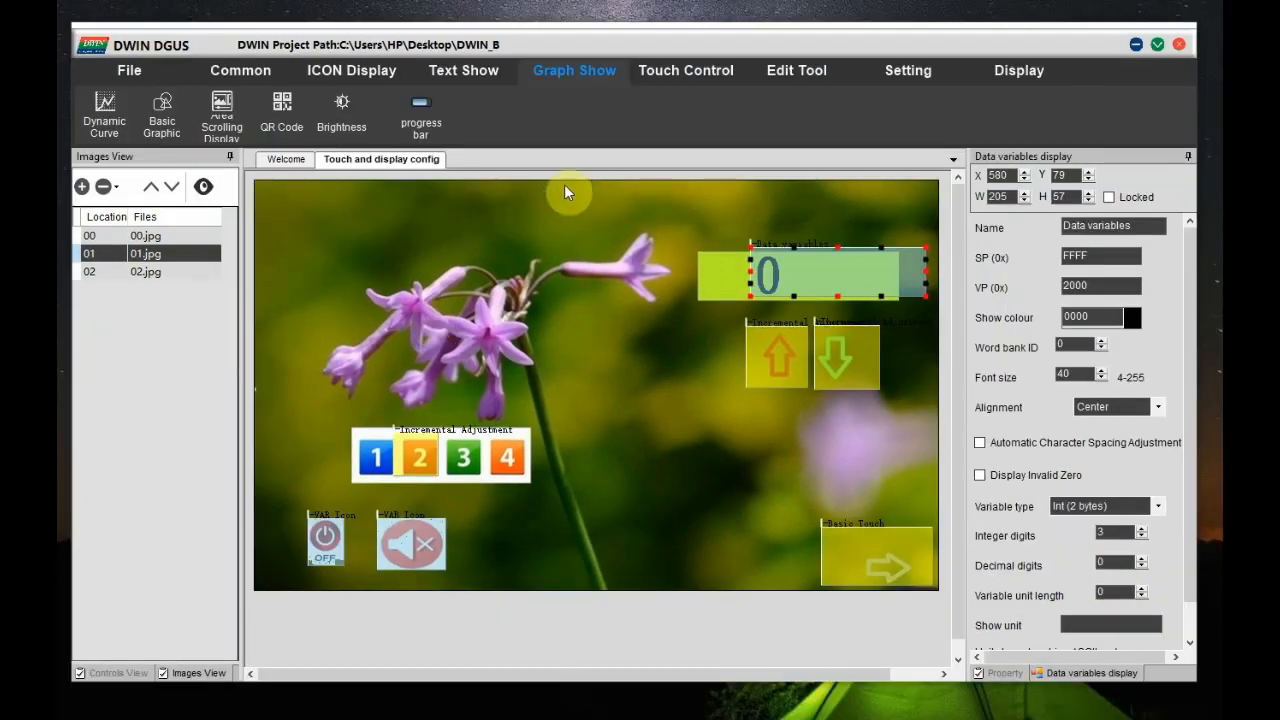
mouse_move(708, 130)
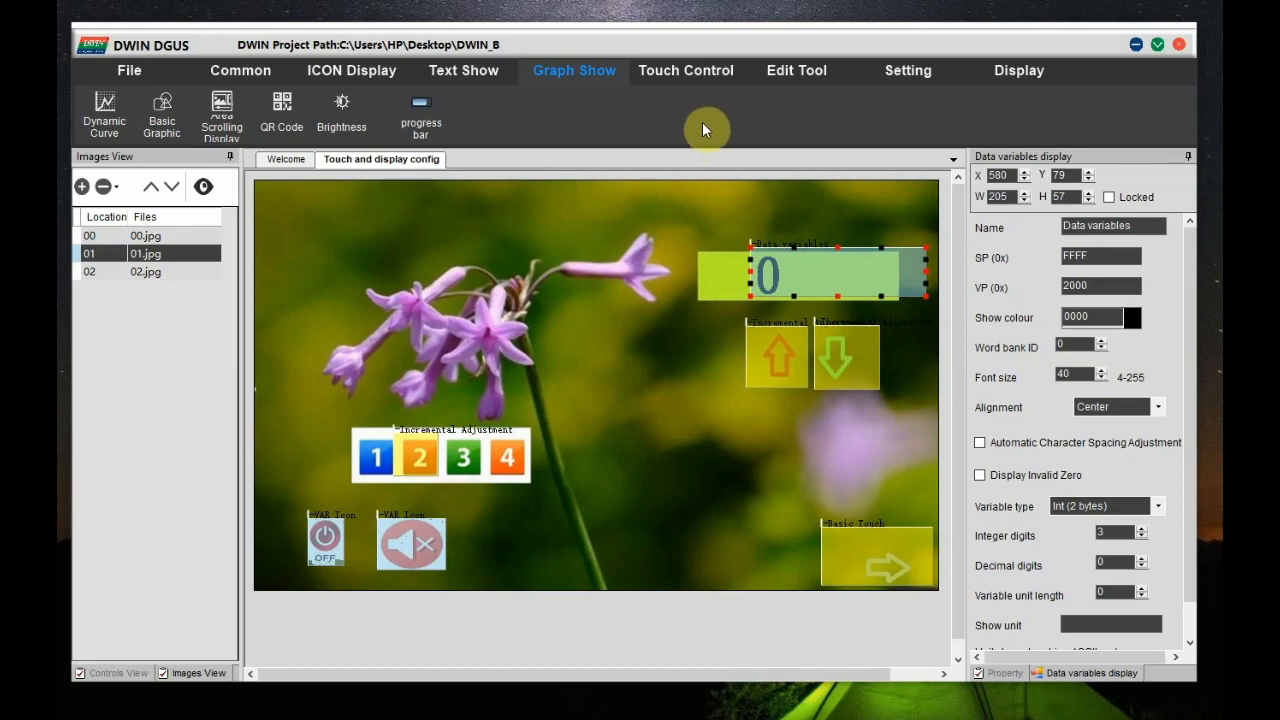
Add an artistic variable on VP 2800 using 48.icl digit icons starting at icon 0.
click(352, 70)
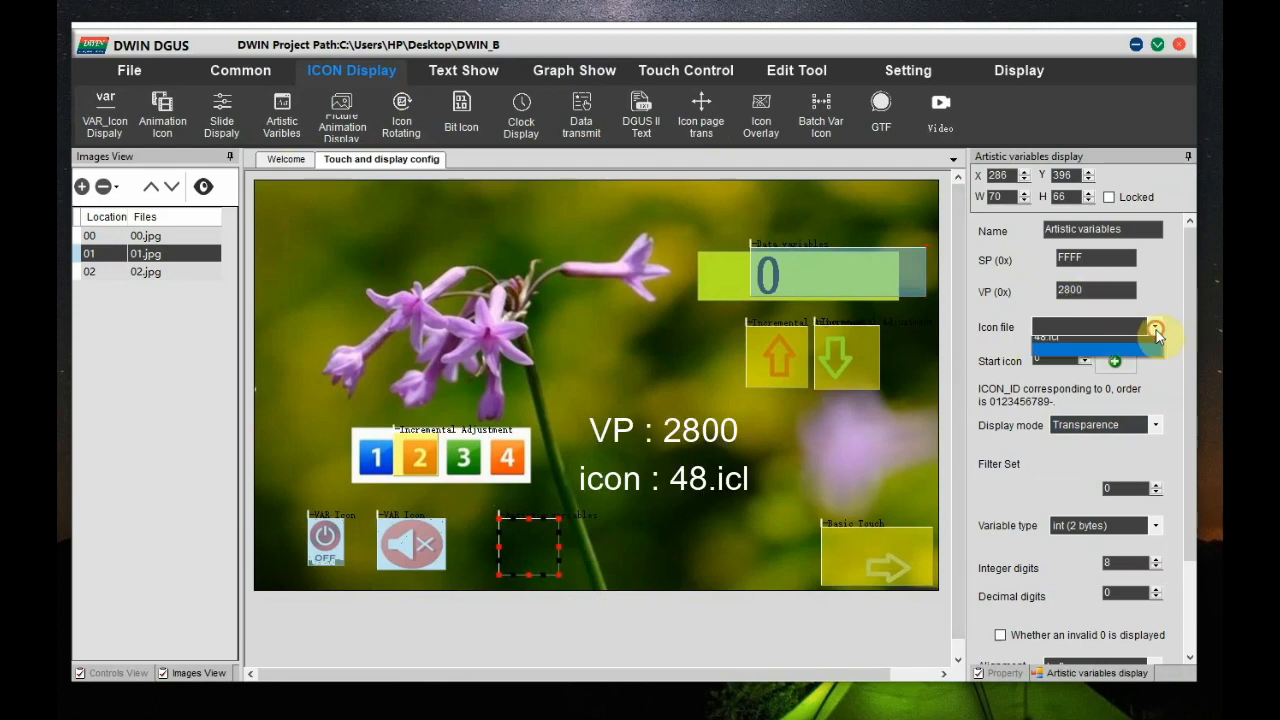
click(1152, 326)
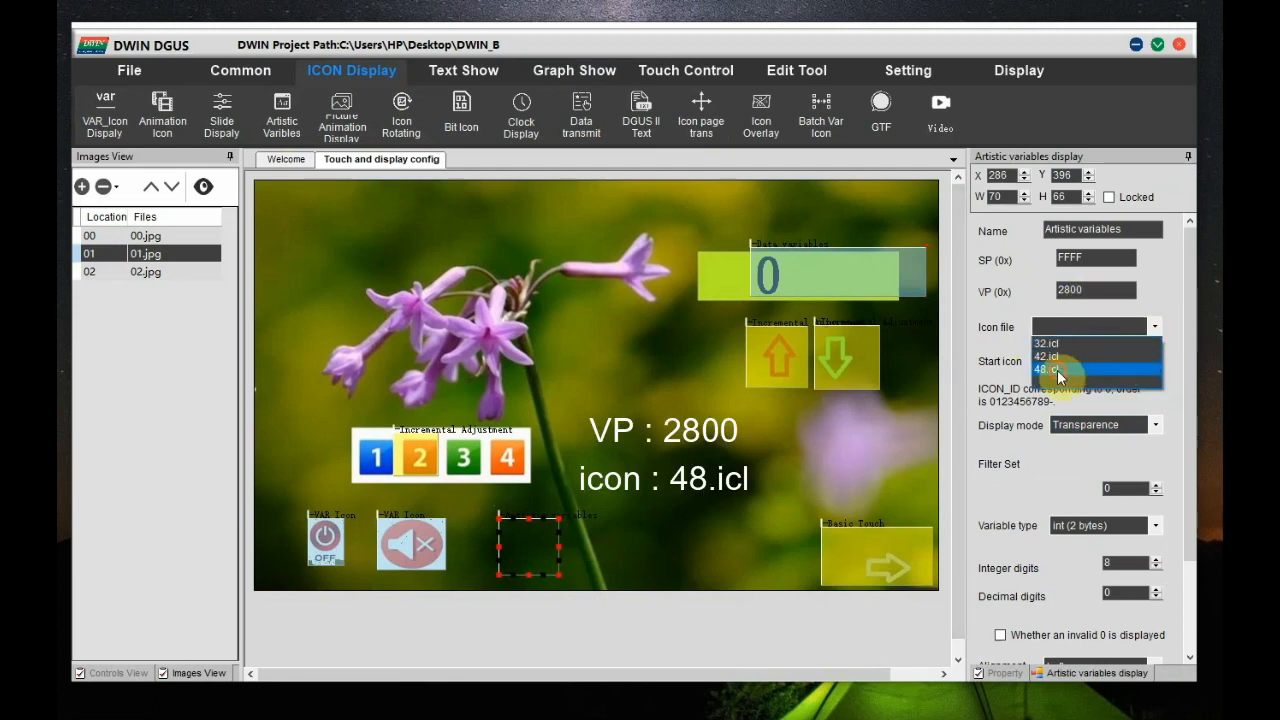
click(1048, 368)
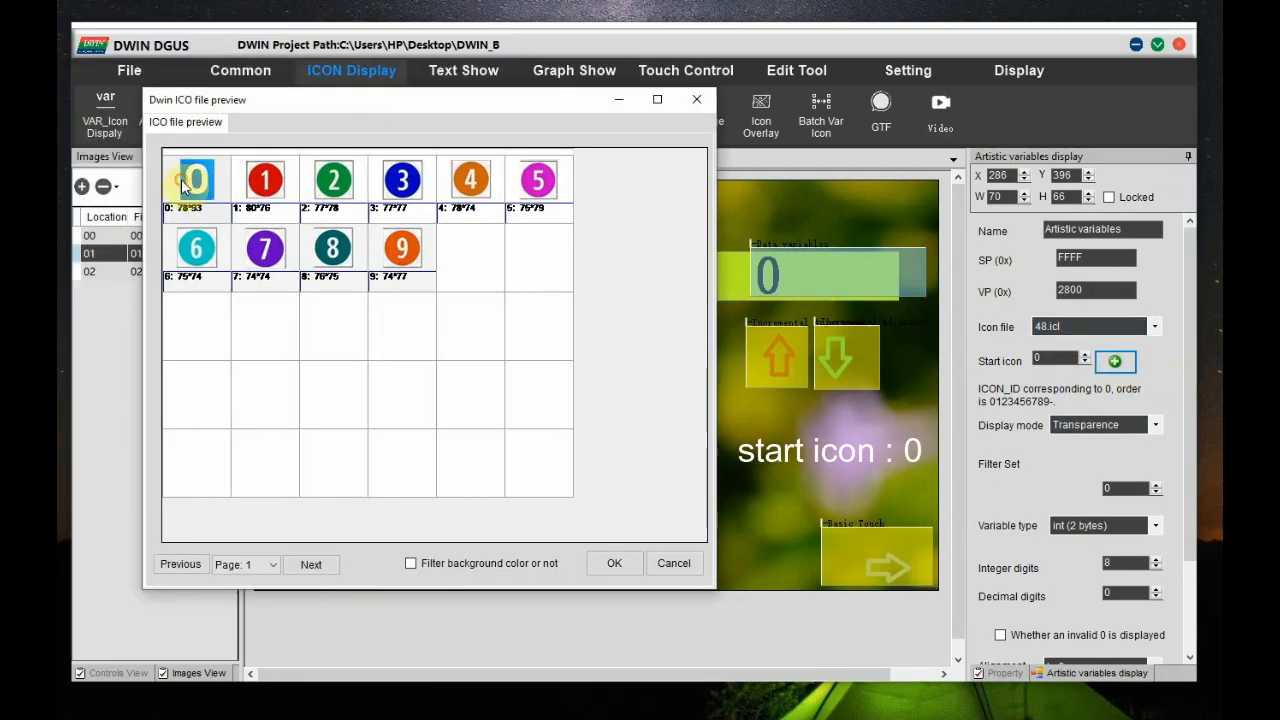
click(614, 564)
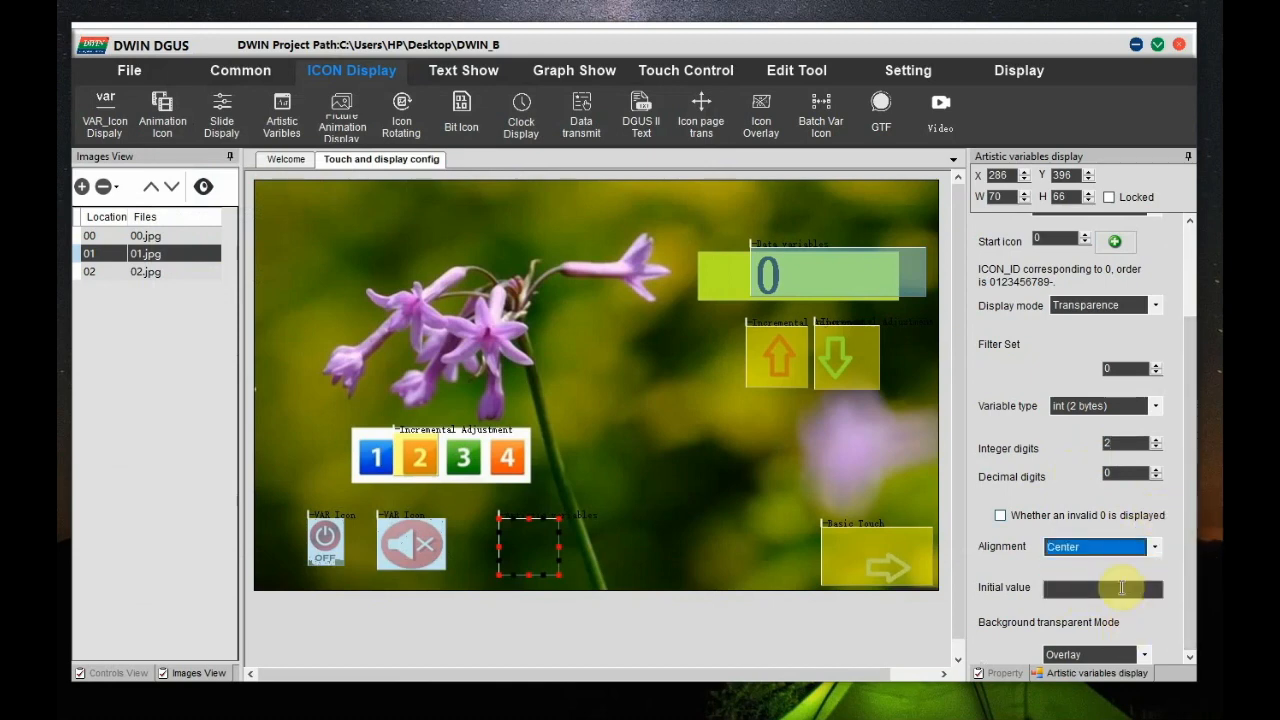
click(684, 70)
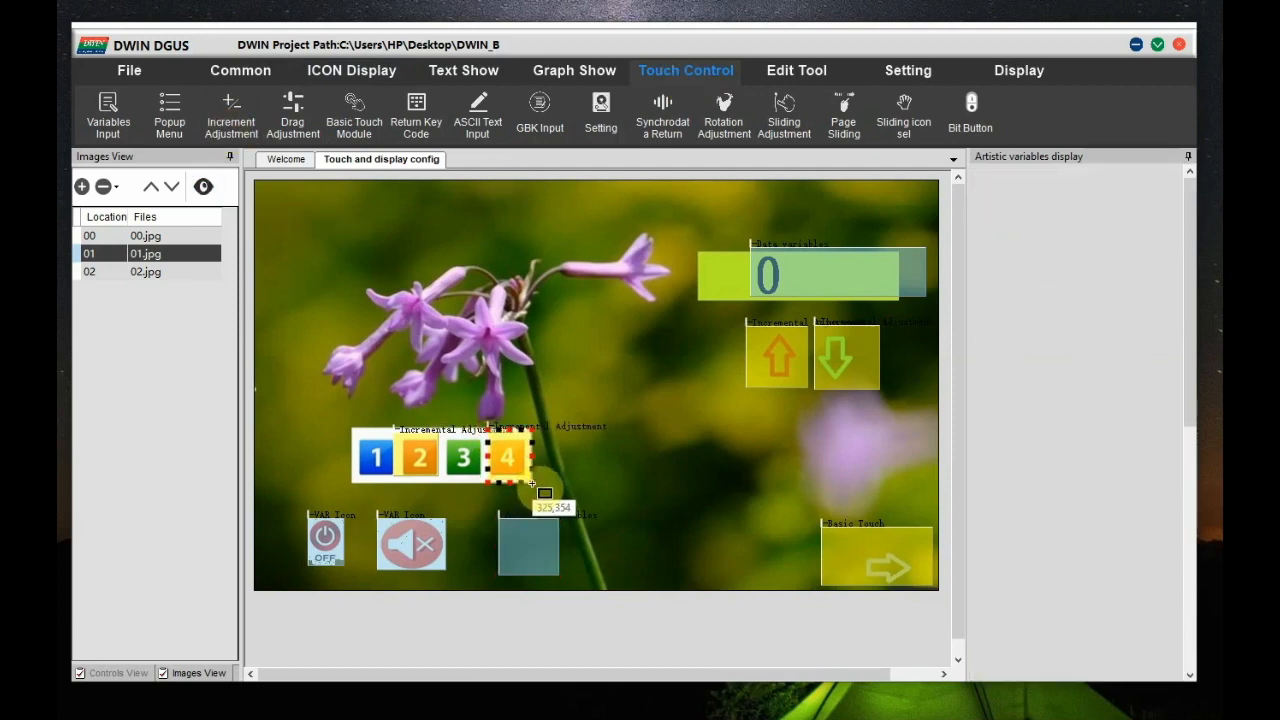
Set tile 4's incremental adjustment to auto-upload VP 2800, cycling 0–20 with Disposable Setting effect.
click(508, 456)
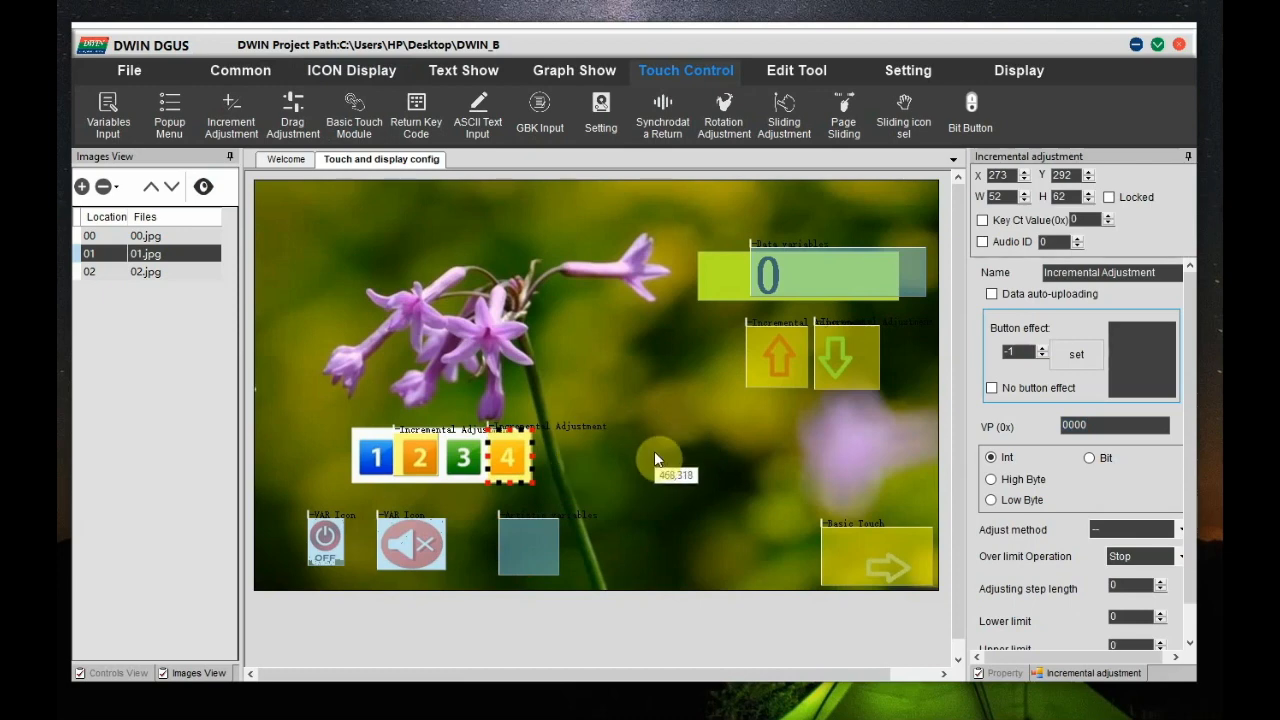
click(984, 292)
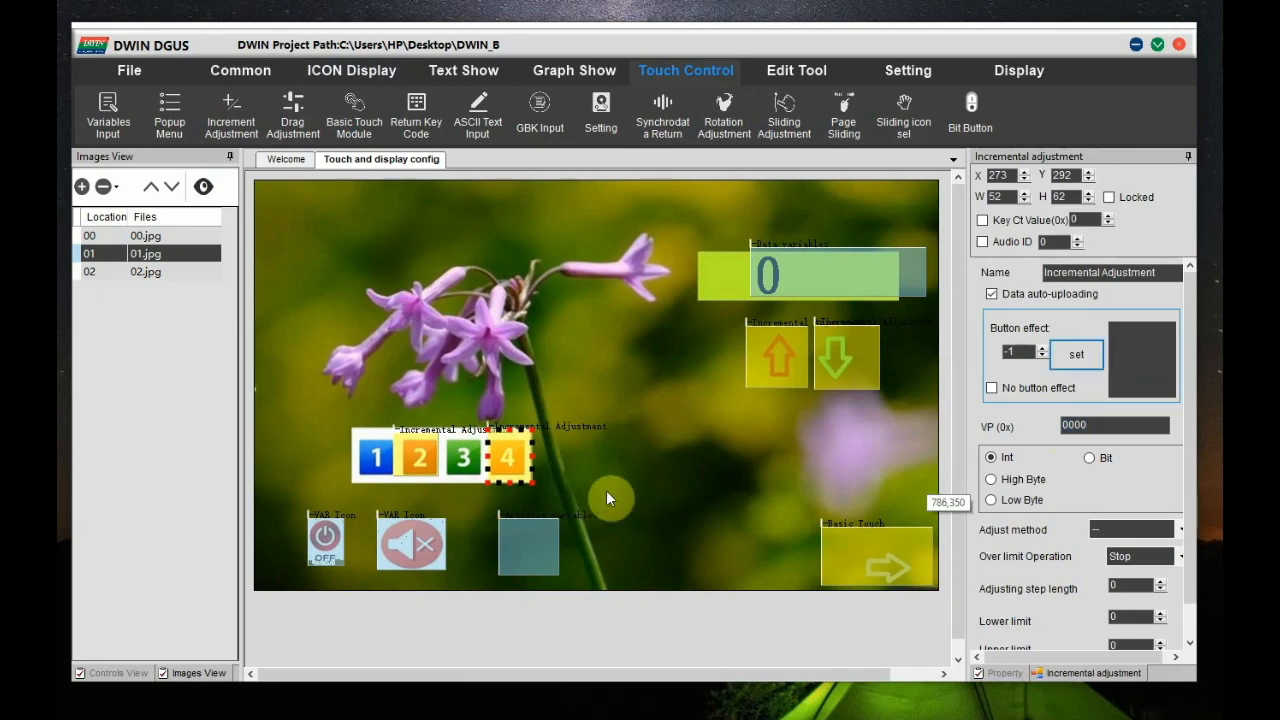
click(1112, 424)
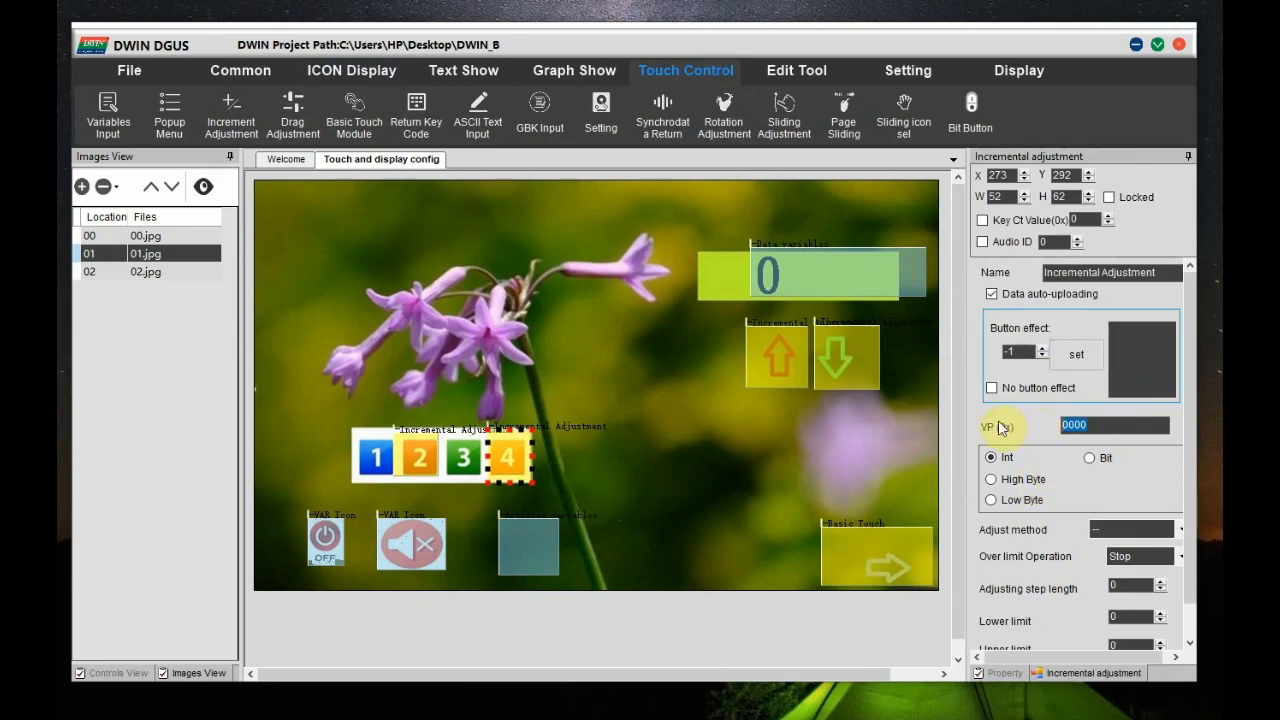
text(2800)
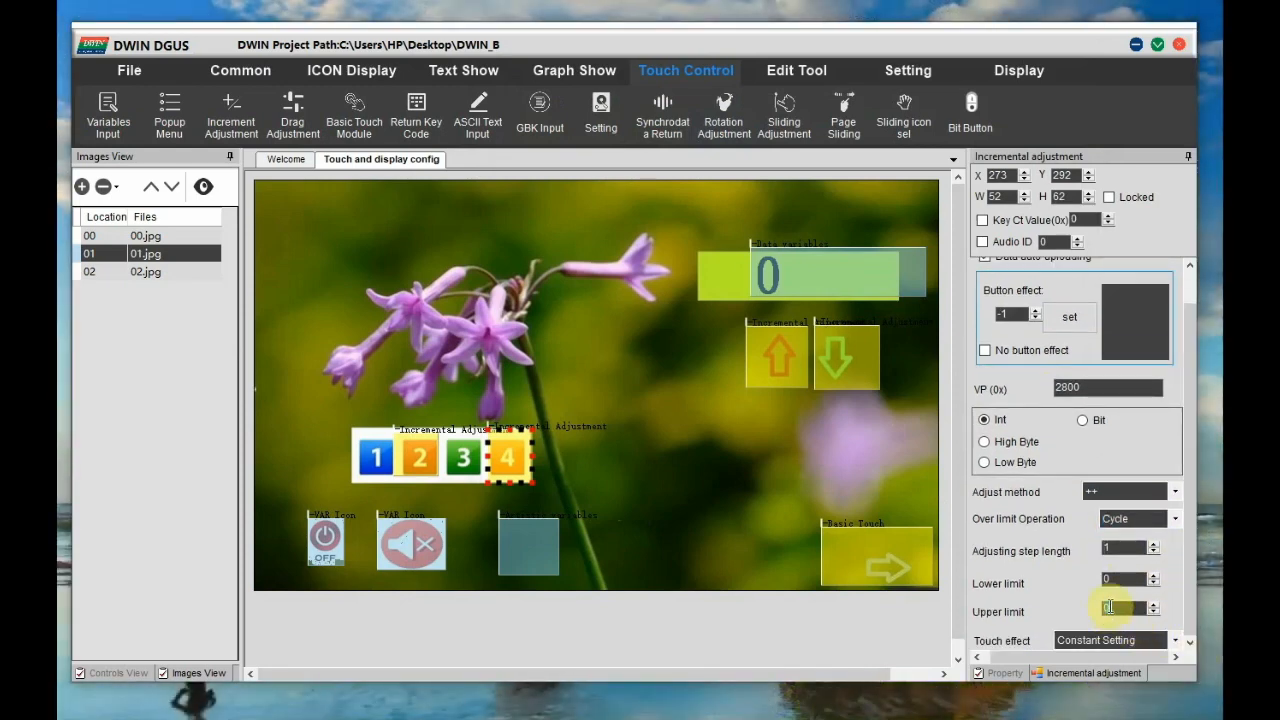
click(1150, 640)
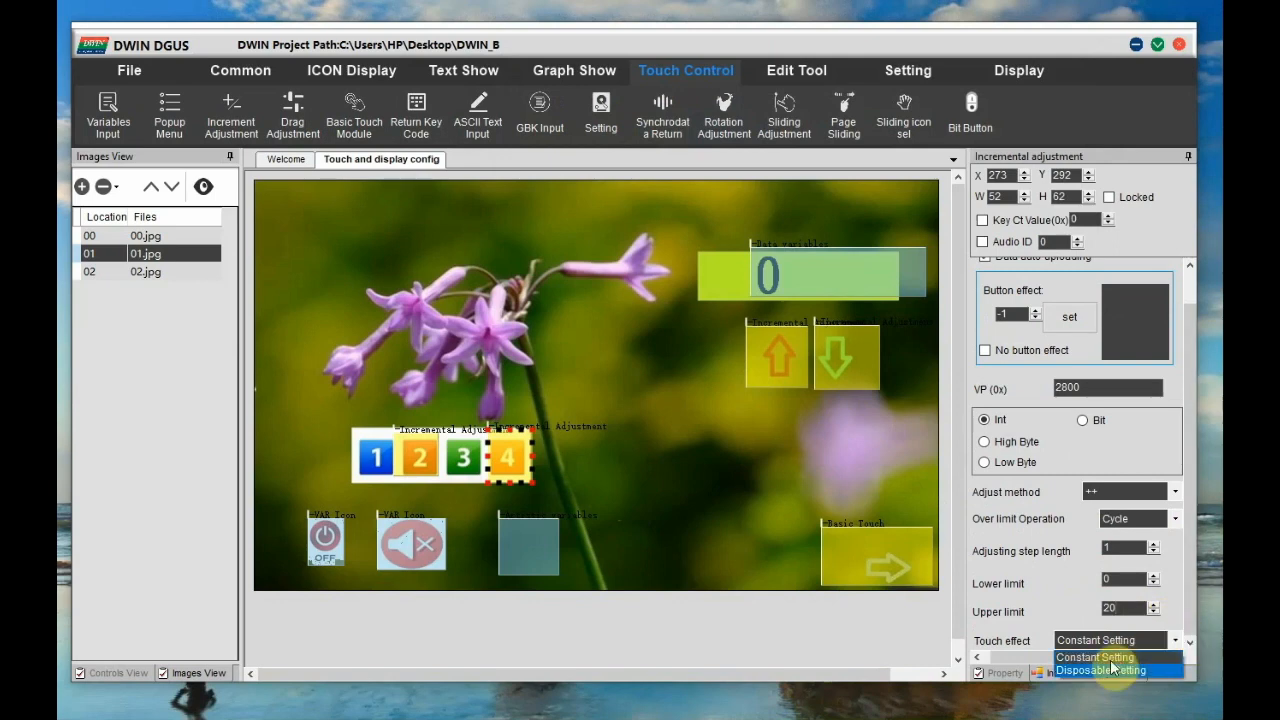
click(352, 70)
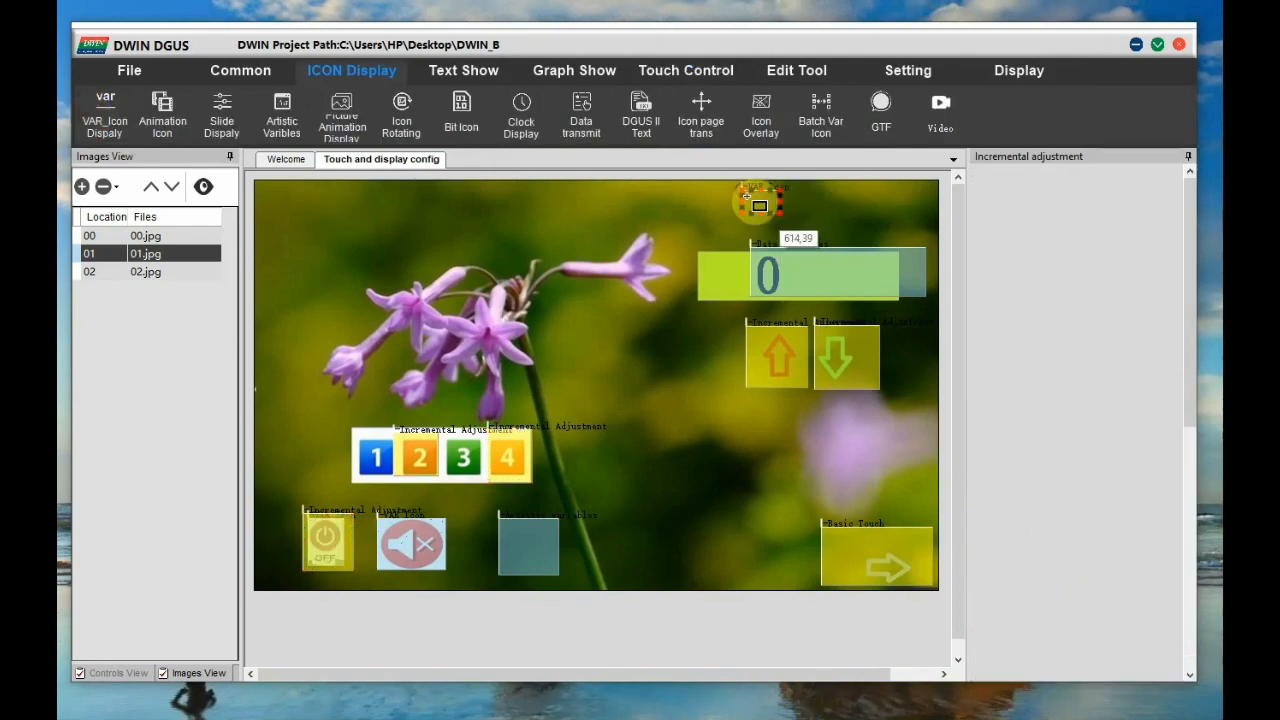
Bind the variable icon to VP 2900 and the 42.icl icon library.
click(756, 204)
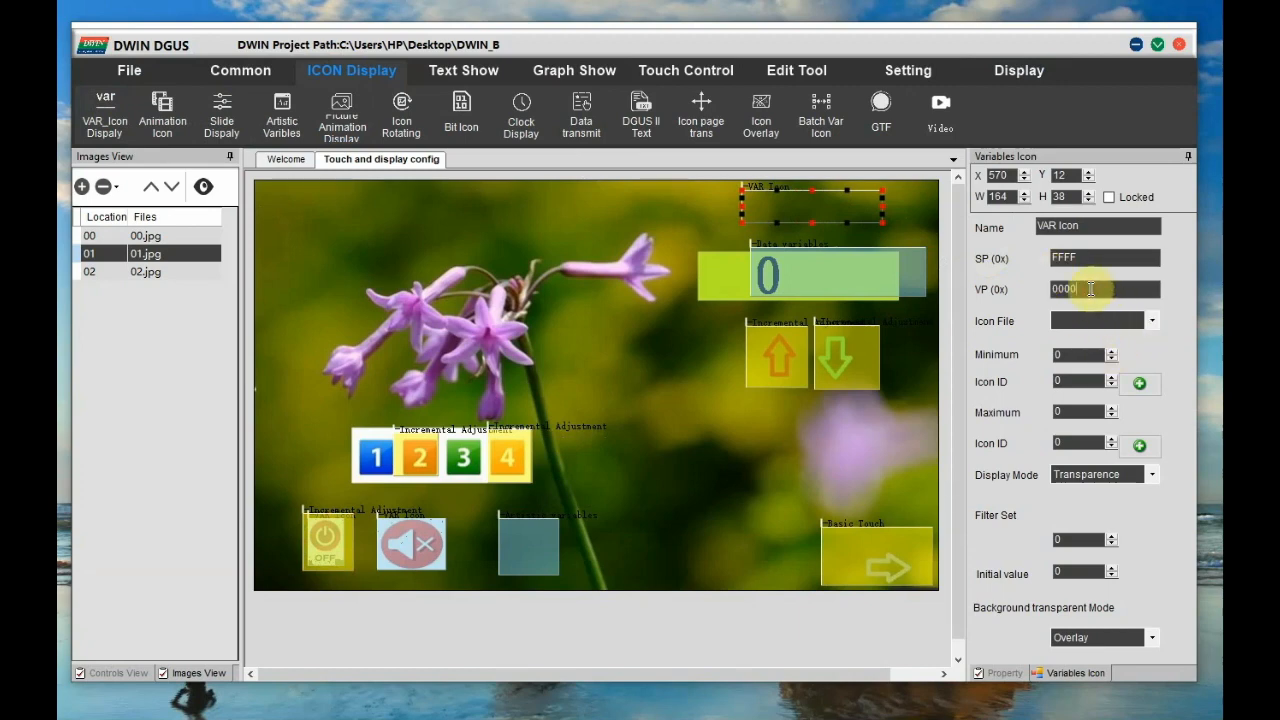
text(2900)
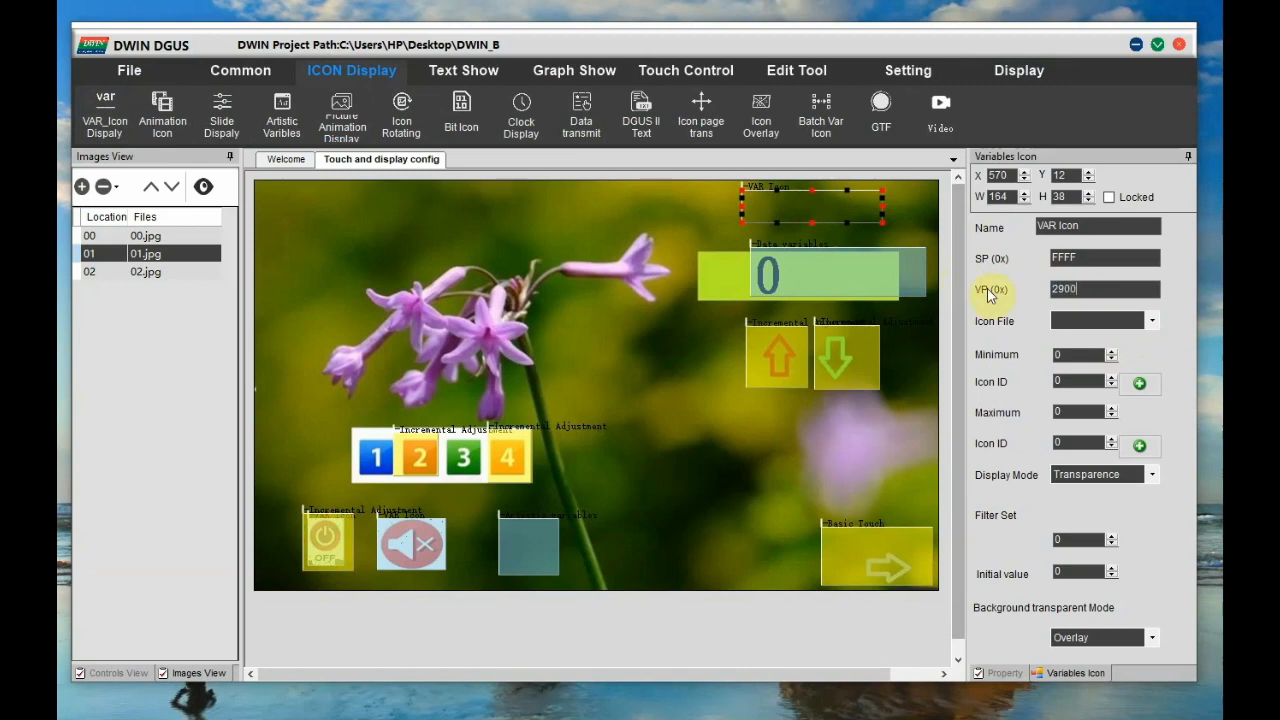
click(1148, 320)
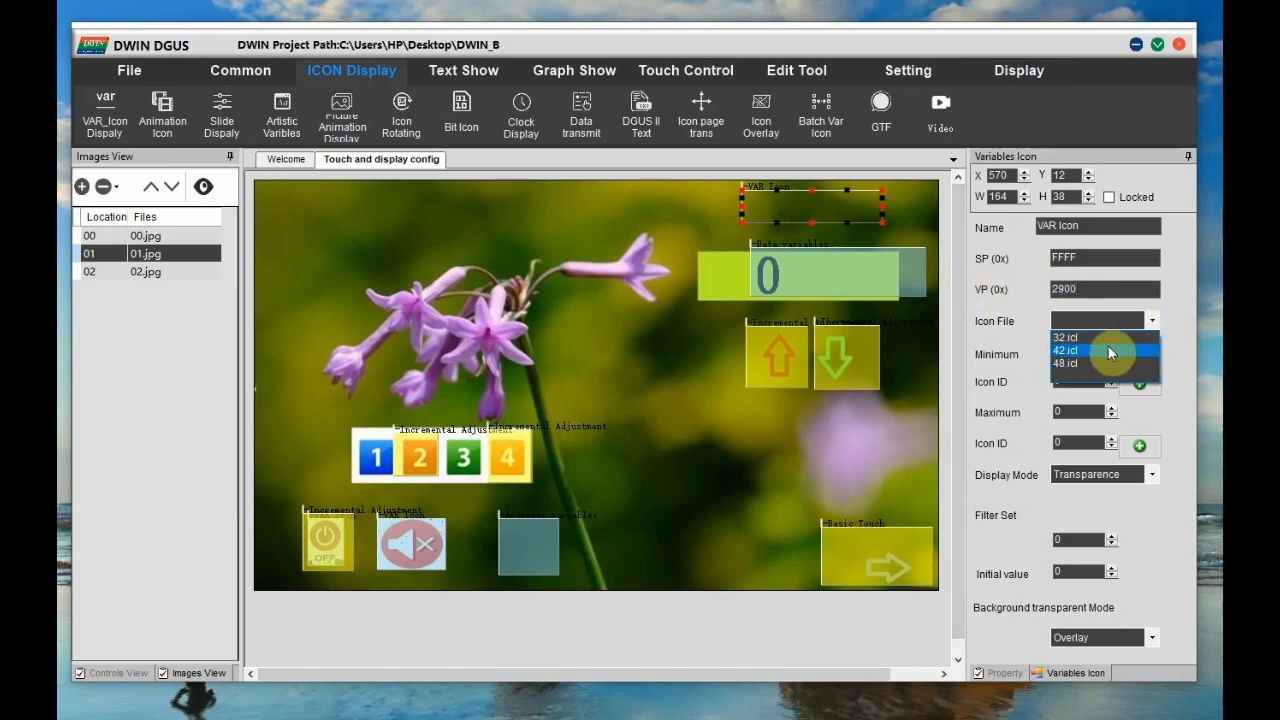
click(1066, 350)
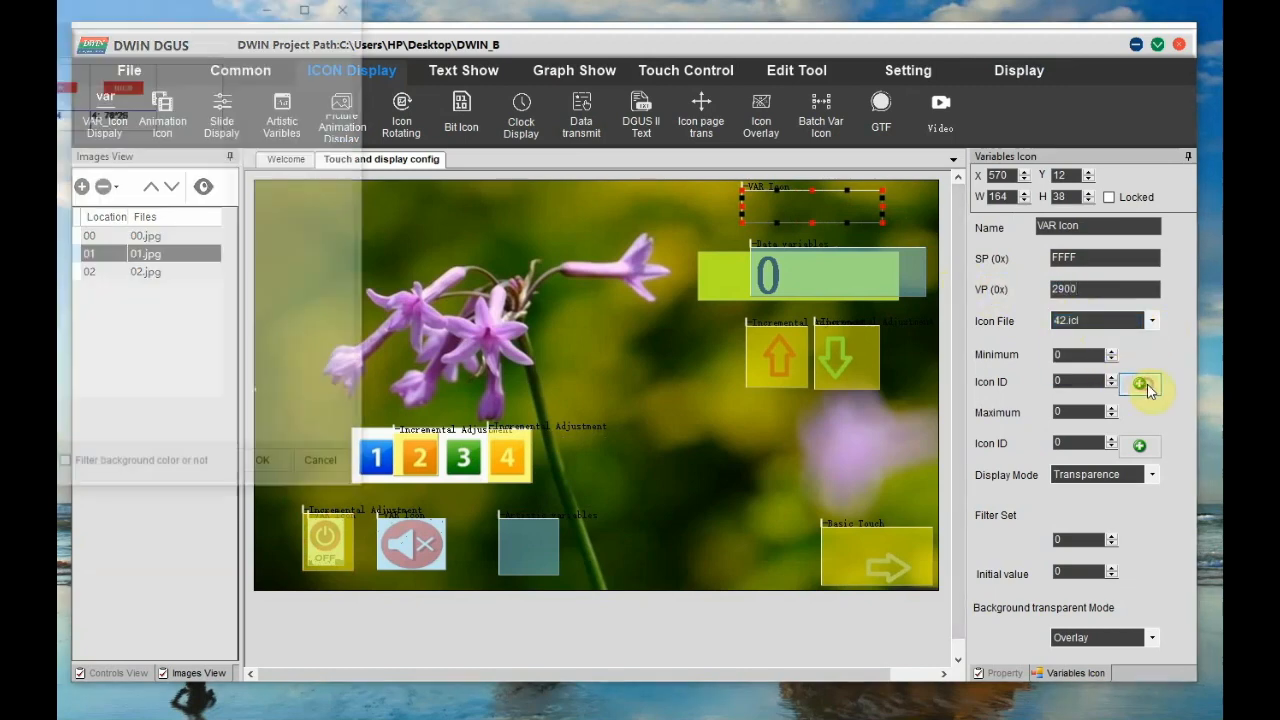
Choose the NORMAL icon 2 as the minimum icon and pick the maximum icon.
click(1140, 382)
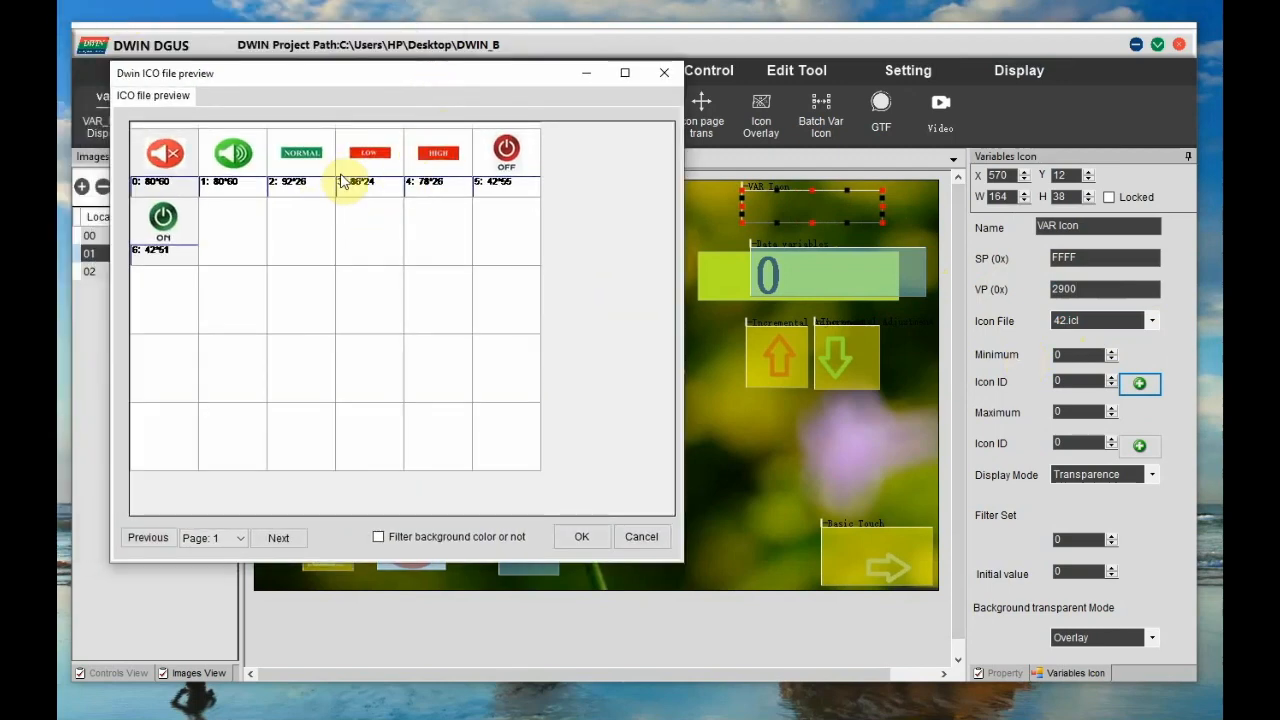
click(580, 536)
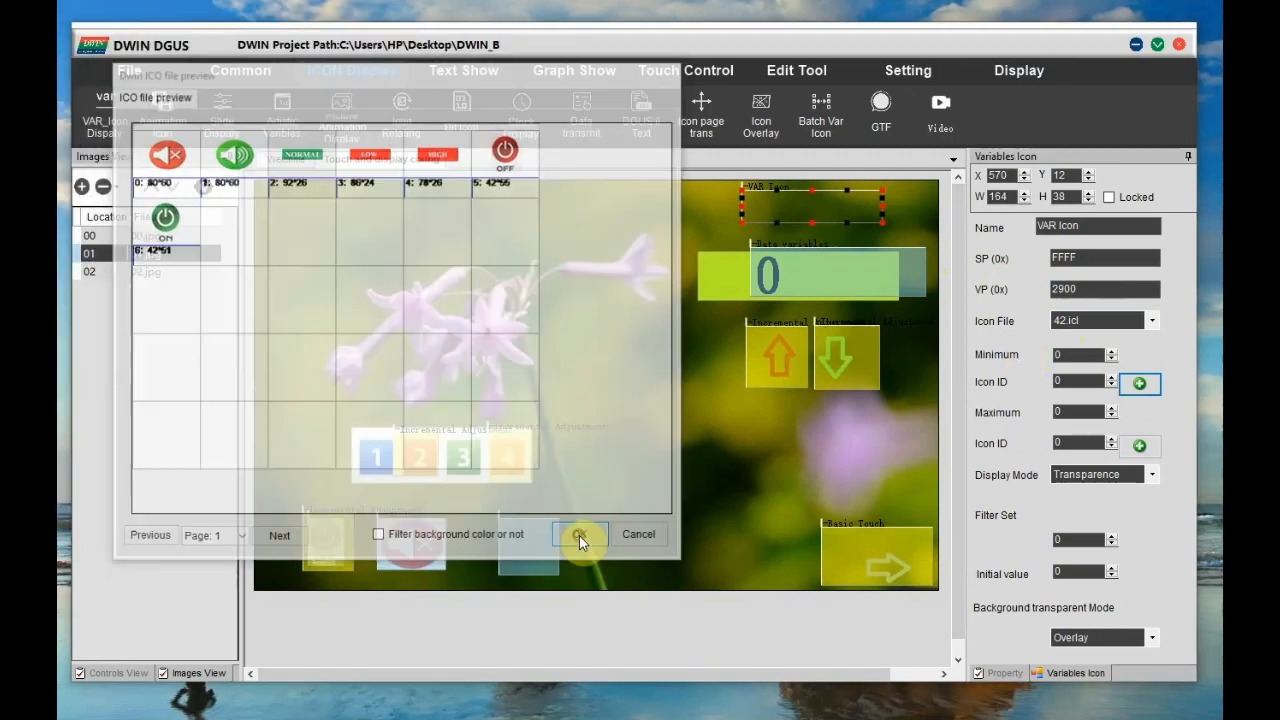
click(580, 534)
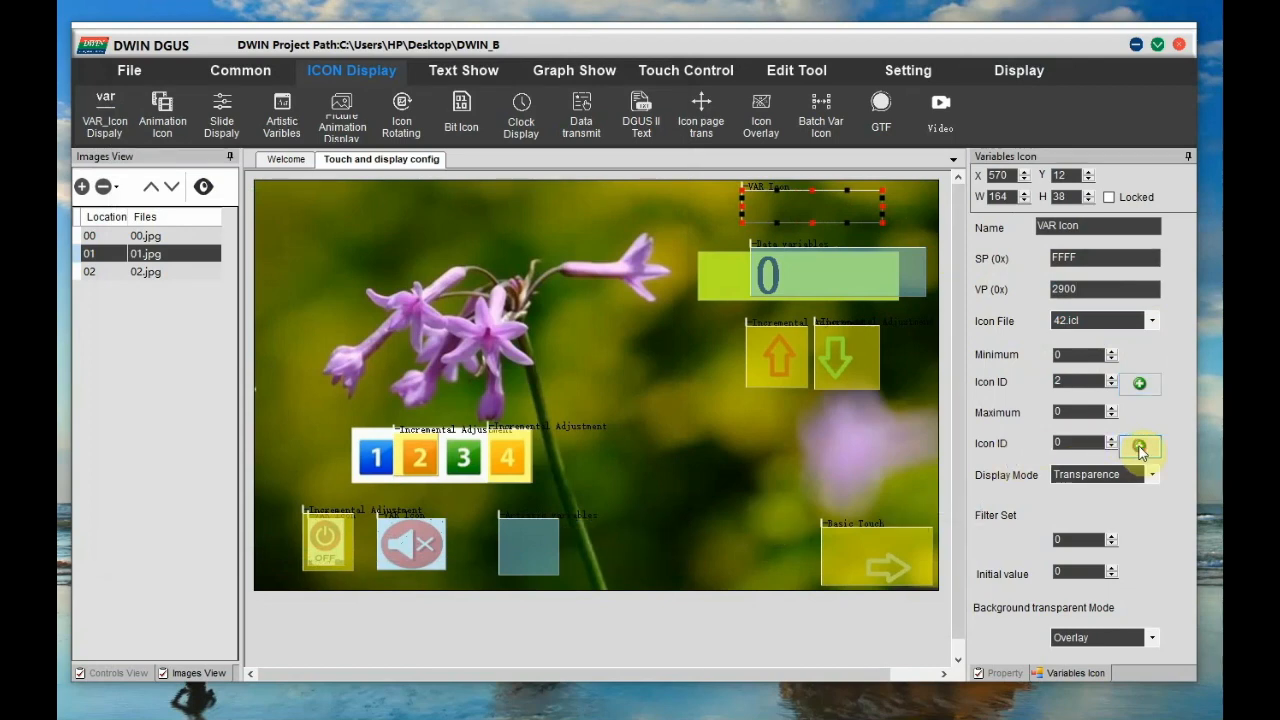
click(1140, 444)
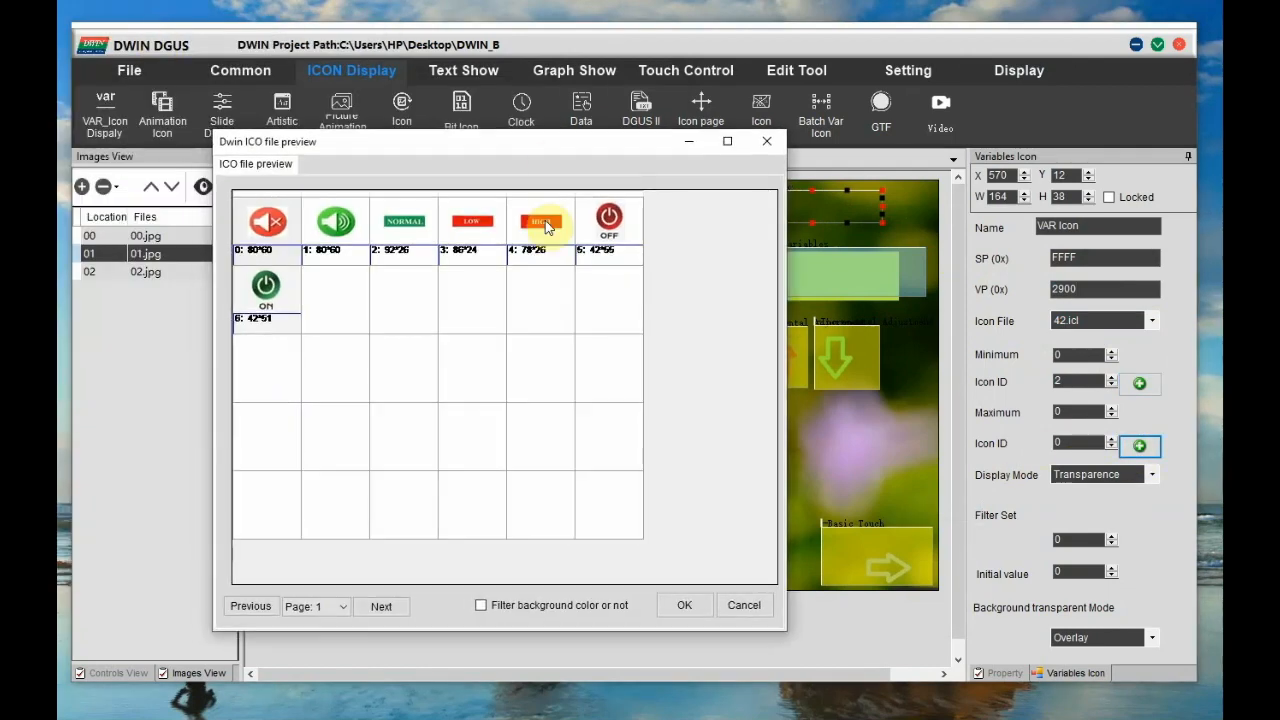
mouse_move(728, 520)
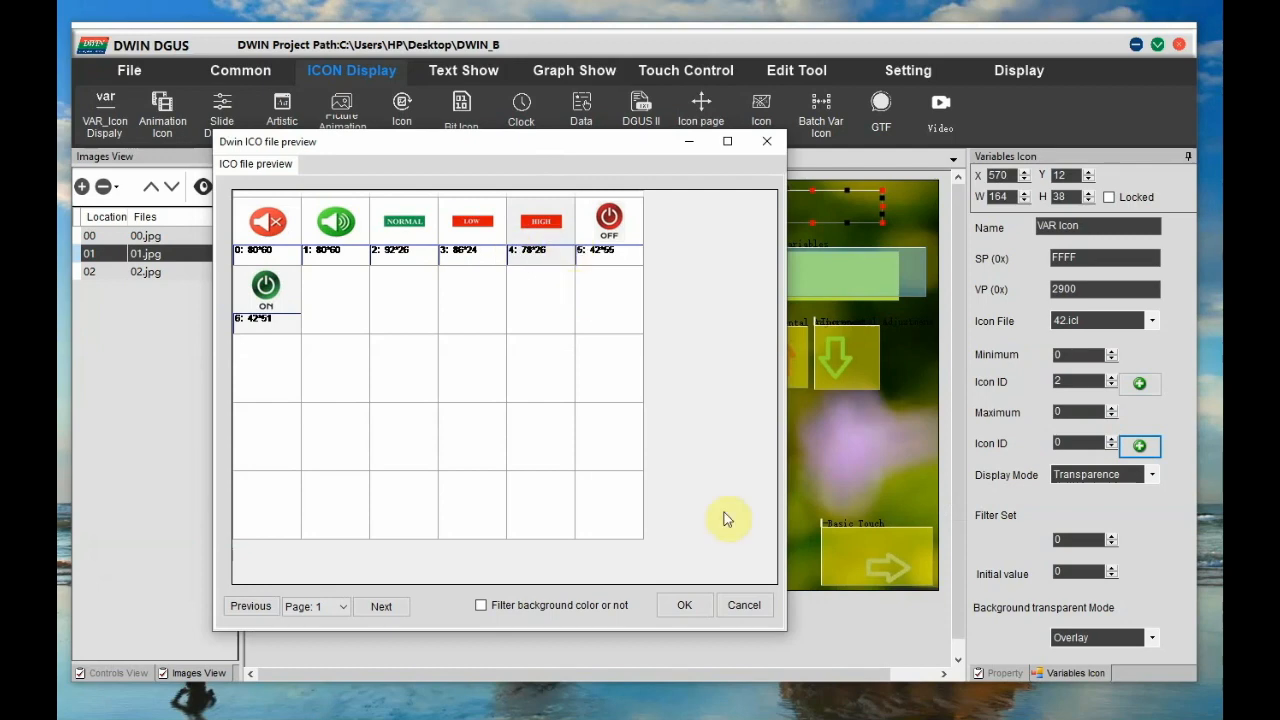
click(684, 604)
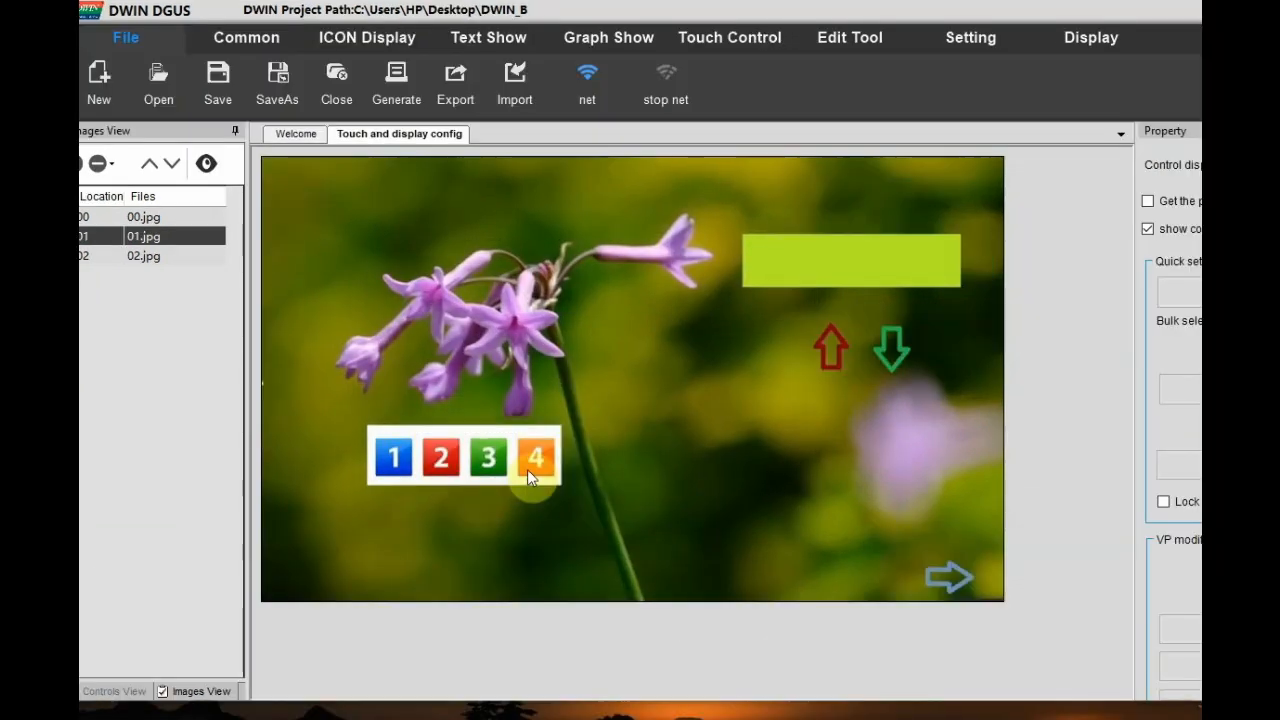
mouse_move(856, 374)
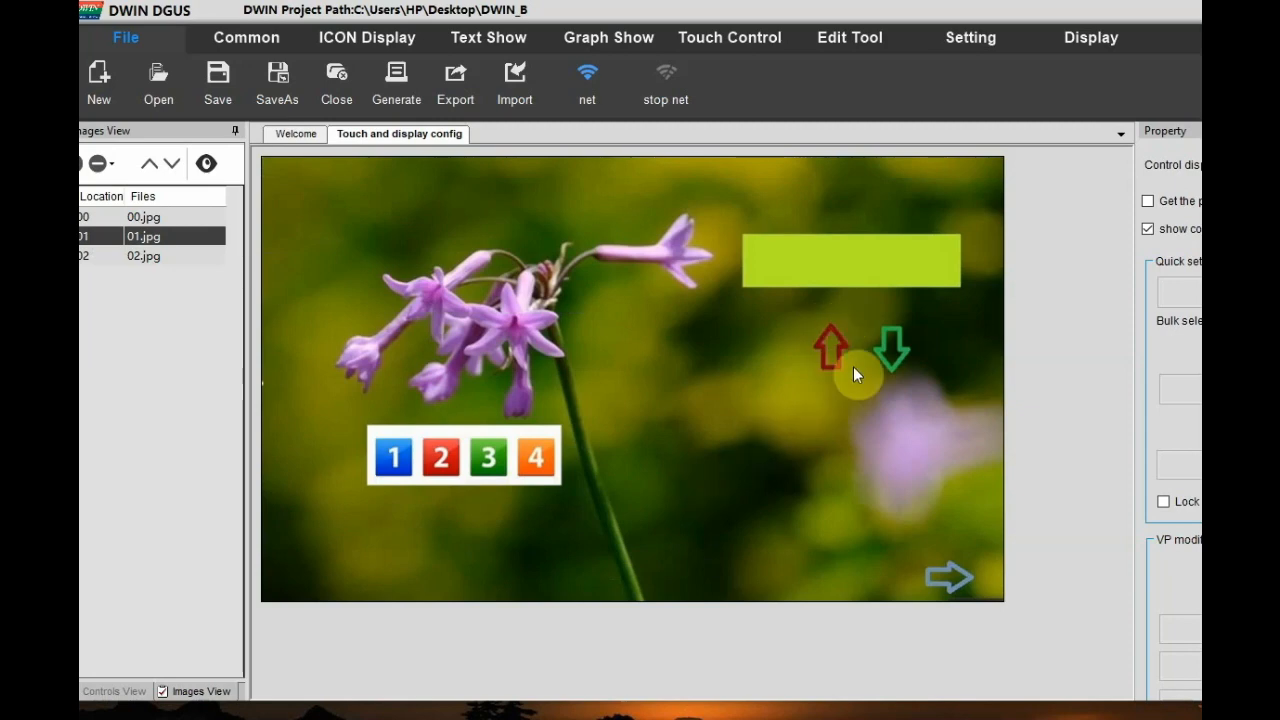
mouse_move(830, 474)
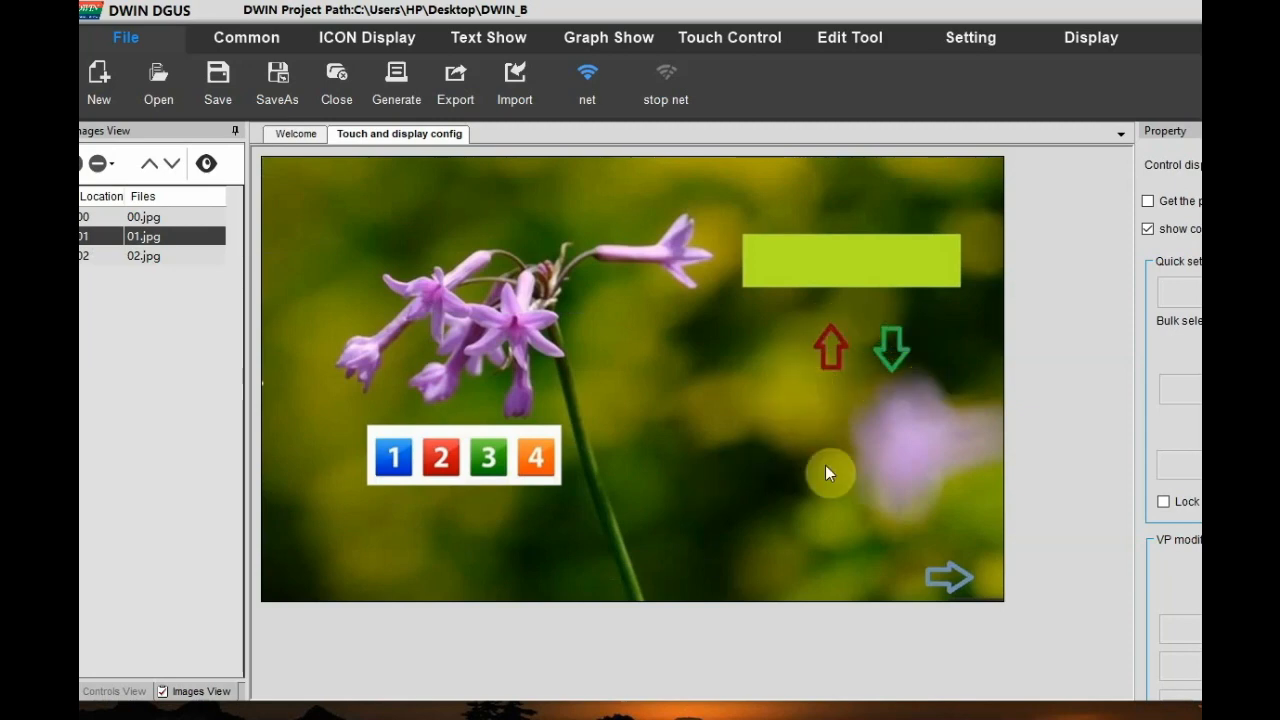
mouse_move(666, 78)
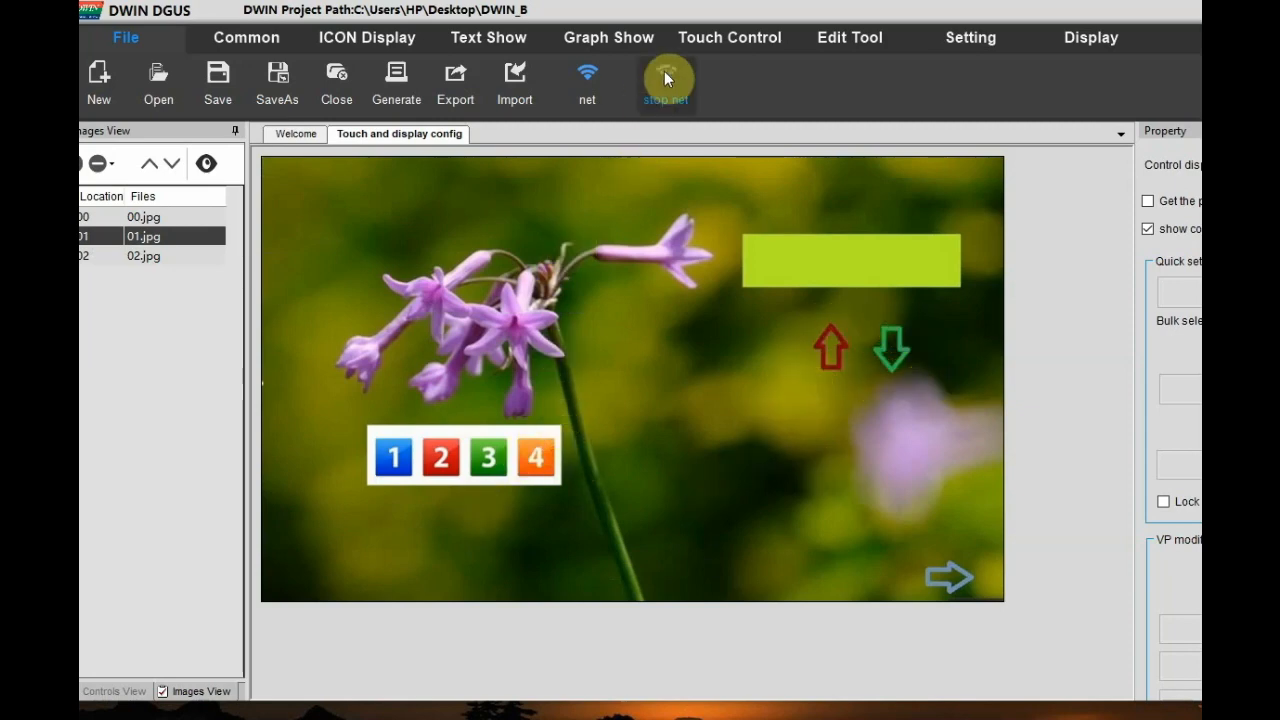
Draw a Basic Touch area over the red up arrow on page 01.
click(728, 36)
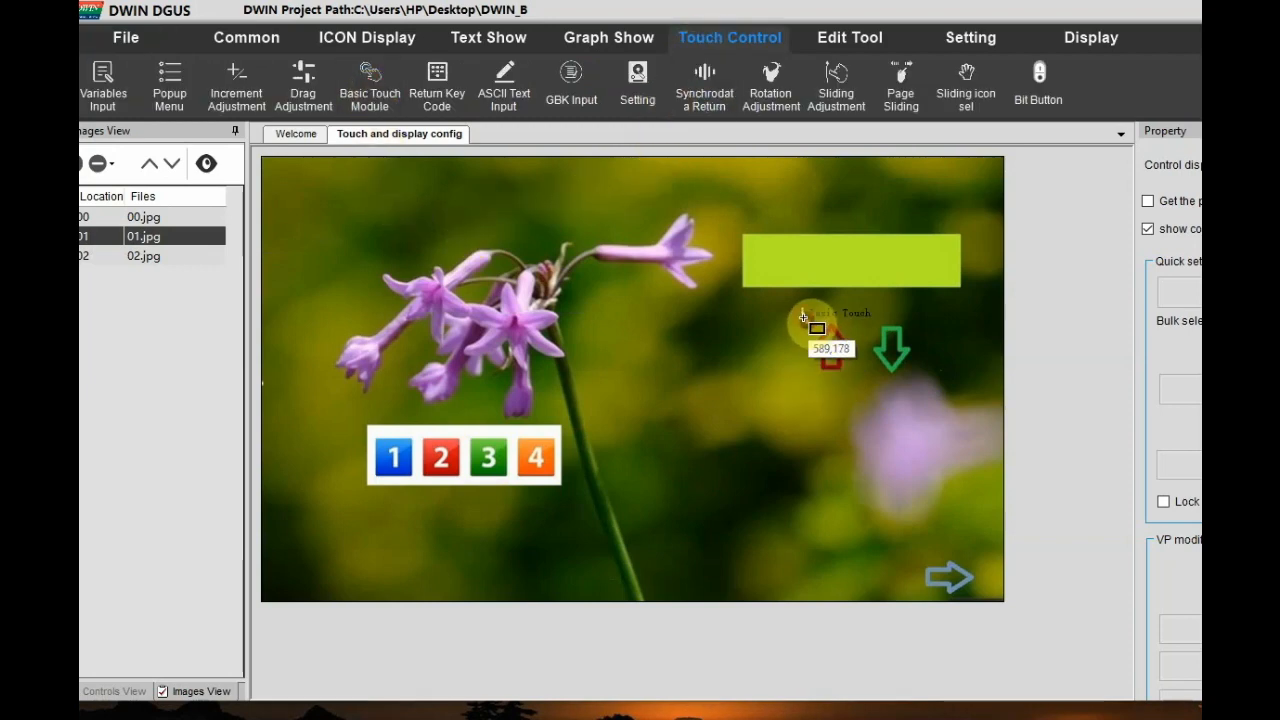
drag(804, 316, 864, 384)
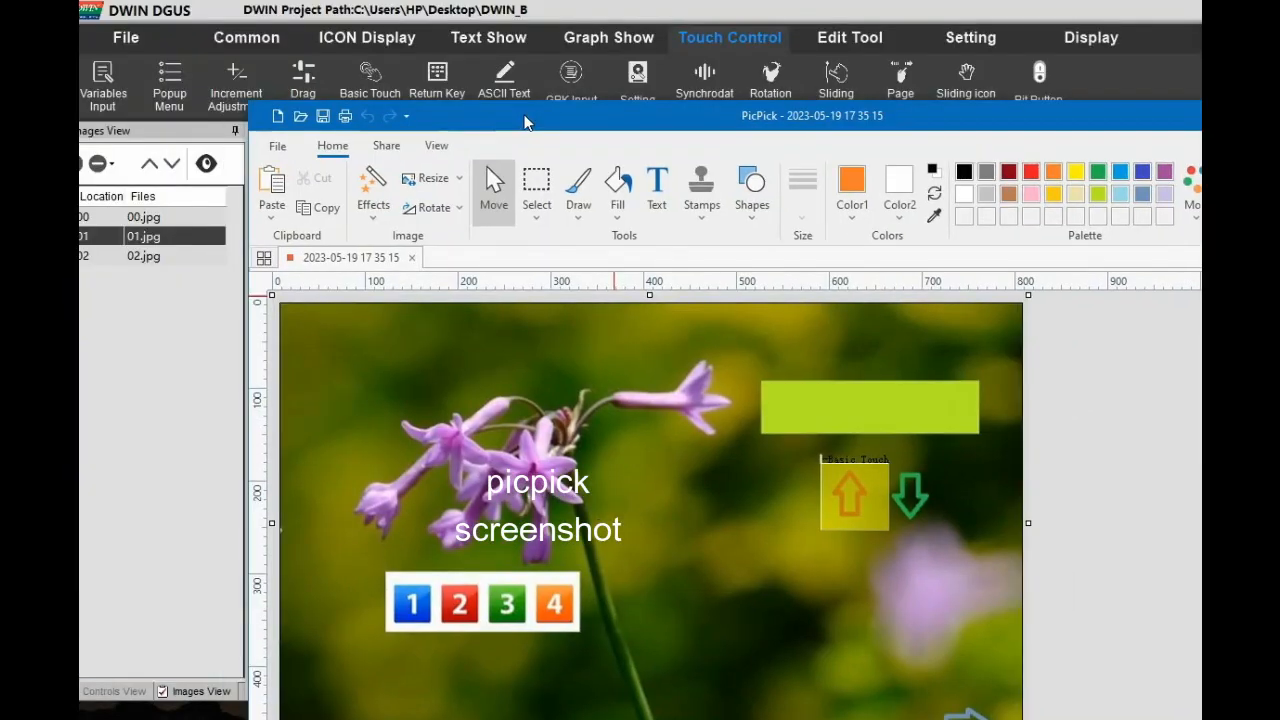
Resize the page screenshot in PicPick and save it as JPEG a1.
click(428, 178)
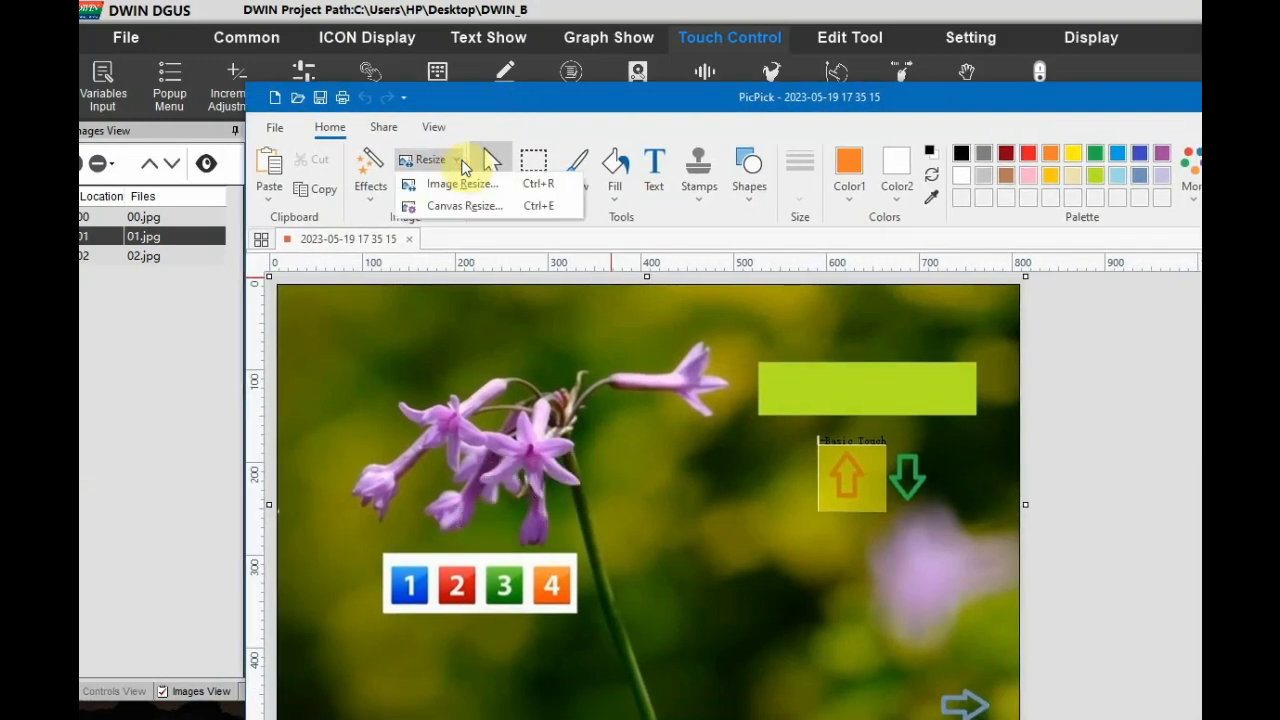
click(458, 184)
text(48)
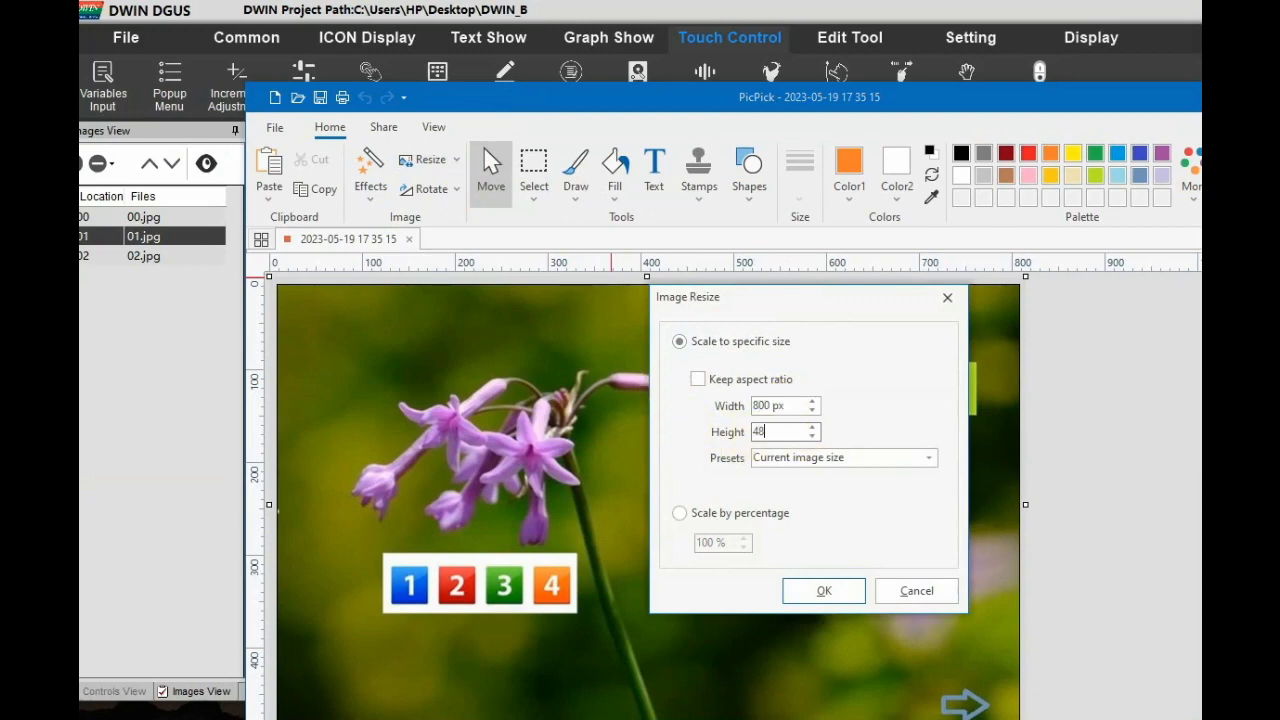
click(824, 590)
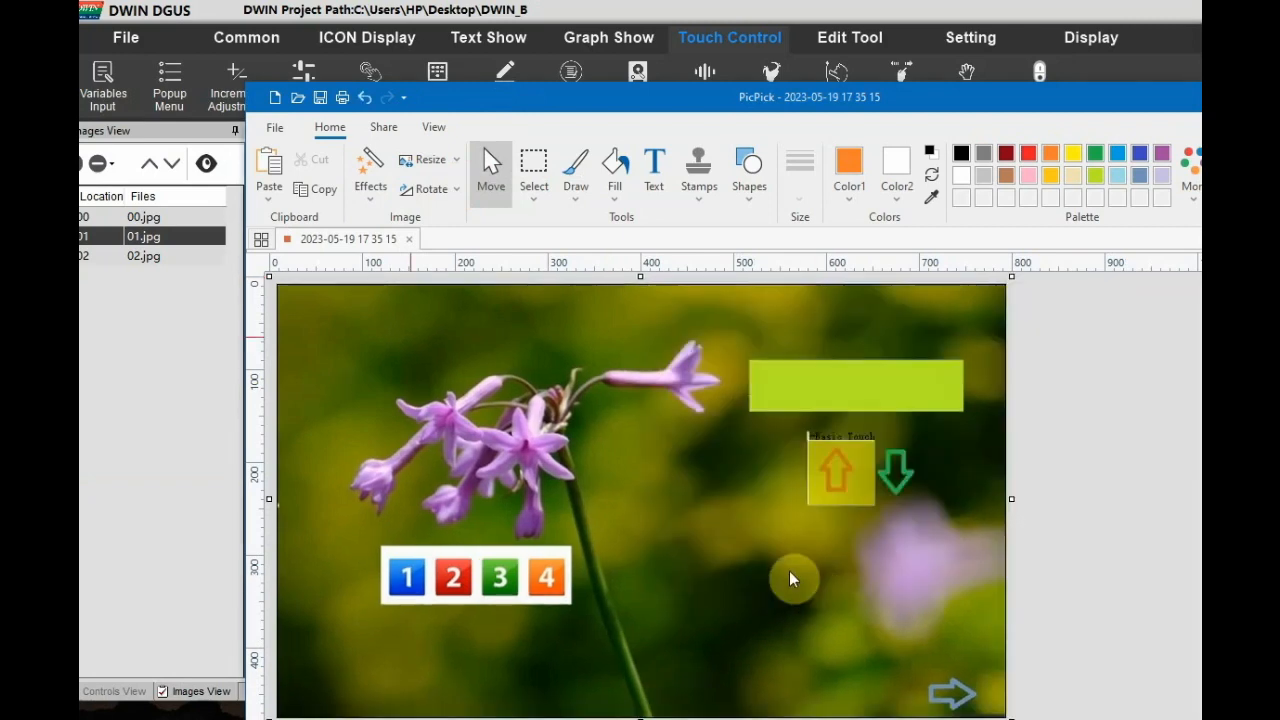
click(274, 128)
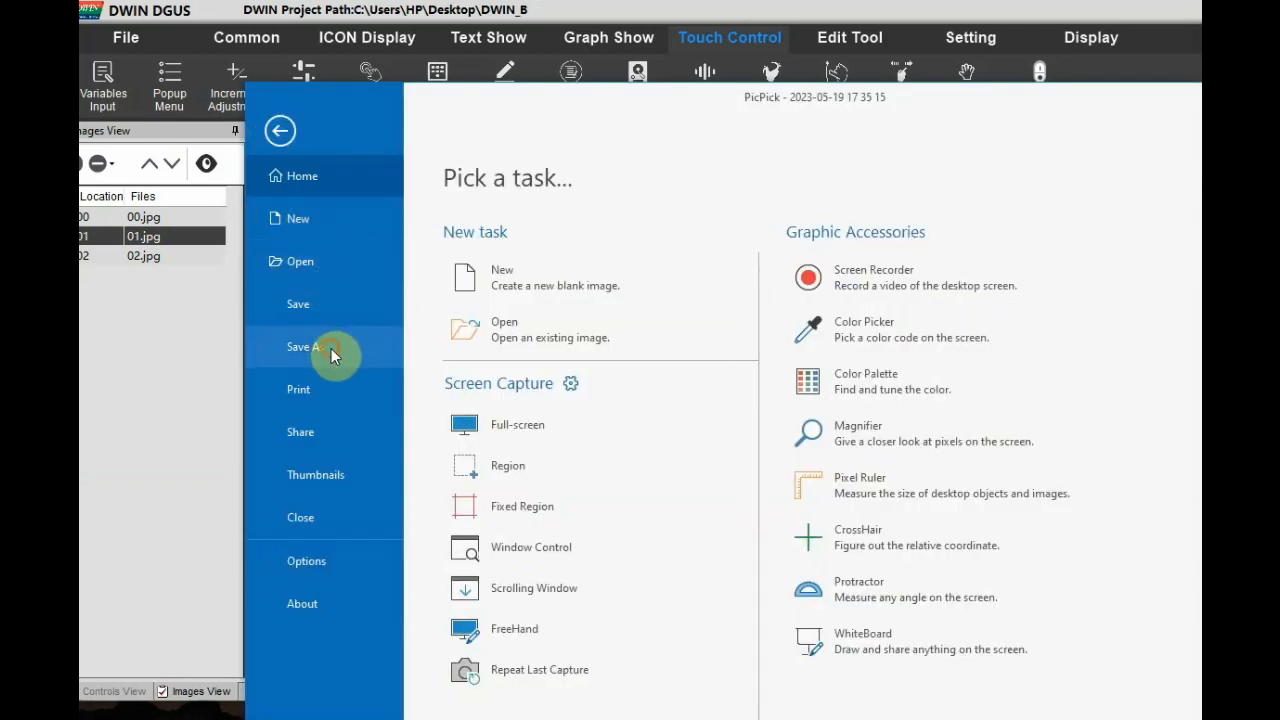
click(304, 346)
text(a1)
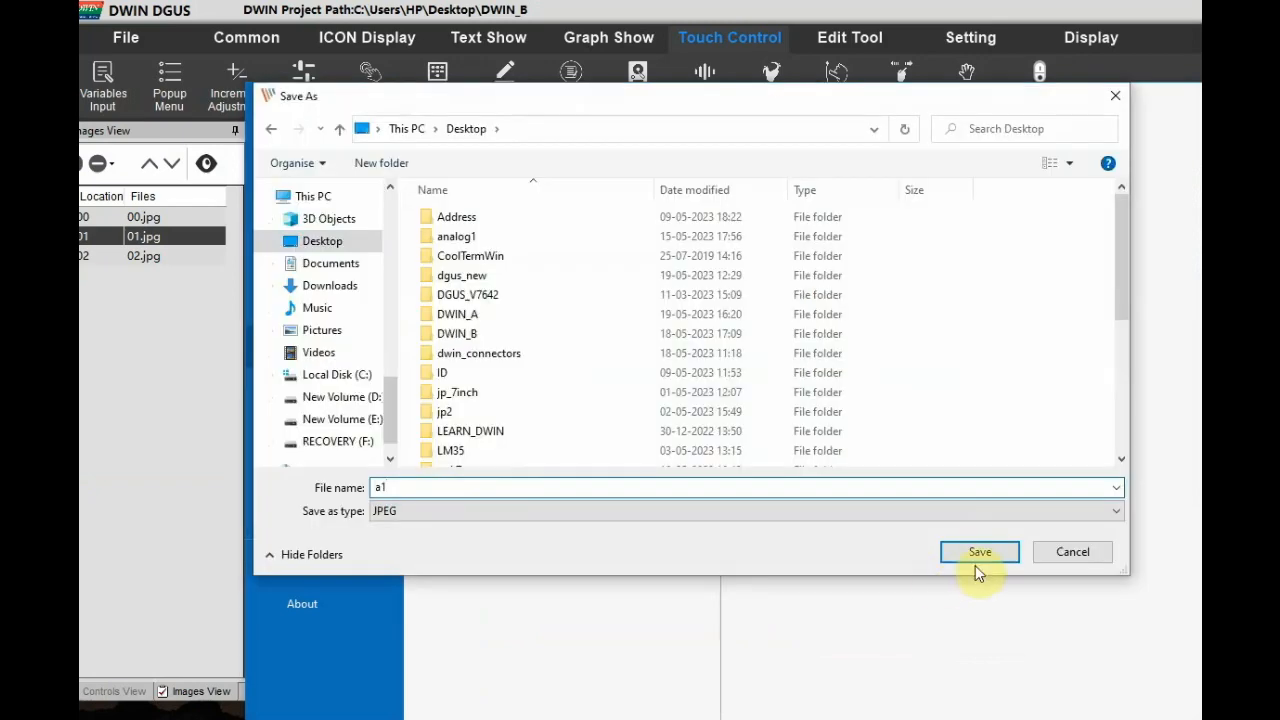
click(978, 552)
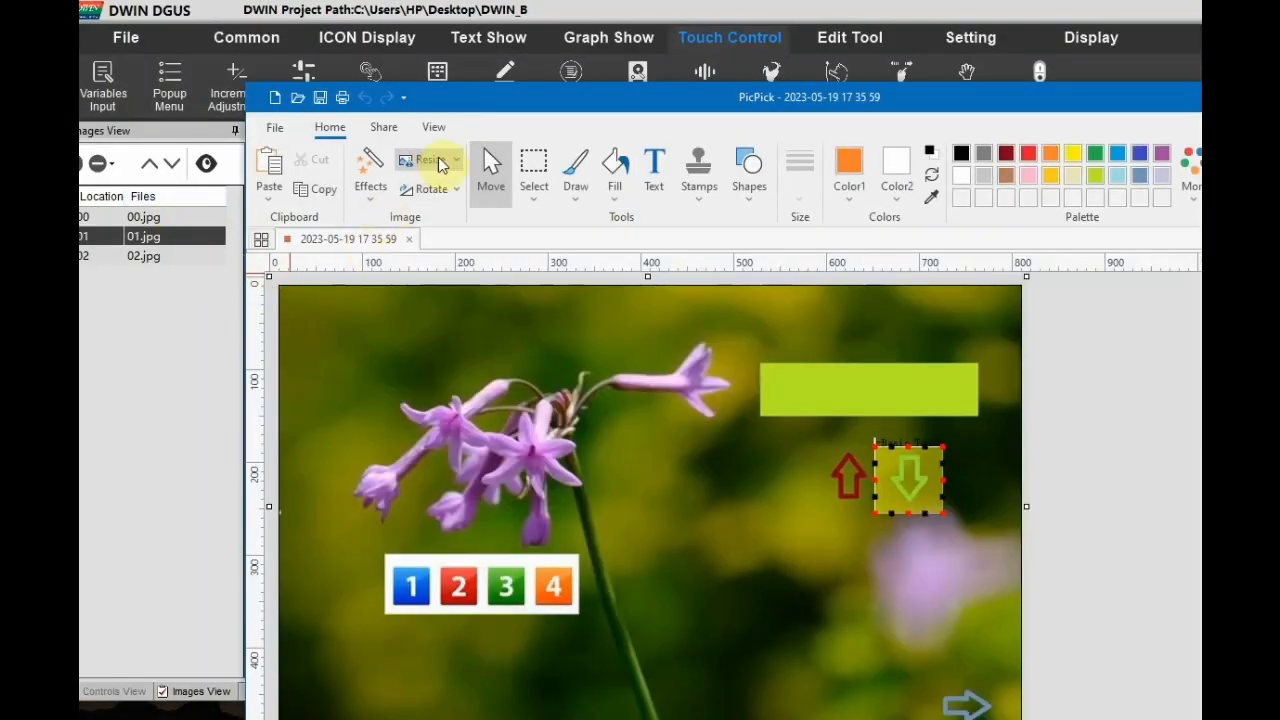
Begin resizing the next captured screenshot to the same dimensions.
click(426, 160)
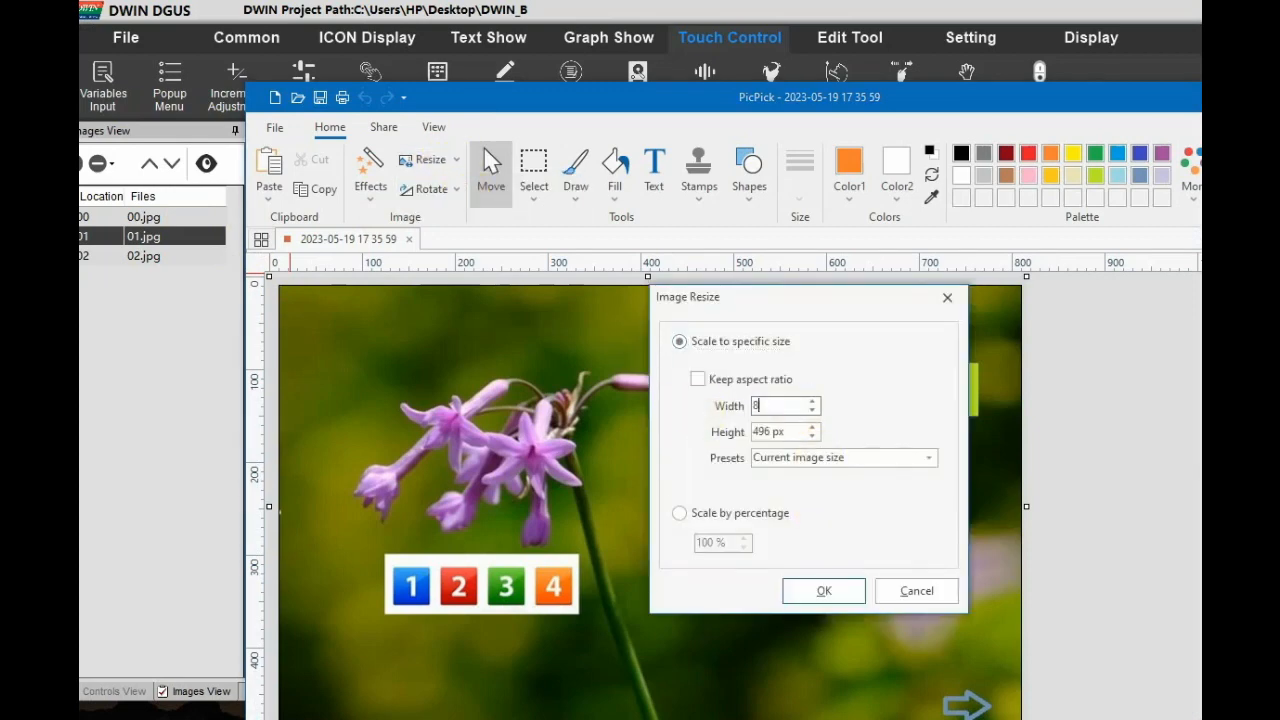
click(824, 590)
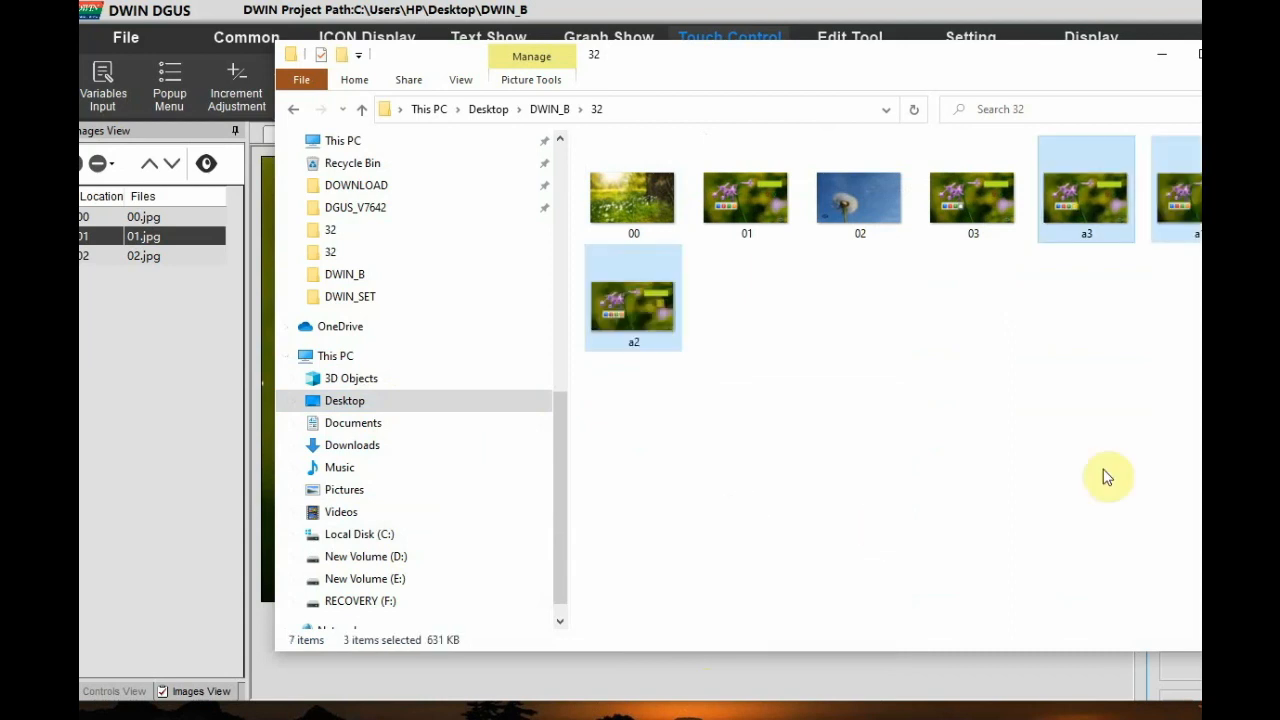
mouse_move(944, 82)
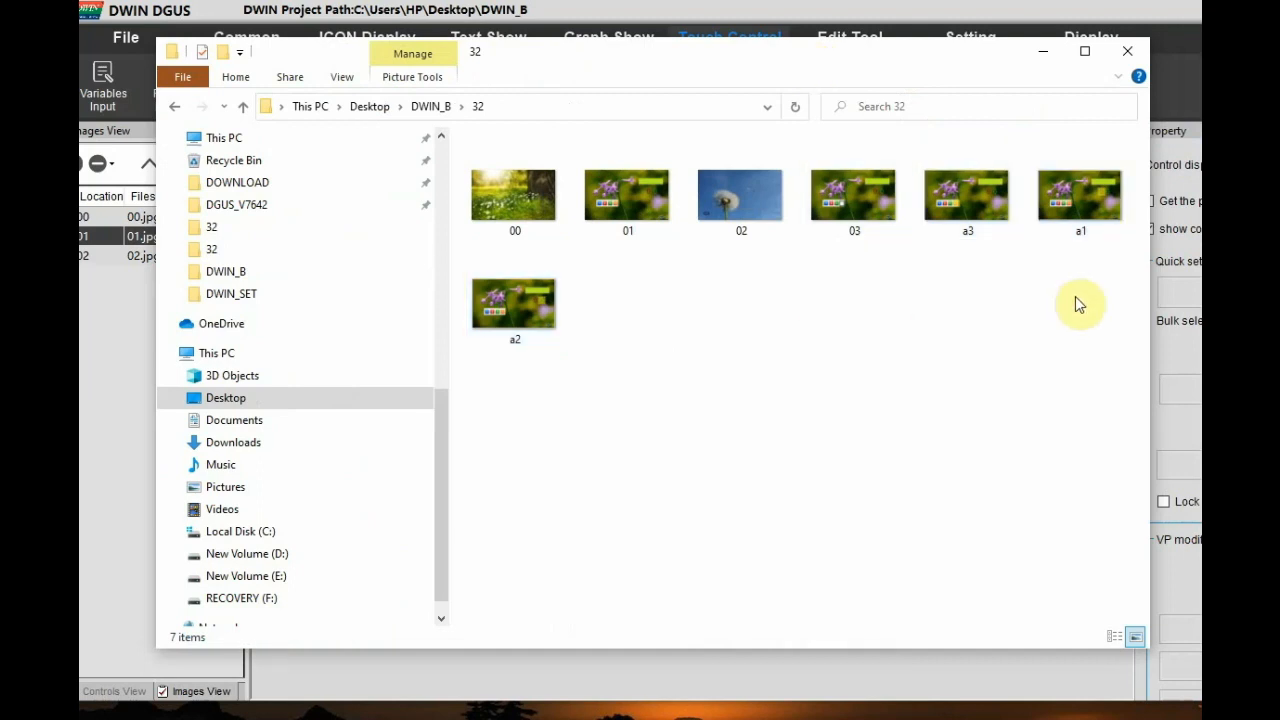
Rename screenshot a3 to 04 so it joins page images 00–03 in folder 32.
right_click(968, 196)
text(04)
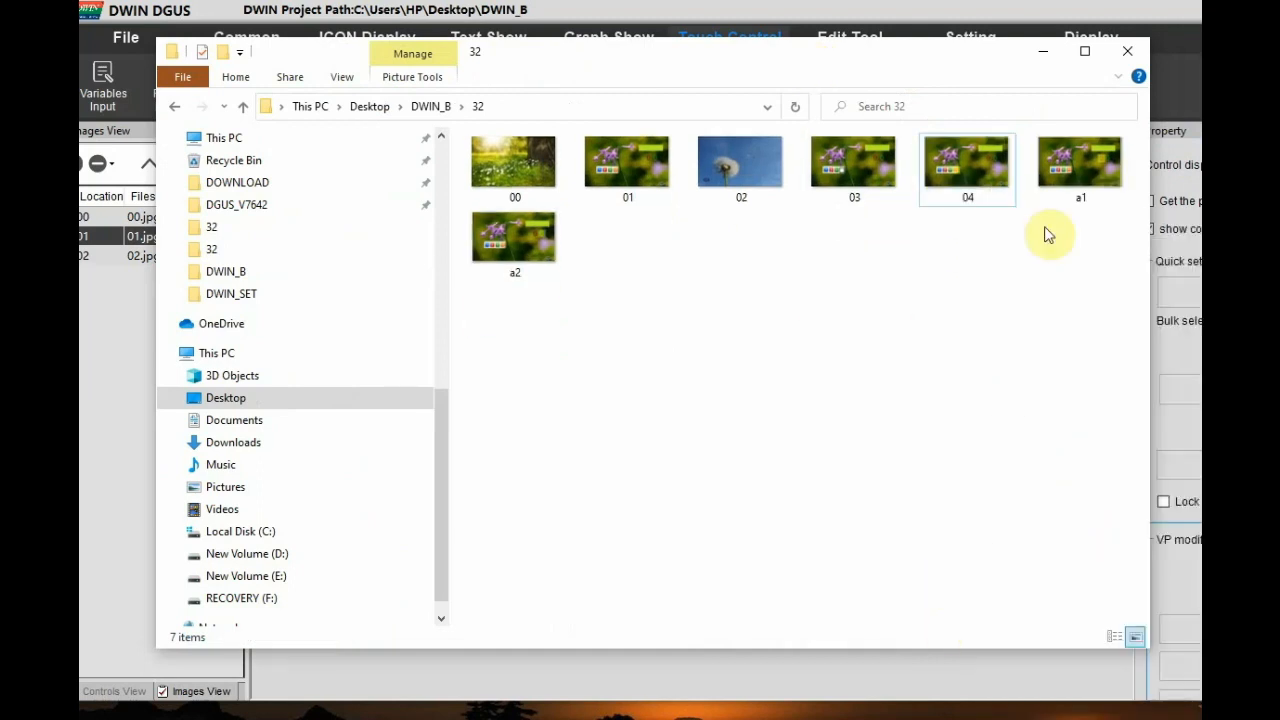
right_click(1080, 164)
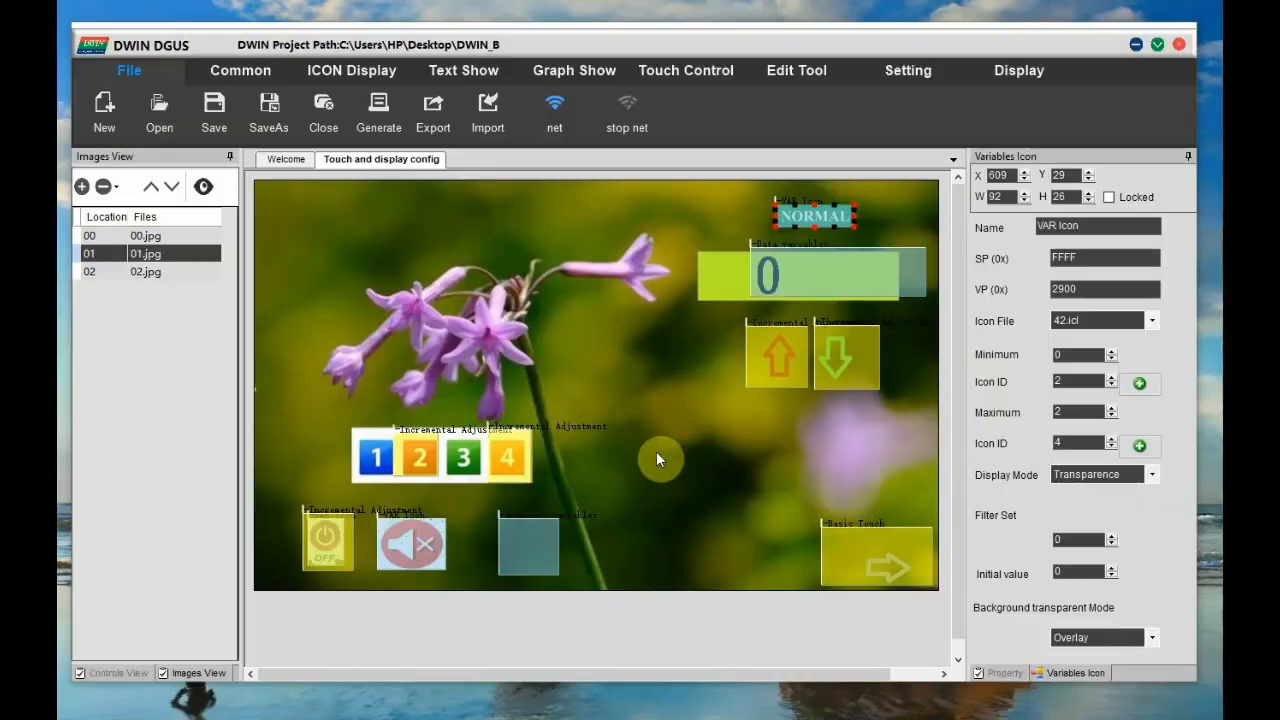
mouse_move(796, 380)
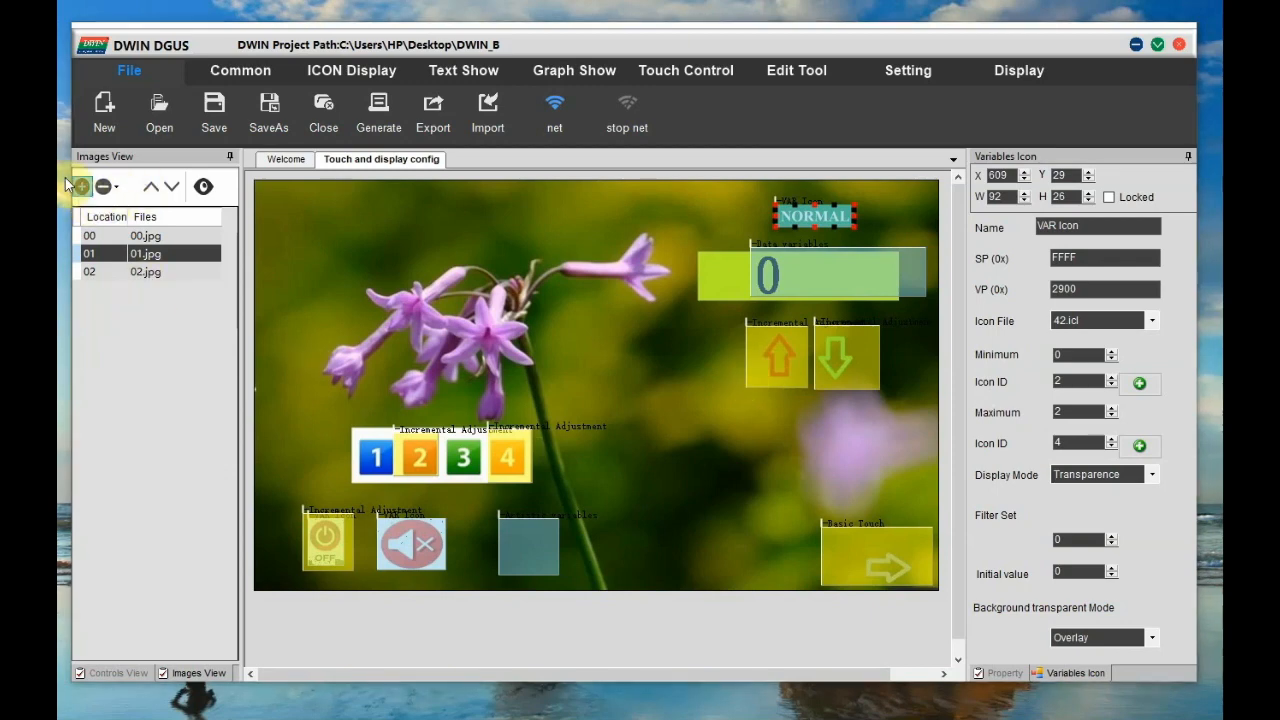
Add the renamed screenshots 03–06 as background images and show page 06.jpg.
click(80, 186)
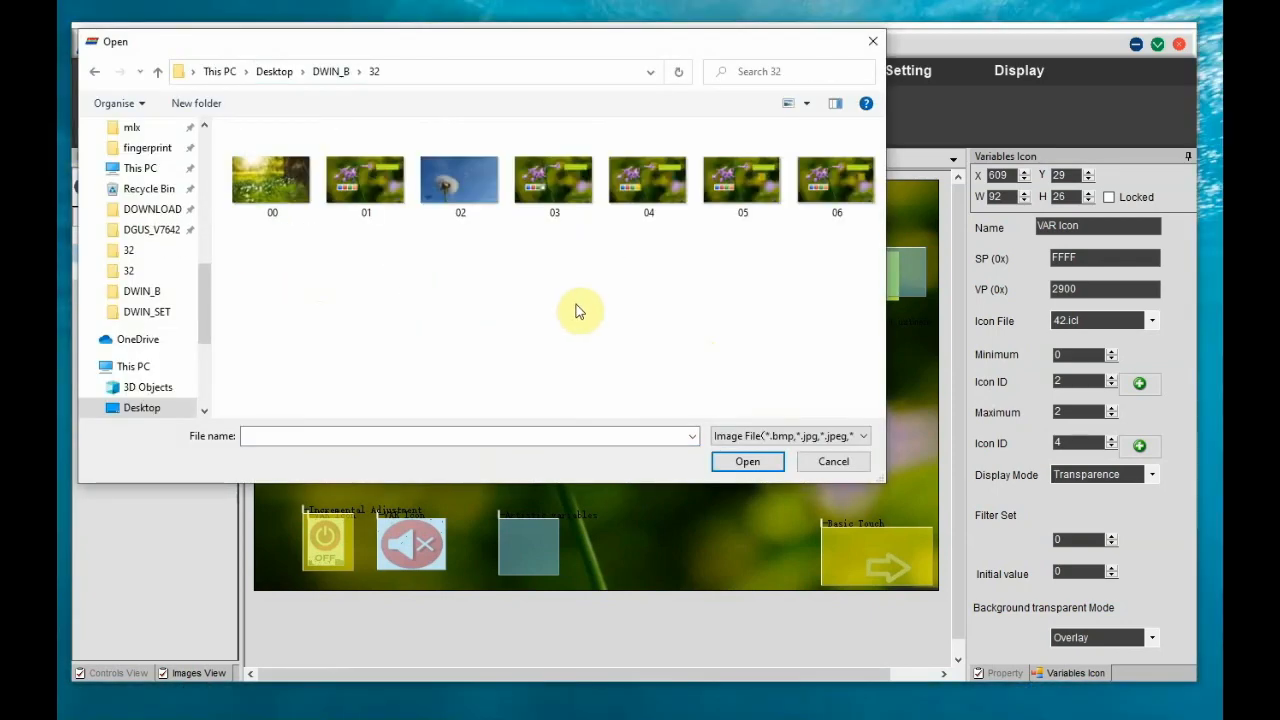
click(554, 178)
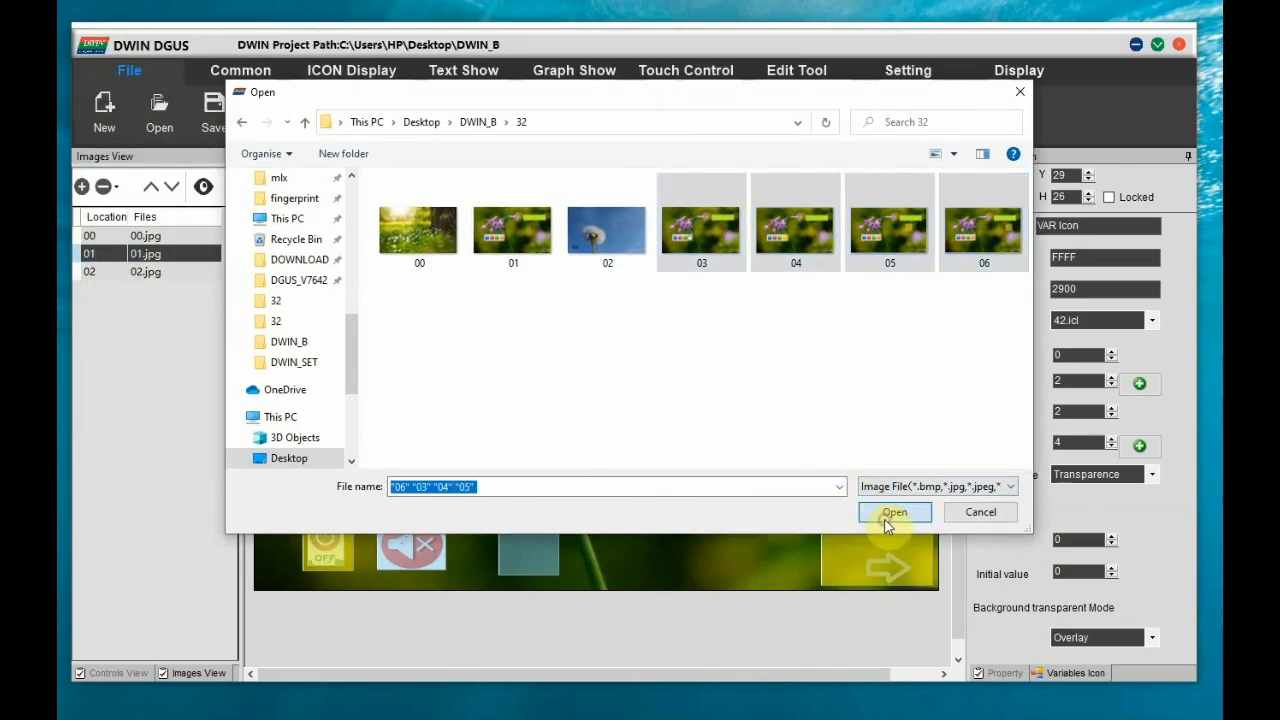
click(894, 512)
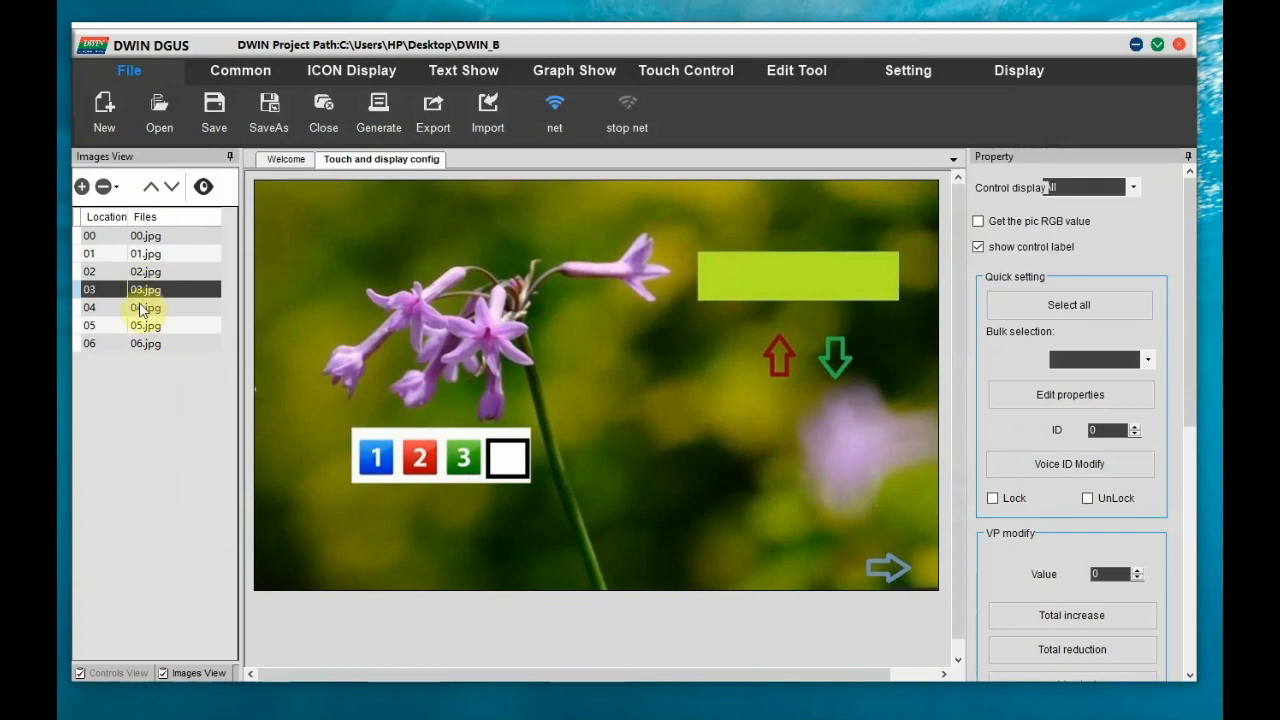
click(144, 308)
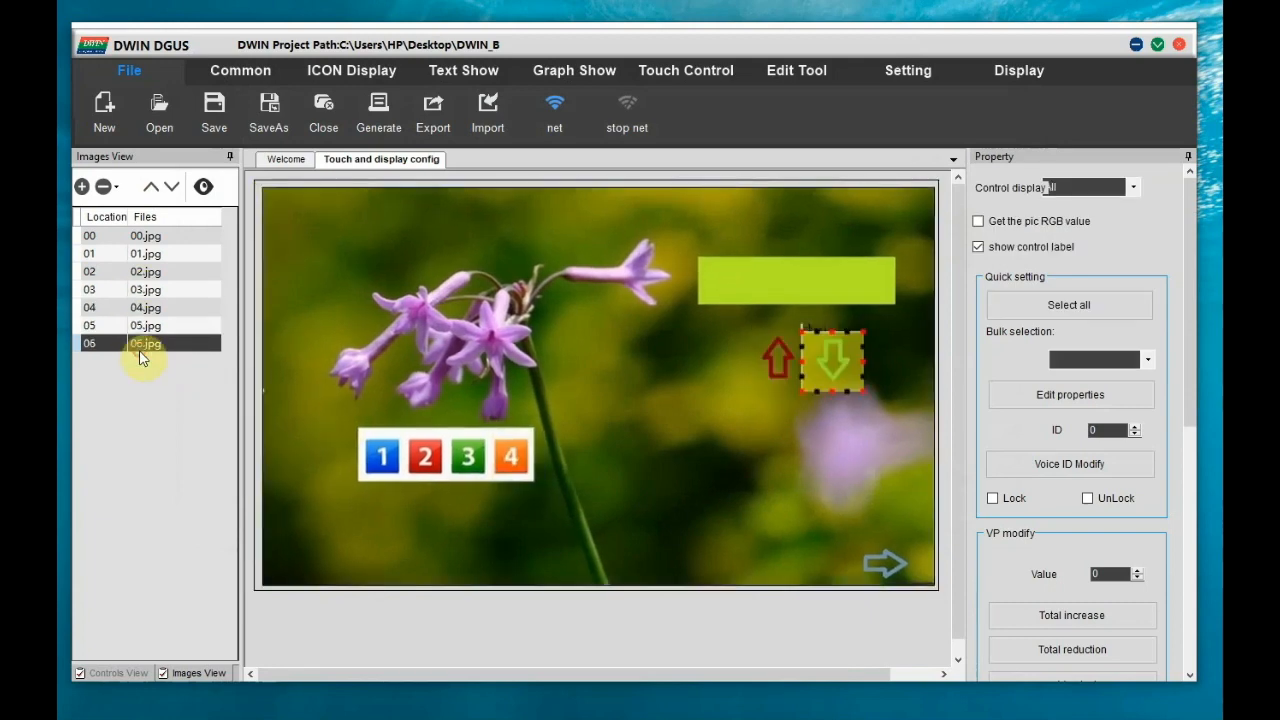
click(908, 70)
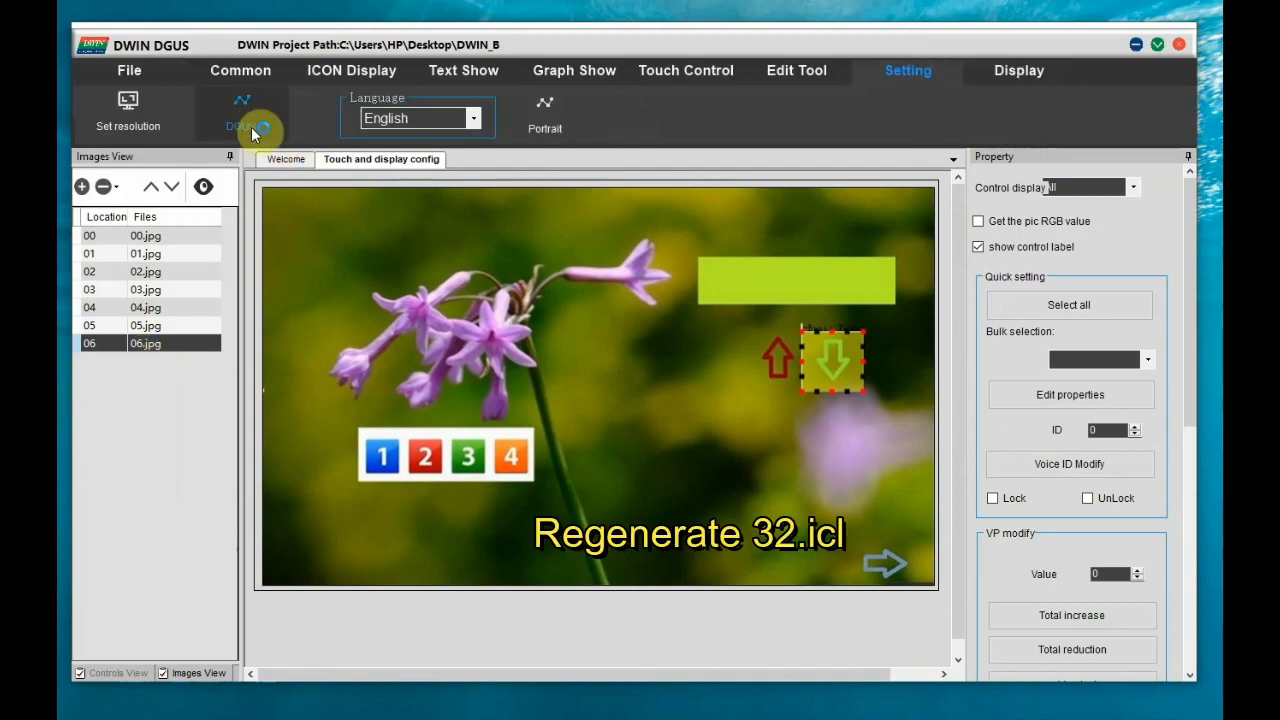
Regenerate 32.icl in the ICL Tool from images 00.jpg–06.jpg, overwriting the old library.
click(240, 110)
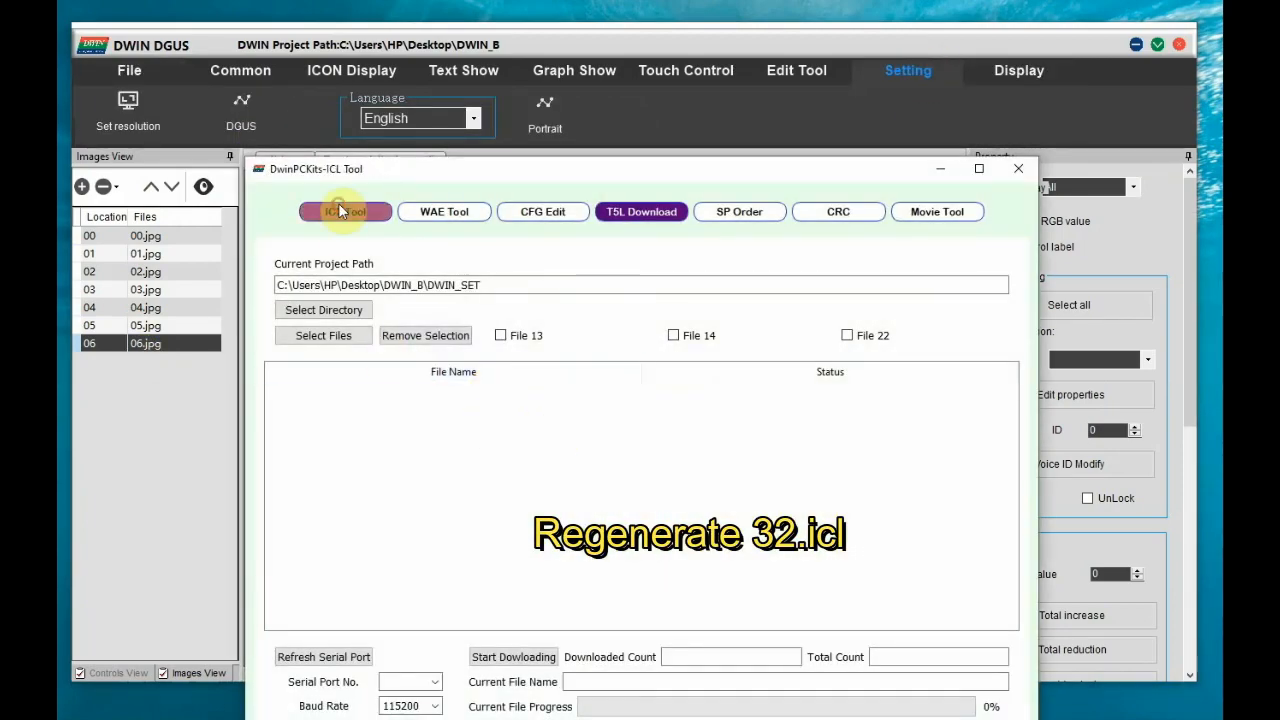
click(344, 212)
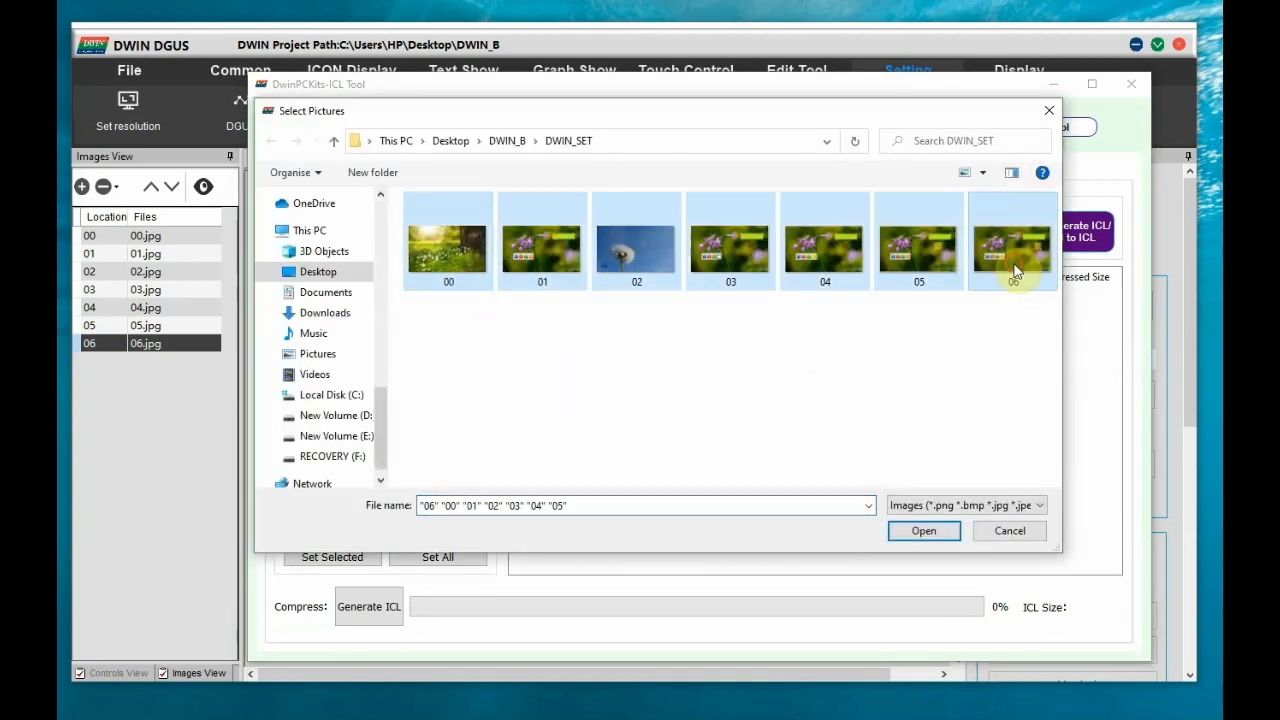
click(924, 532)
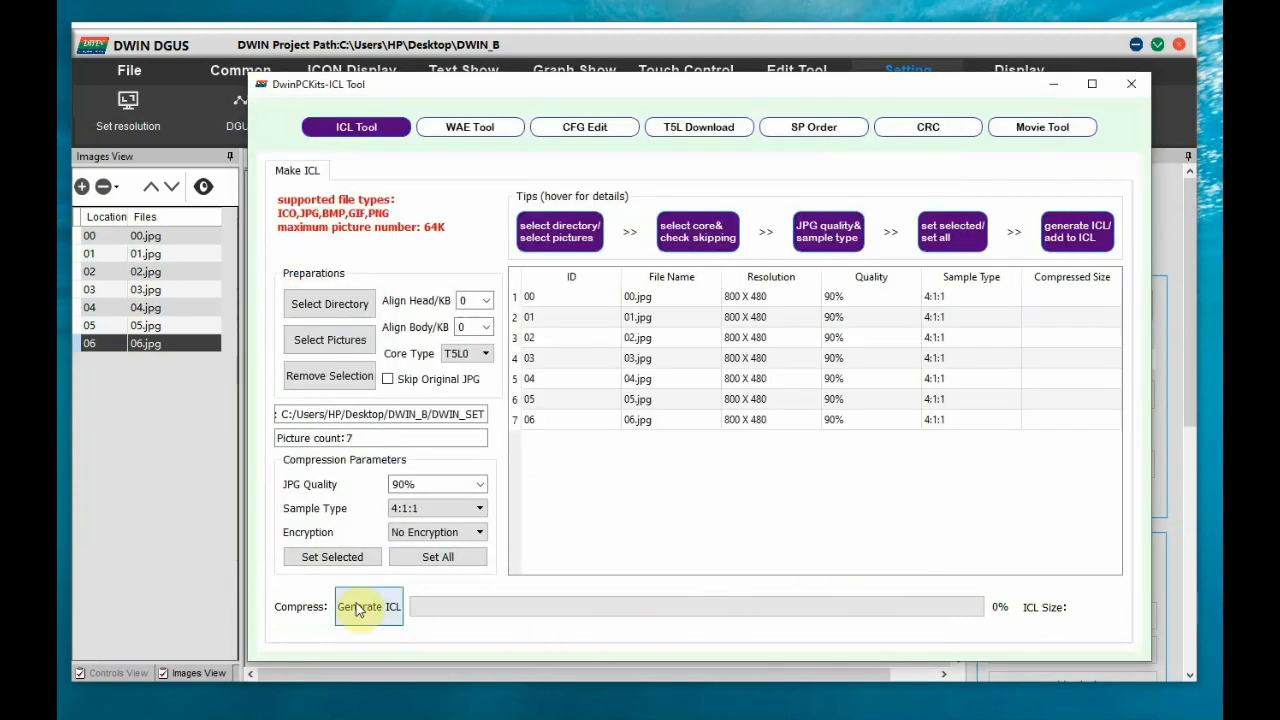
click(368, 608)
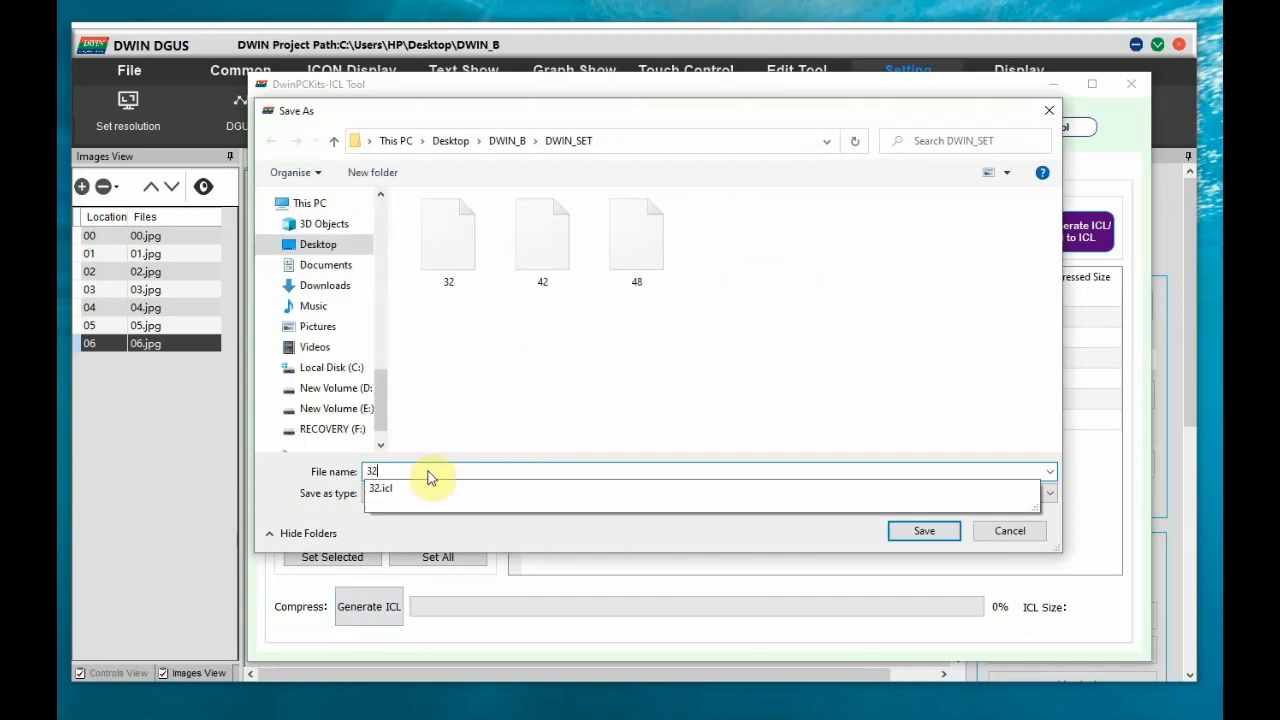
click(924, 532)
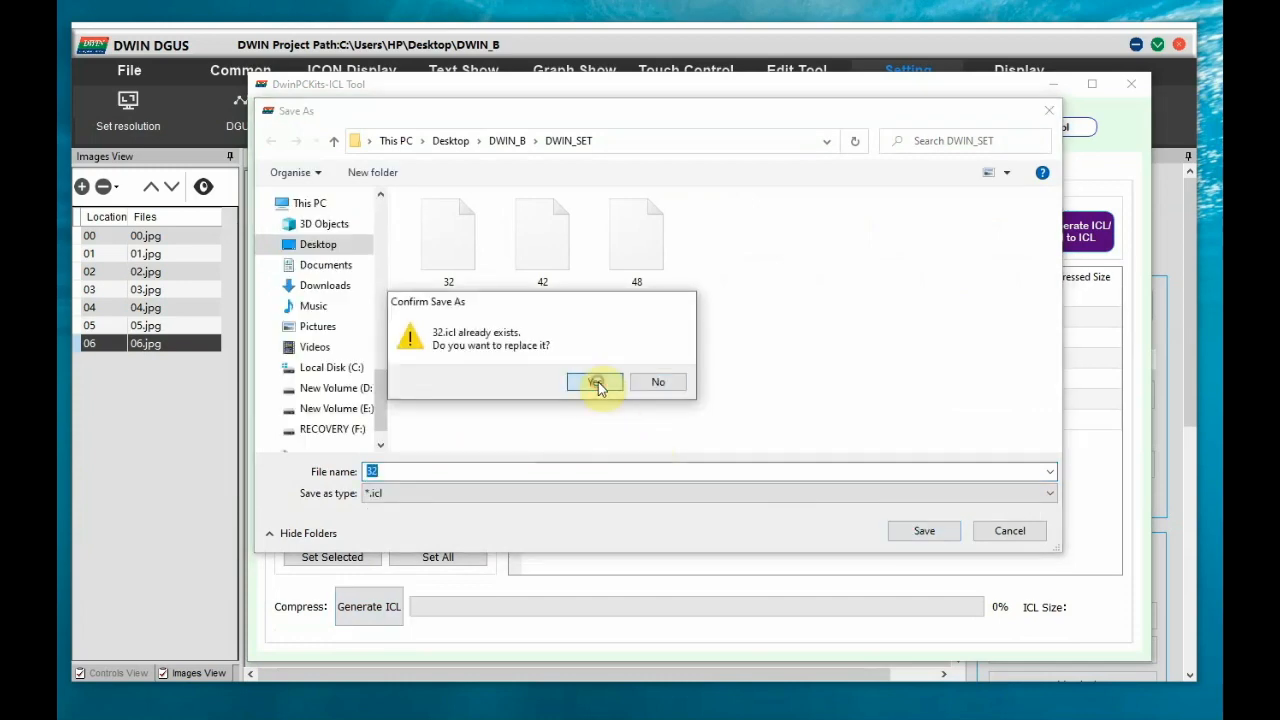
click(594, 382)
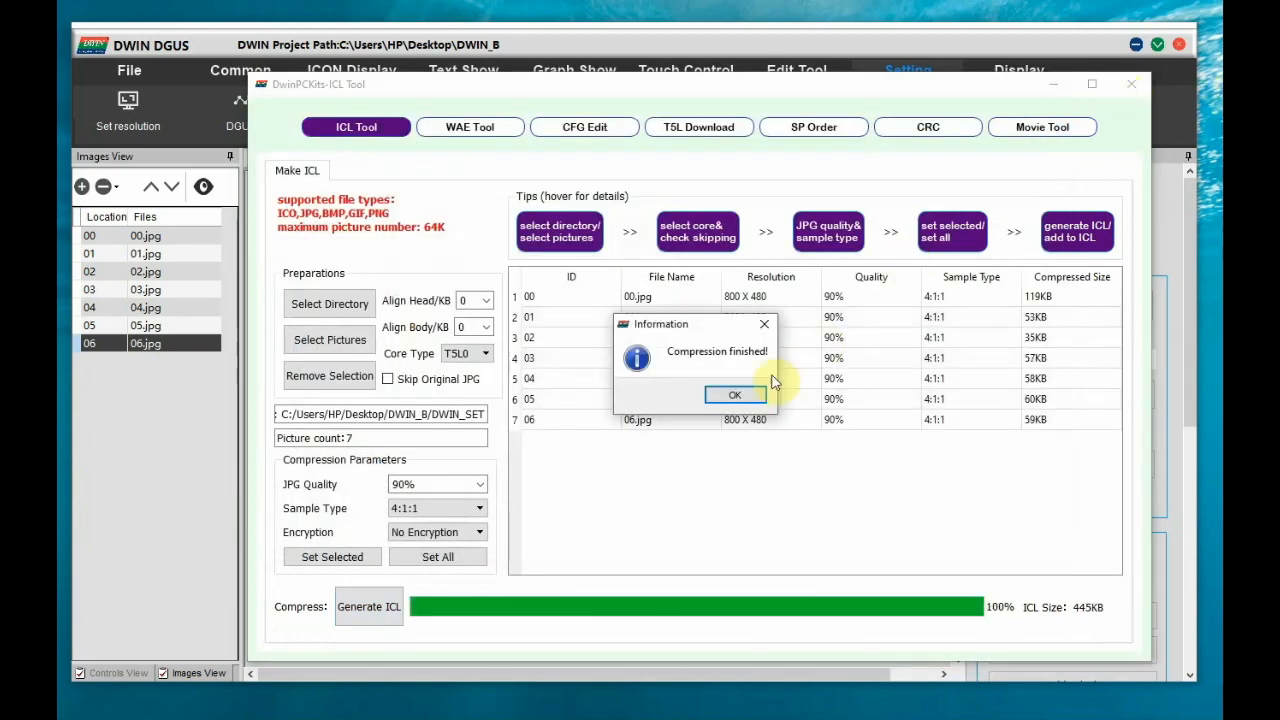
click(736, 394)
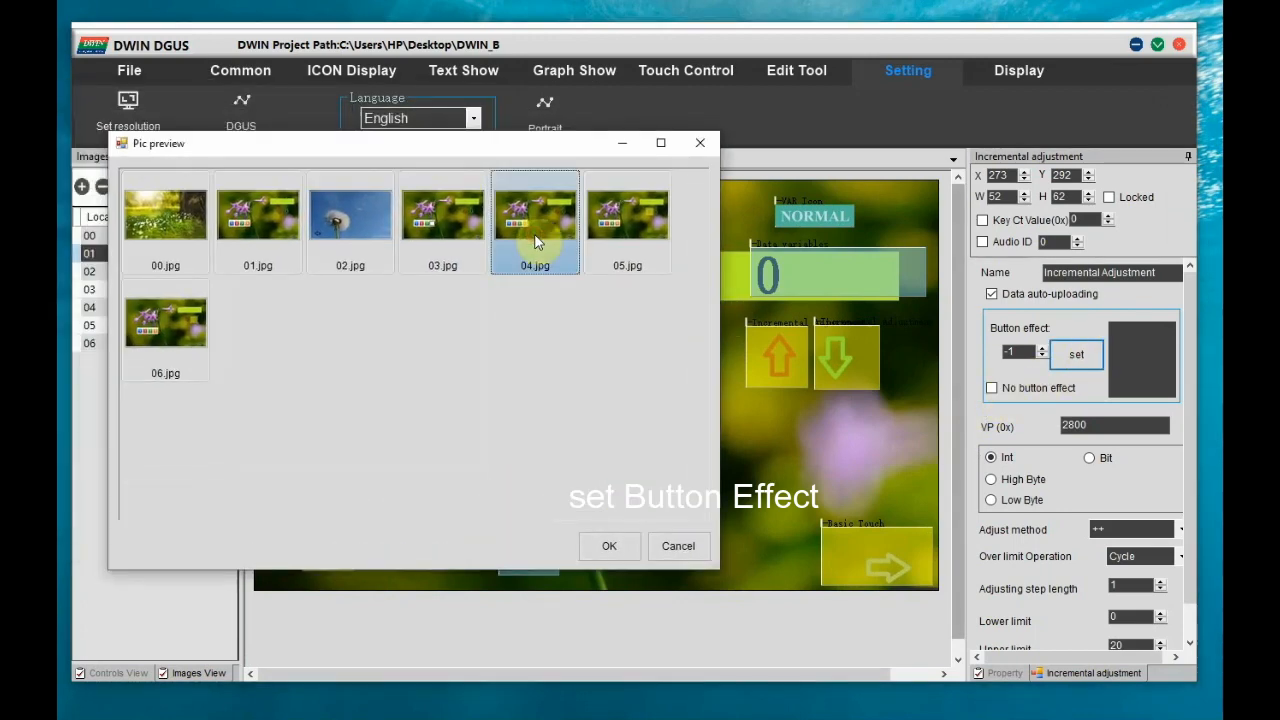
Assign press-effect image 04.jpg to tile 4 and 05.jpg to the up and down arrow buttons.
click(608, 546)
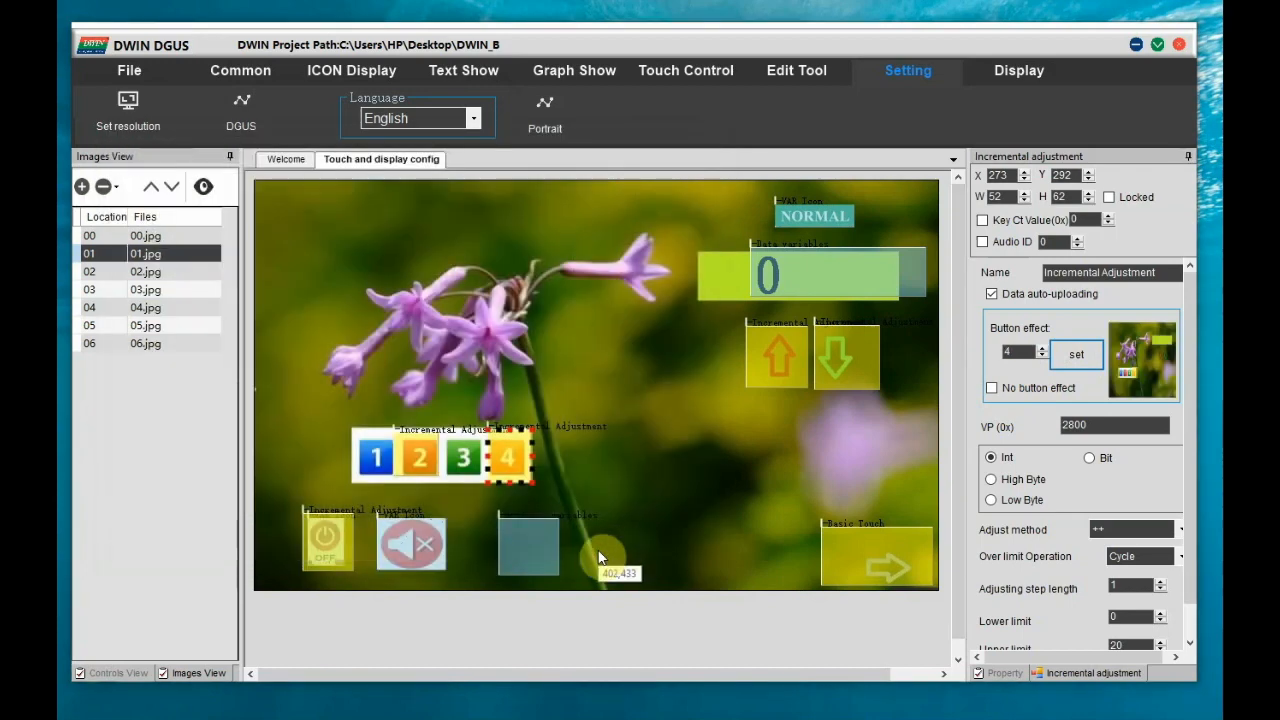
click(776, 356)
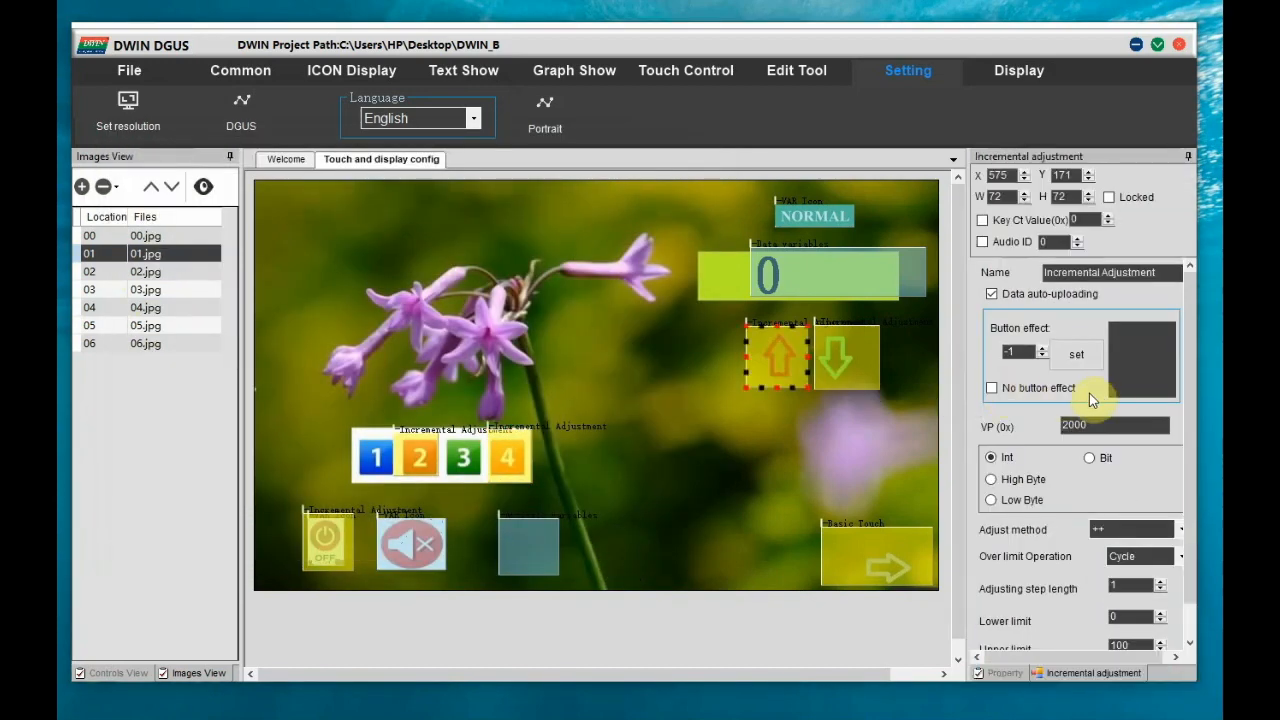
click(1076, 354)
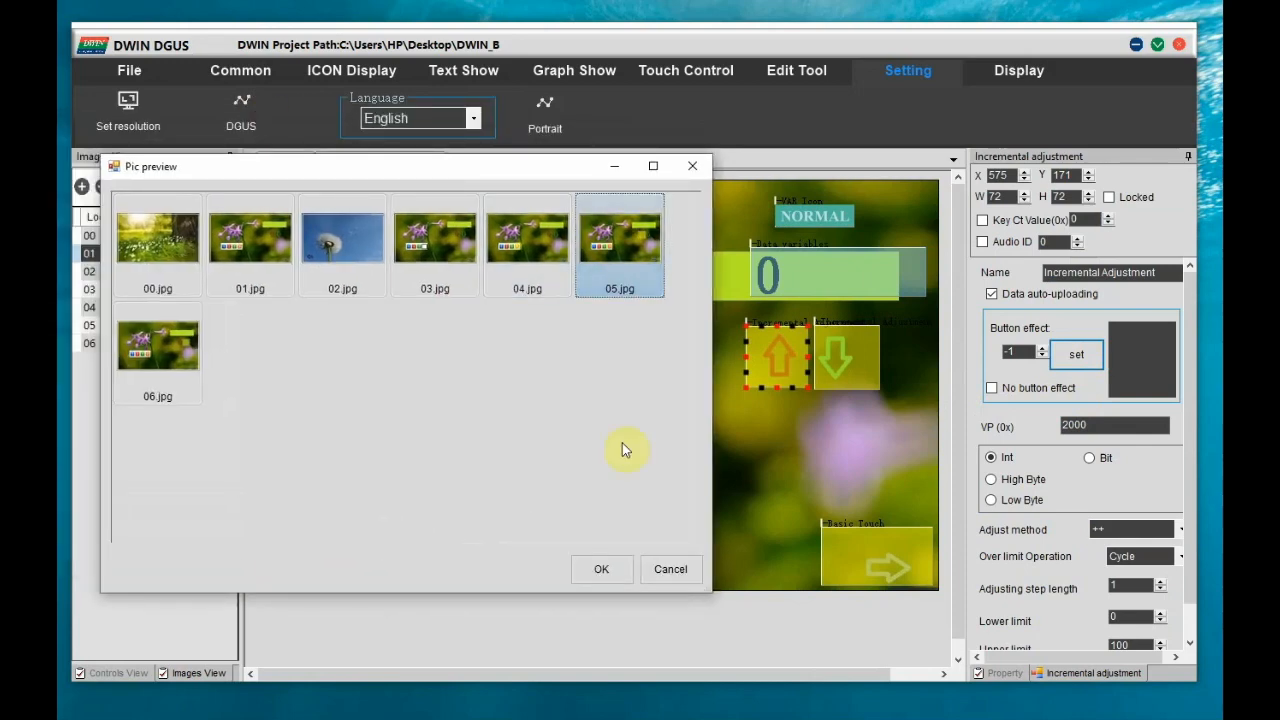
click(600, 568)
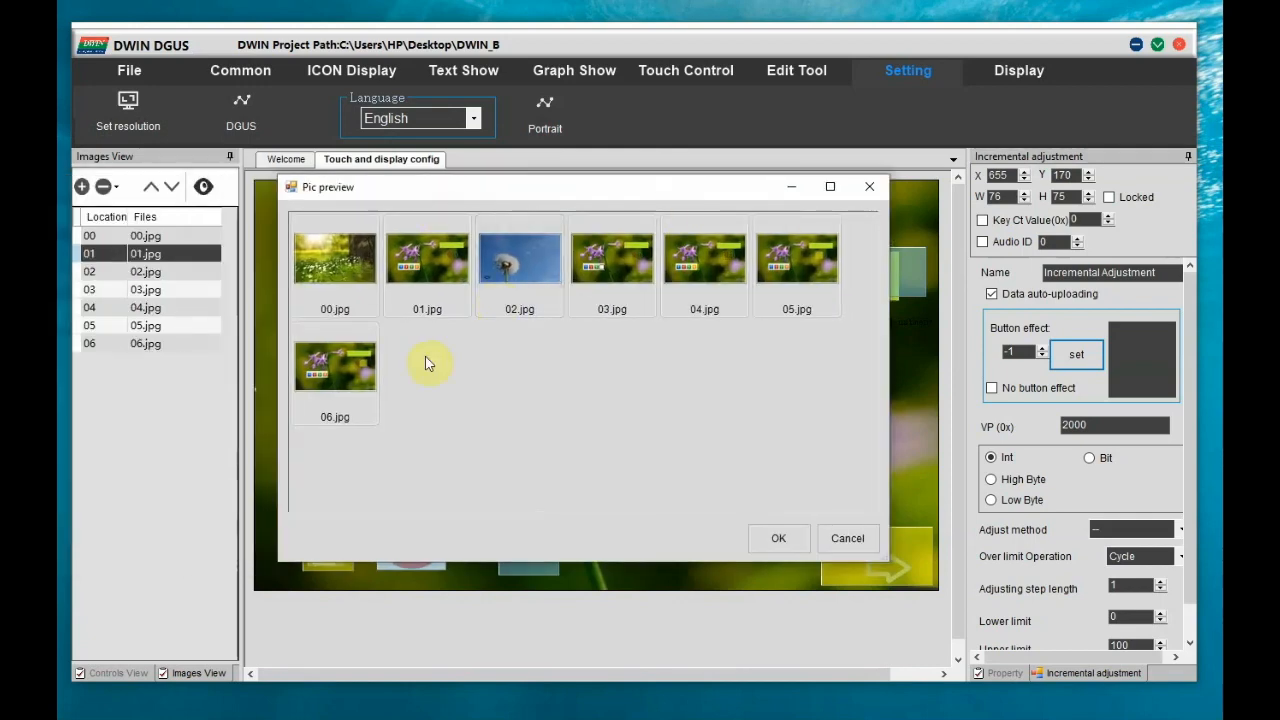
click(778, 538)
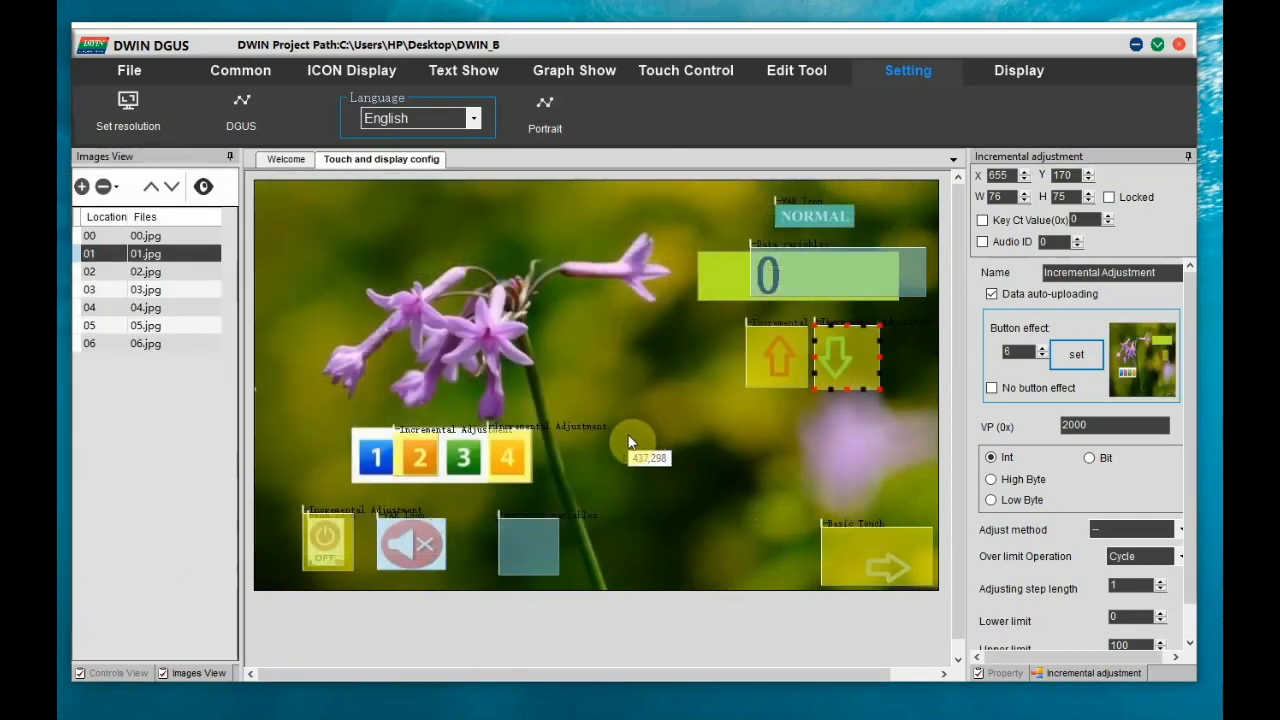
click(128, 72)
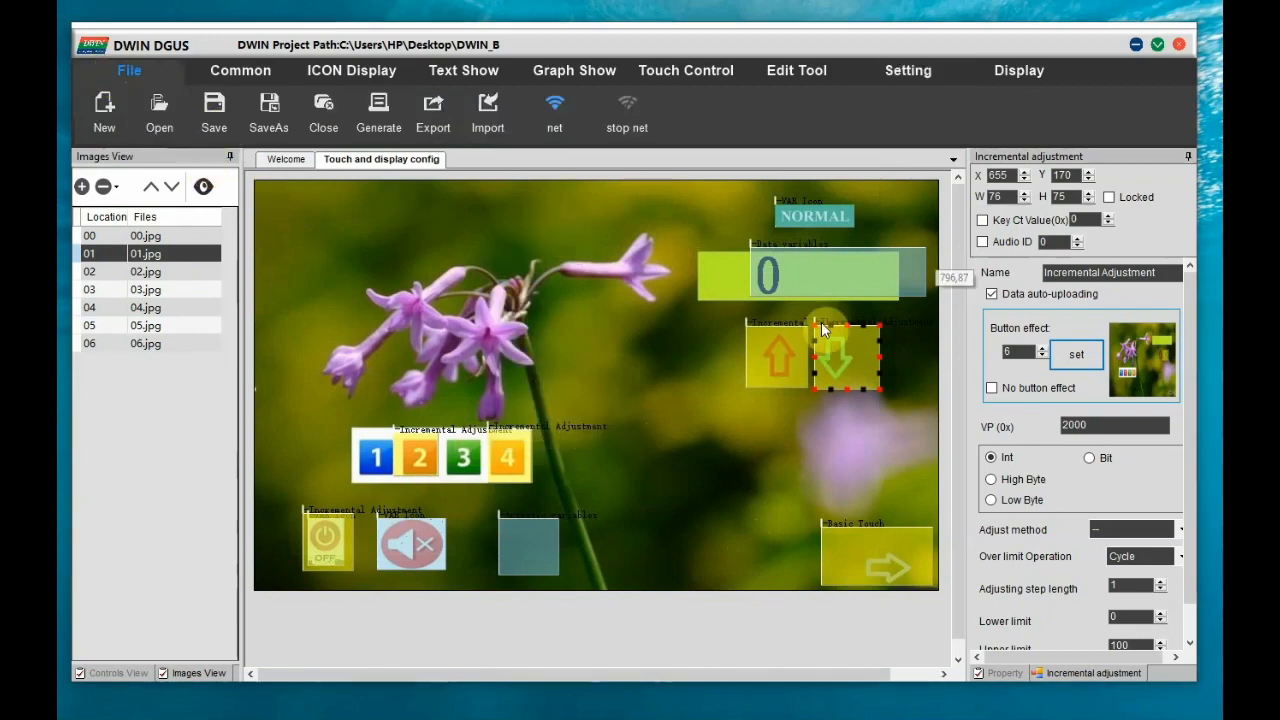
click(1018, 70)
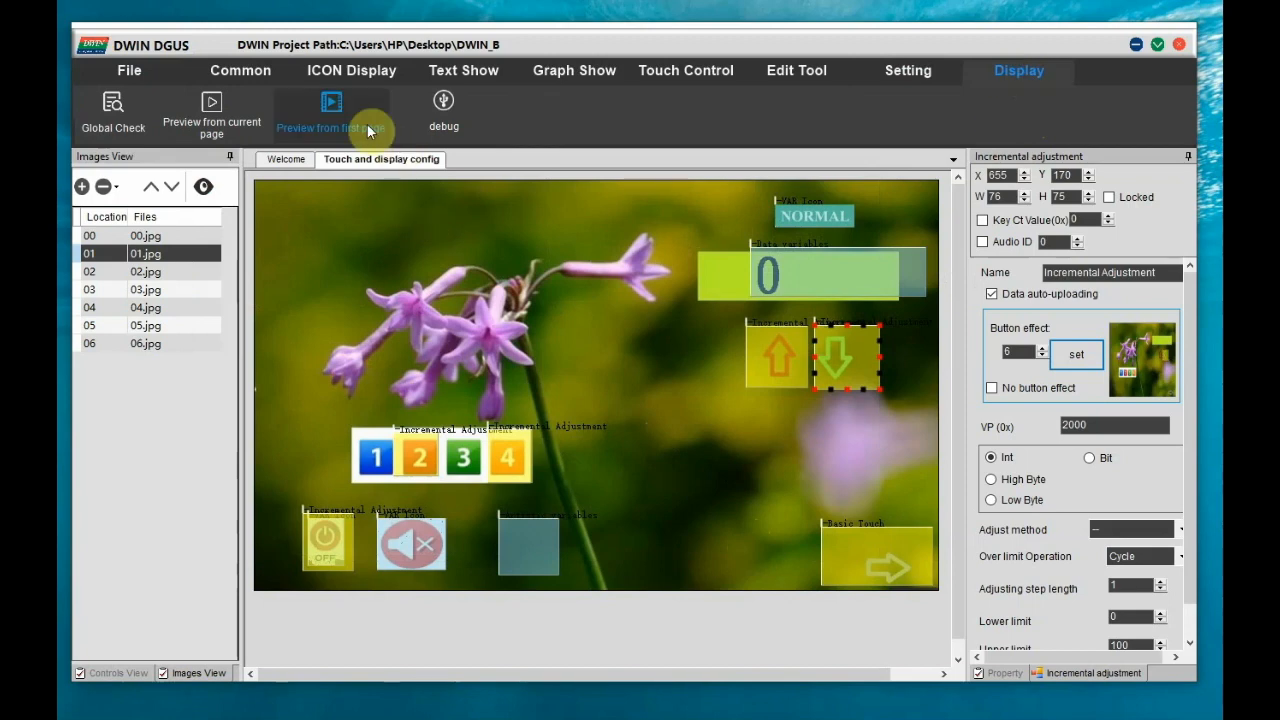
click(332, 104)
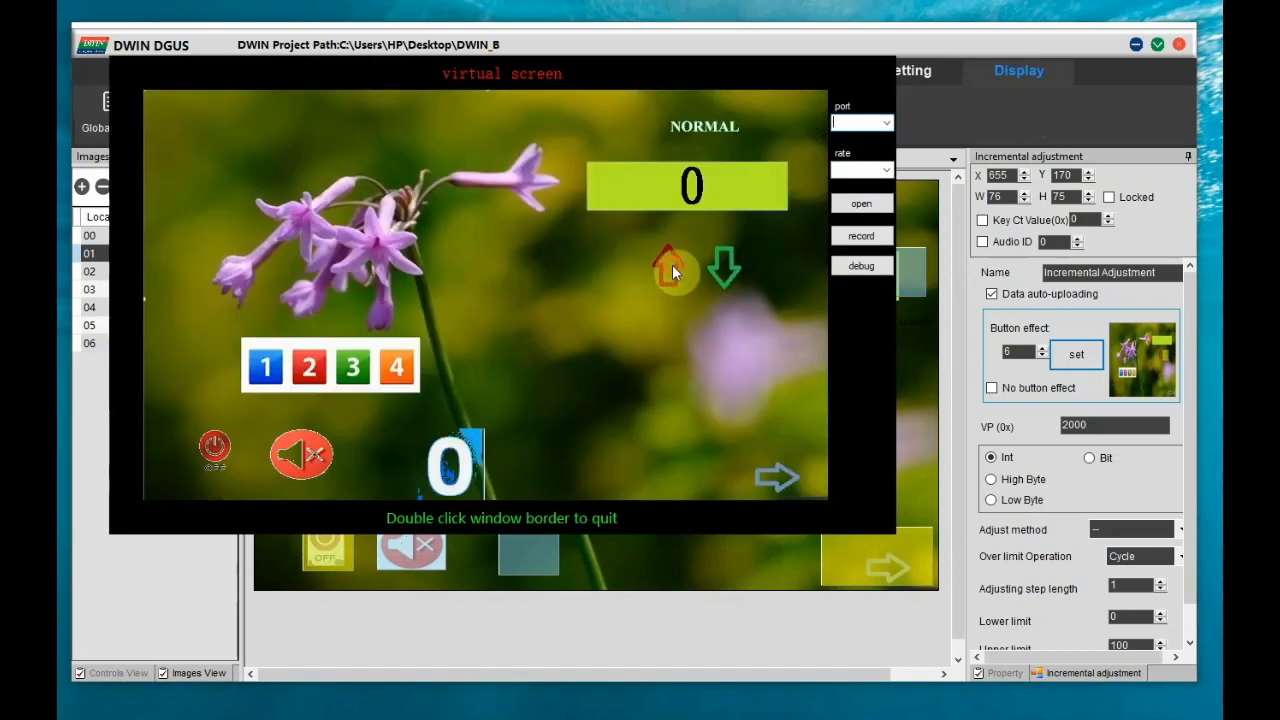
click(668, 268)
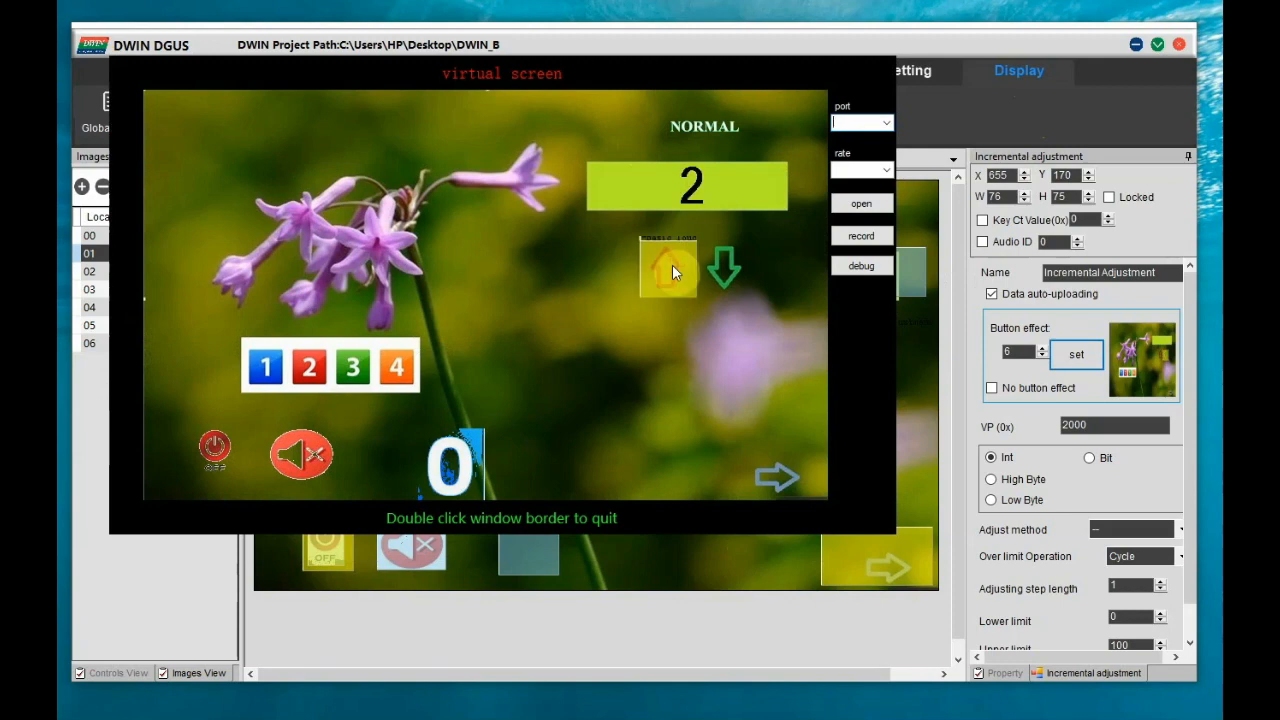
click(670, 270)
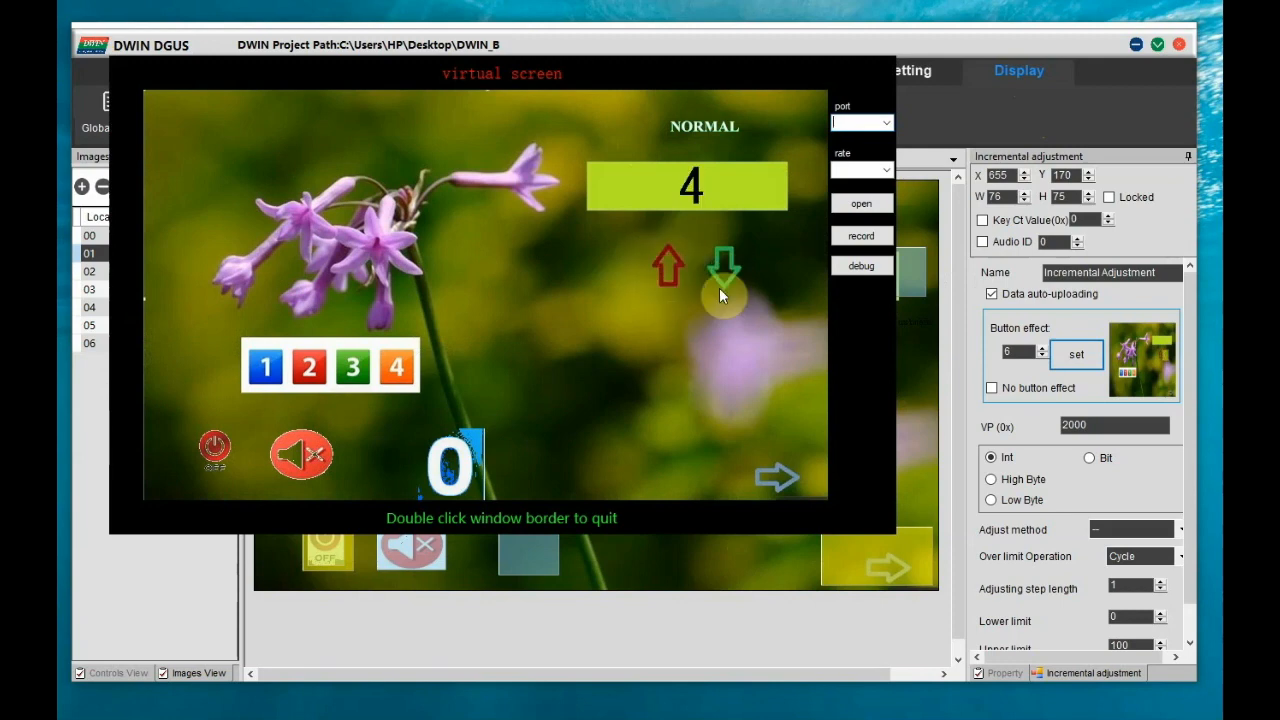
click(728, 268)
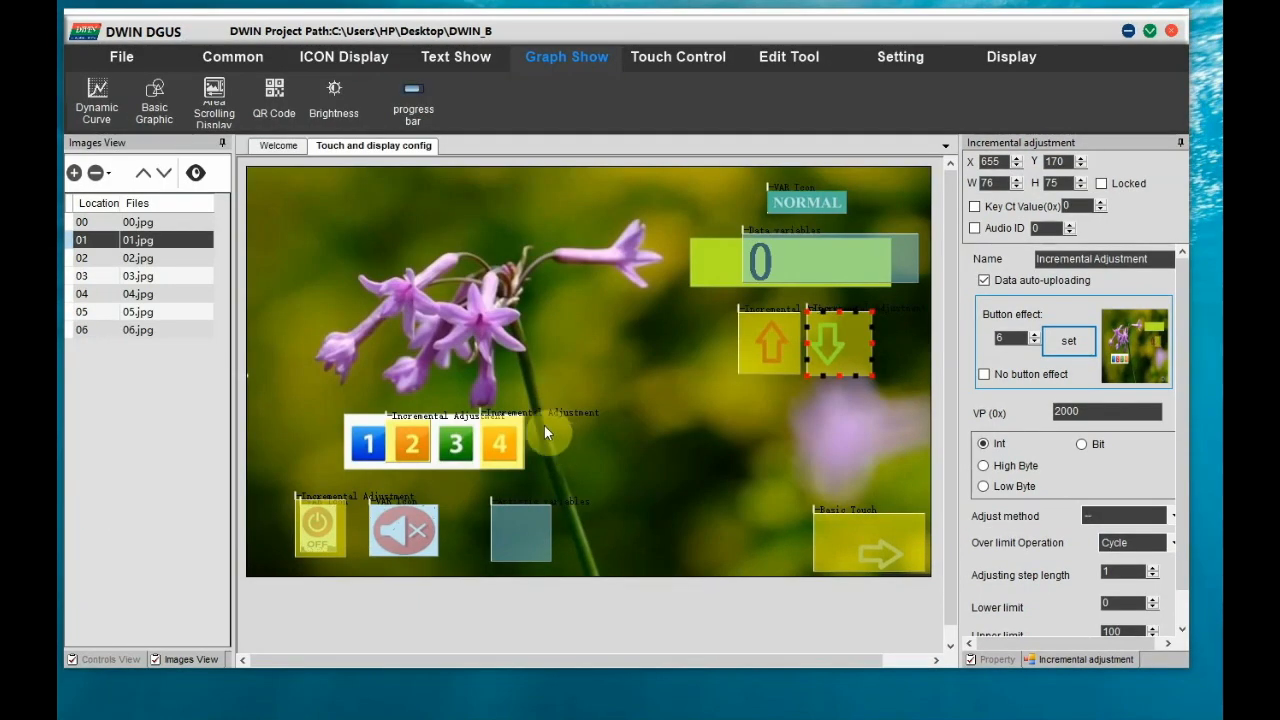
Launch the debug simulator, open the board's COM port at 9600 baud and start the communication record.
click(1012, 56)
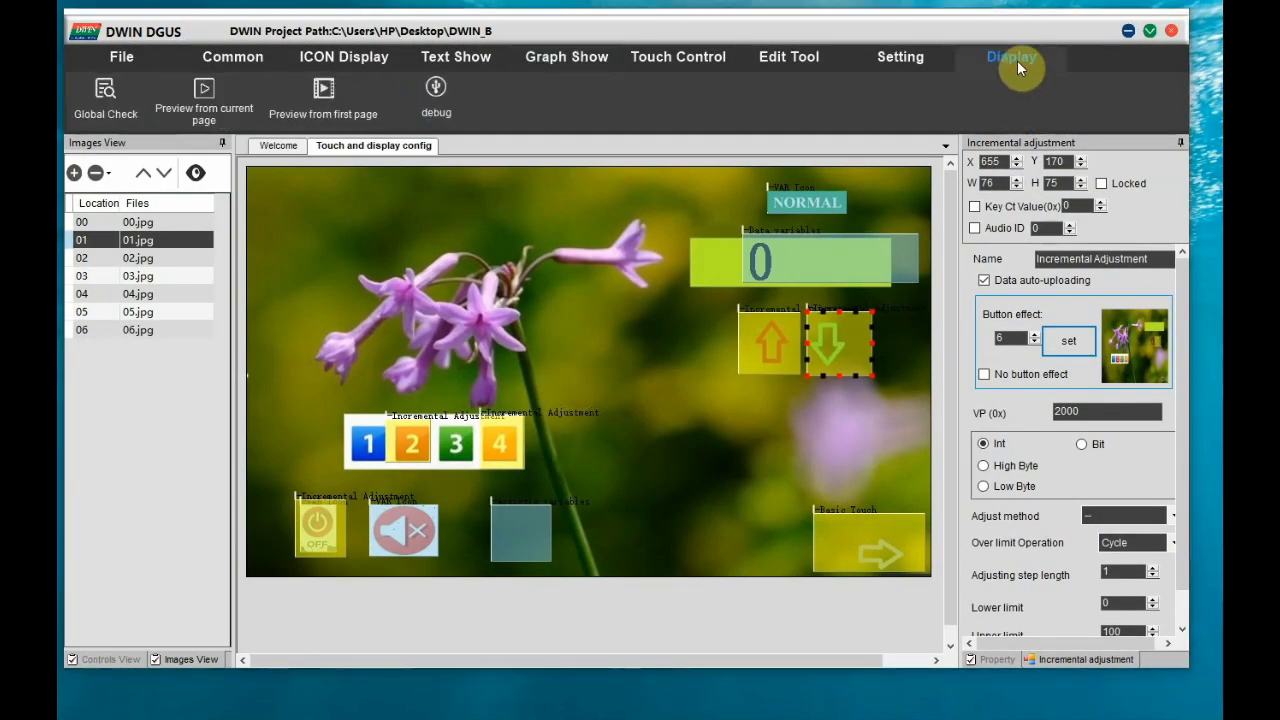
mouse_move(402, 192)
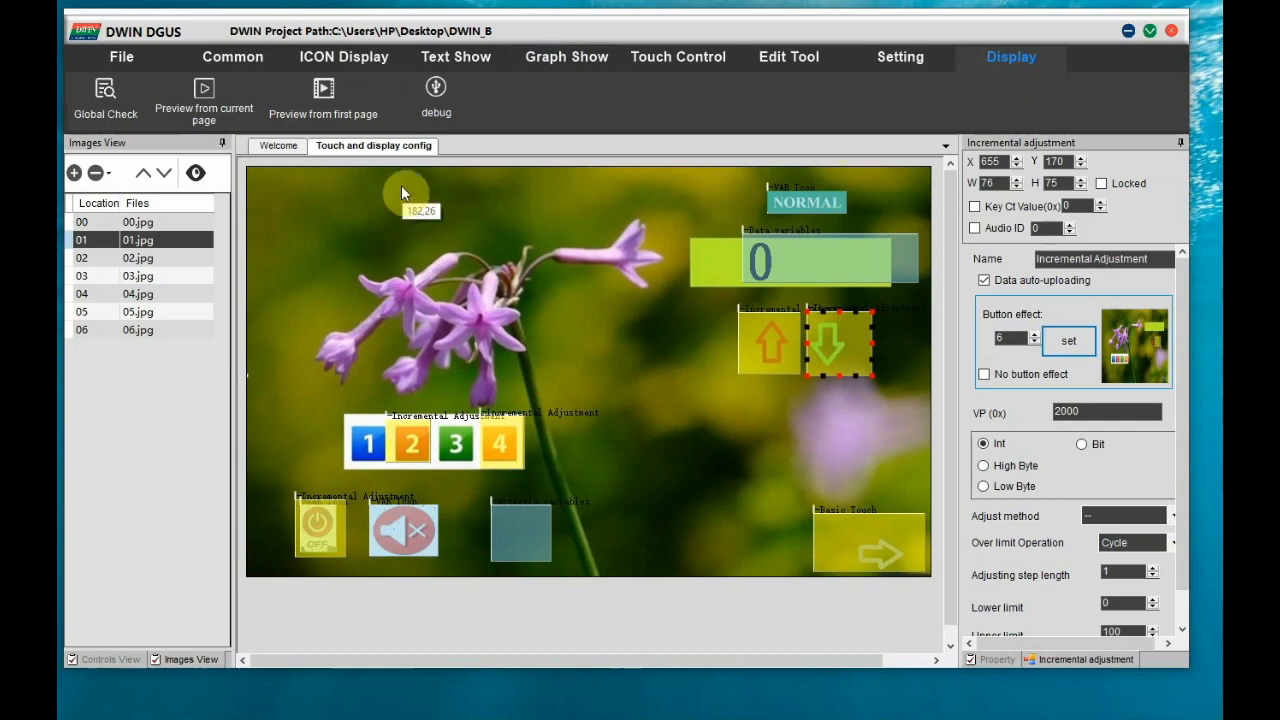
mouse_move(410, 128)
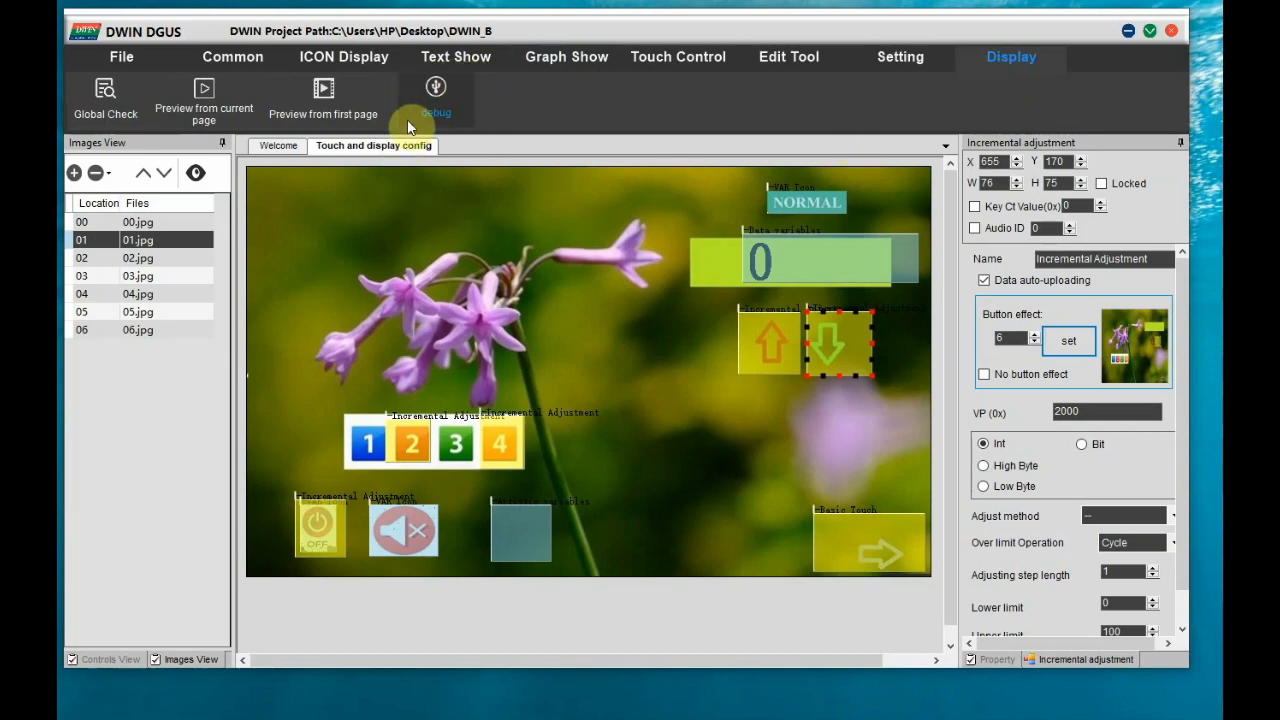
click(434, 88)
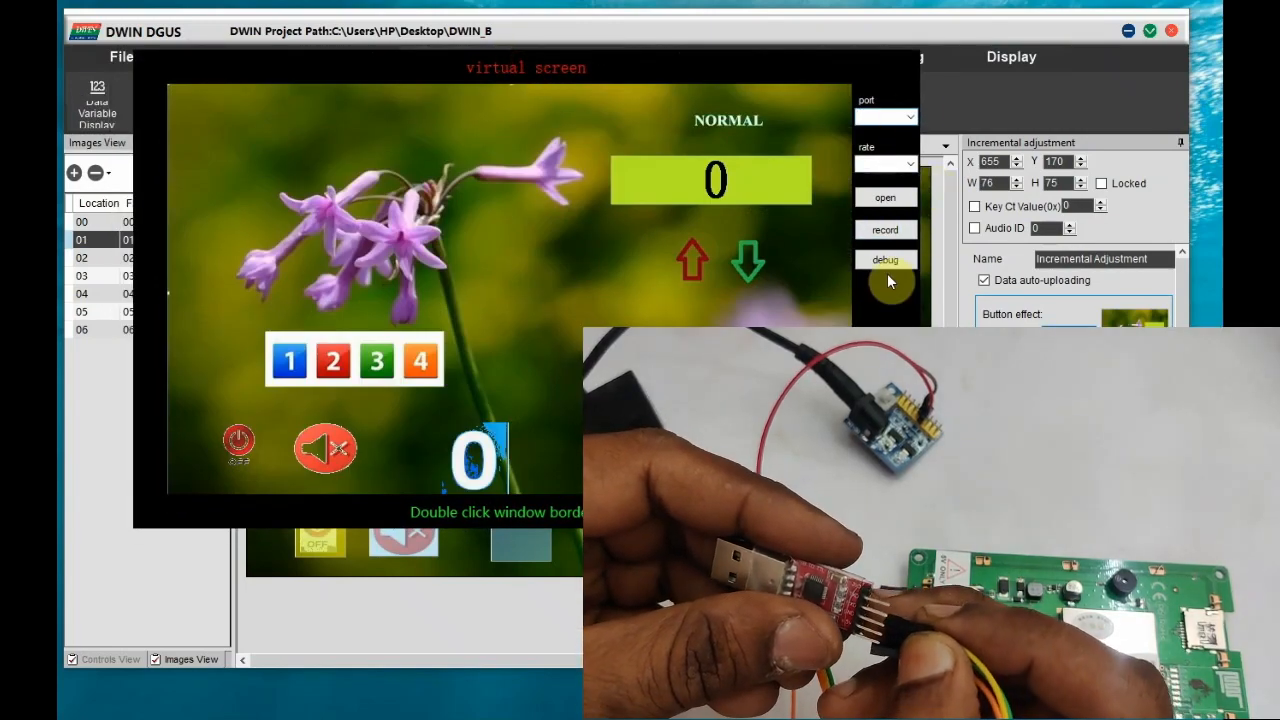
click(912, 116)
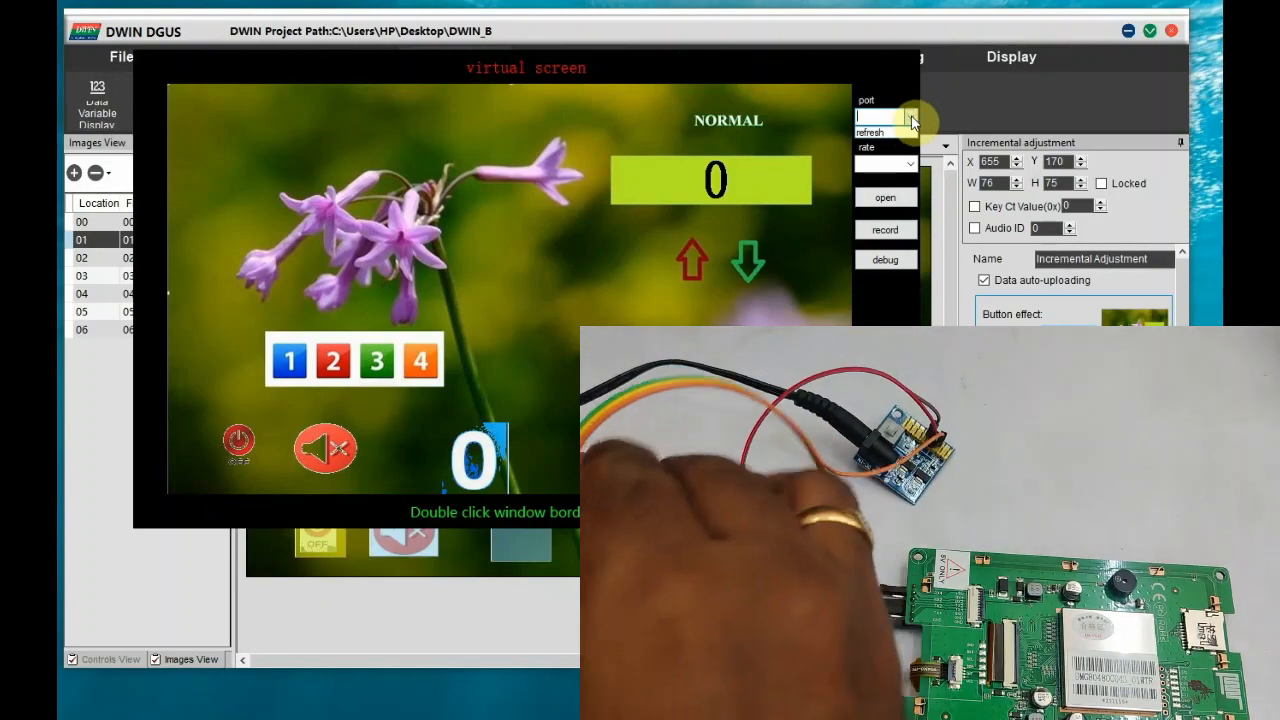
click(916, 116)
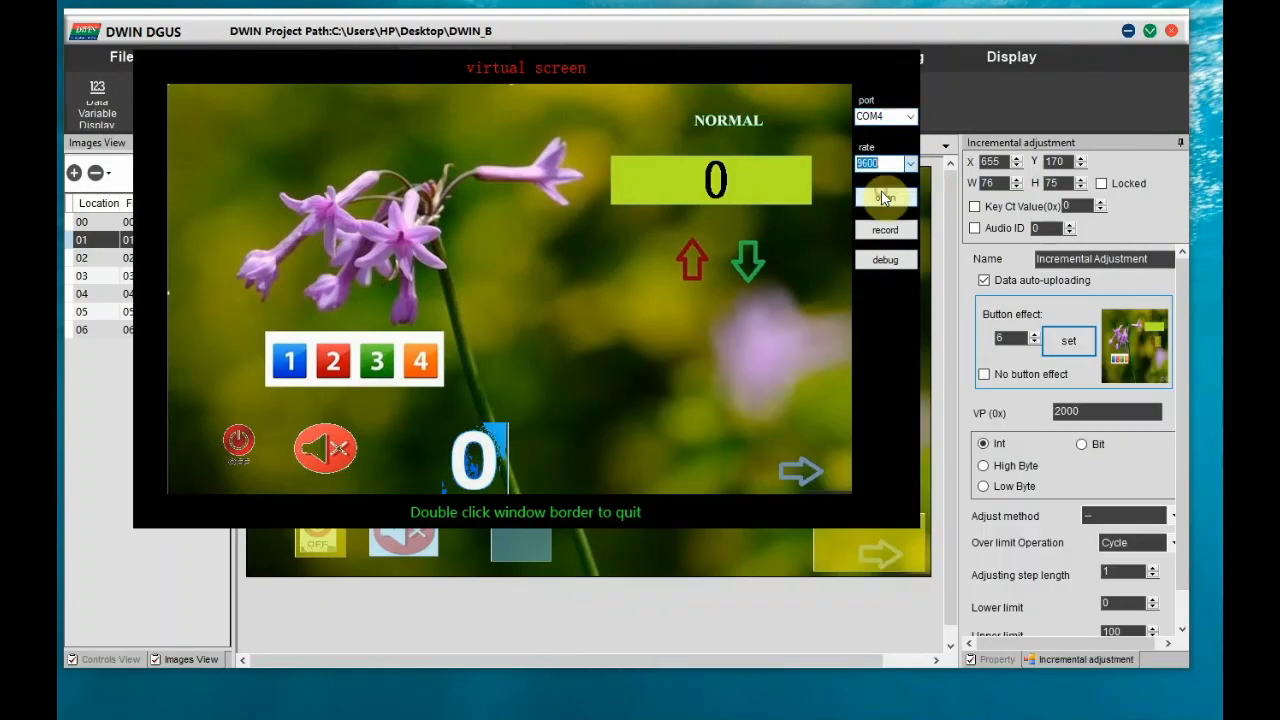
click(884, 198)
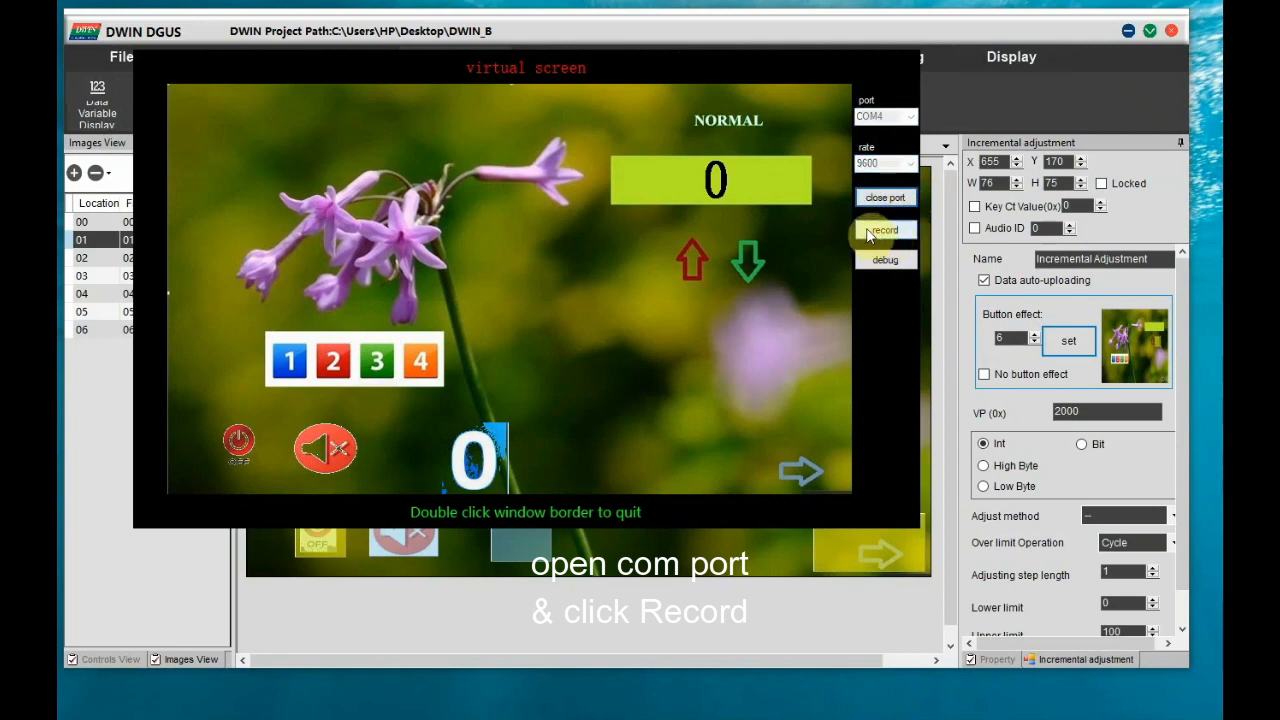
click(884, 228)
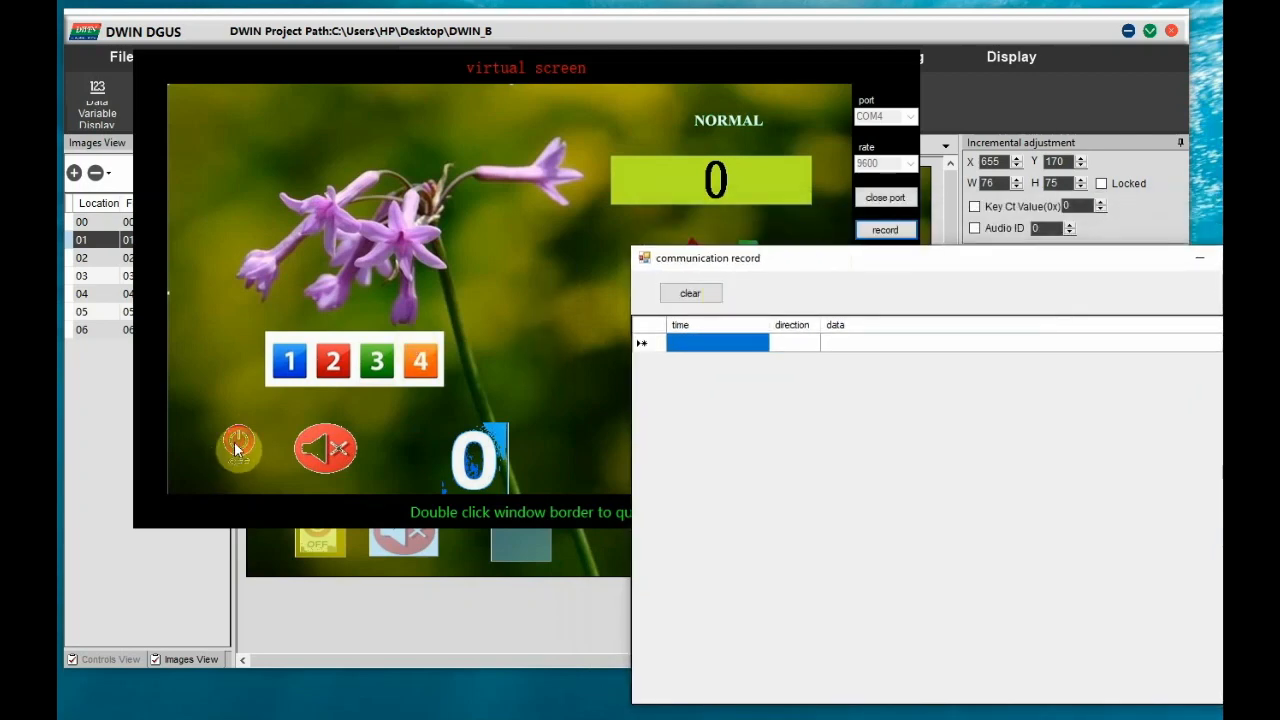
Toggle the simulated sound indicator on and off, check the VP 2700 command, and clear the log.
click(238, 448)
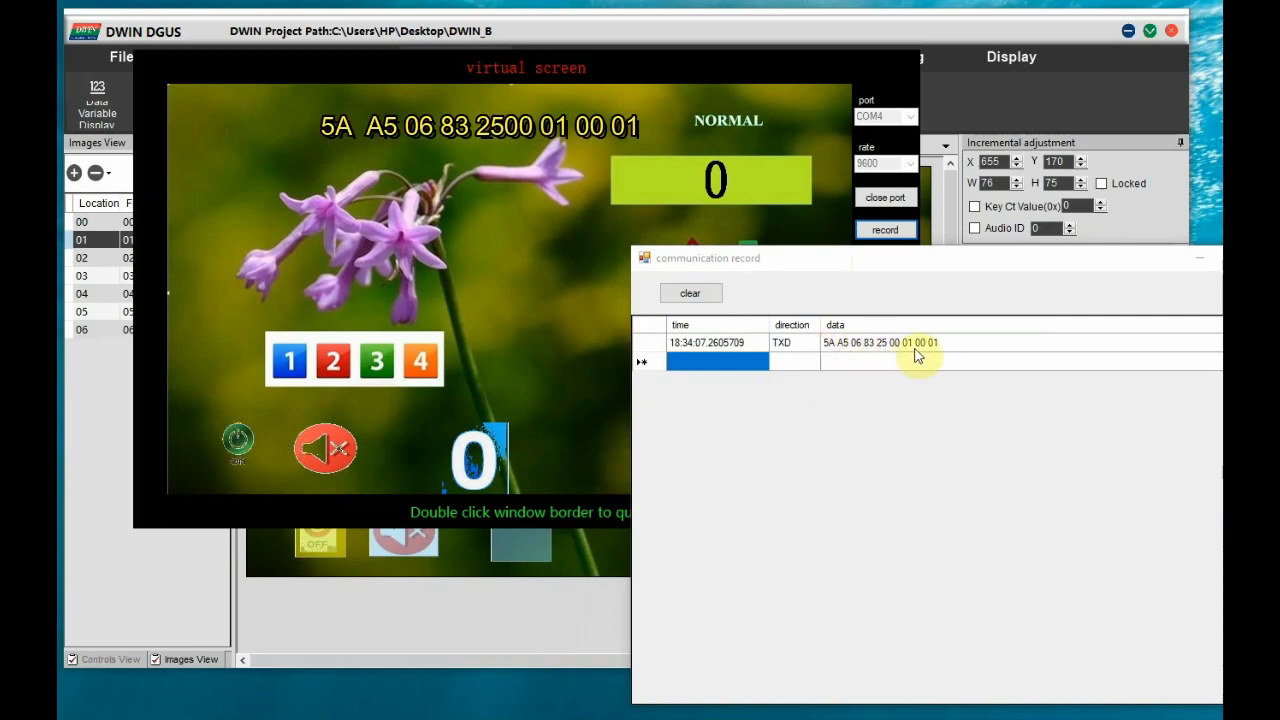
mouse_move(296, 408)
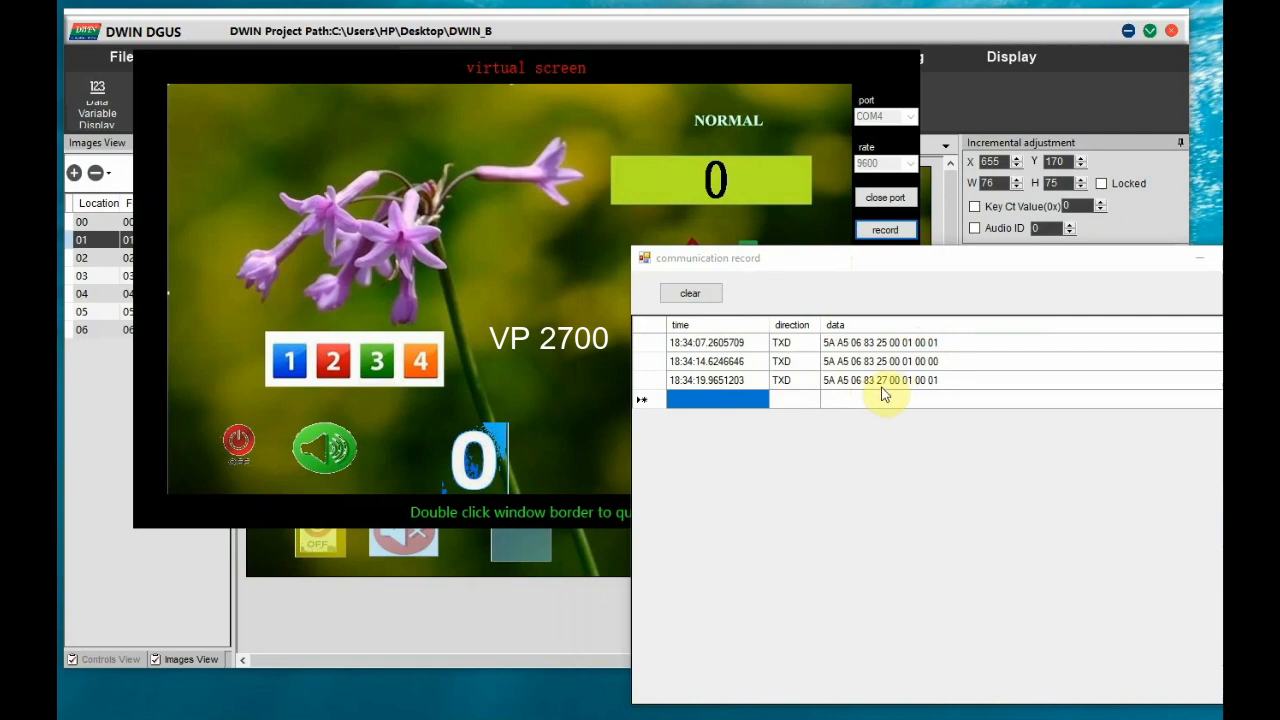
click(896, 380)
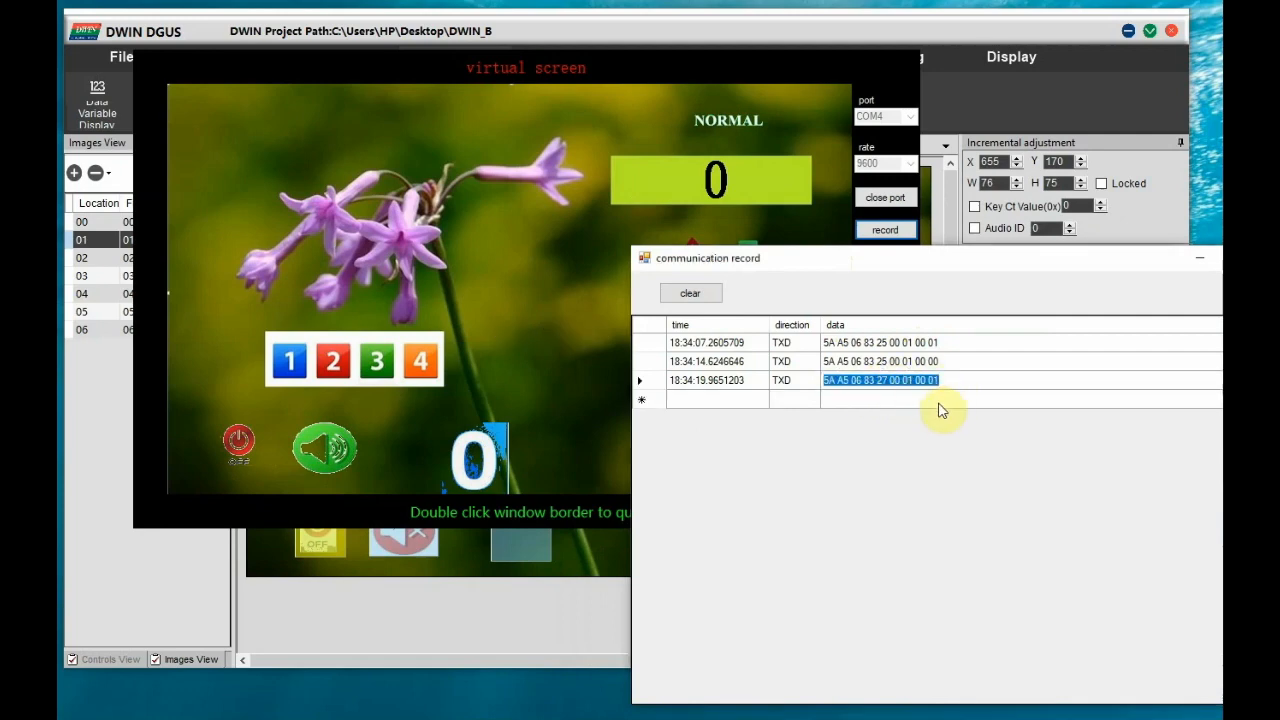
click(324, 448)
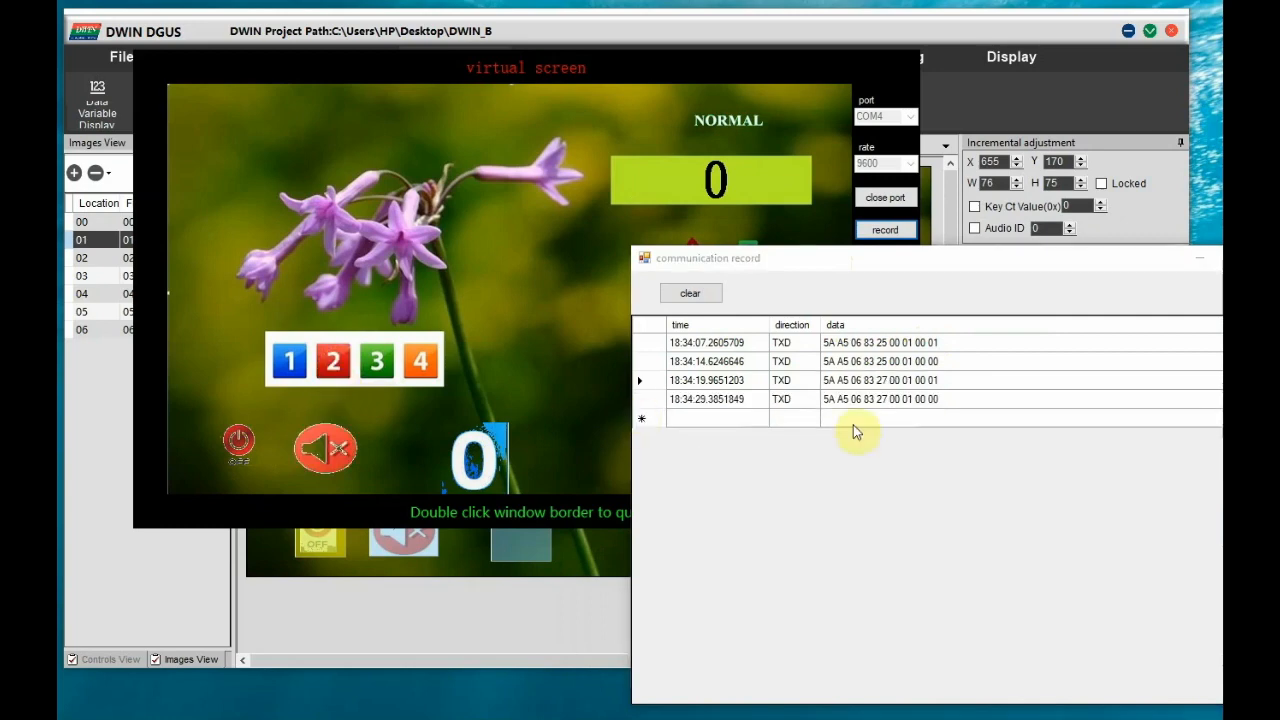
mouse_move(736, 330)
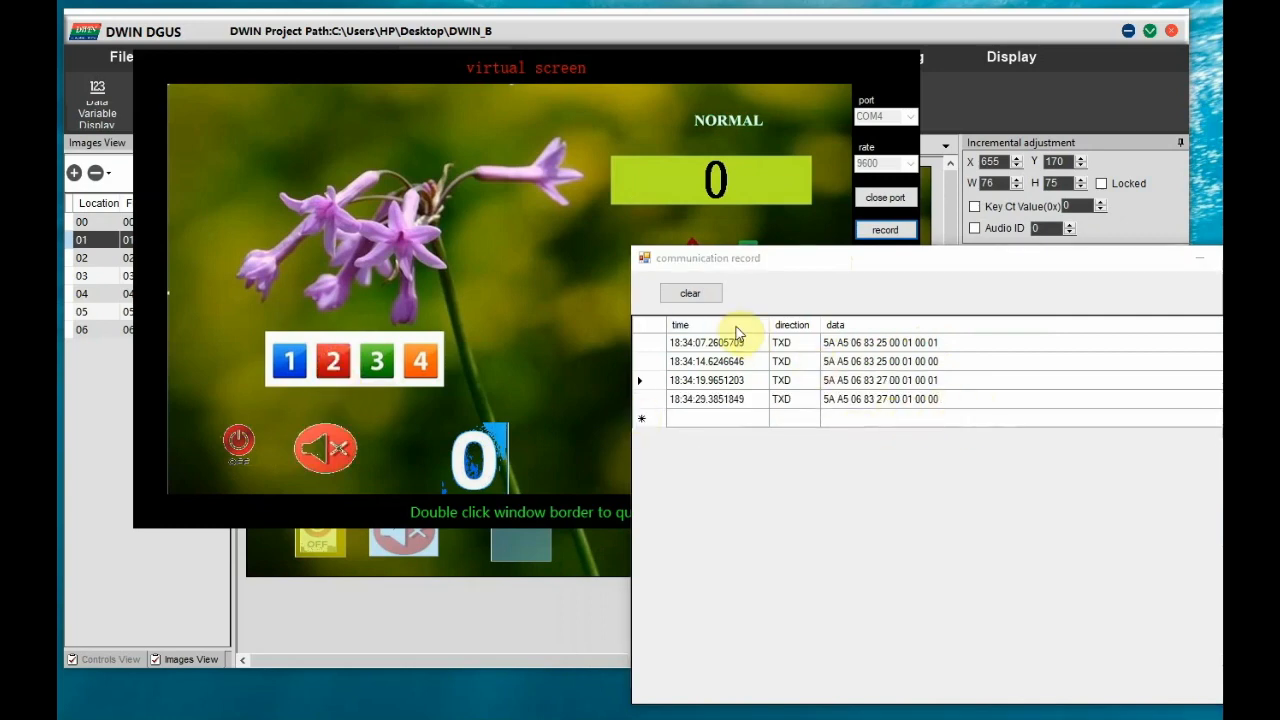
click(690, 292)
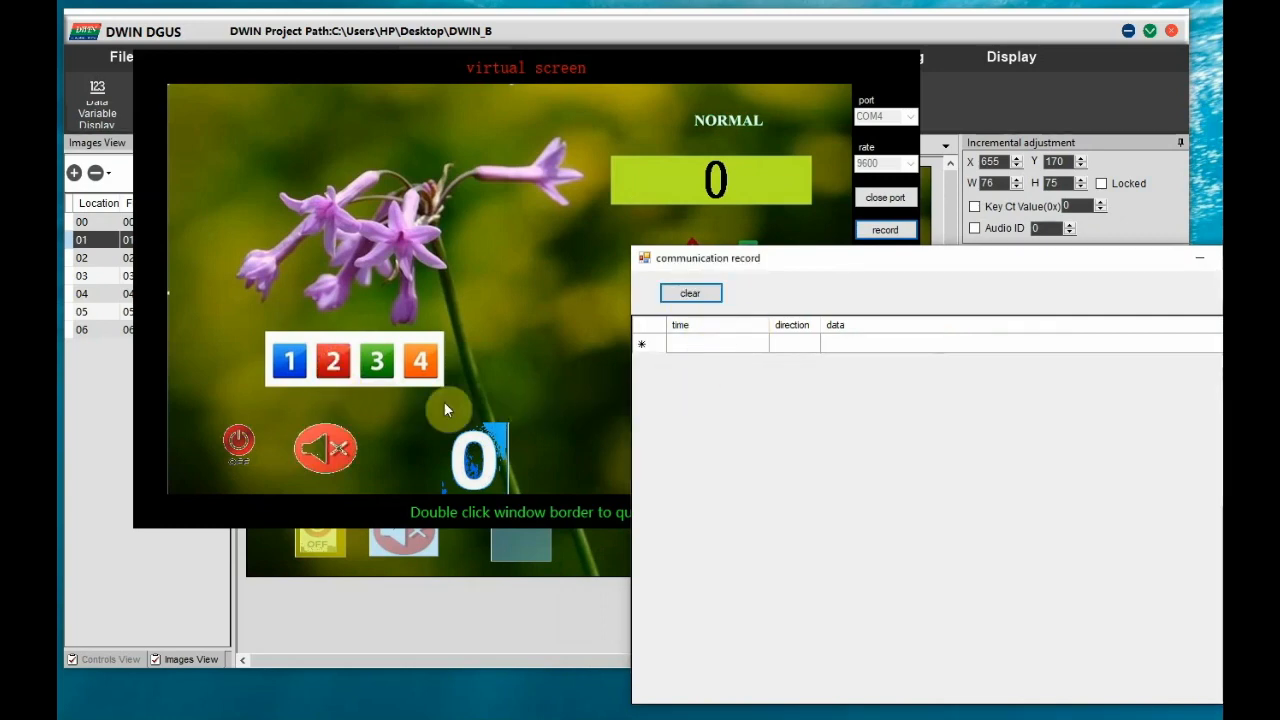
mouse_move(448, 400)
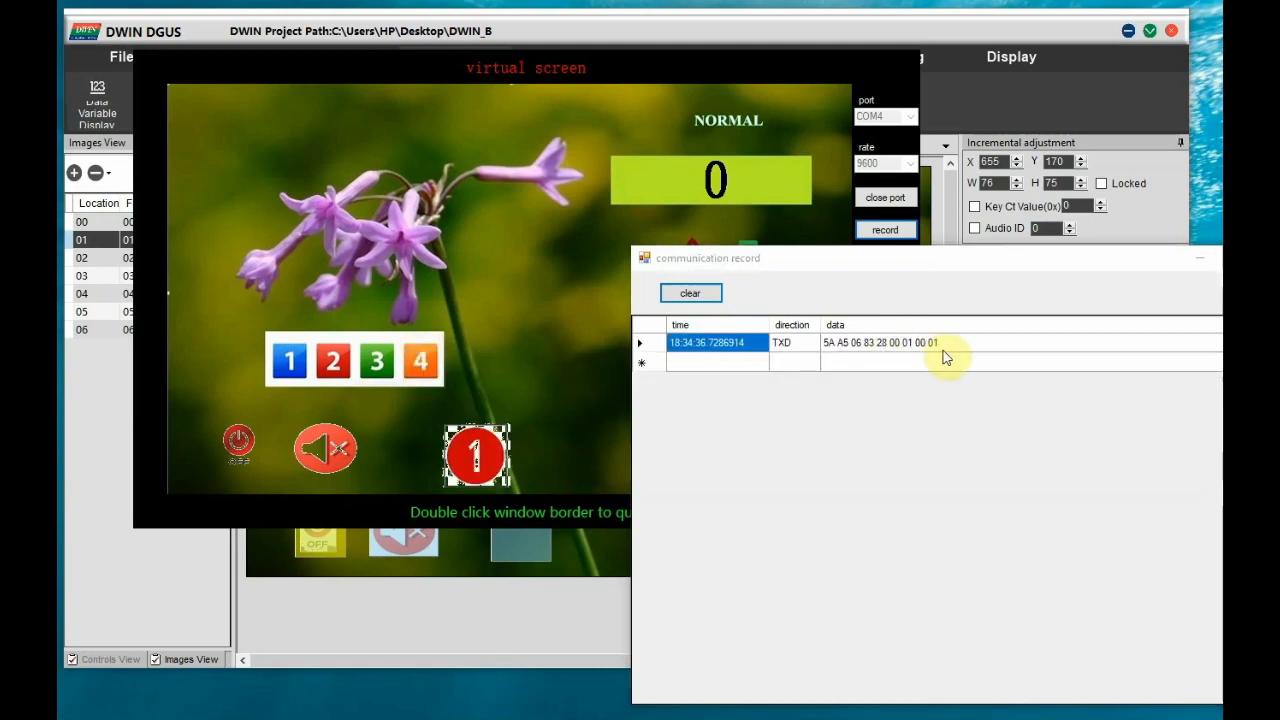
Switch the large numbered icon to 4 using the number keys.
click(420, 360)
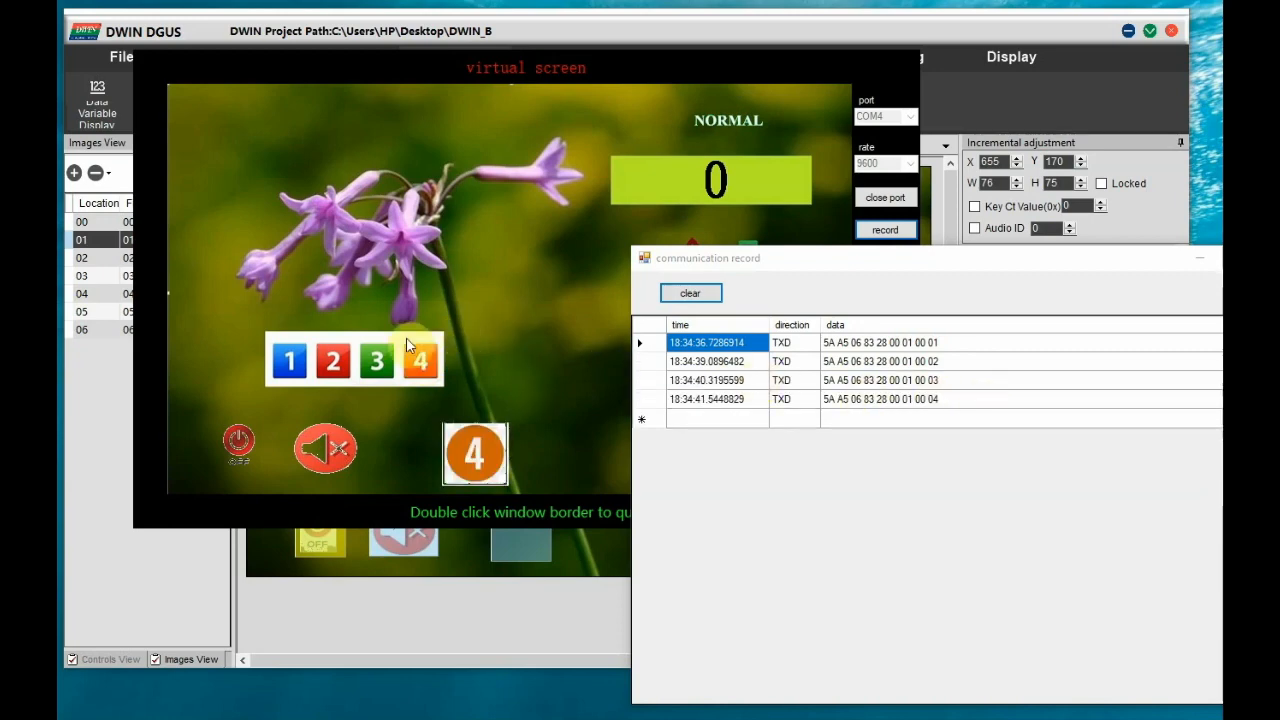
click(690, 292)
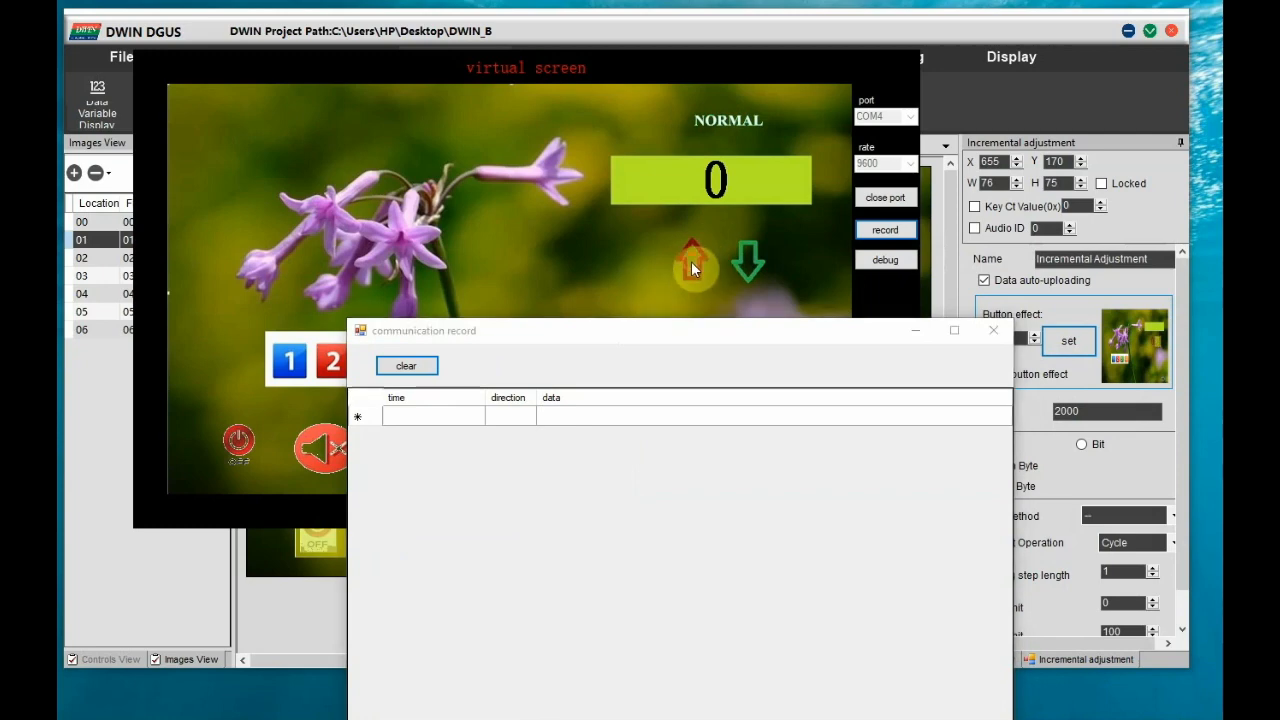
Raise the counter three times and lower it twice, logging the VP 2000 frames, then close the record.
click(692, 260)
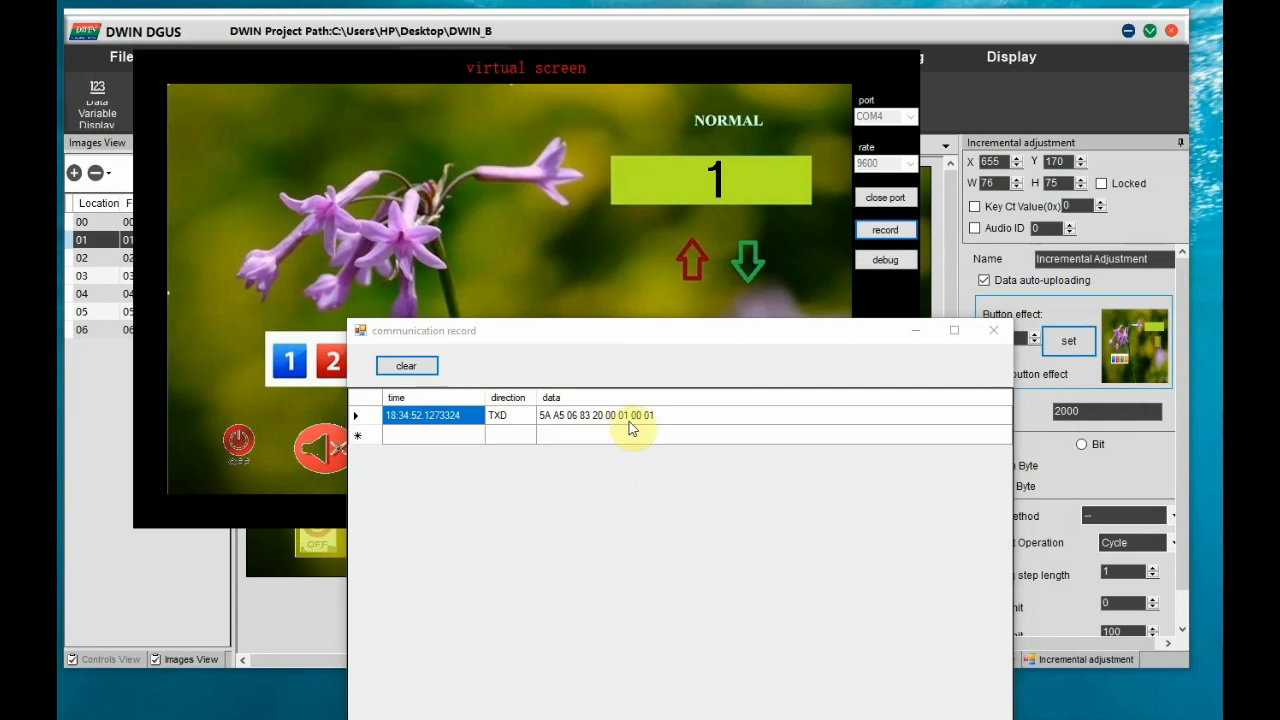
click(692, 264)
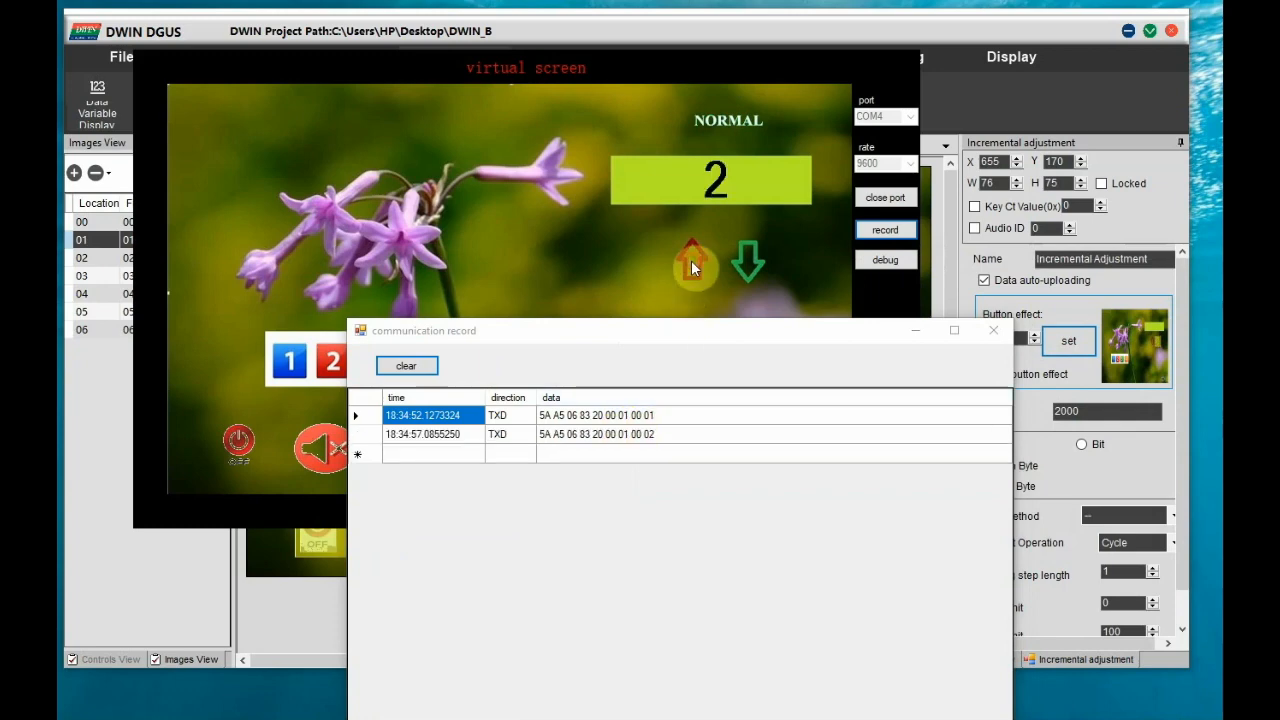
click(692, 260)
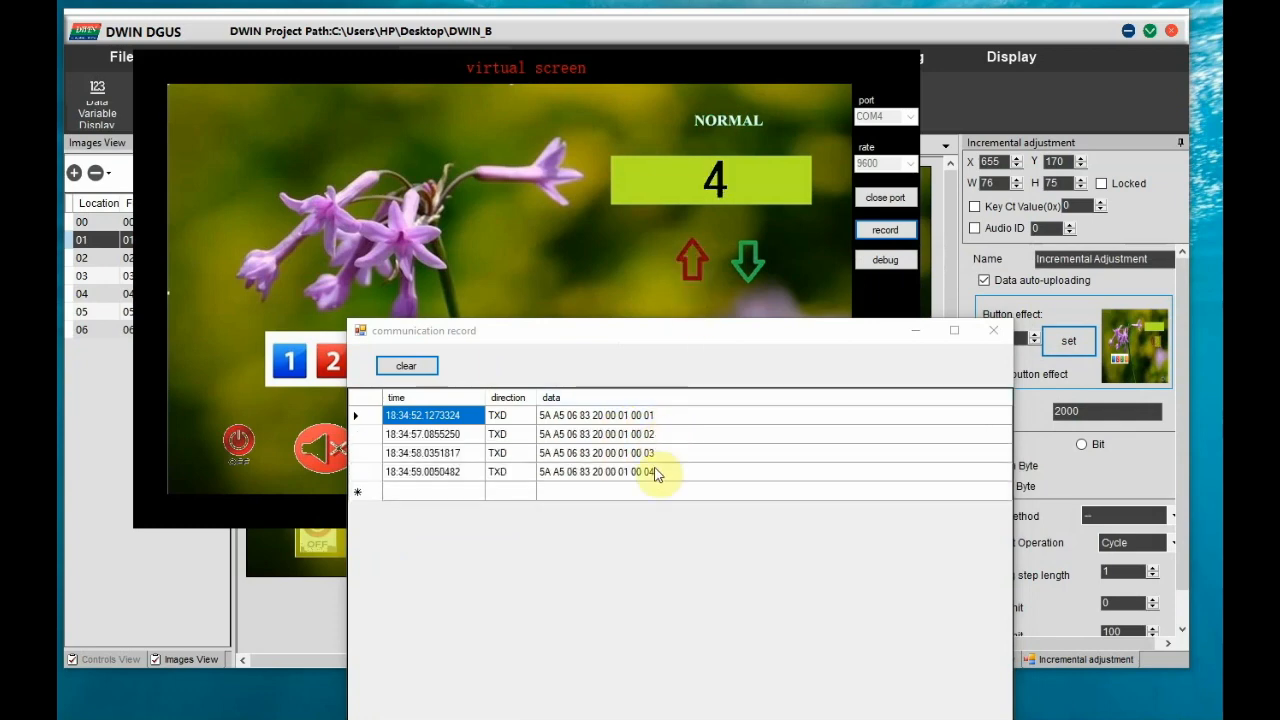
click(748, 264)
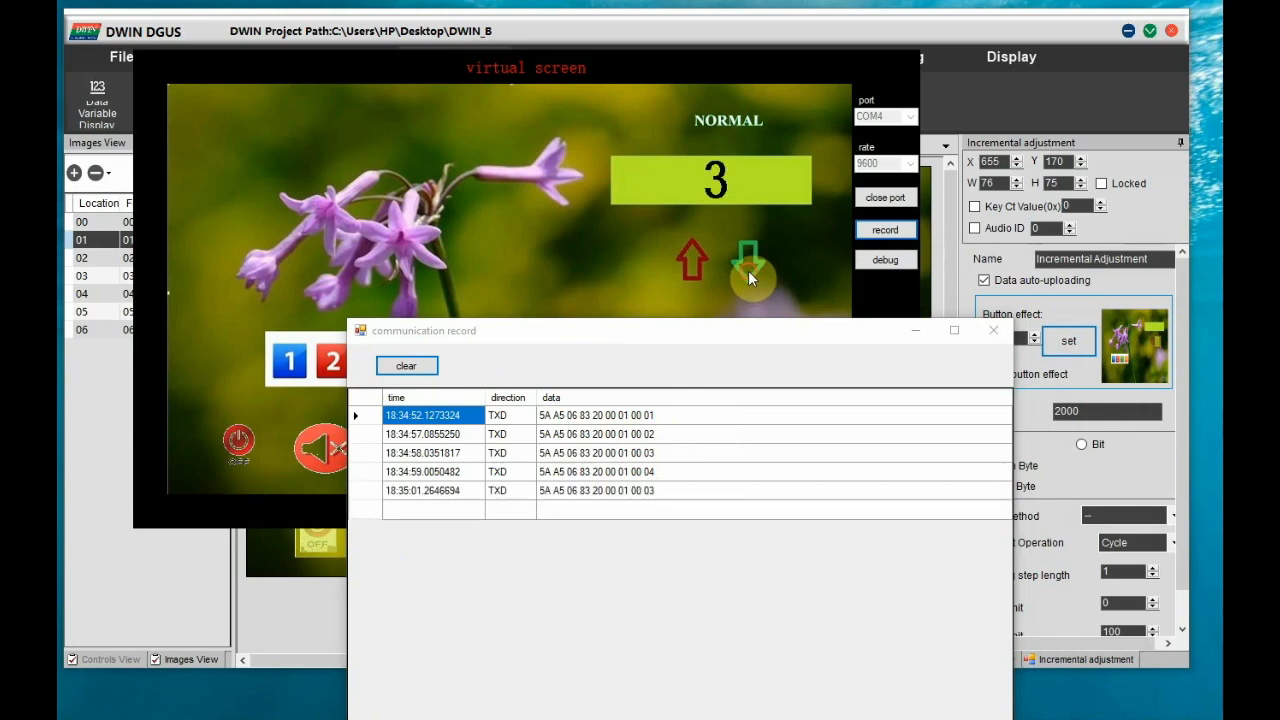
click(748, 256)
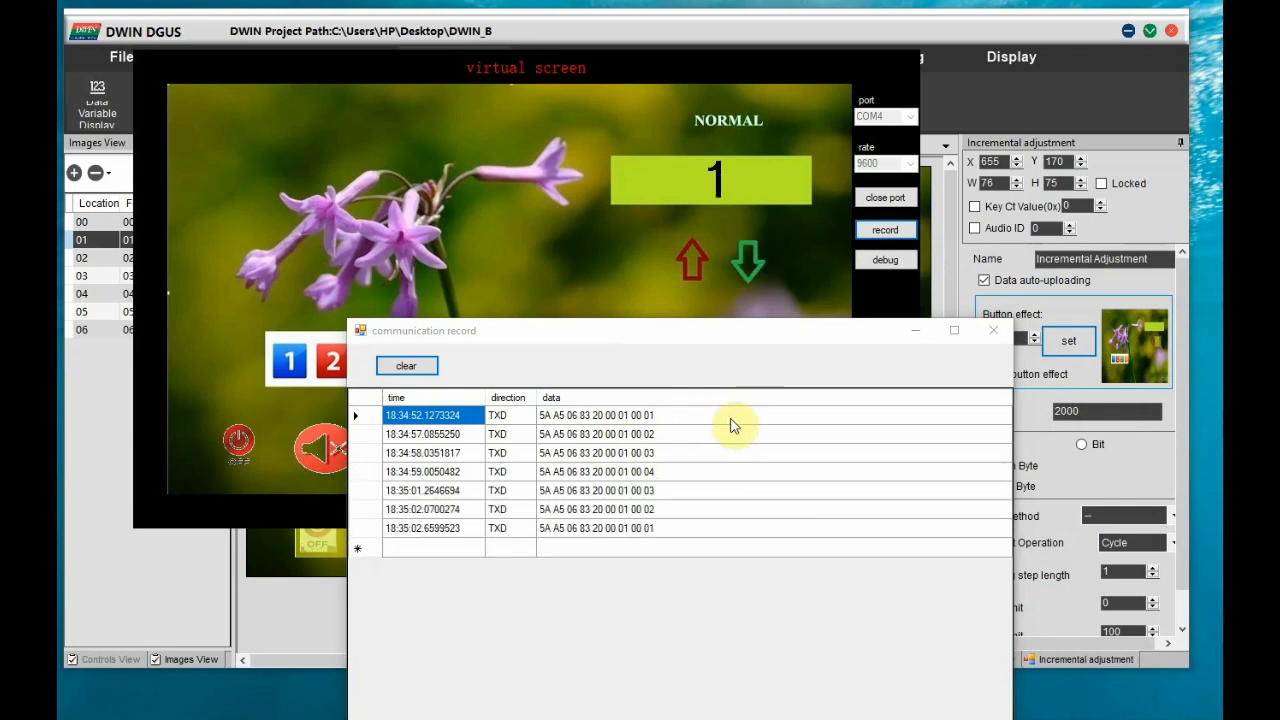
mouse_move(764, 120)
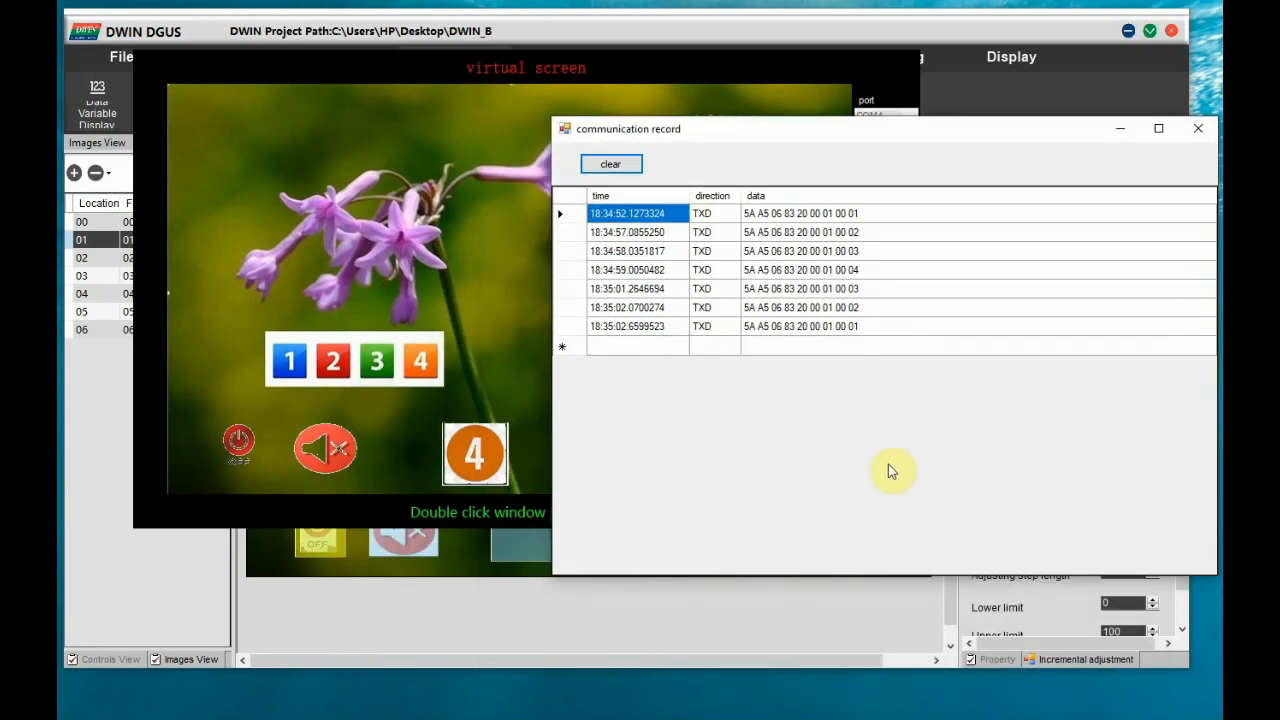
click(612, 164)
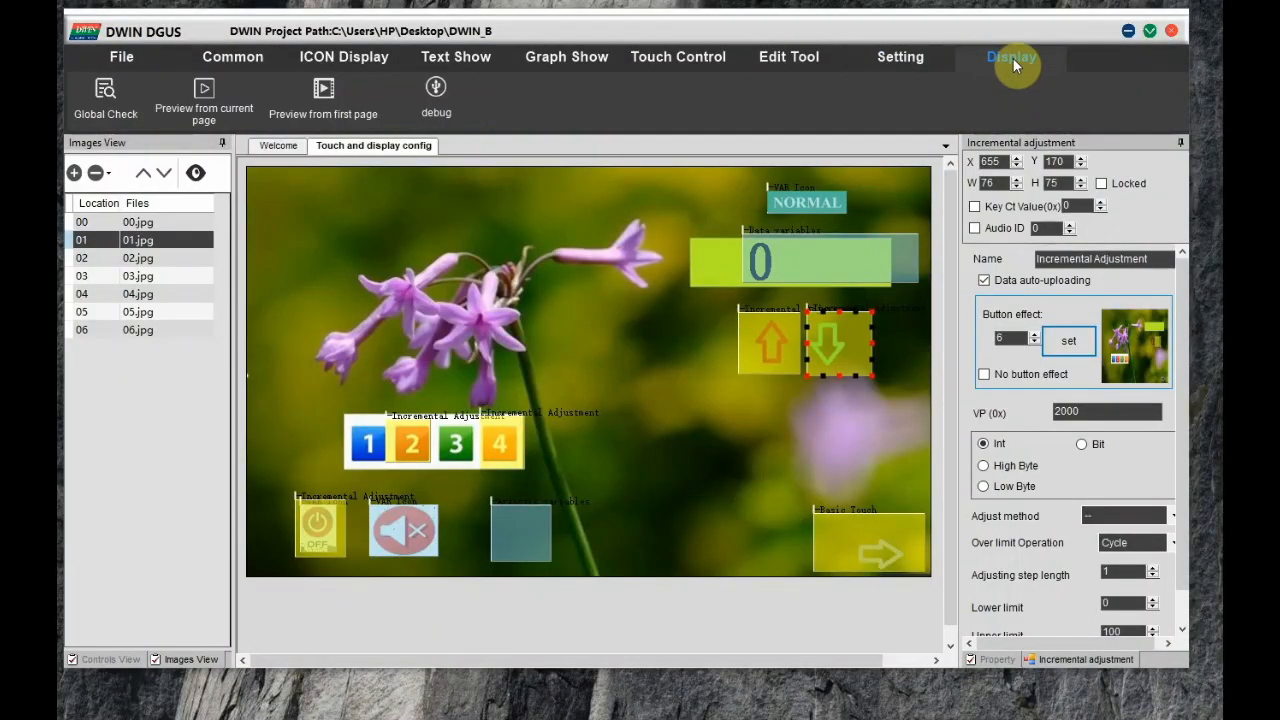
Preview and close the virtual screen, then launch DwinPCKits with COM4 at 115200 baud.
click(436, 90)
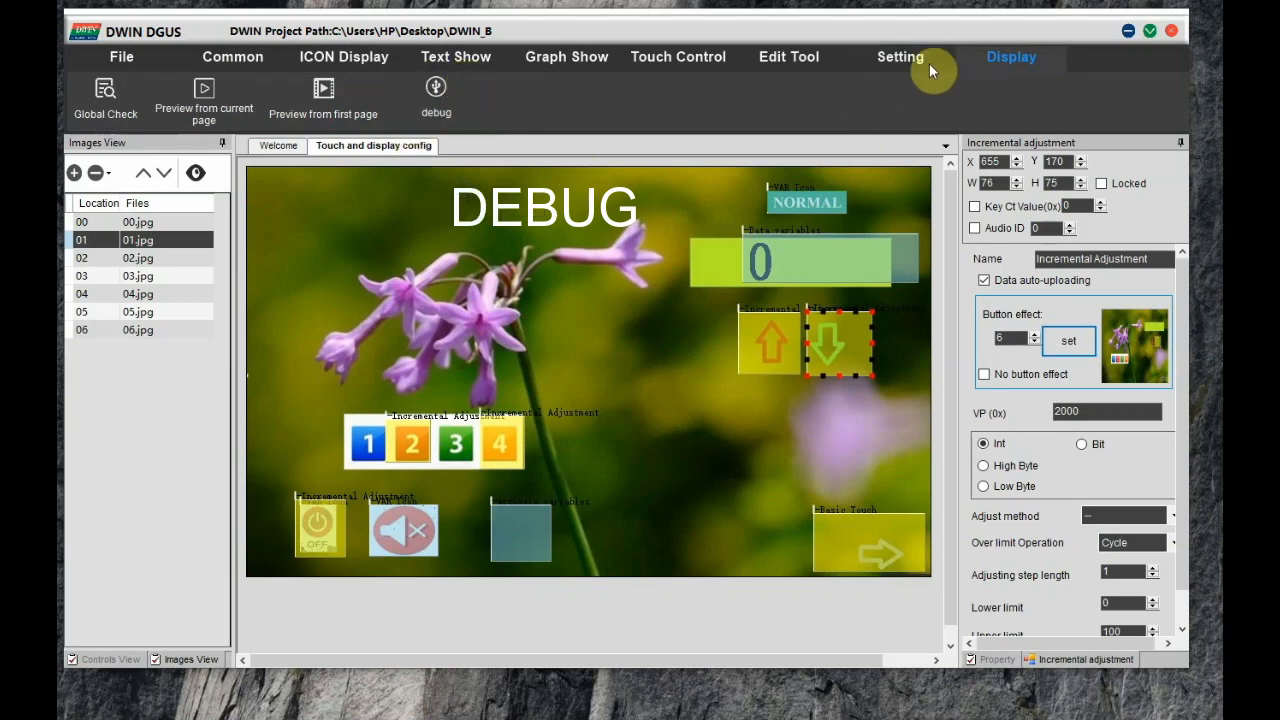
click(898, 56)
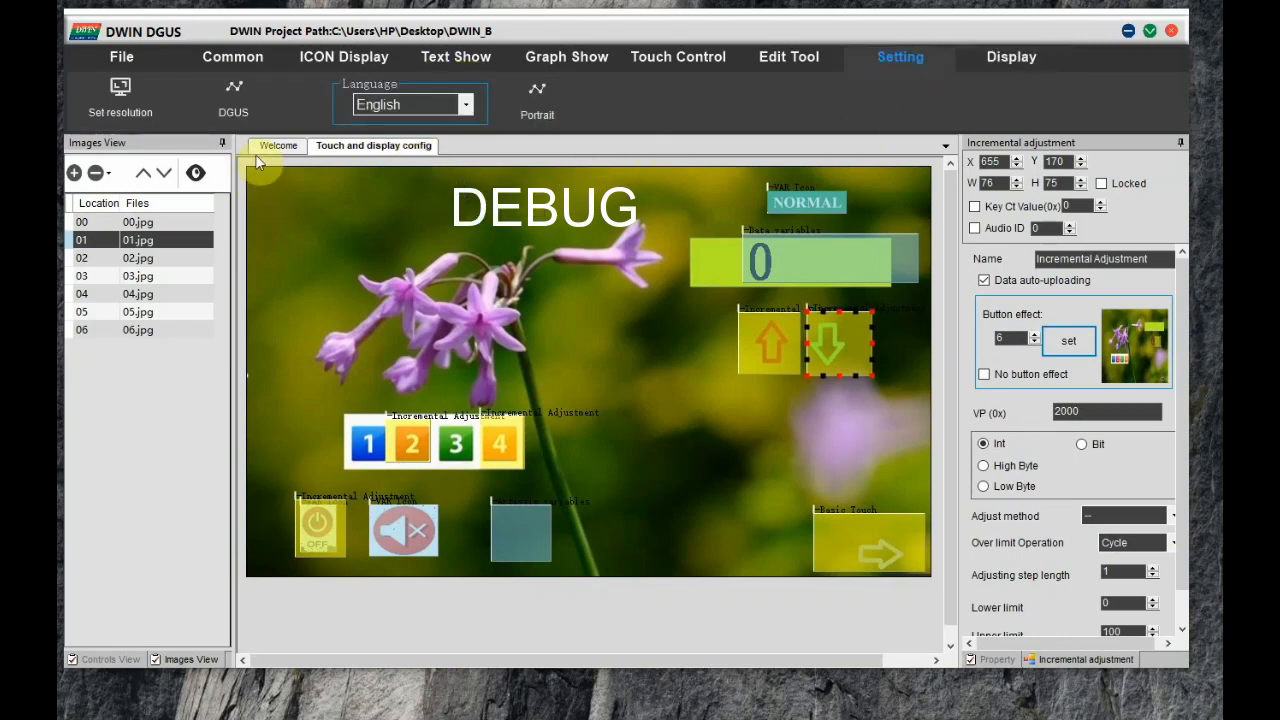
click(1010, 56)
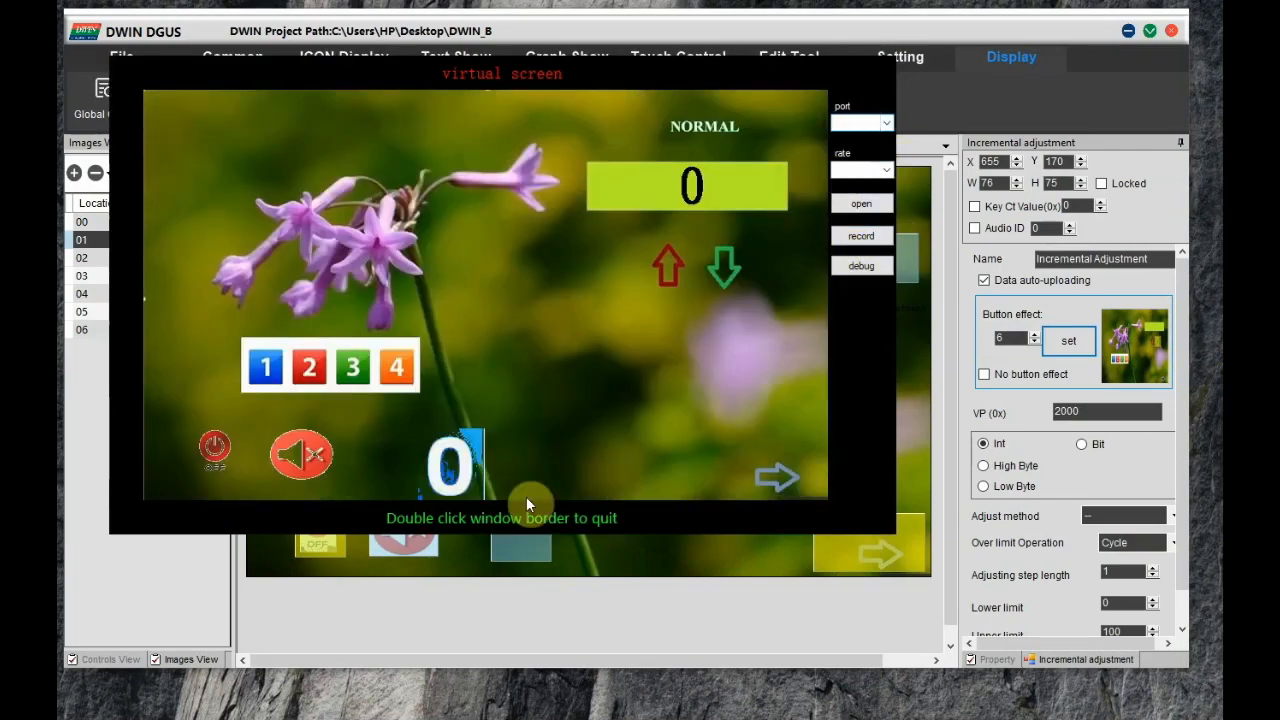
double_click(528, 504)
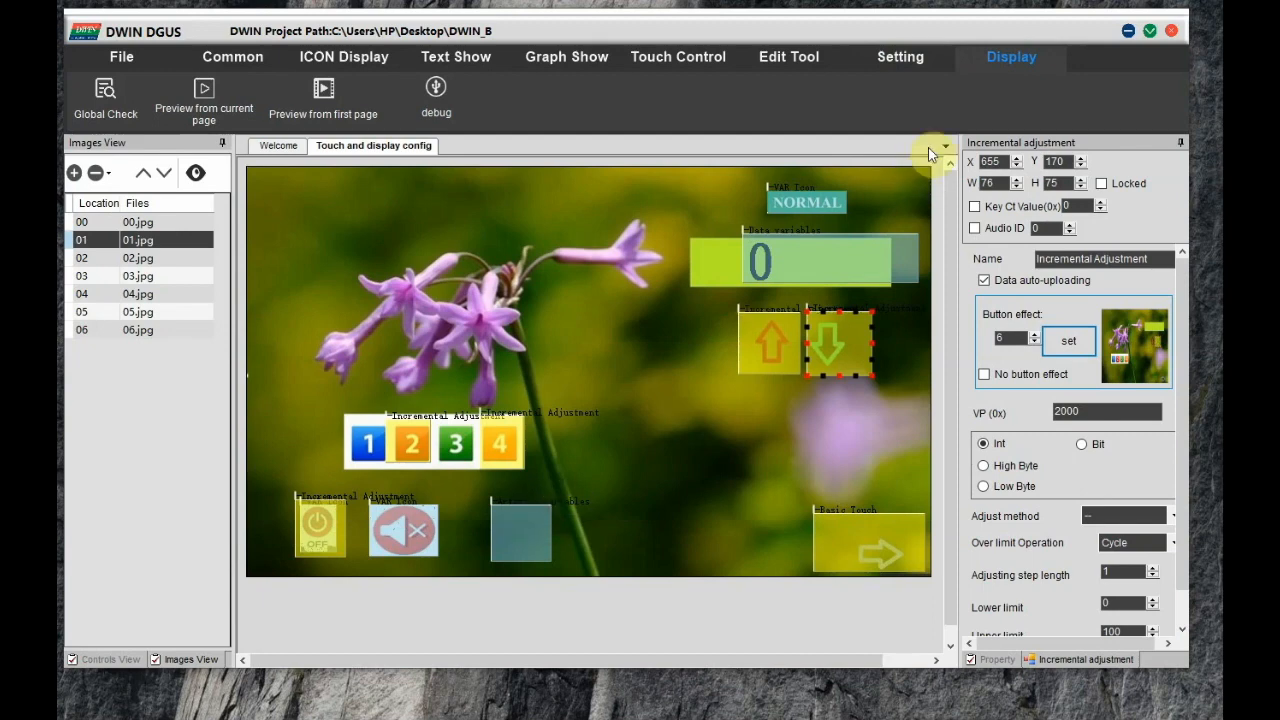
mouse_move(432, 108)
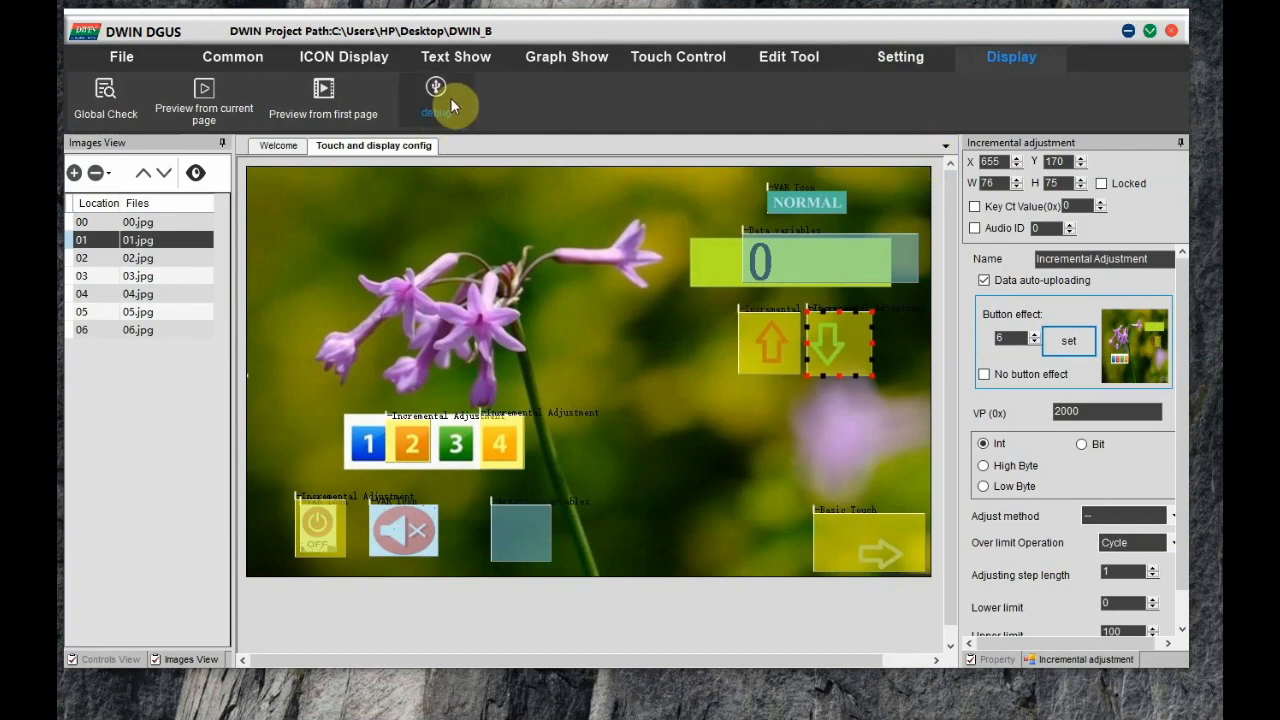
click(432, 88)
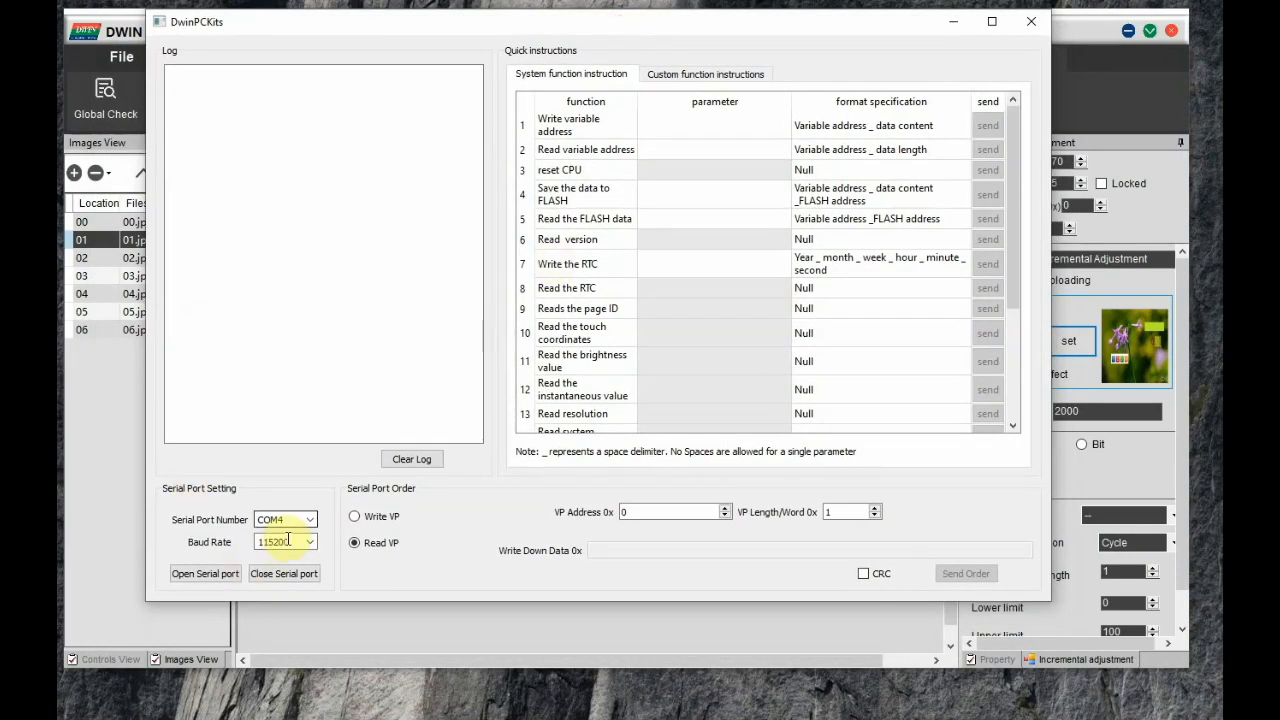
Connect over the serial port and send a Write VP of 000A to address 2000.
click(204, 572)
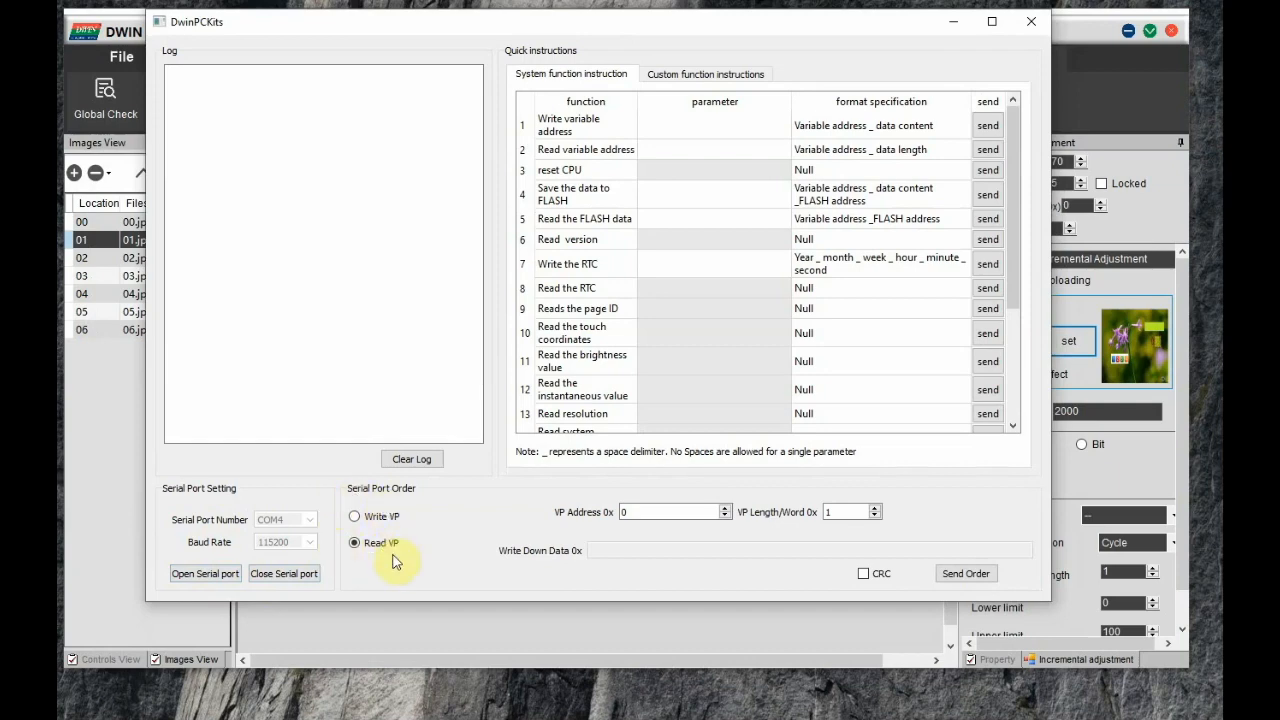
mouse_move(700, 368)
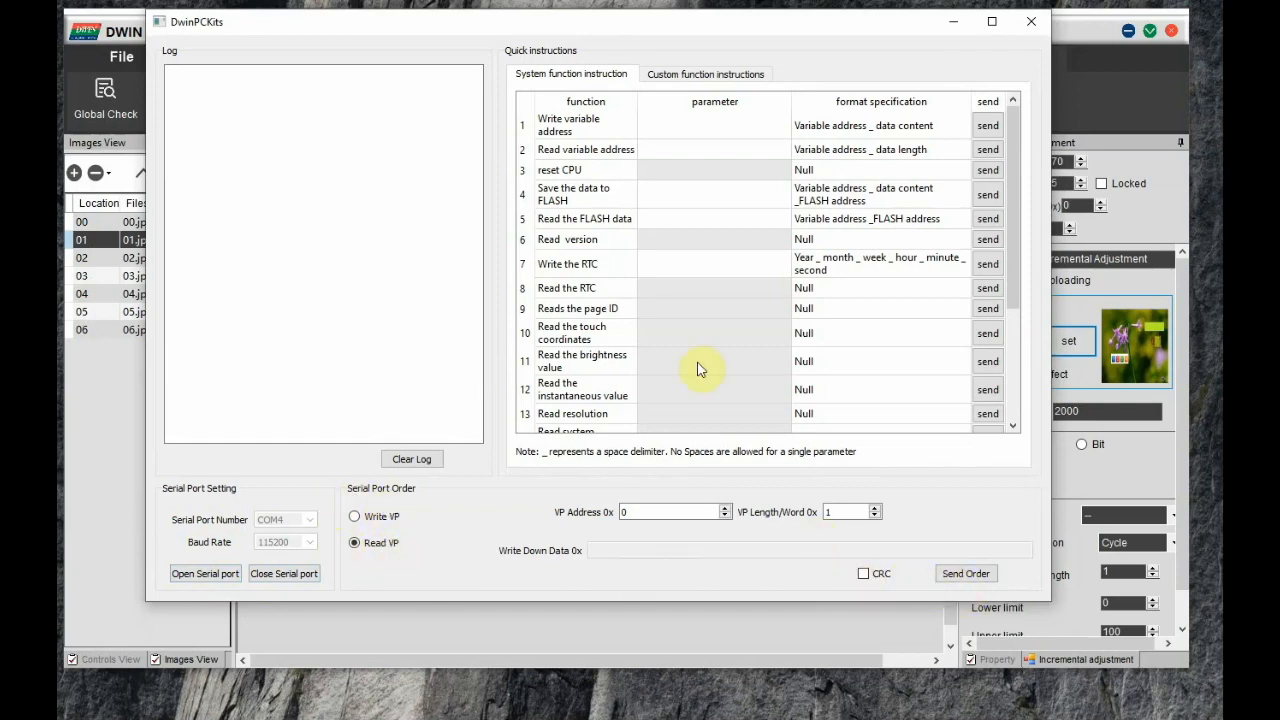
mouse_move(636, 322)
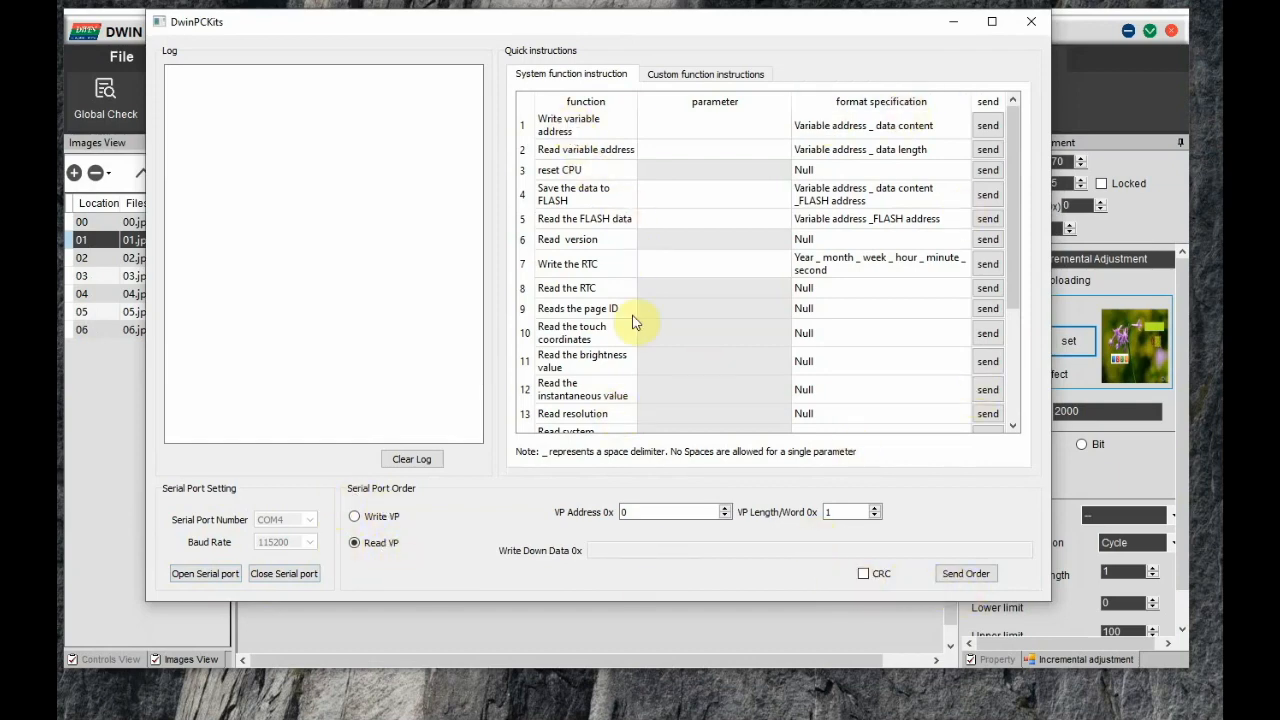
mouse_move(1148, 380)
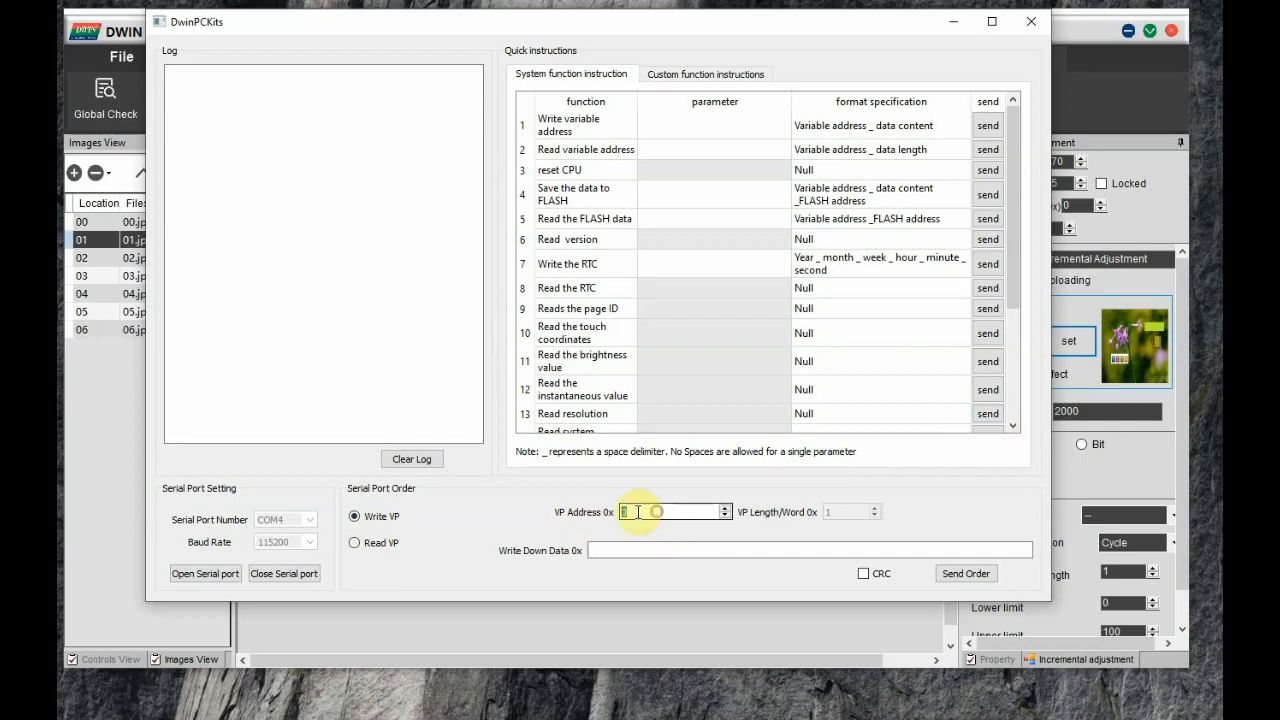
text(2000)
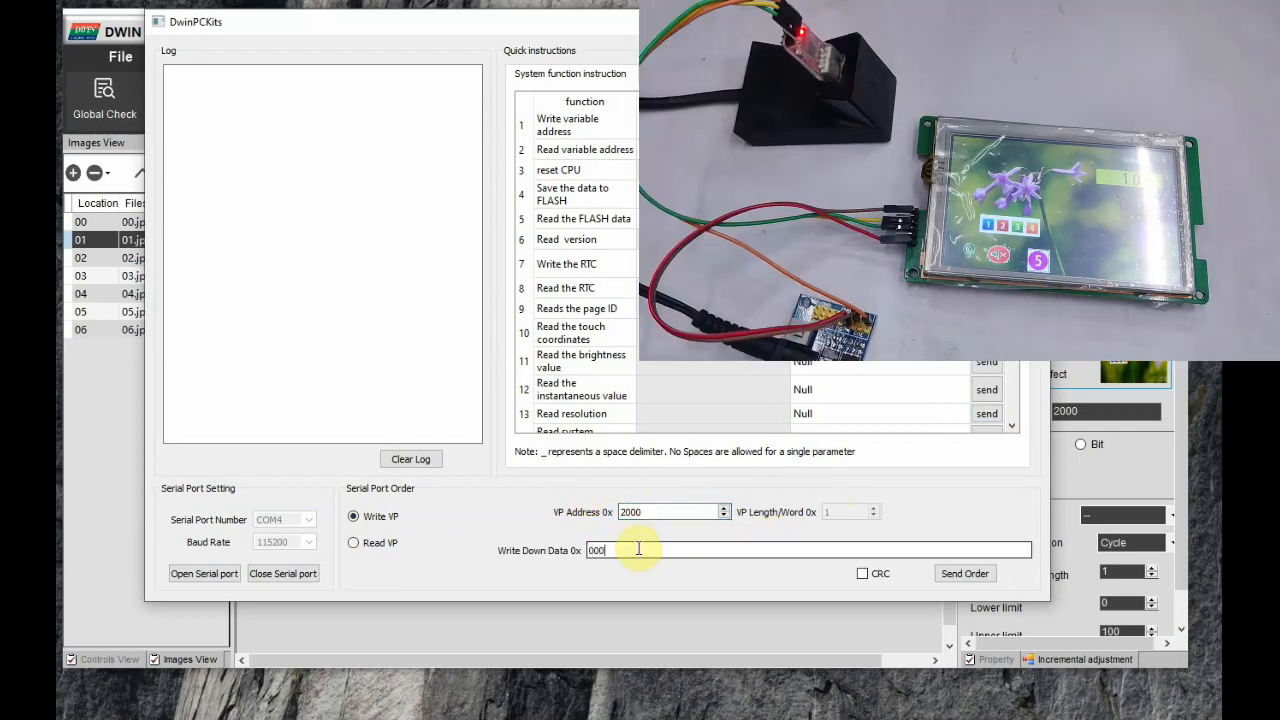
click(964, 572)
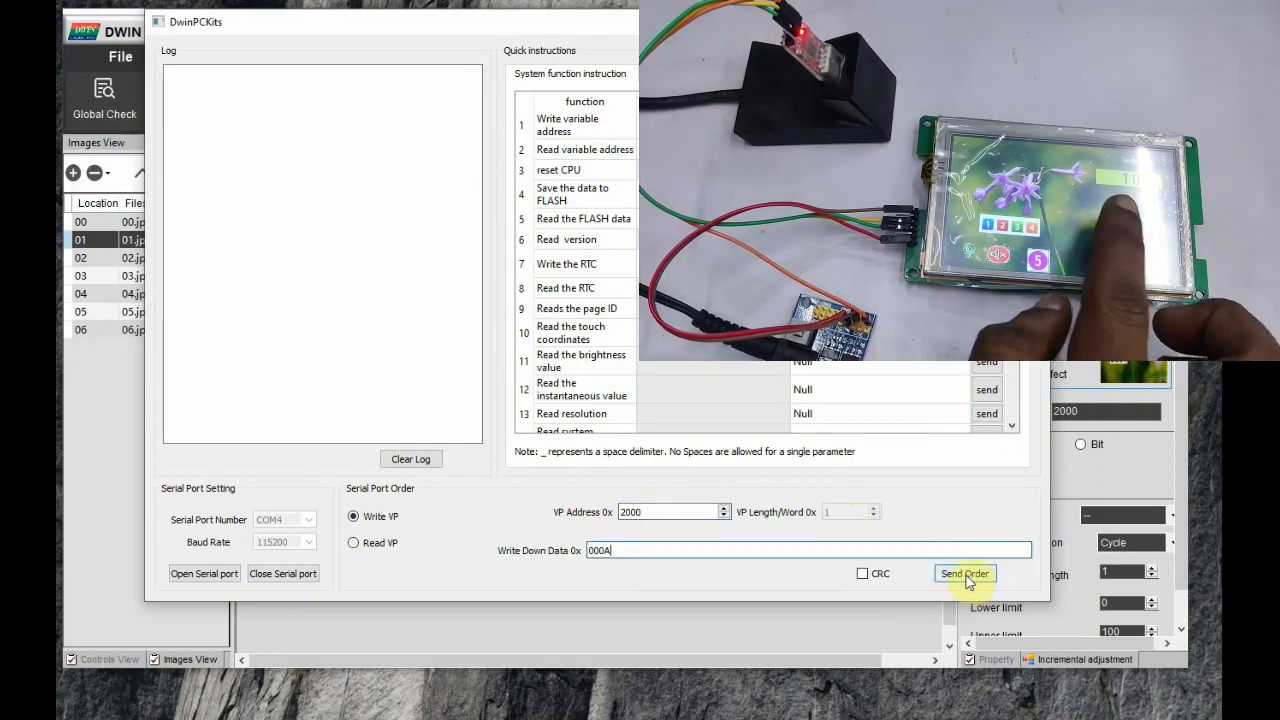
click(964, 572)
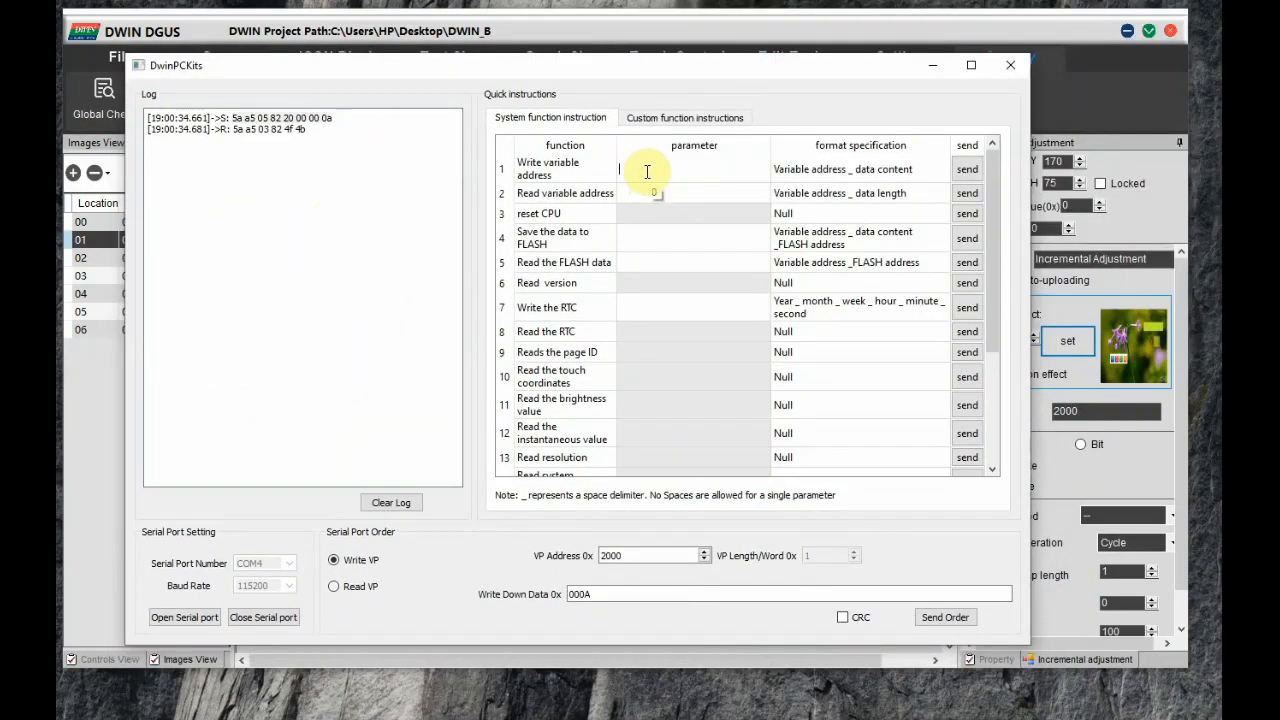
text(2000 01)
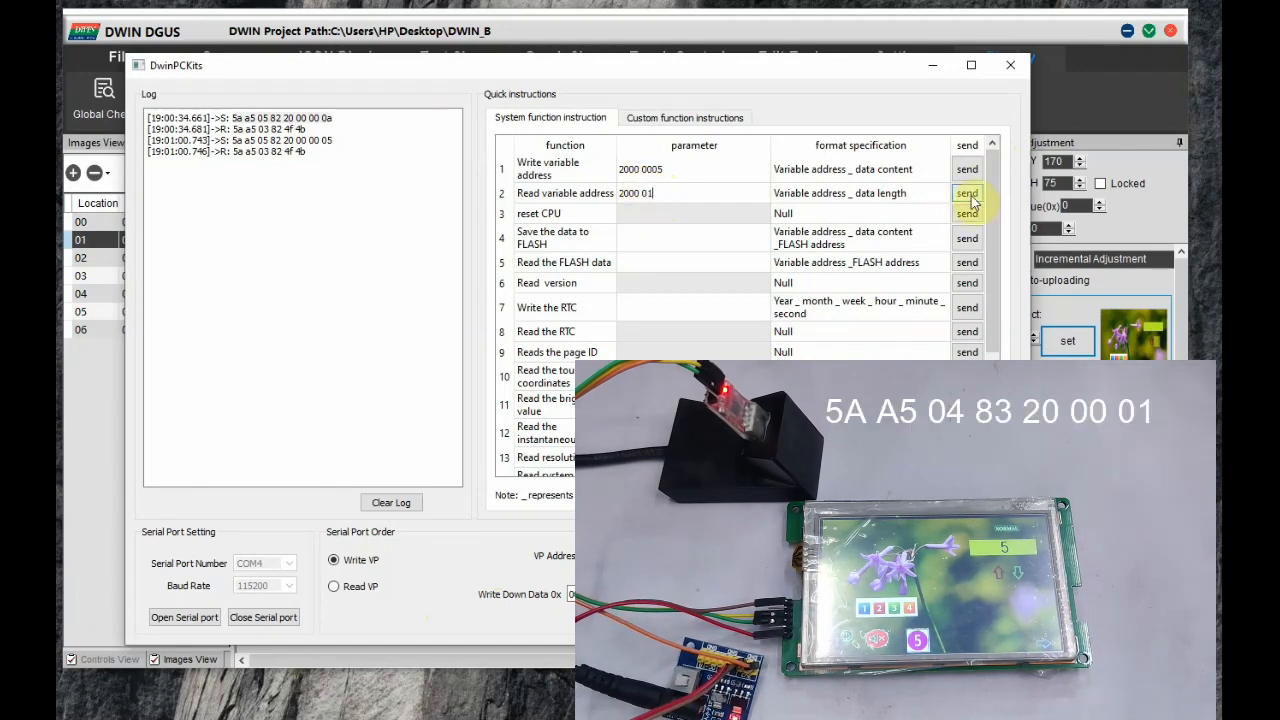
Read VP address 2000 back from the display (returns 0005) and clear the log.
click(968, 192)
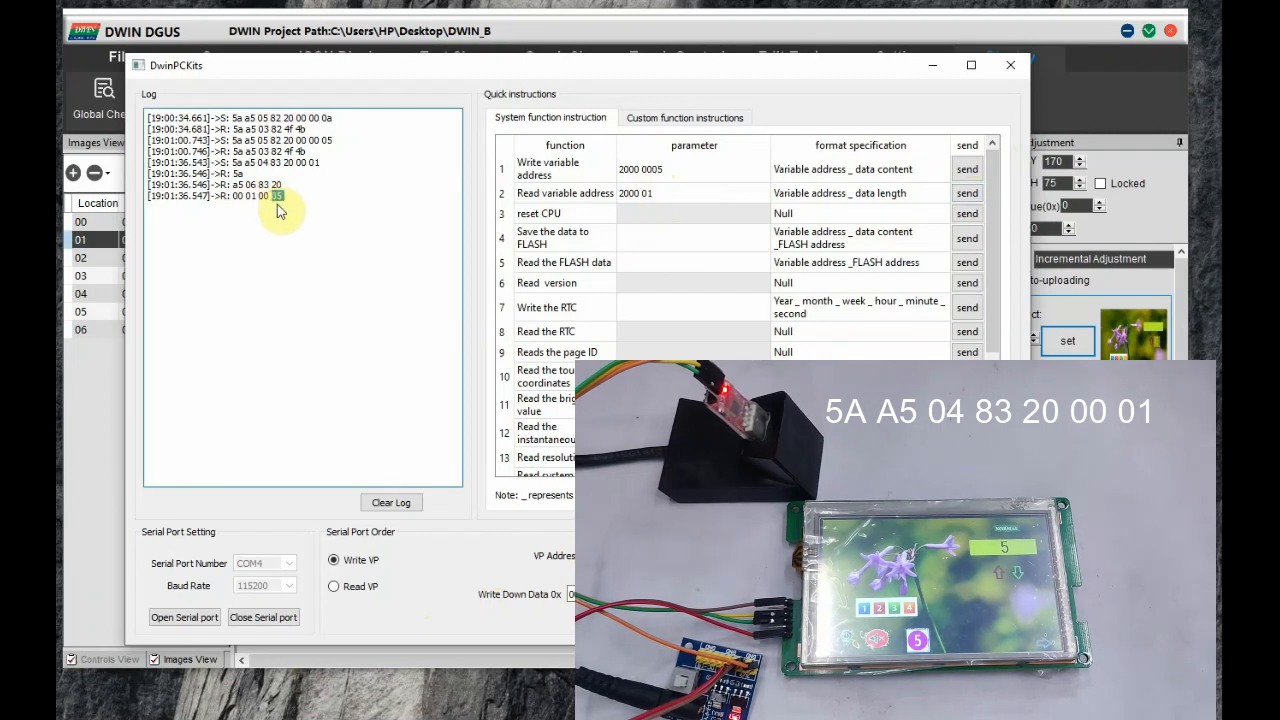
click(390, 502)
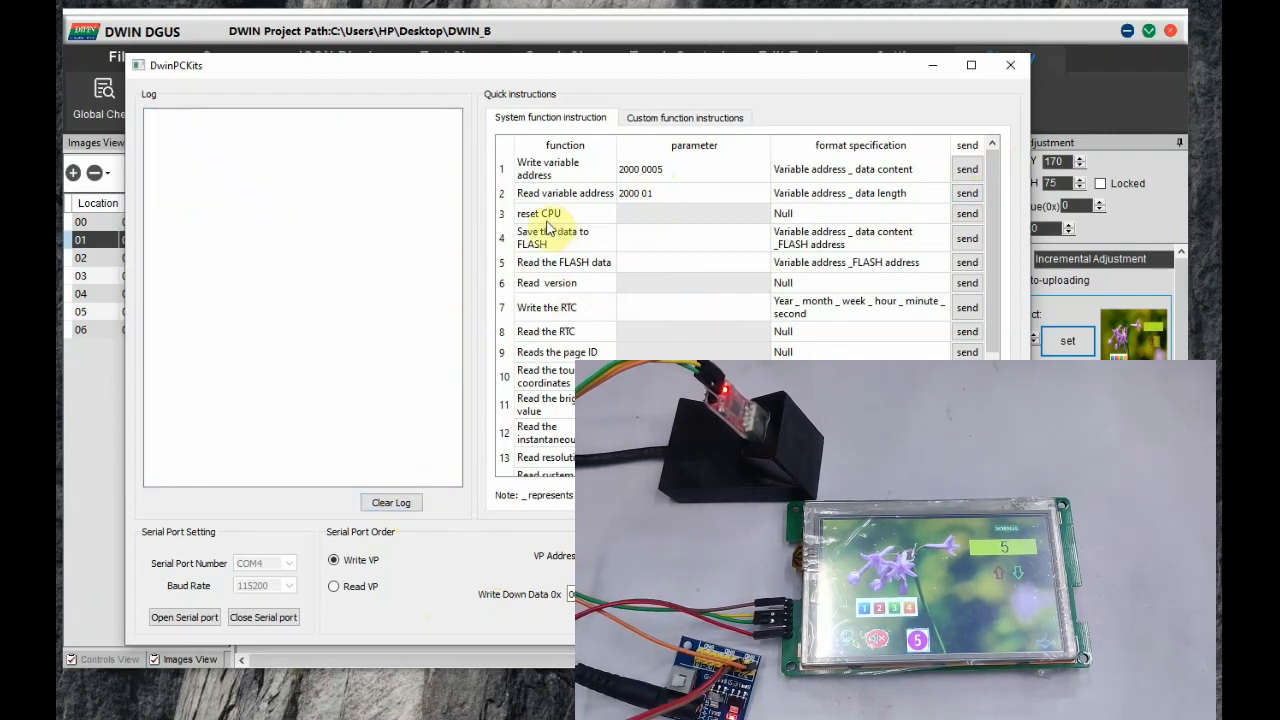
Send a CPU reset, then switch the display to page 02 and back to page 01.
click(968, 212)
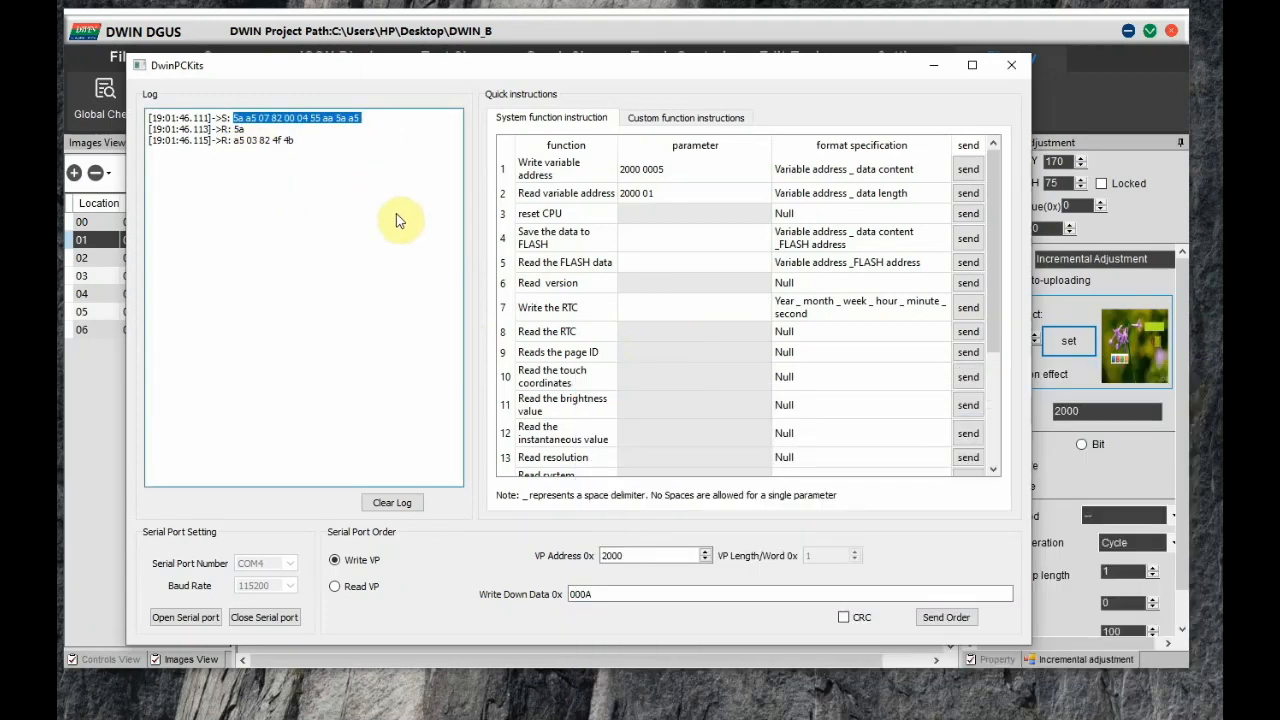
mouse_move(568, 244)
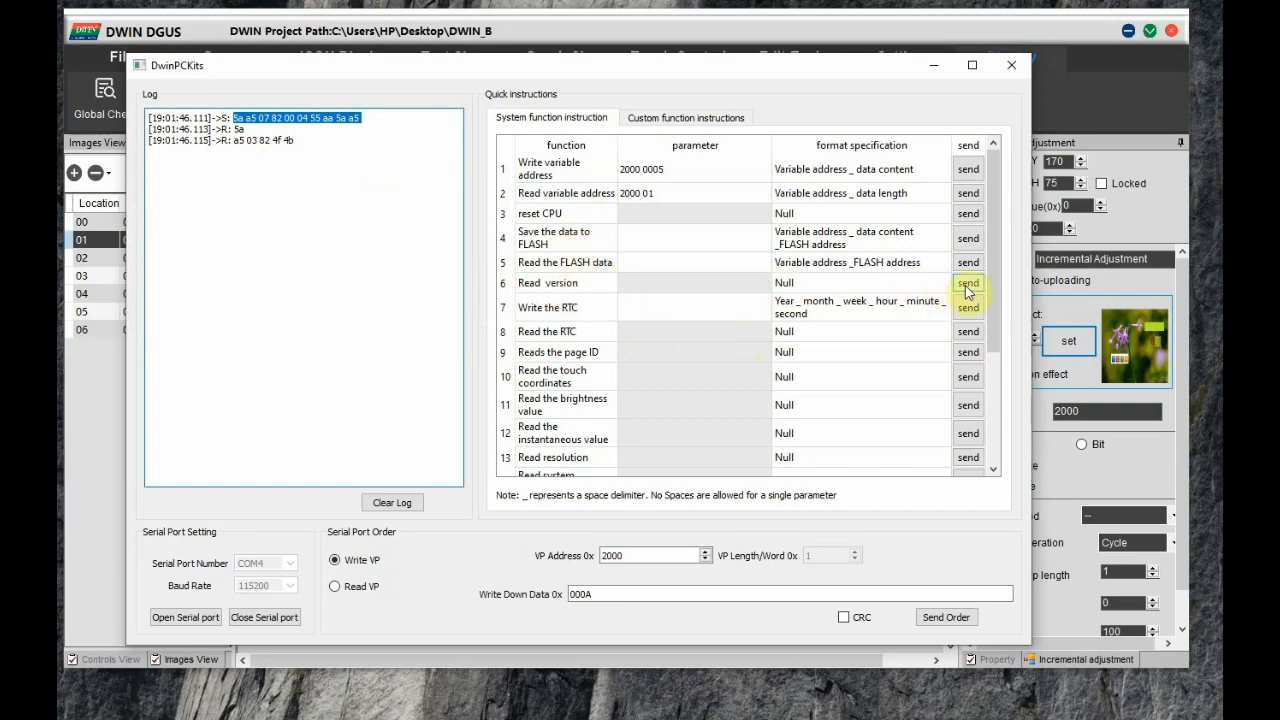
mouse_move(600, 374)
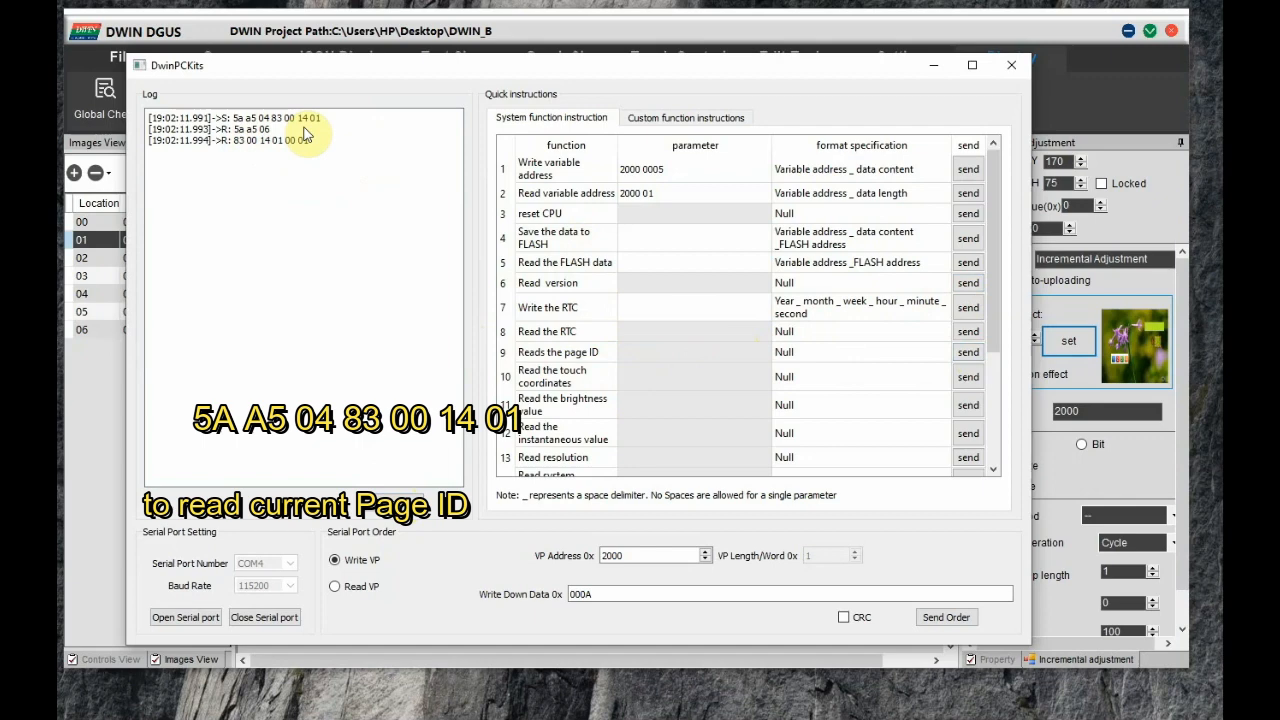
scroll(down, 3)
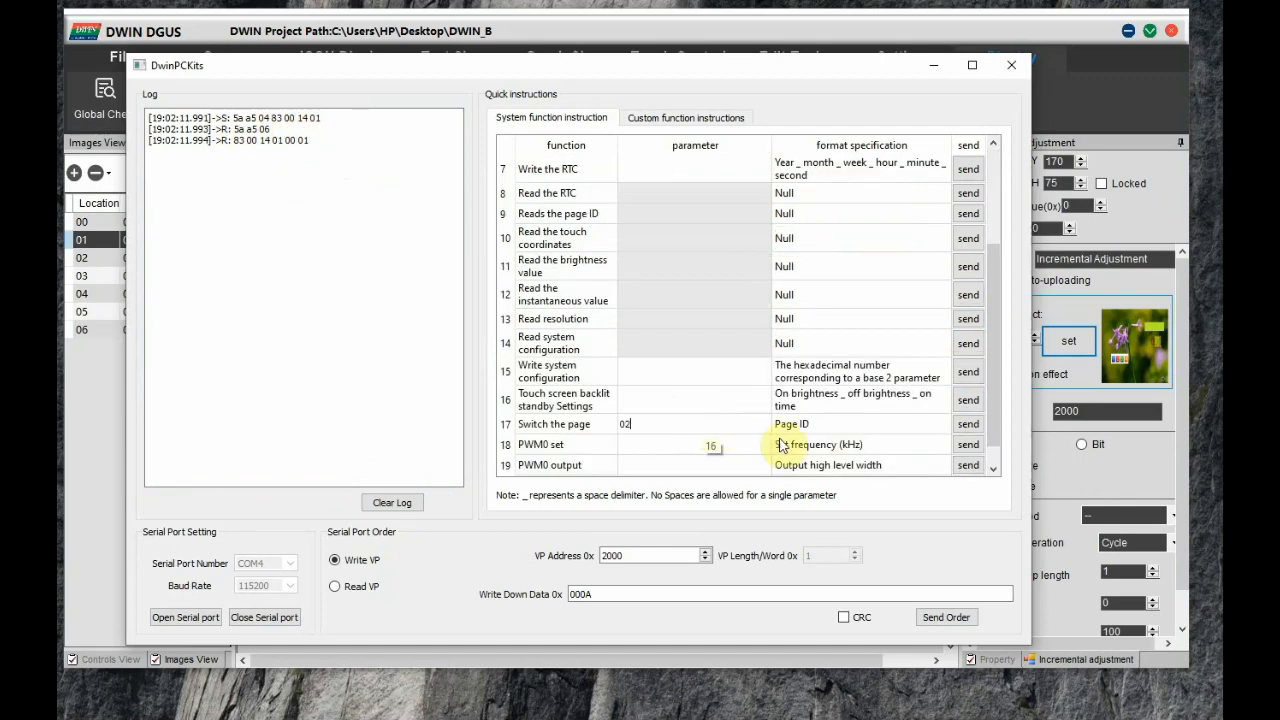
click(968, 424)
text(01)
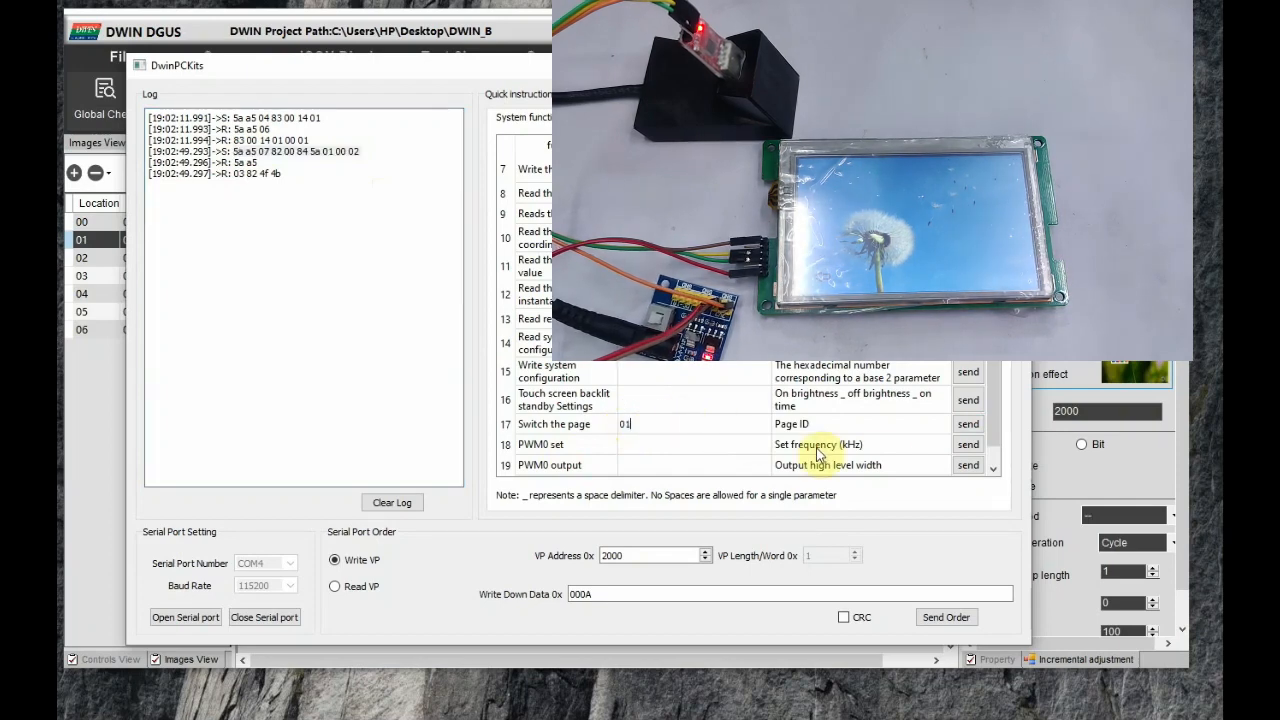
click(968, 424)
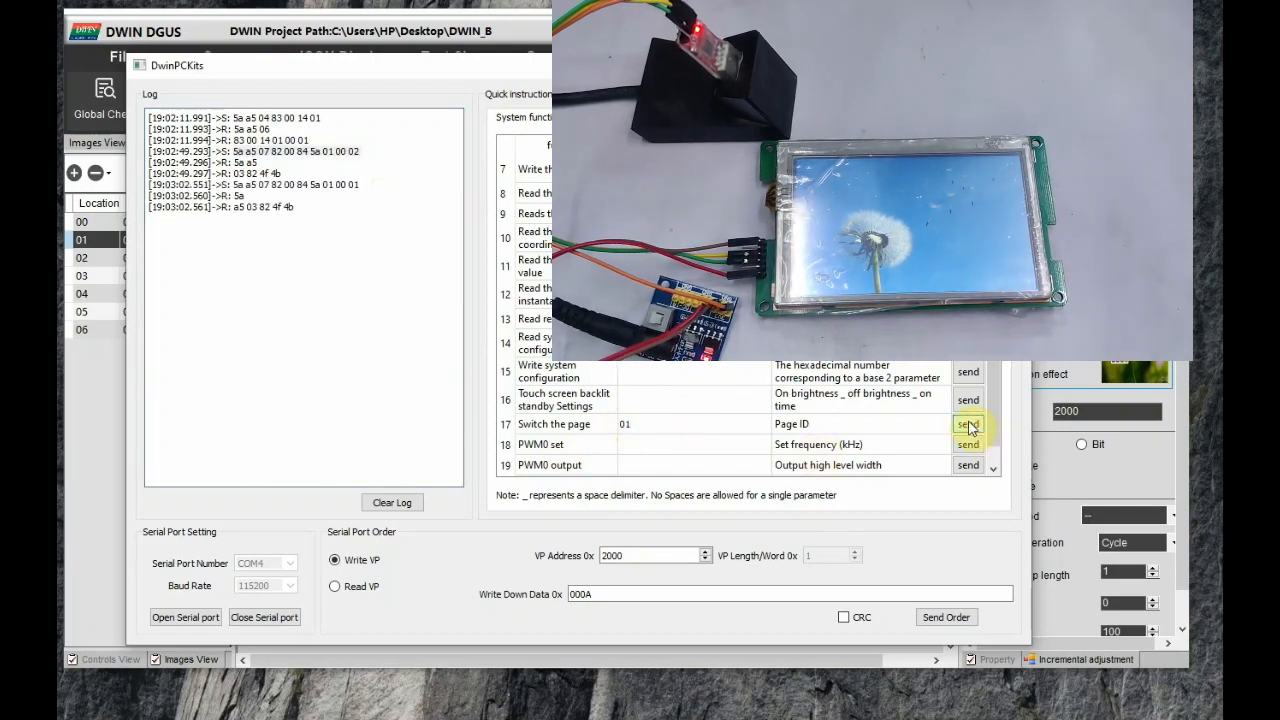
click(968, 424)
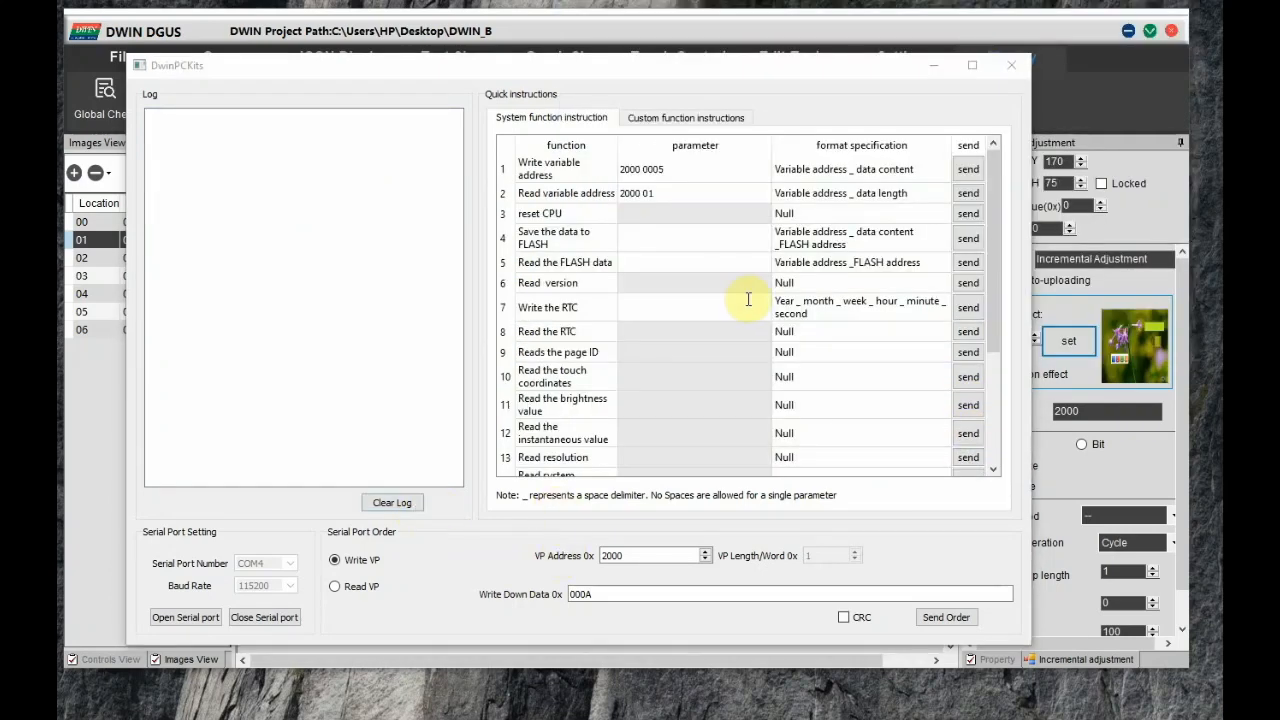
click(1012, 64)
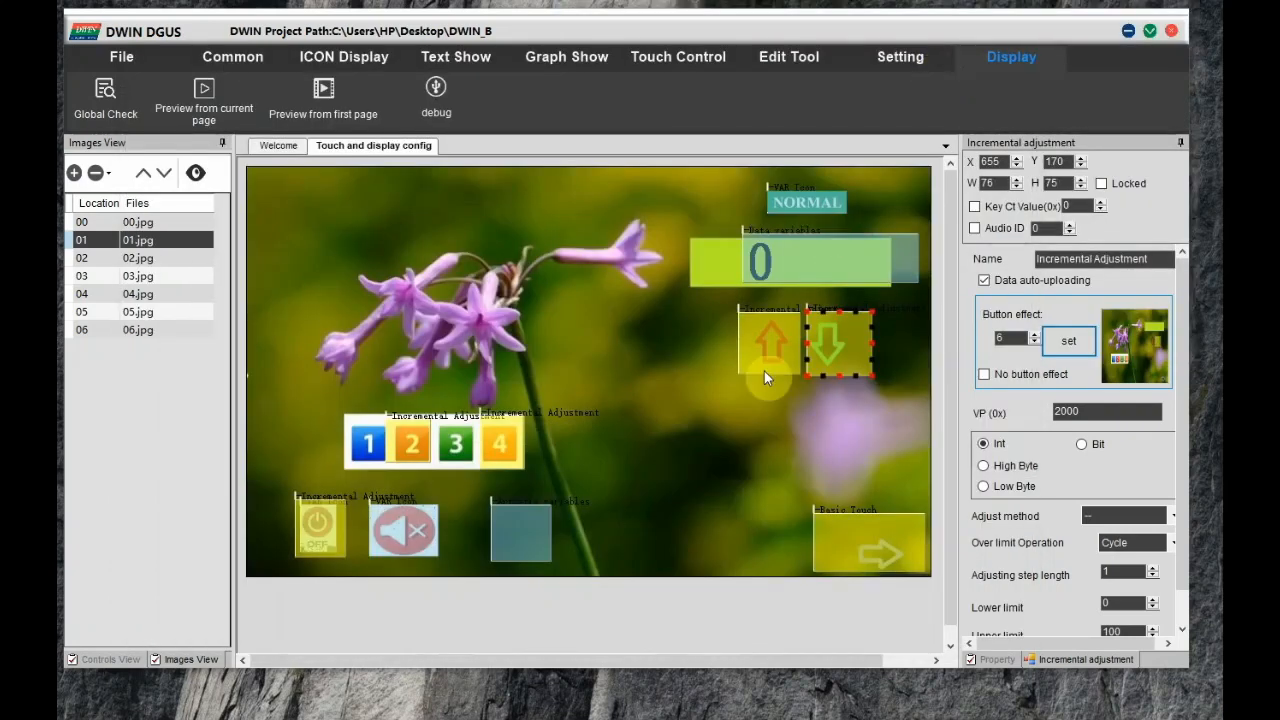
click(804, 202)
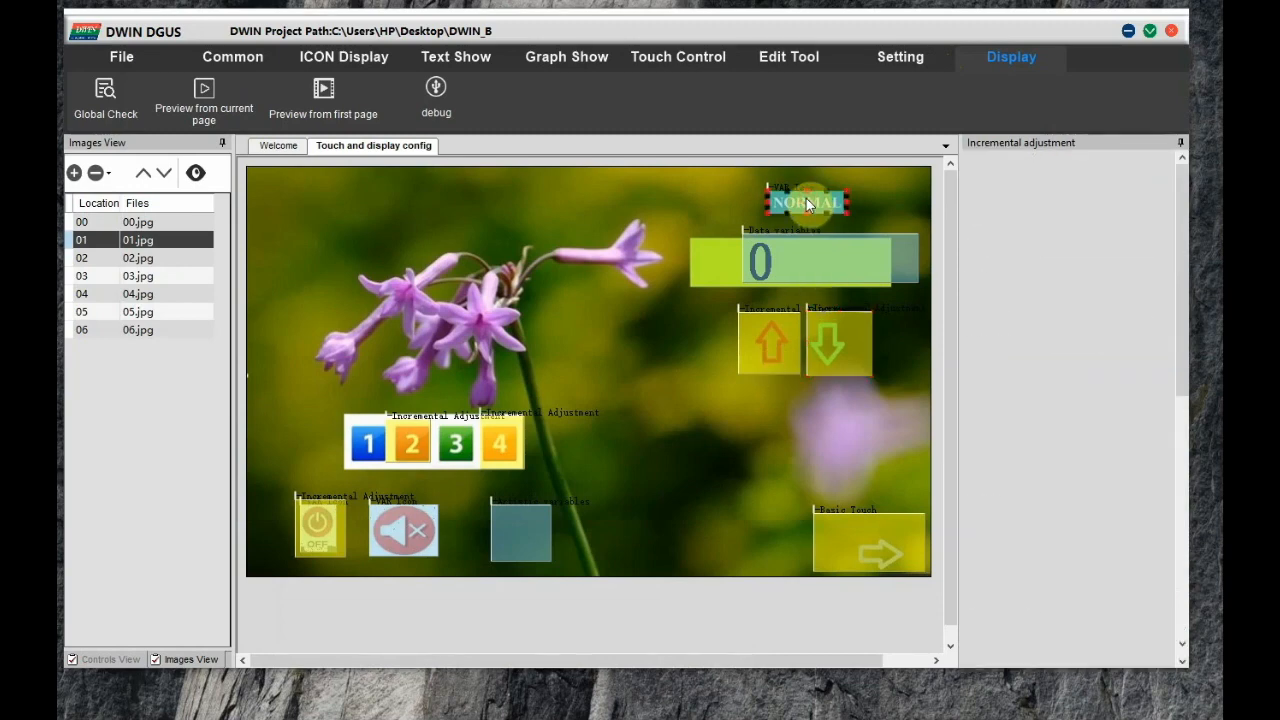
click(806, 202)
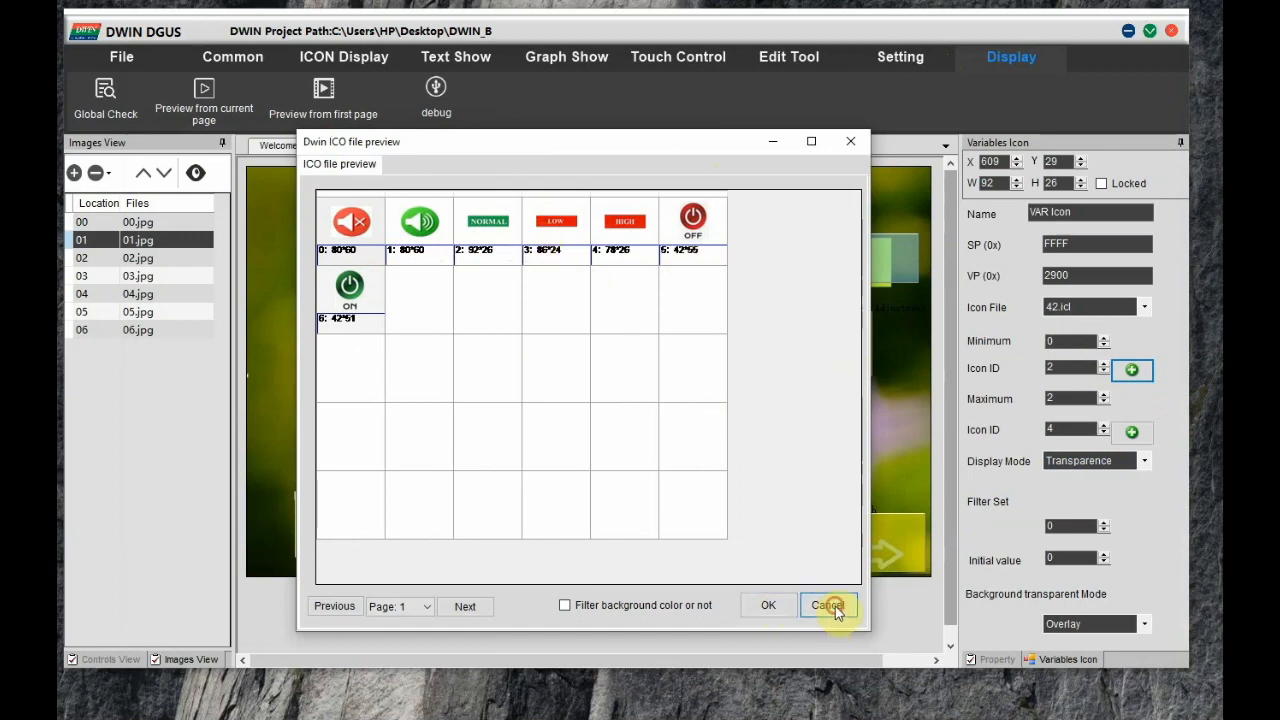
click(828, 604)
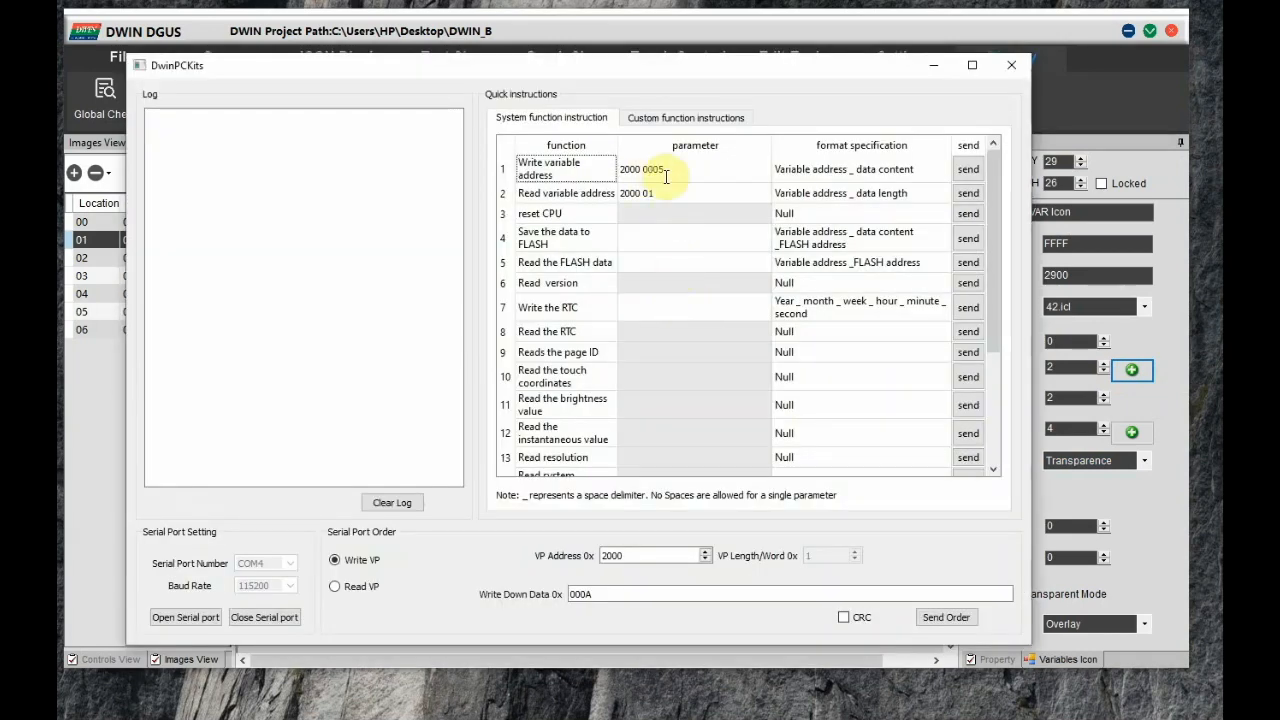
Write 0003 to variable address 2900 to hide the status icon on the display.
double_click(632, 168)
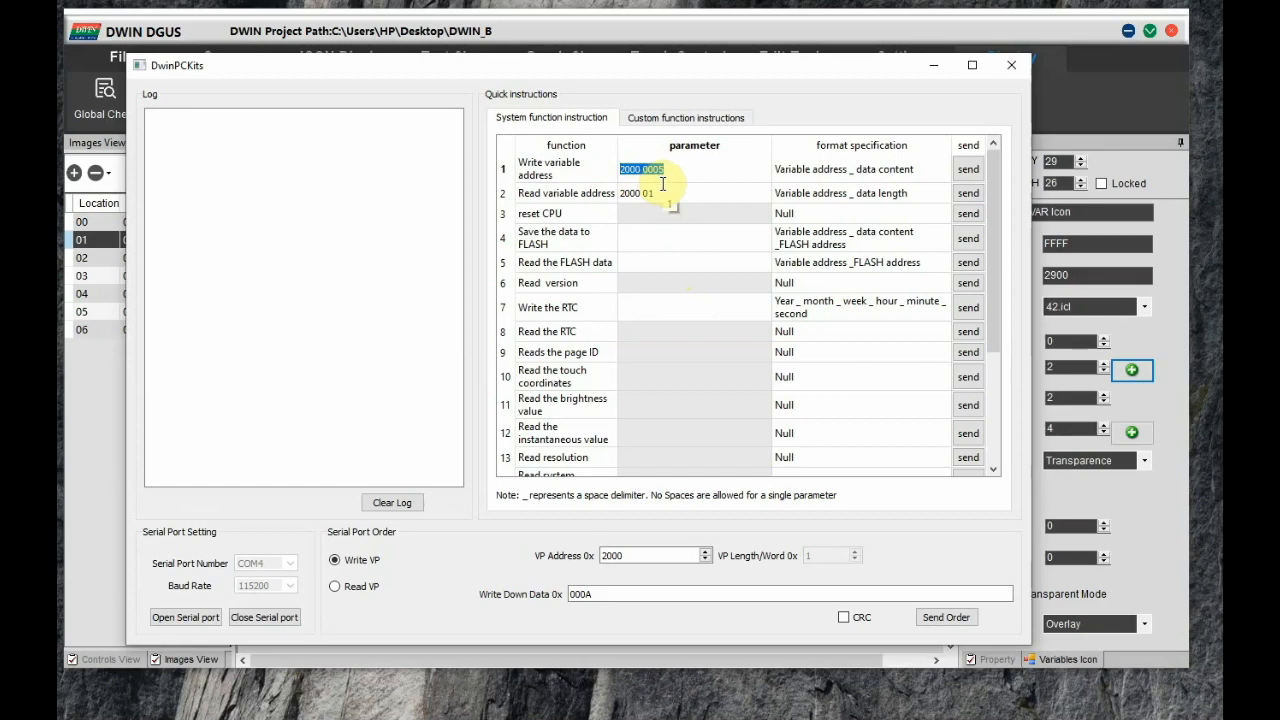
text(2900)
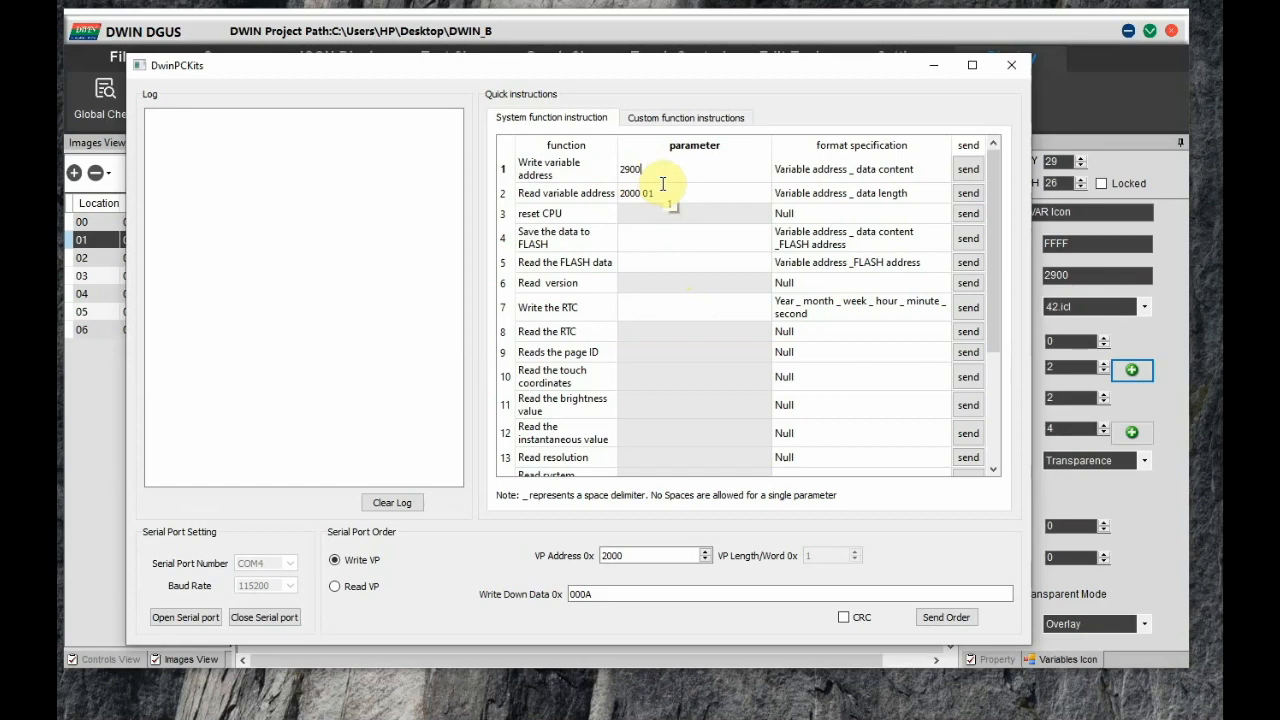
text(0003)
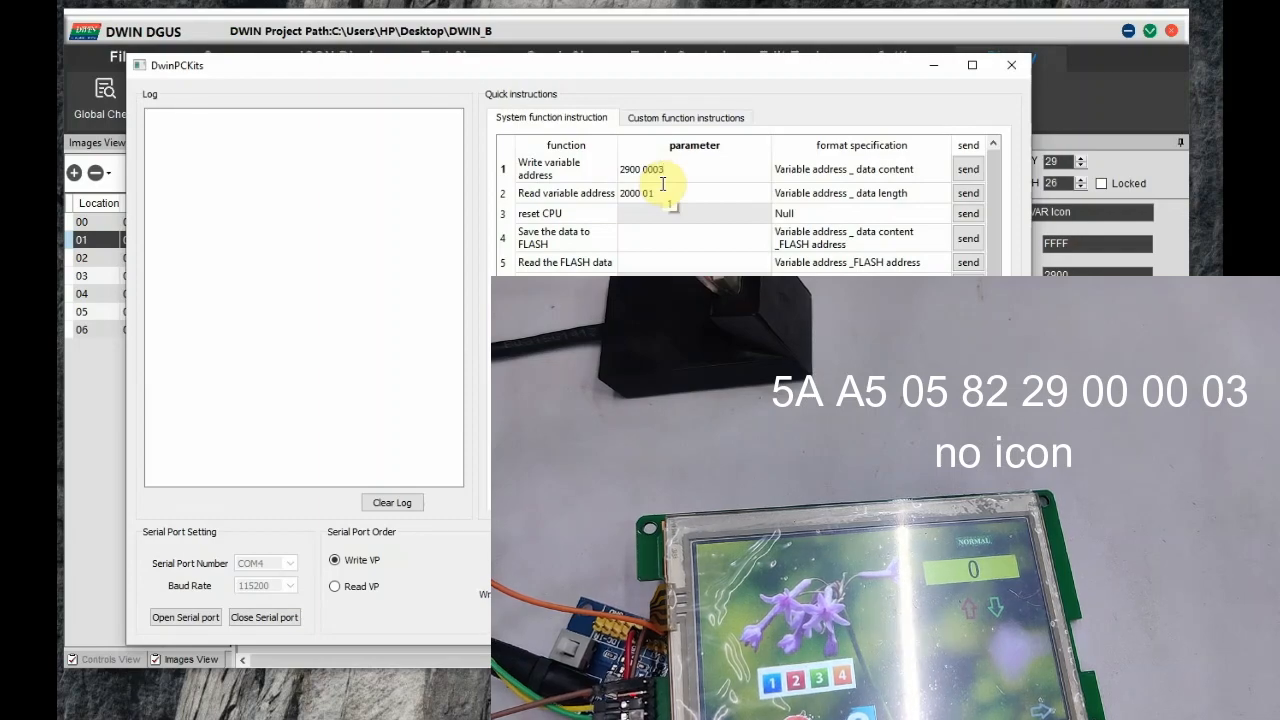
click(968, 168)
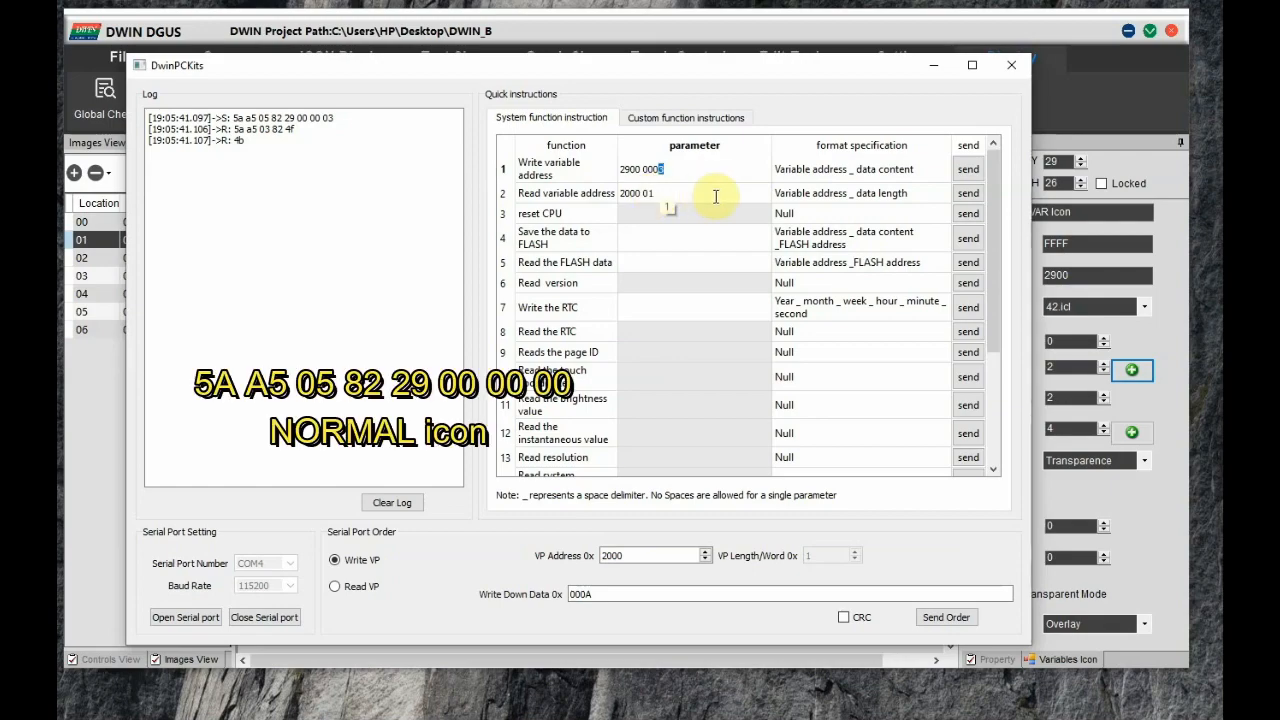
Write 0000 then 0002 to address 2900, showing the NORMAL then HIGH icon.
click(966, 168)
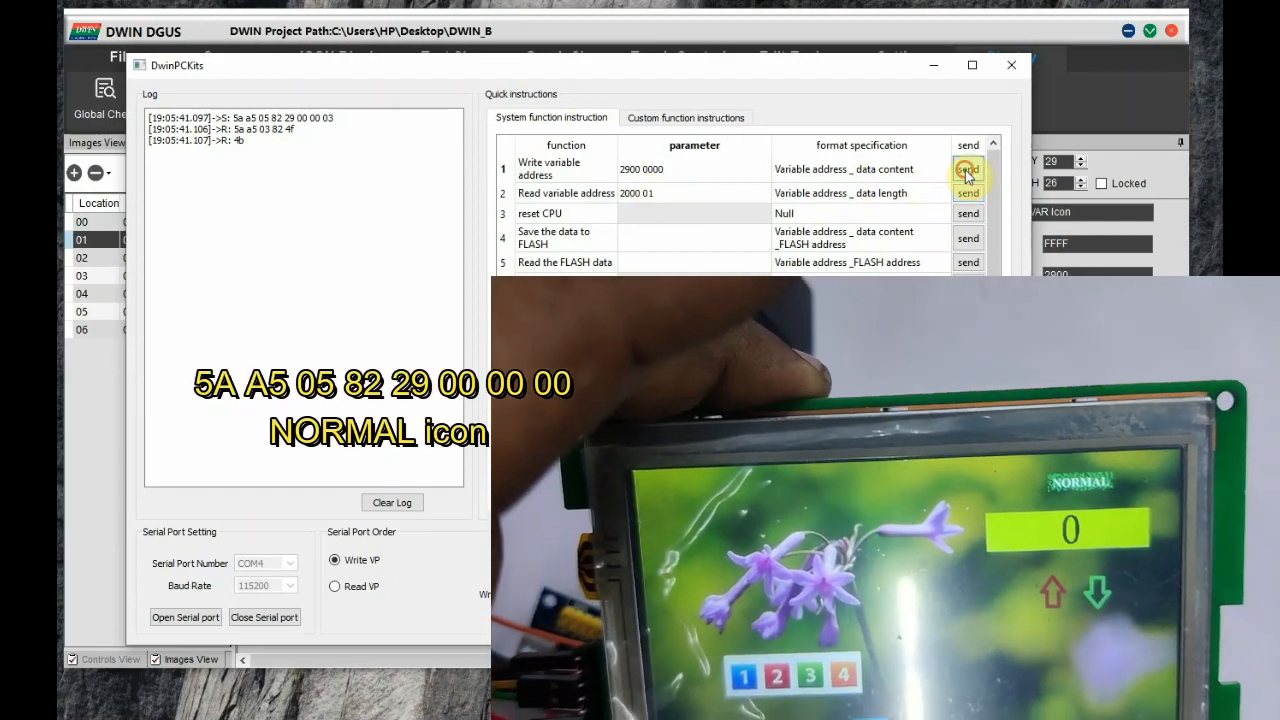
click(968, 168)
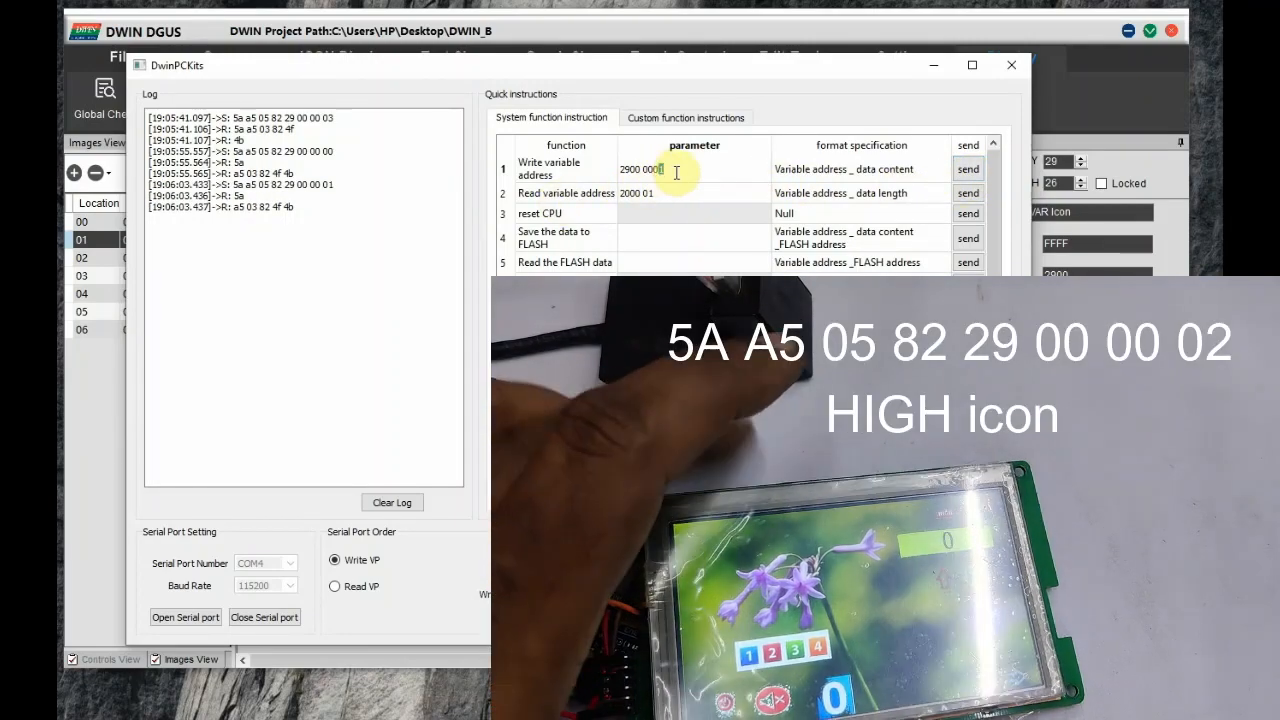
click(968, 168)
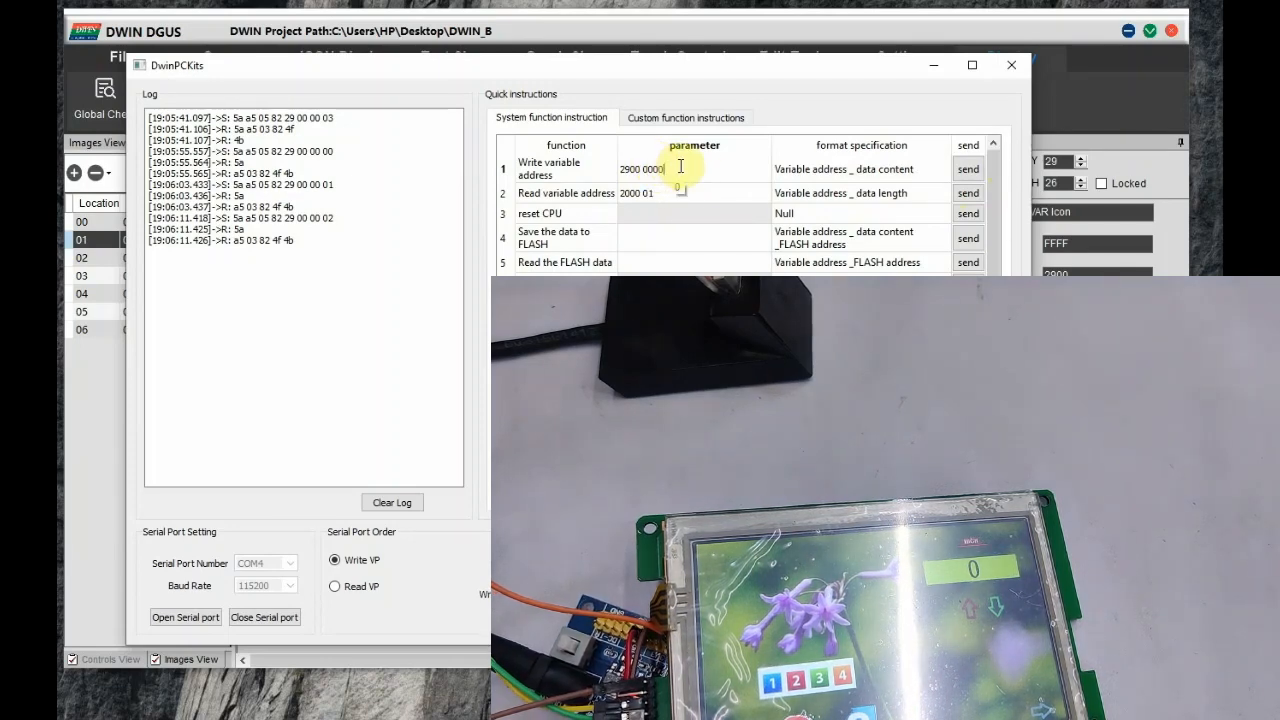
click(968, 168)
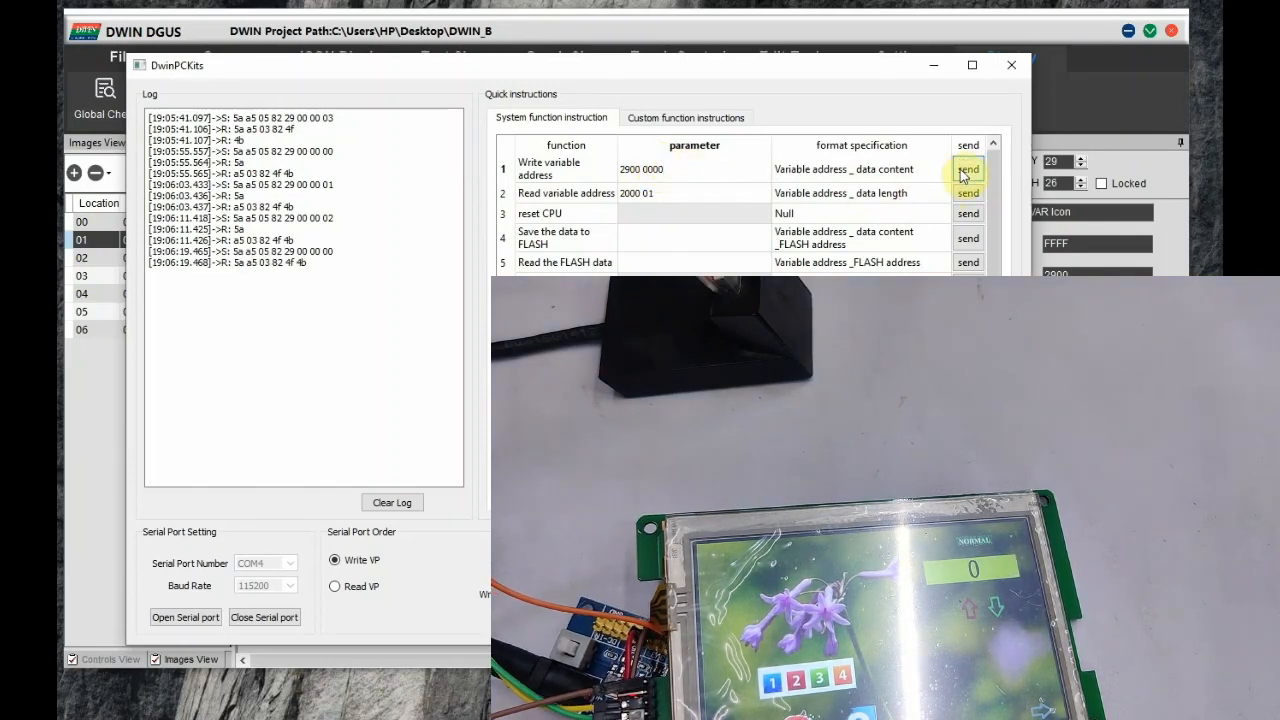